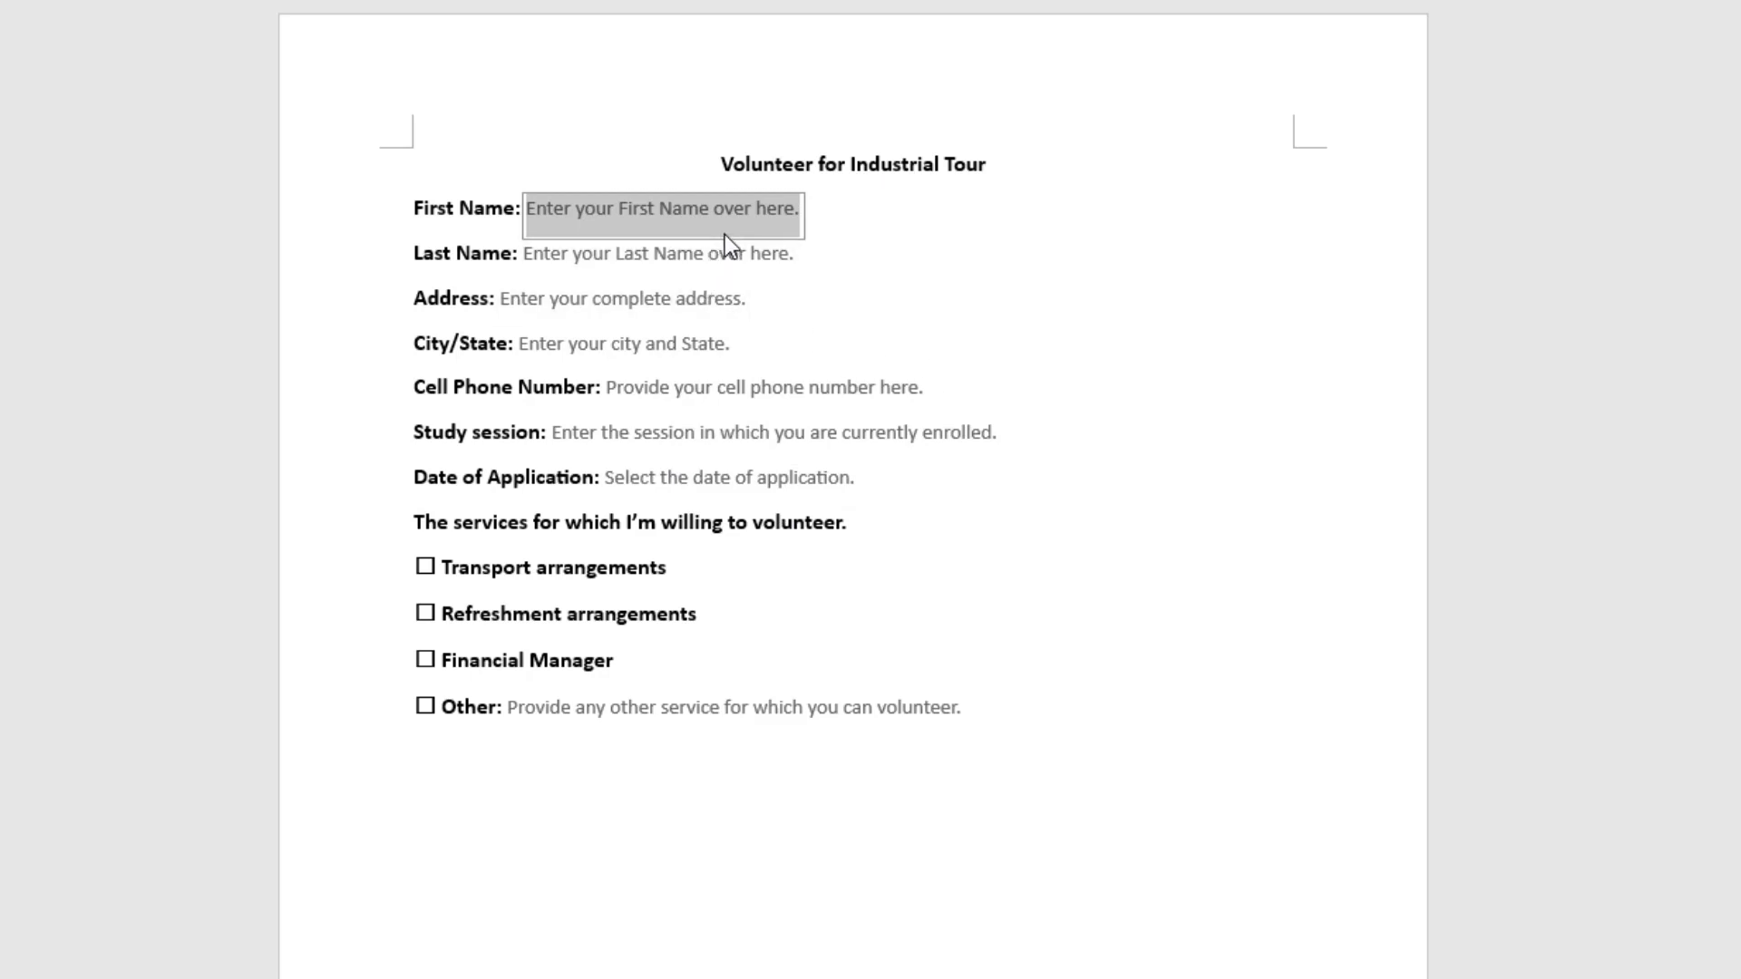
pyautogui.moveTo(801, 187)
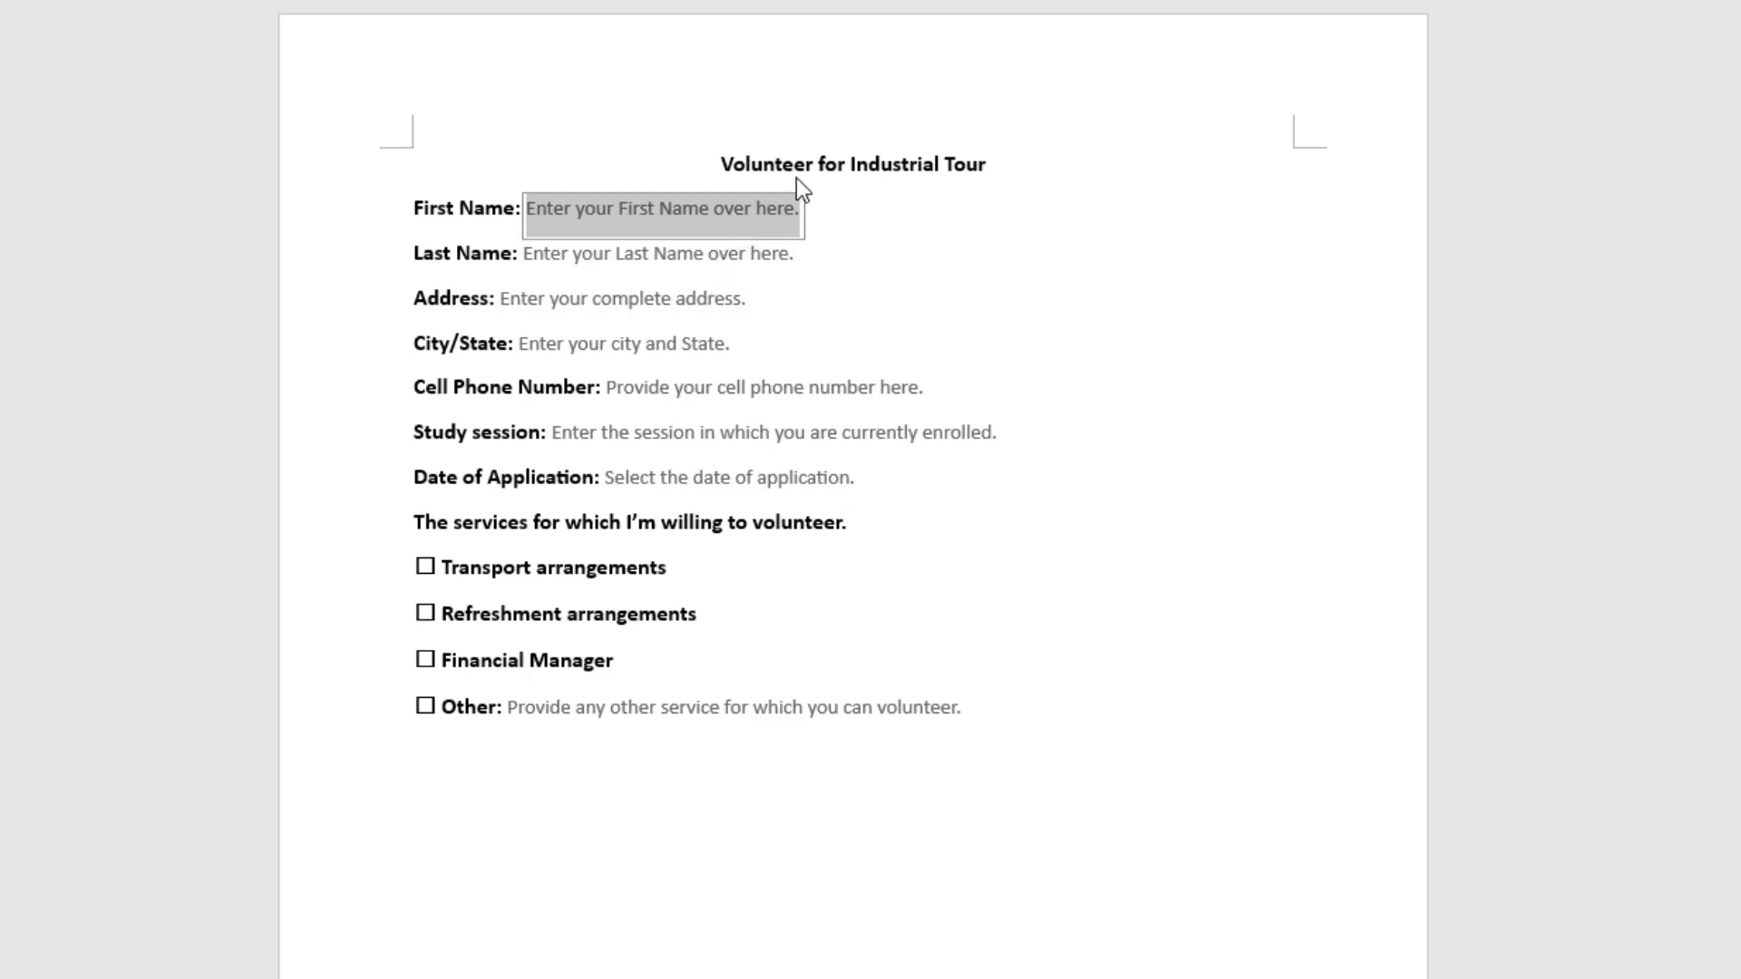
pyautogui.moveTo(879, 181)
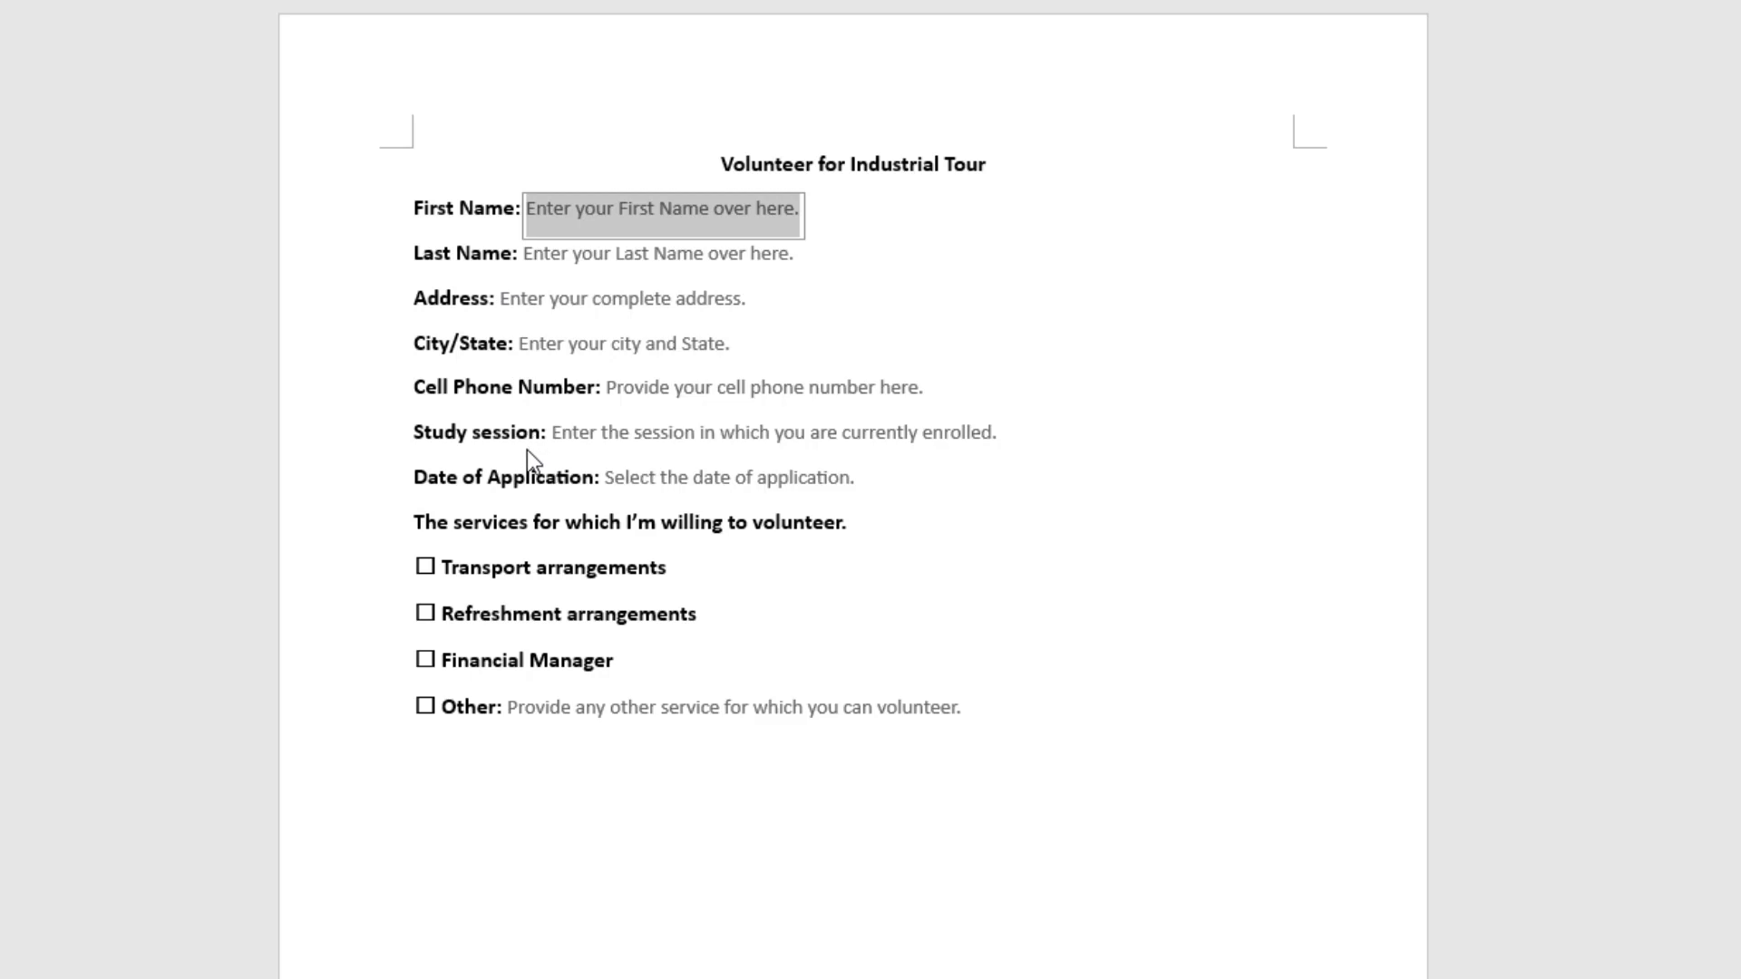
pyautogui.moveTo(466, 620)
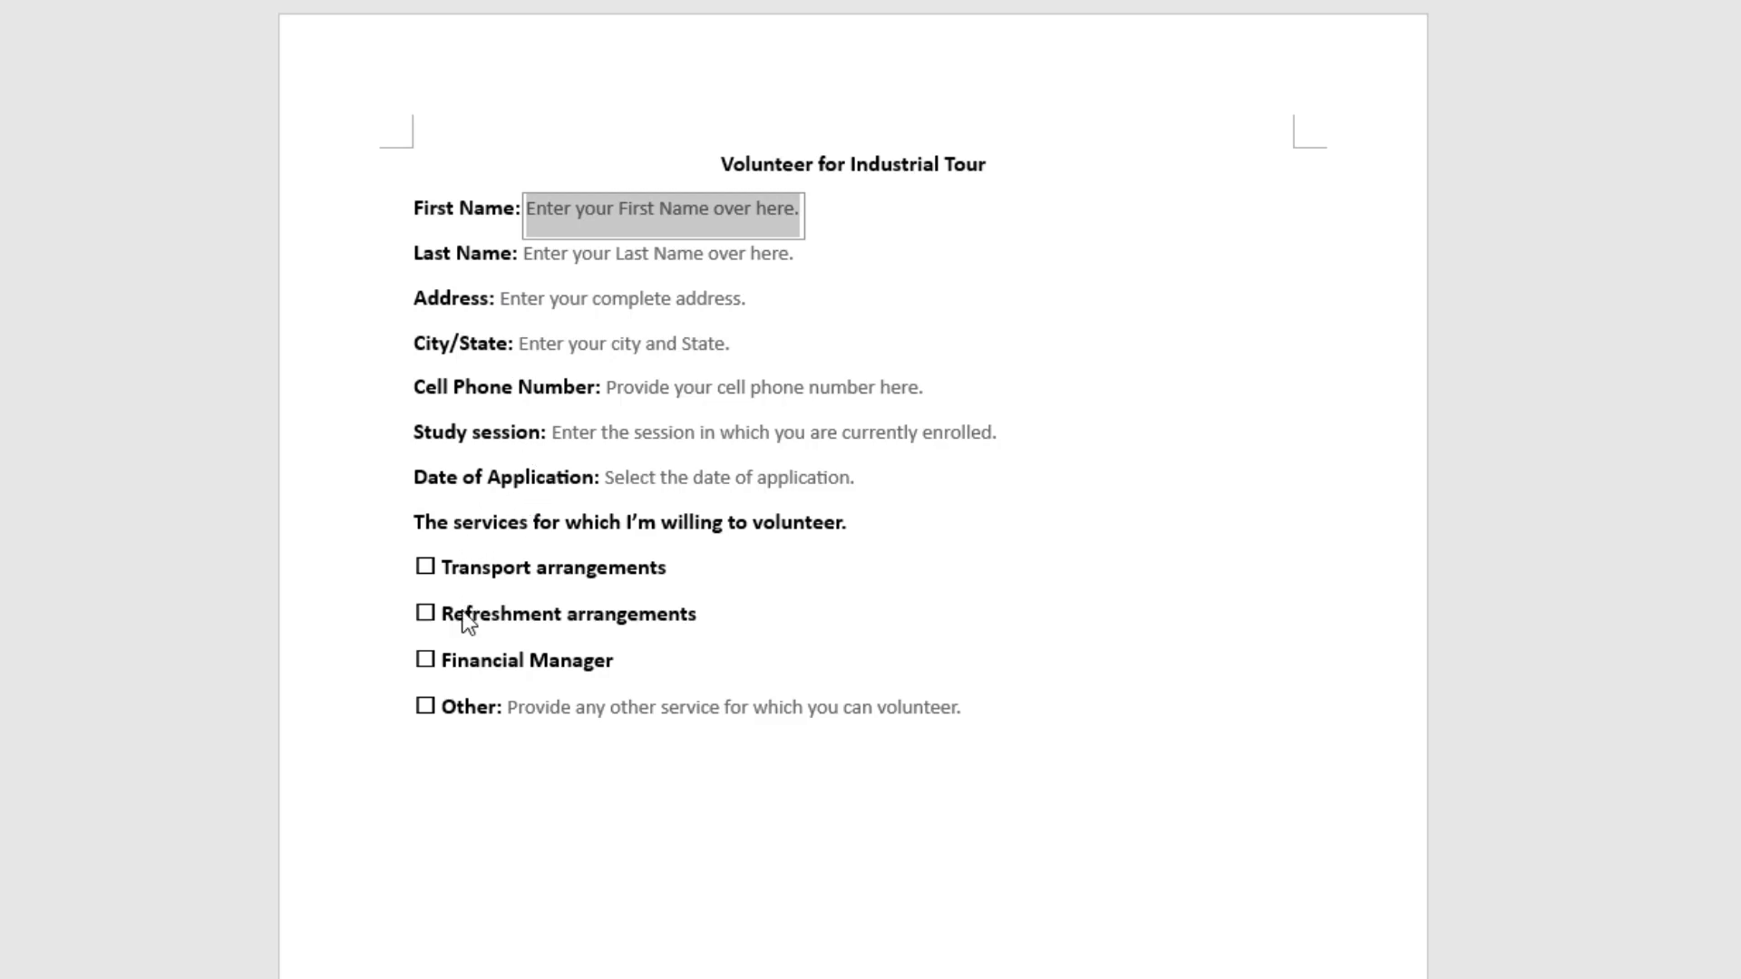
pyautogui.moveTo(477, 636)
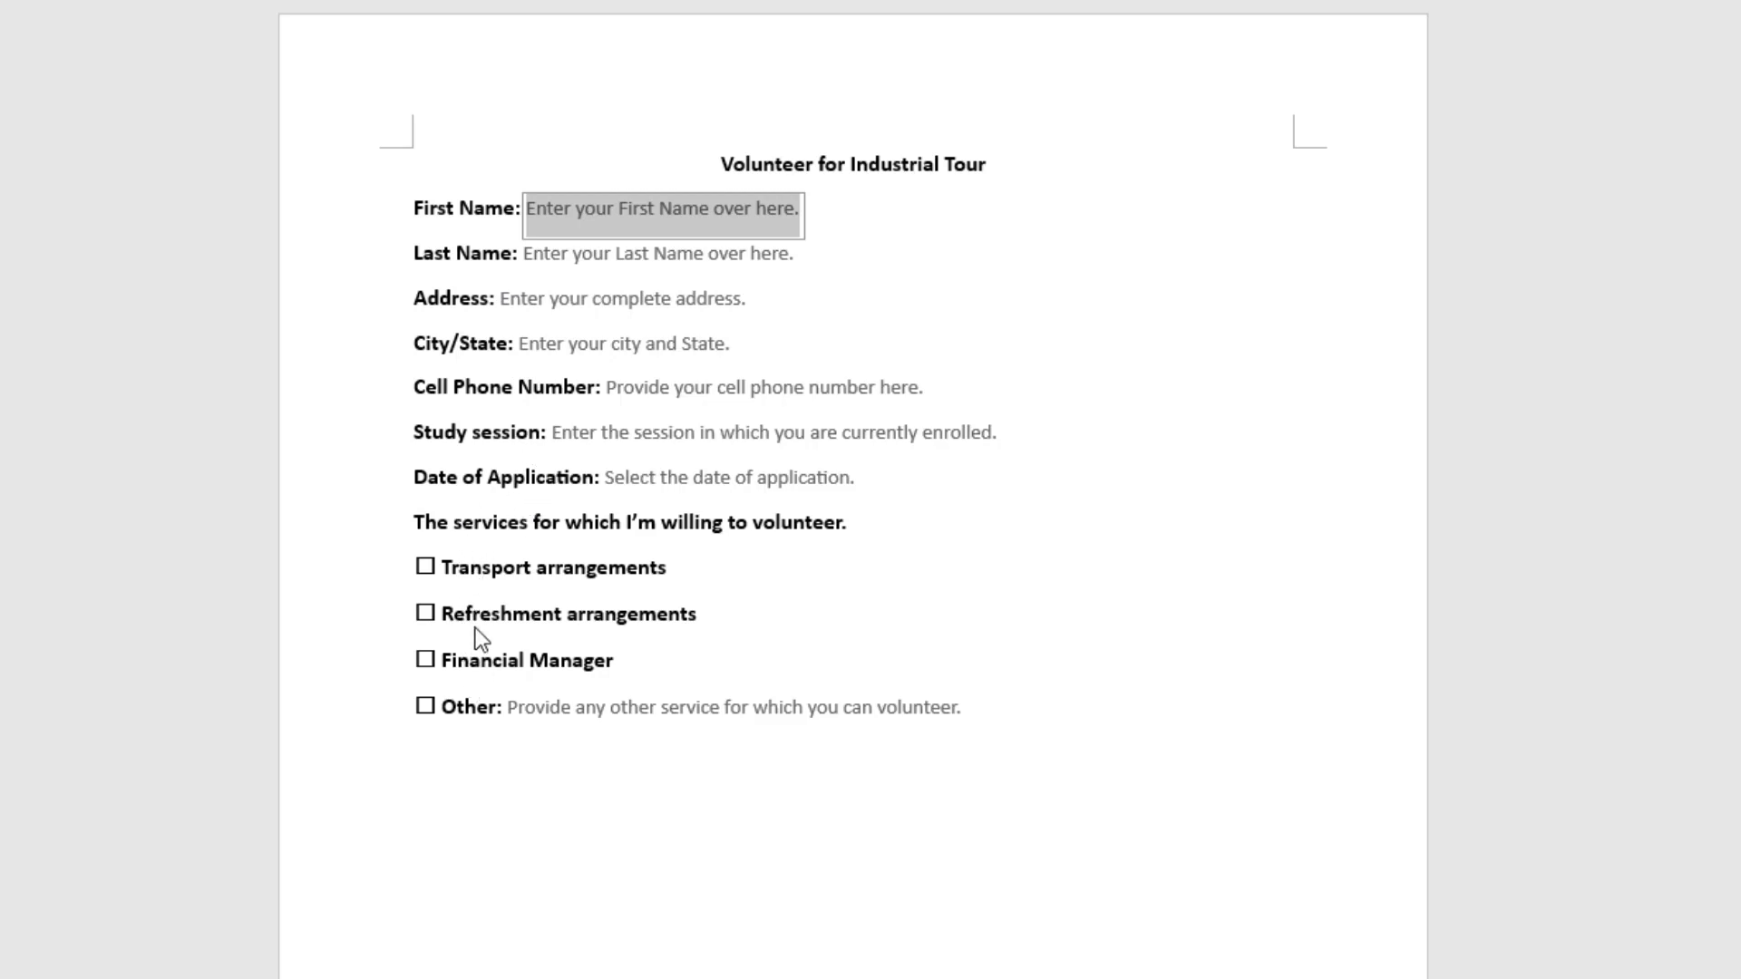
pyautogui.moveTo(1041, 258)
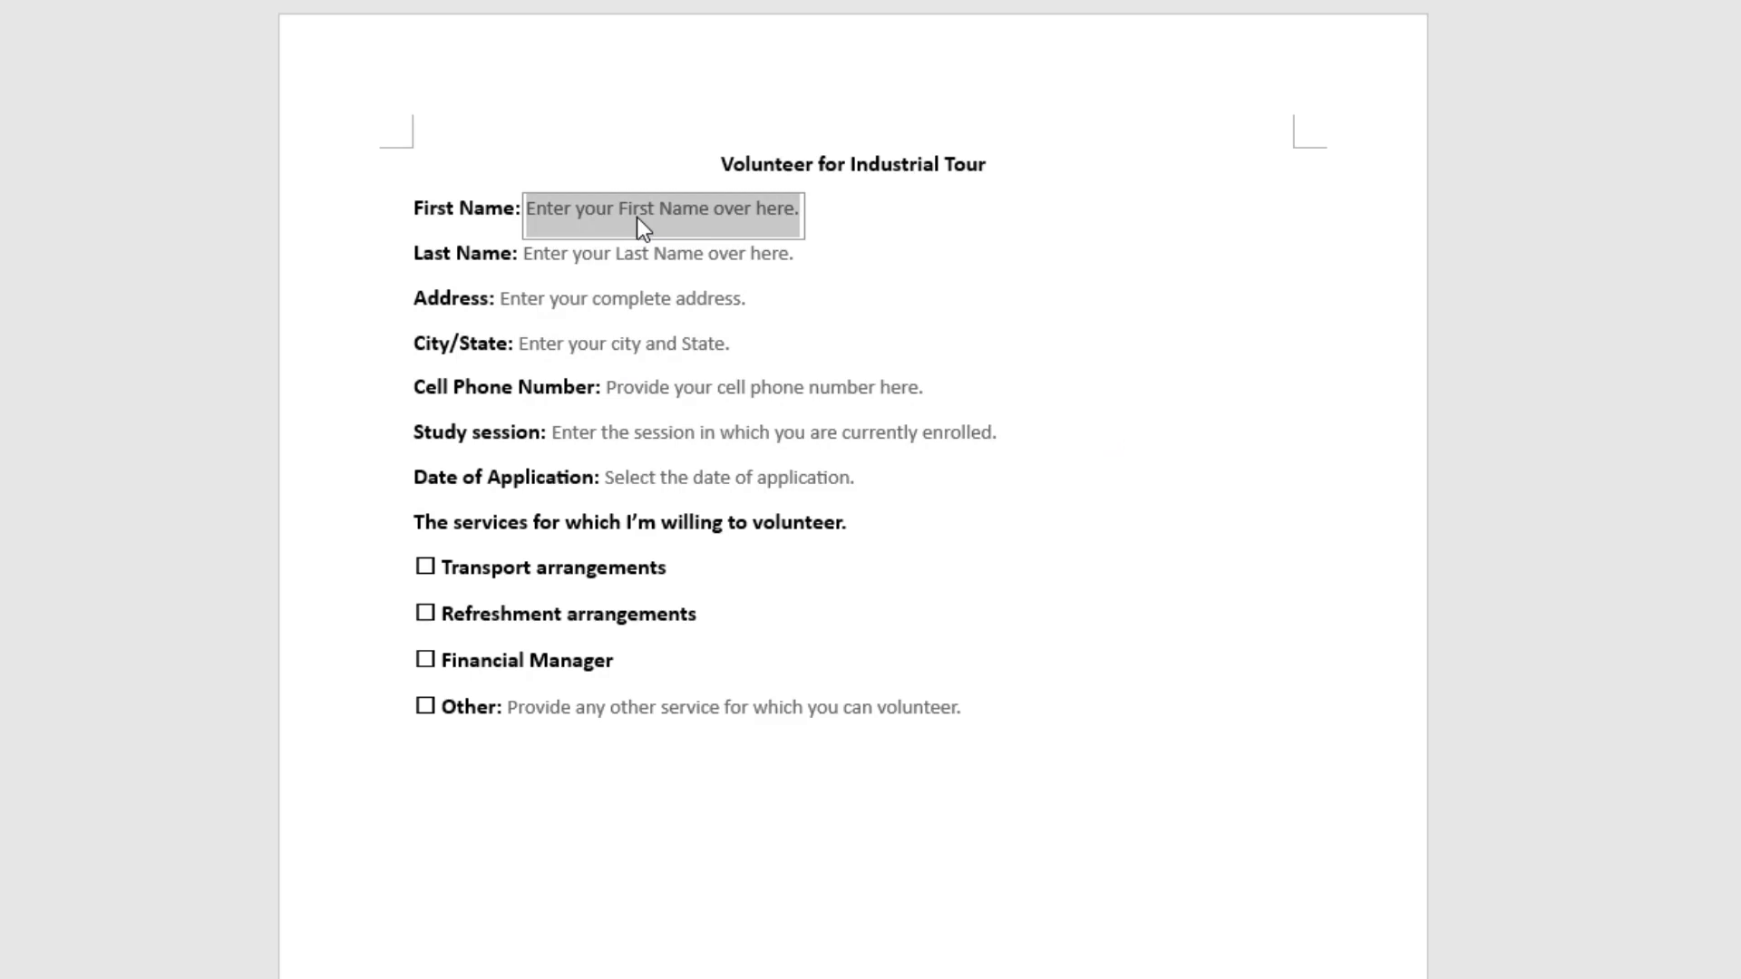
pyautogui.moveTo(437, 219)
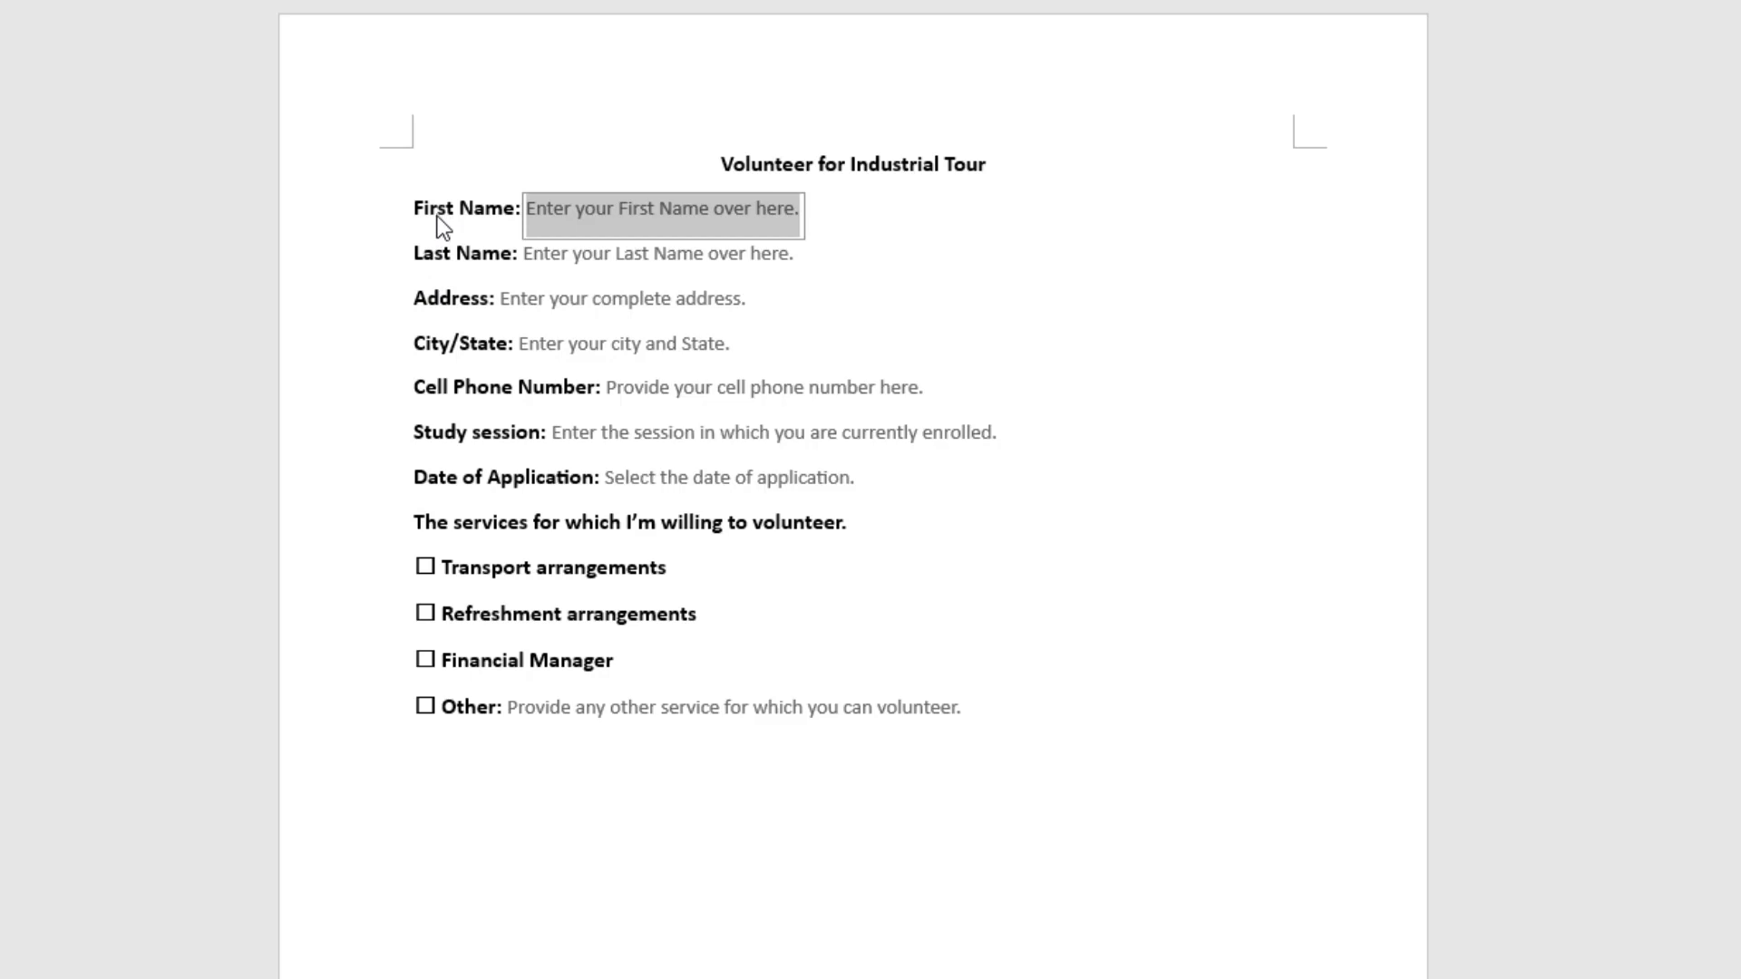
# Enter a first name starting 'Learn' and pick 2/4/2024 as the application date.
pyautogui.click(655, 254)
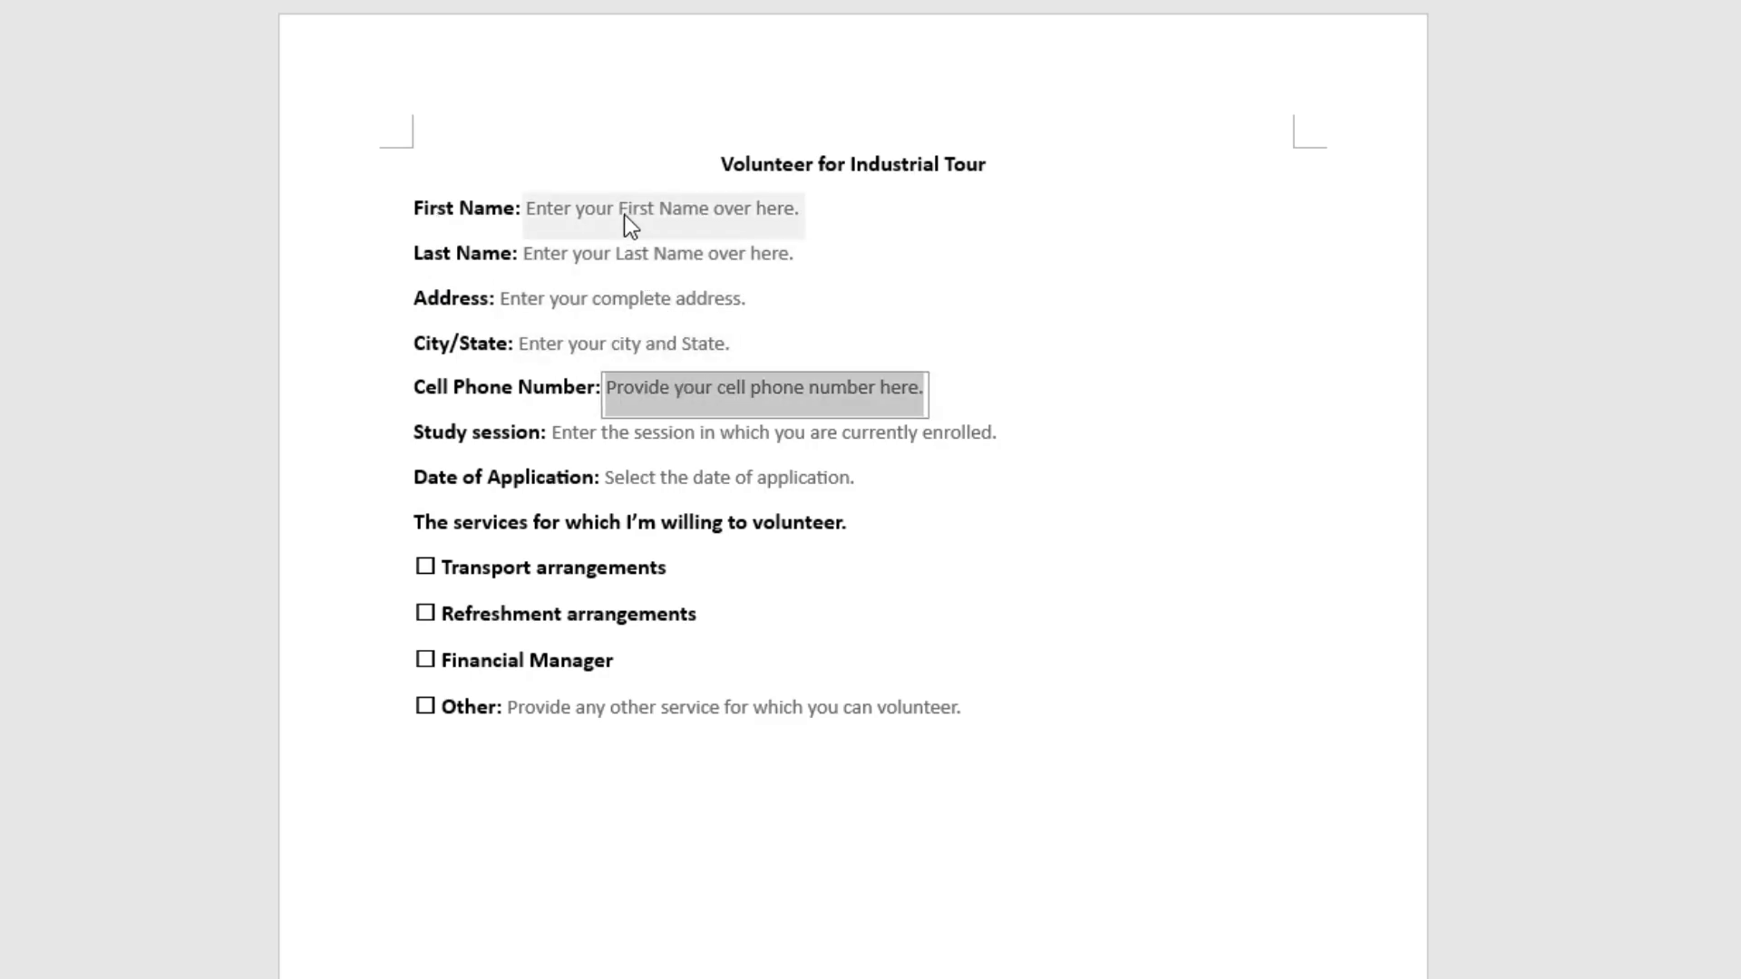
pyautogui.write('Learning')
pyautogui.click(658, 252)
pyautogui.write('Orbis')
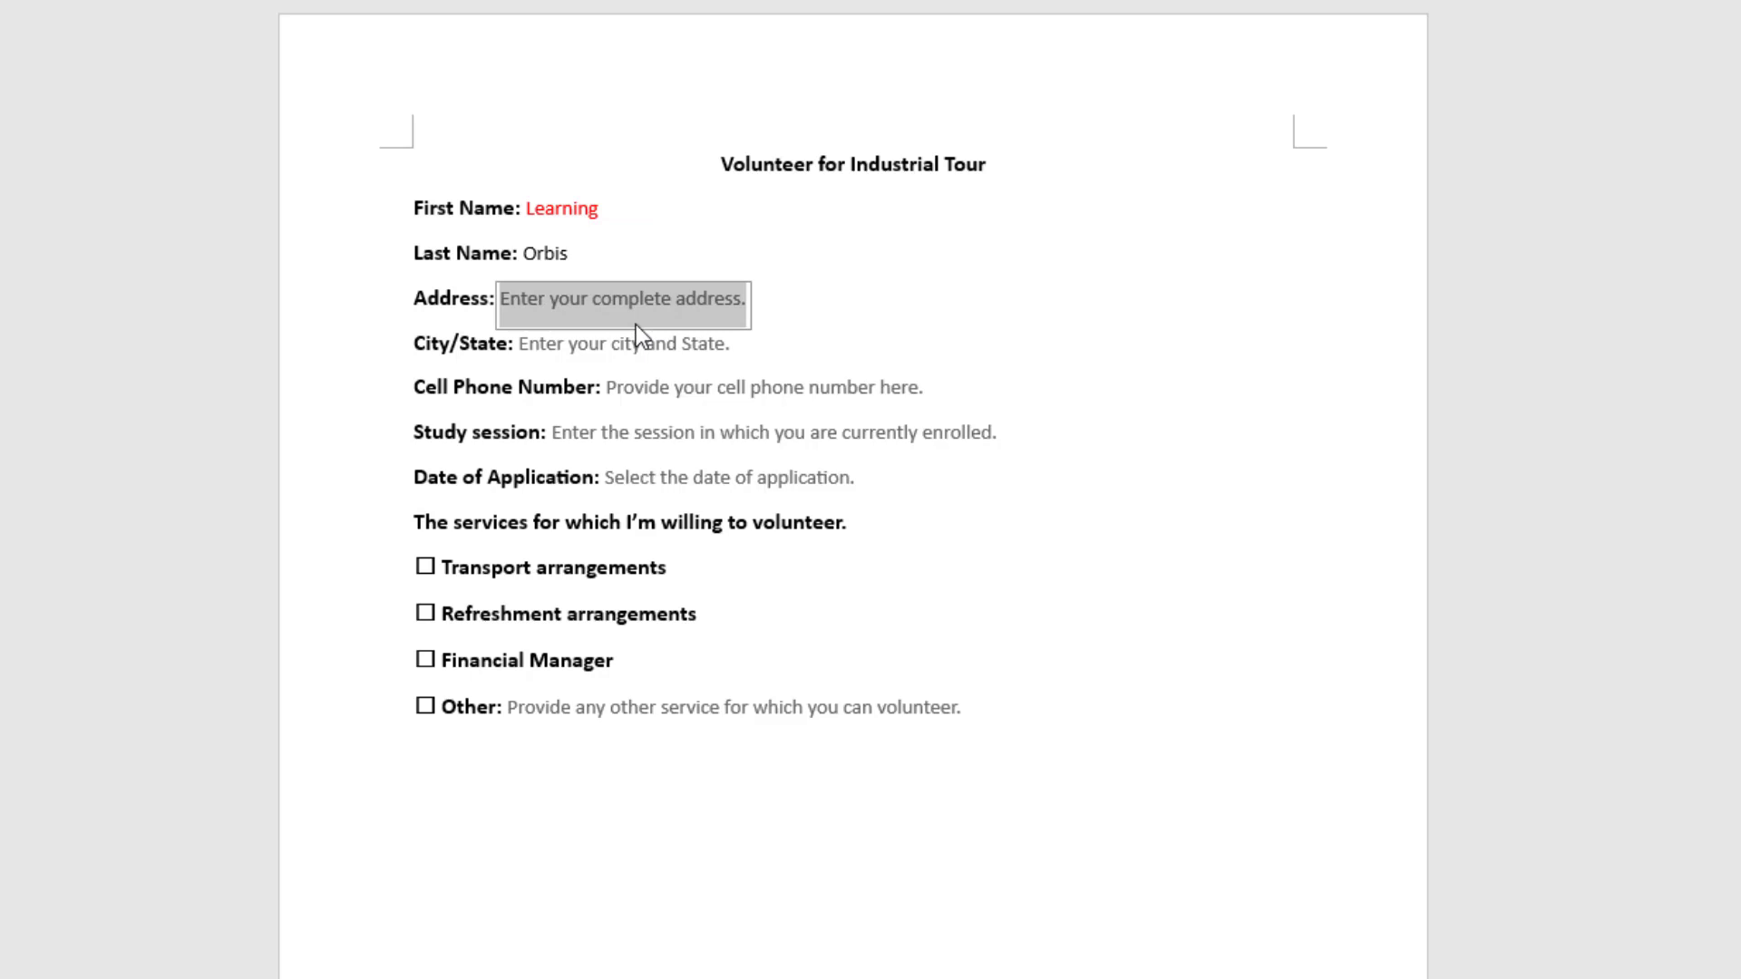
pyautogui.click(878, 484)
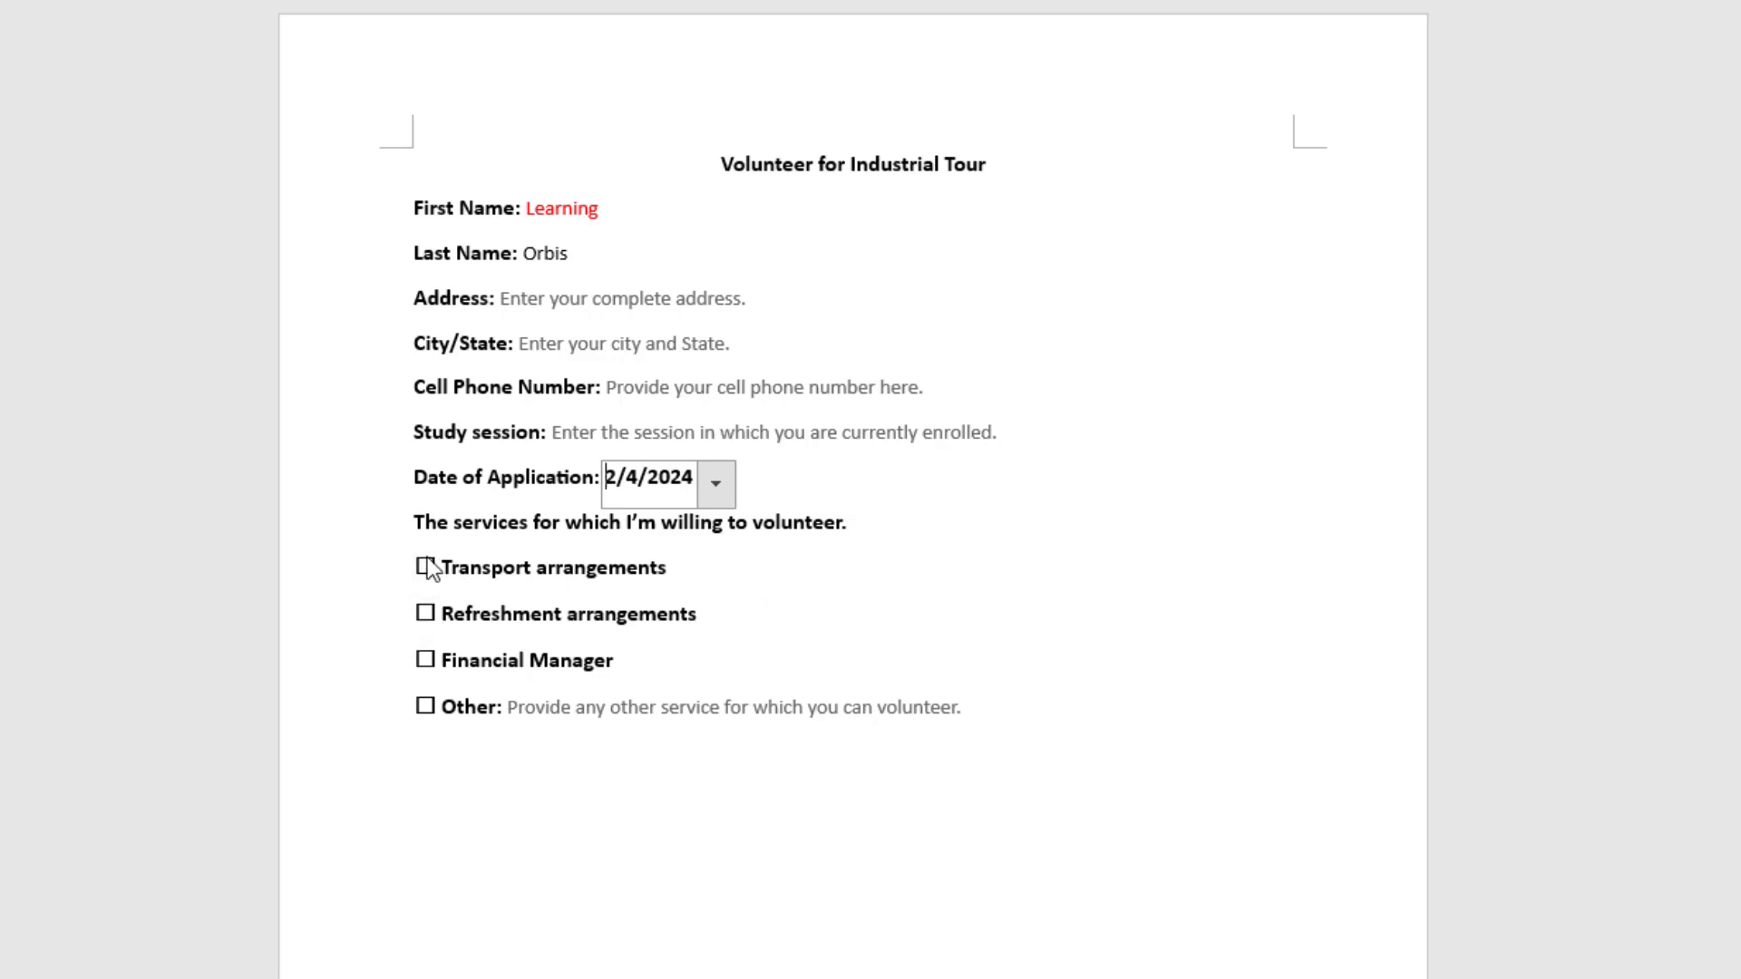
# Tick the Transport arrangements and Financial Manager services.
pyautogui.click(423, 566)
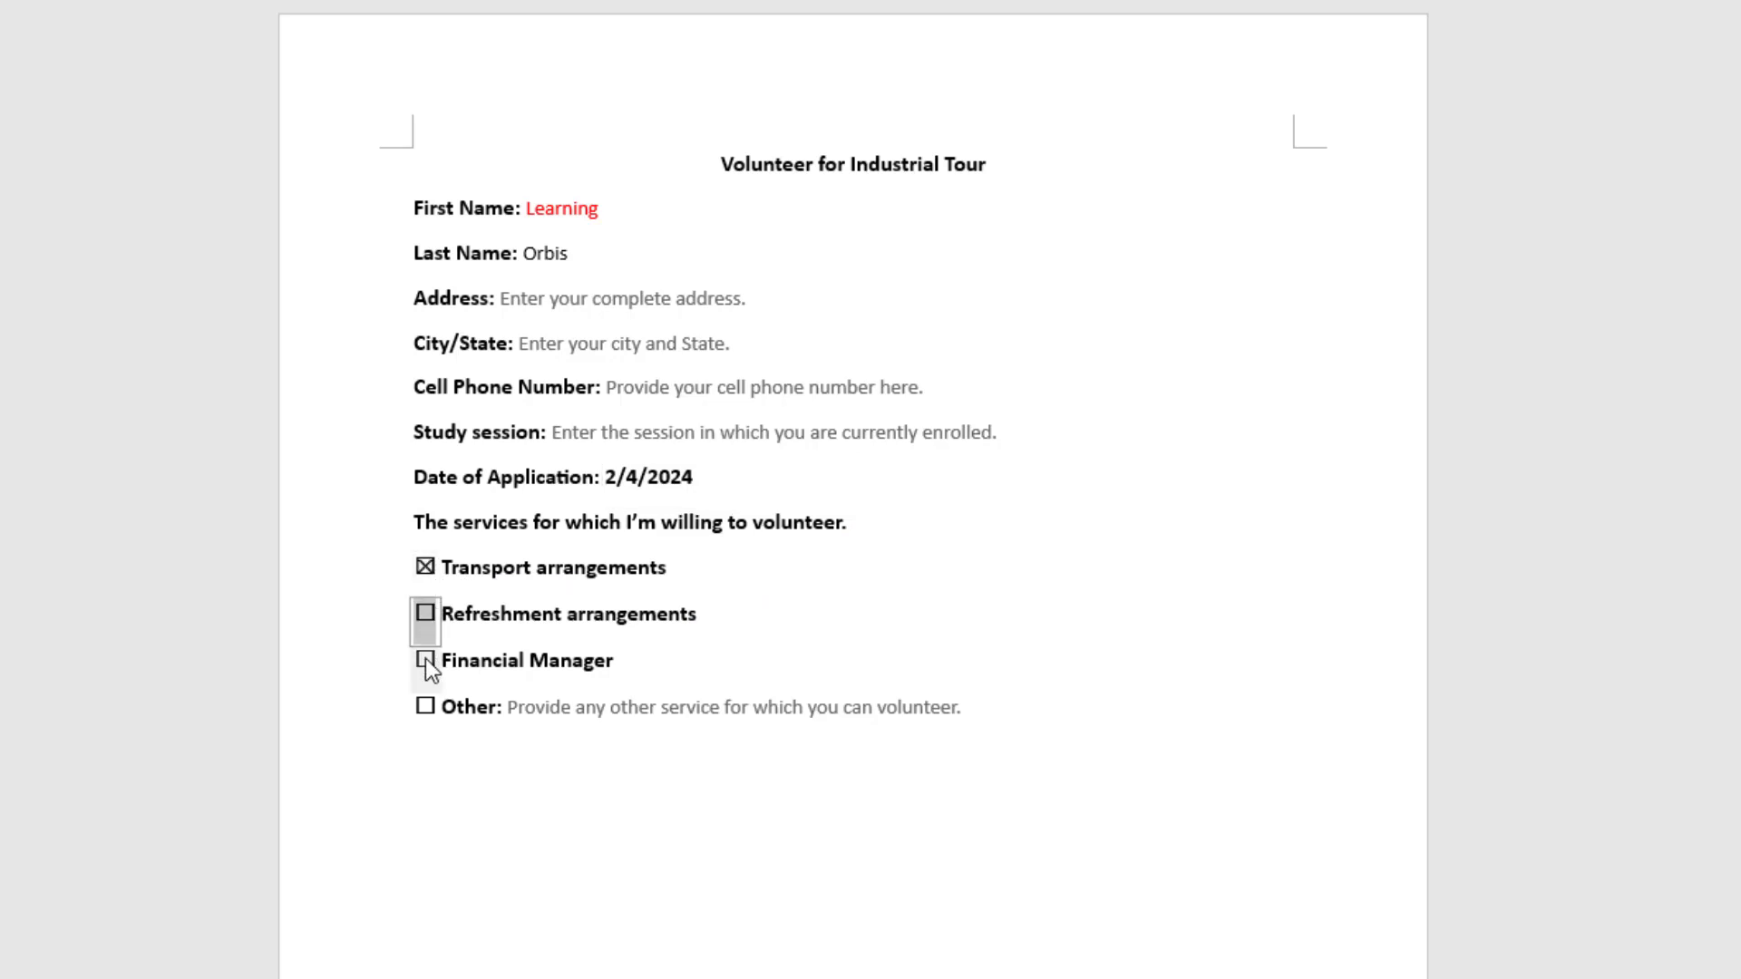
pyautogui.click(425, 660)
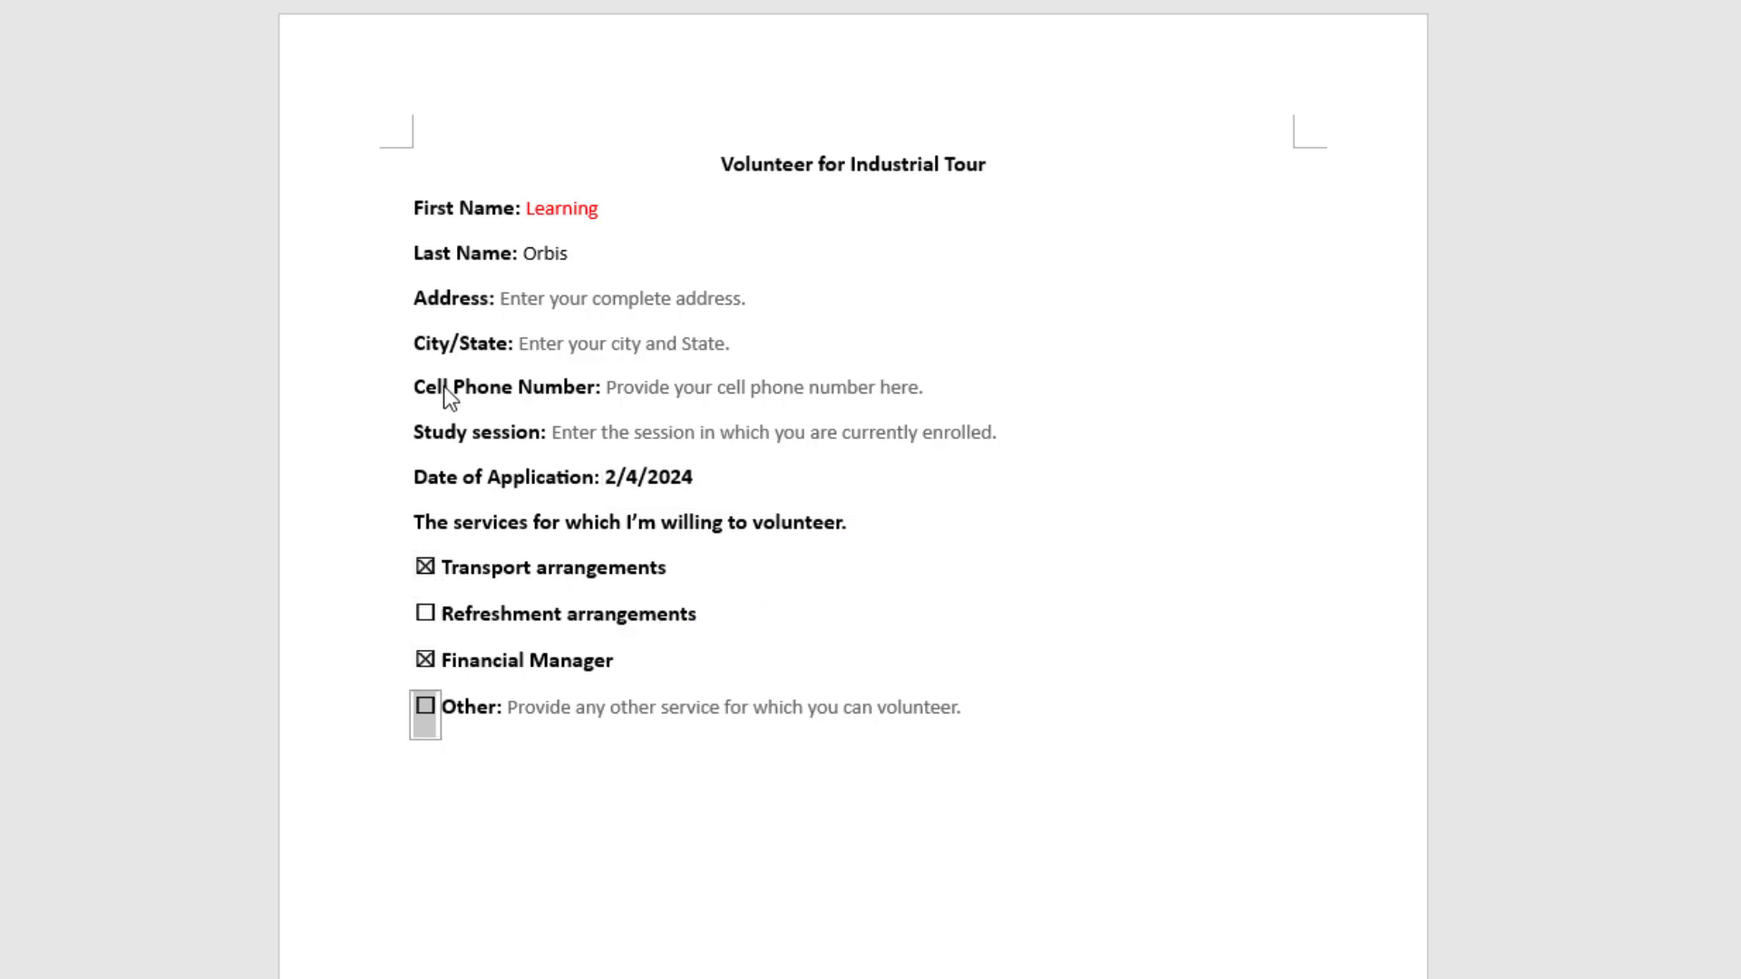
pyautogui.moveTo(600, 403)
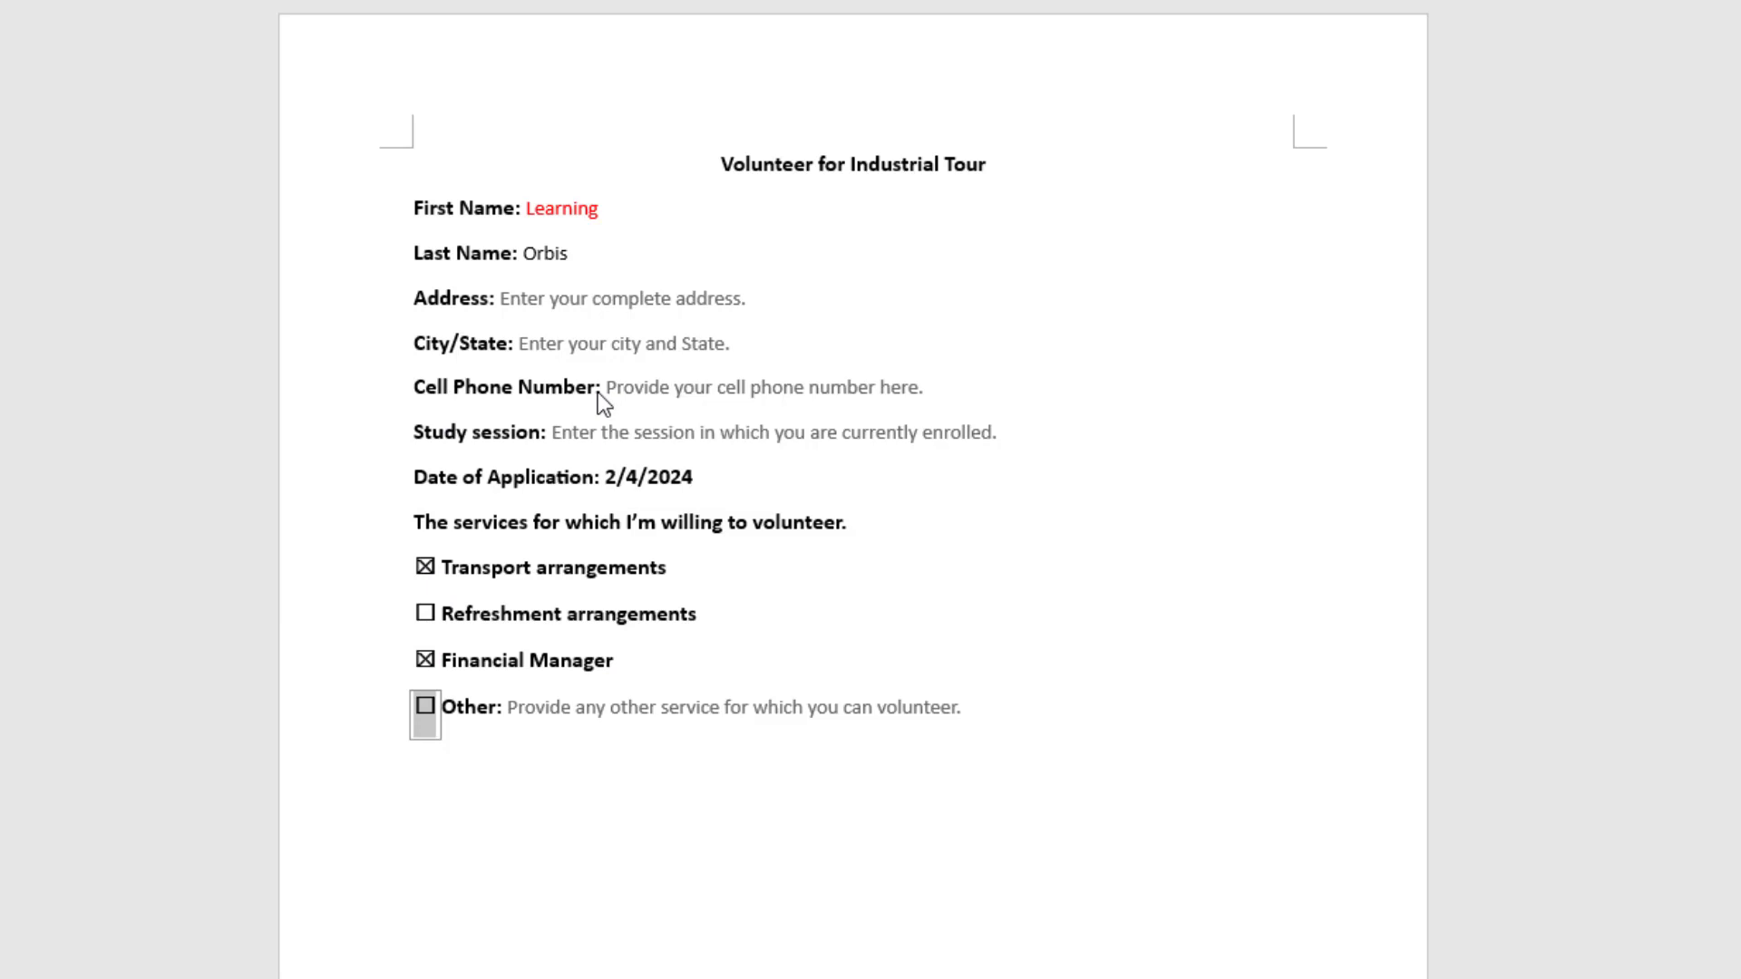
pyautogui.moveTo(573, 405)
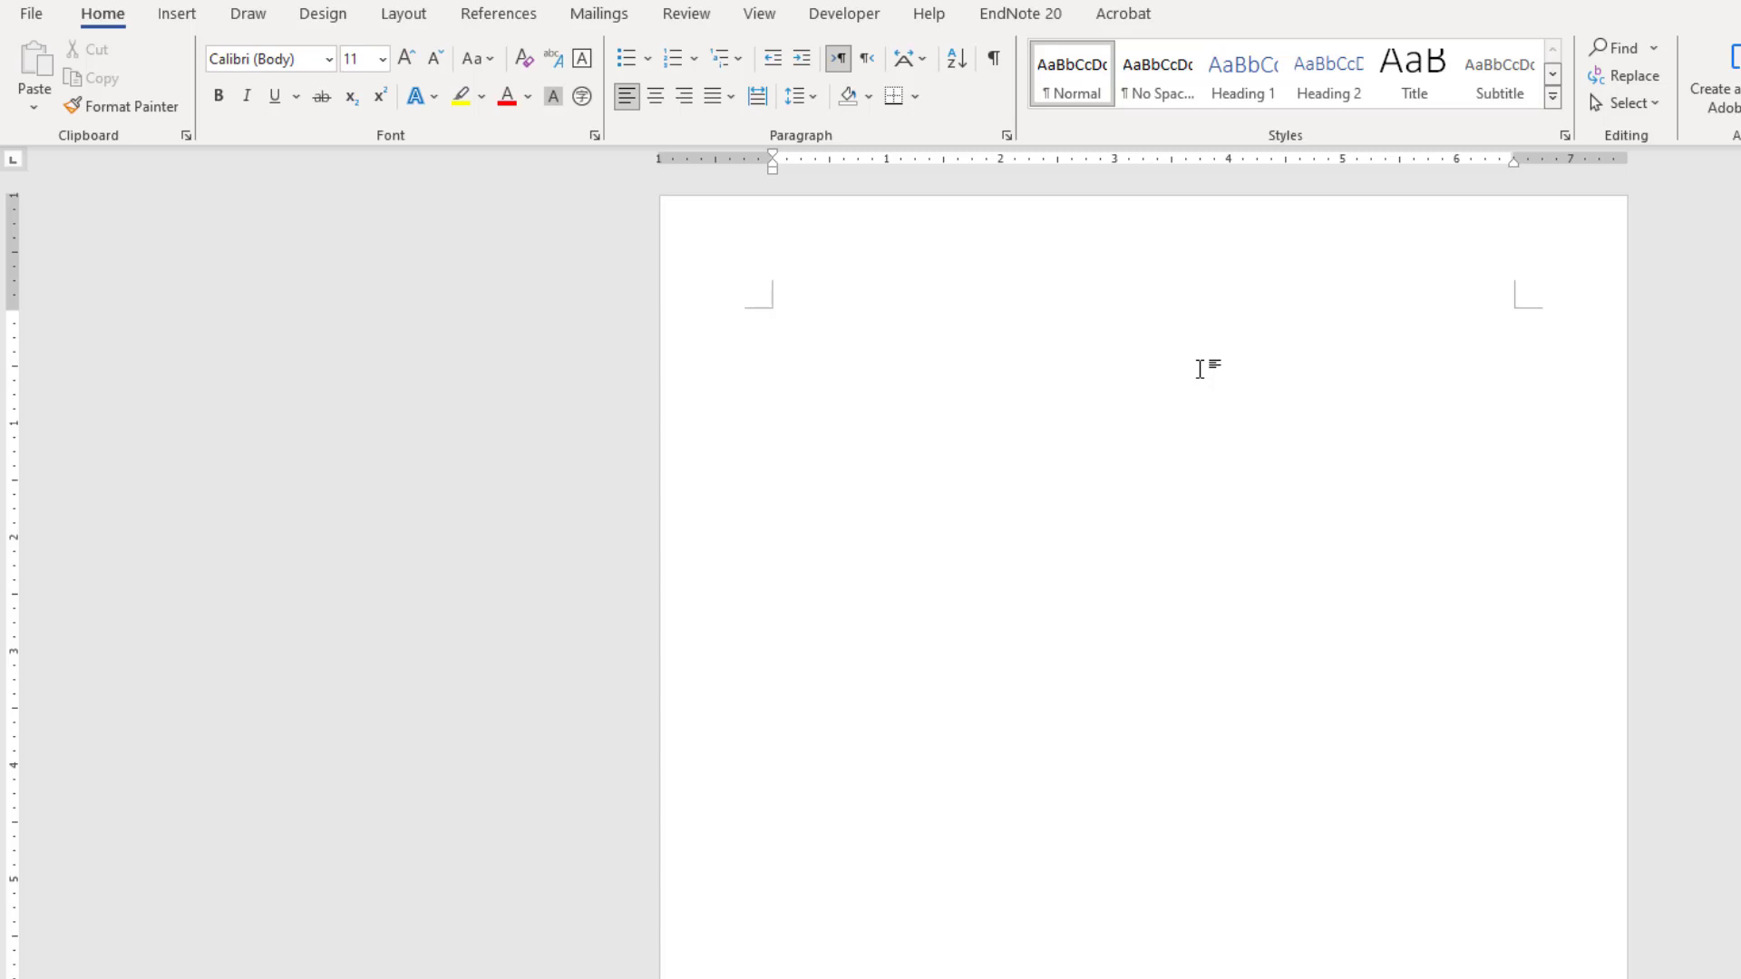
# Write the title 'Volunteer for Industrial Tour', enlarge it and centre it.
pyautogui.write('Vo')
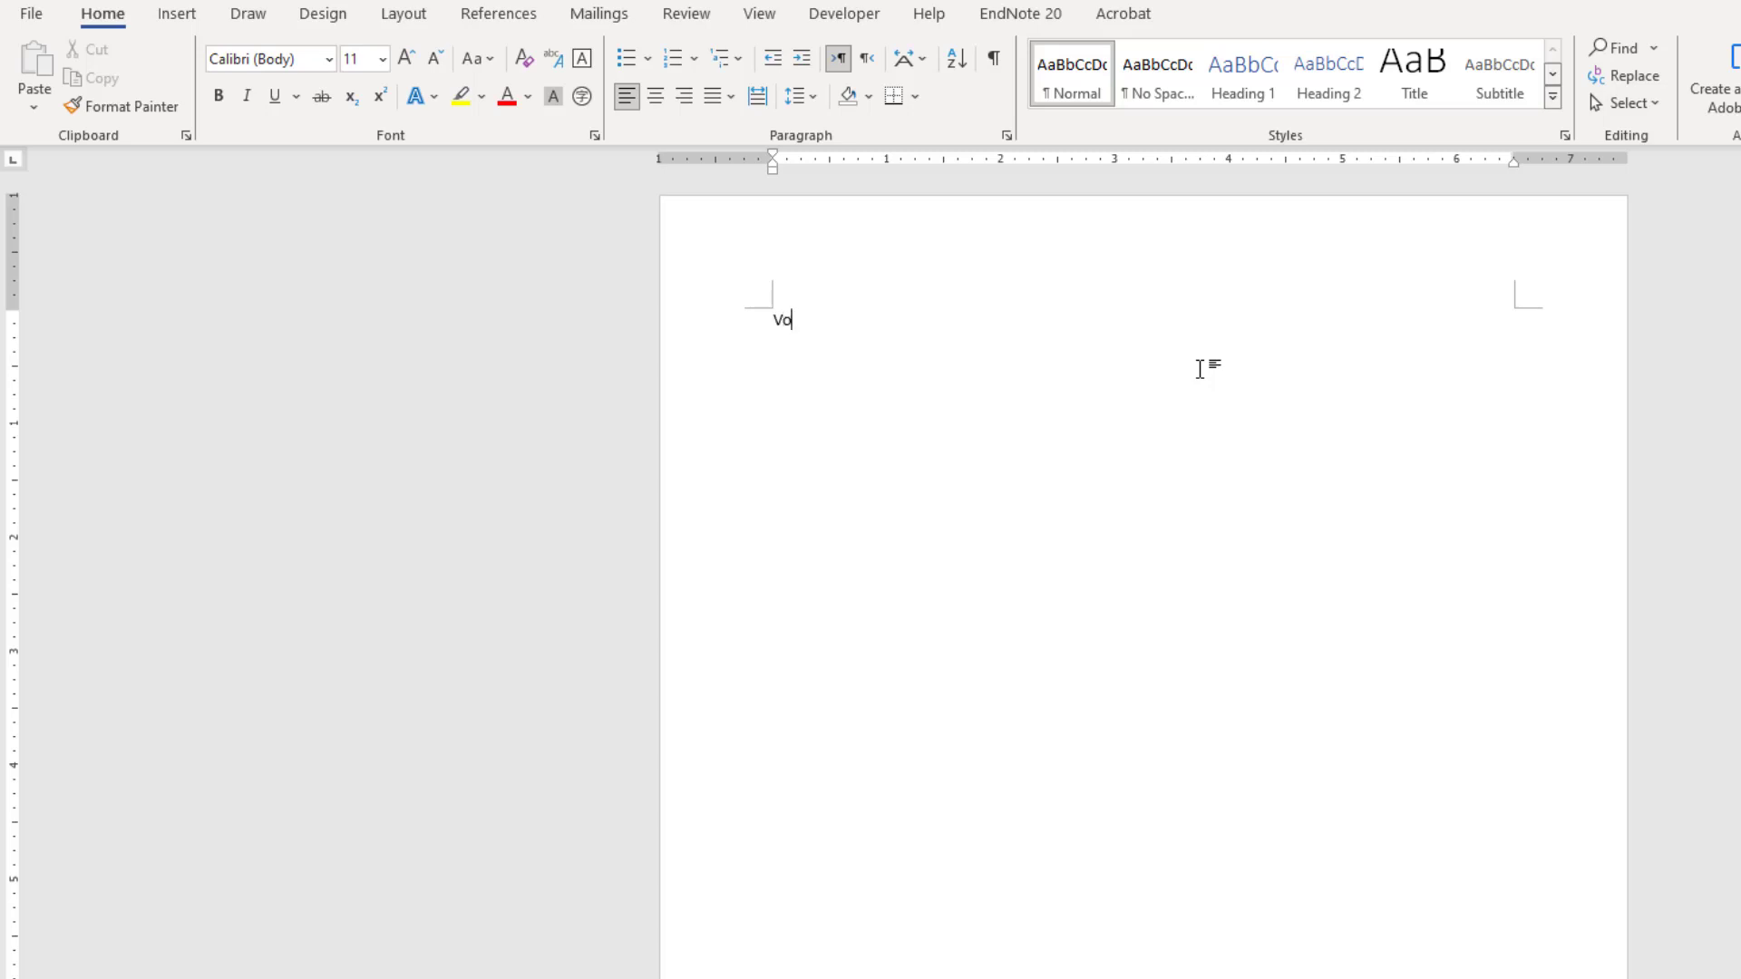
pyautogui.write('l')
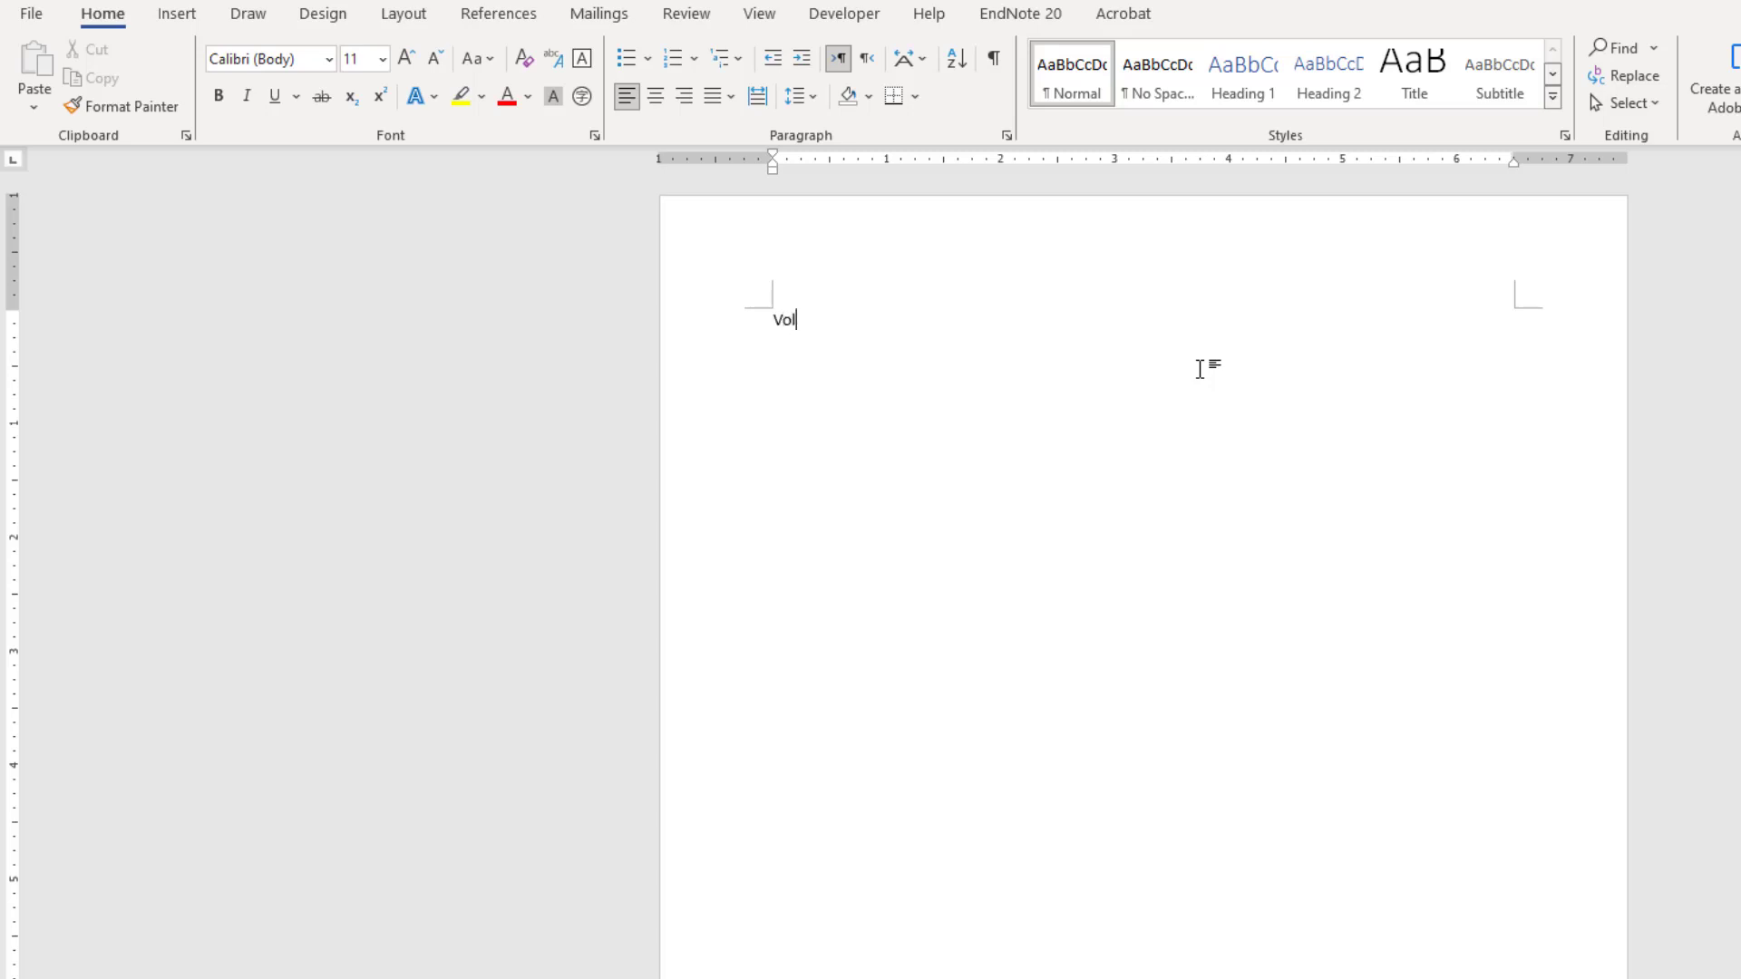
pyautogui.write('unteer for In')
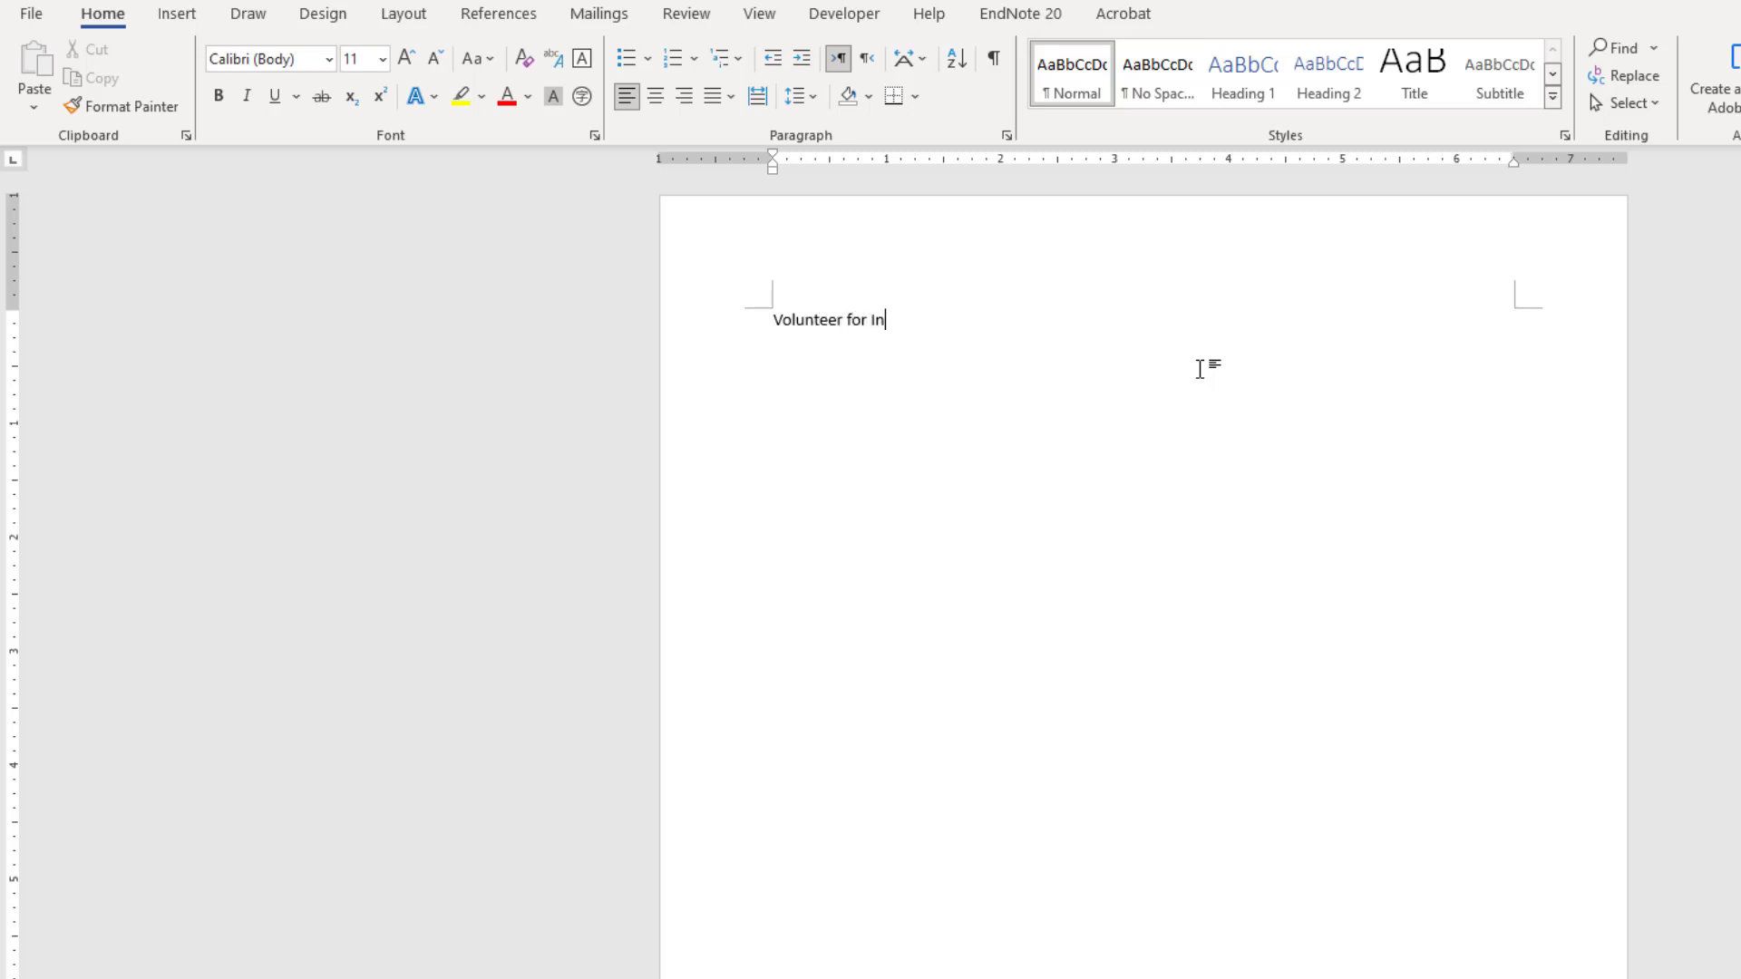
pyautogui.write('dustrial Tour')
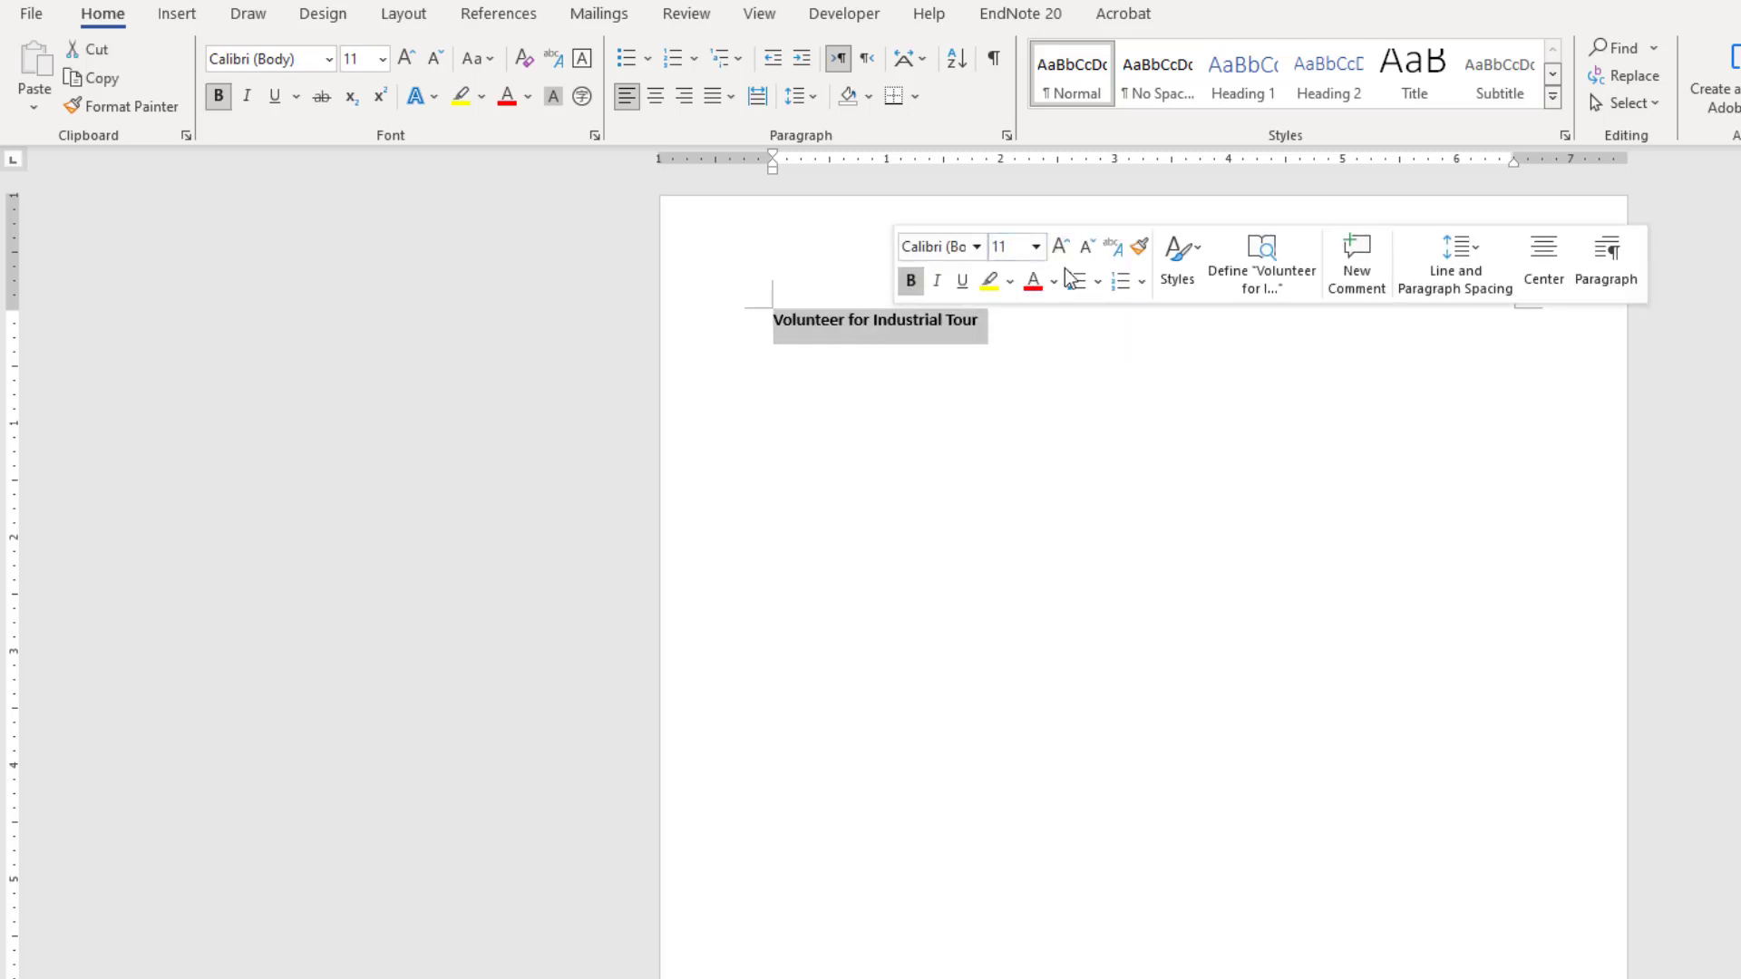
pyautogui.click(1061, 245)
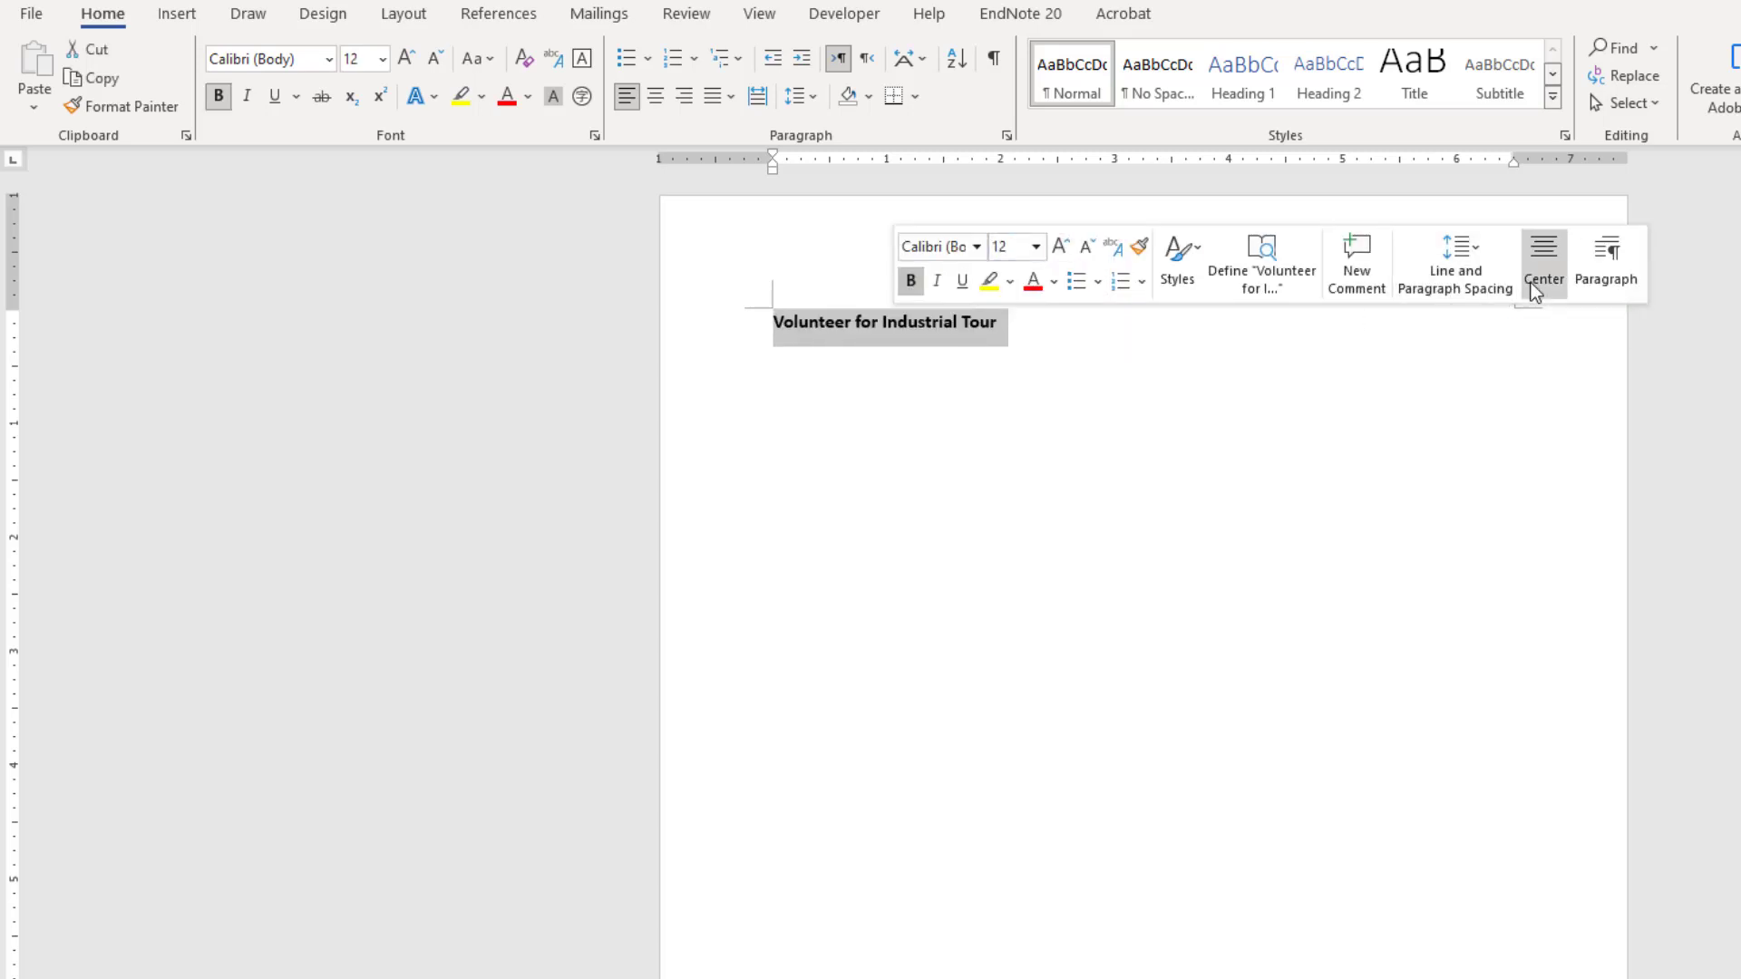
pyautogui.click(1541, 247)
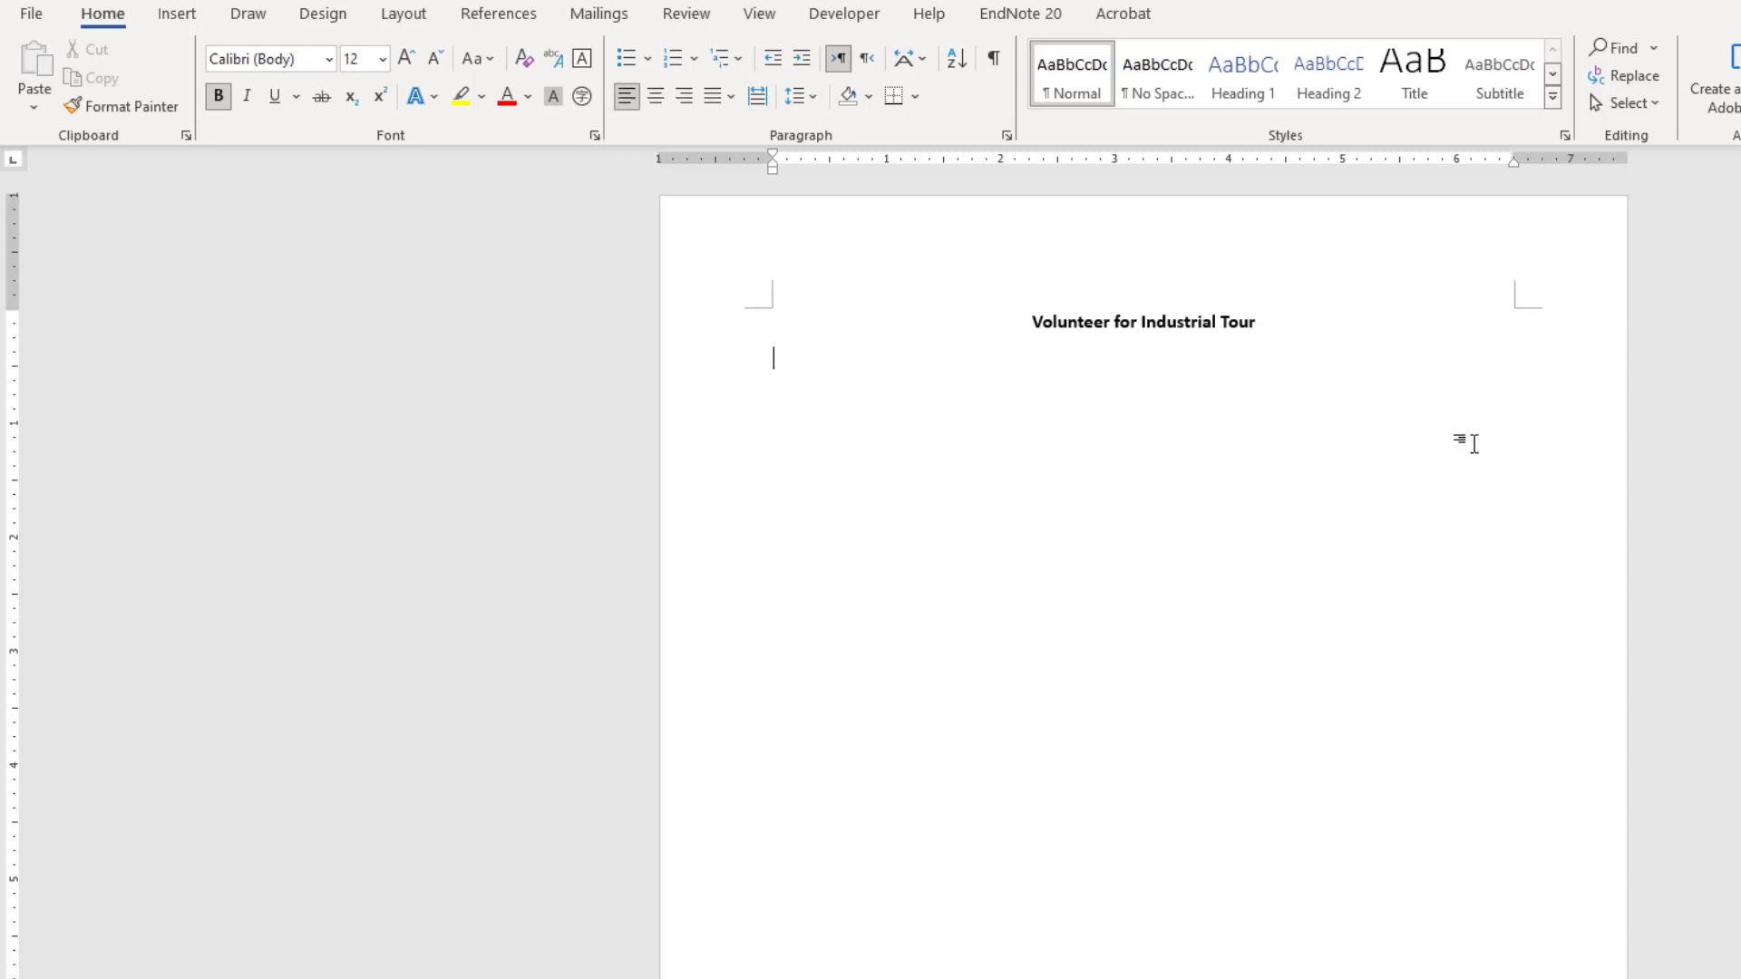
# Write the labels First Name:, Last Name:, Address:, City/State and Study session: on their lines.
pyautogui.write('Fi')
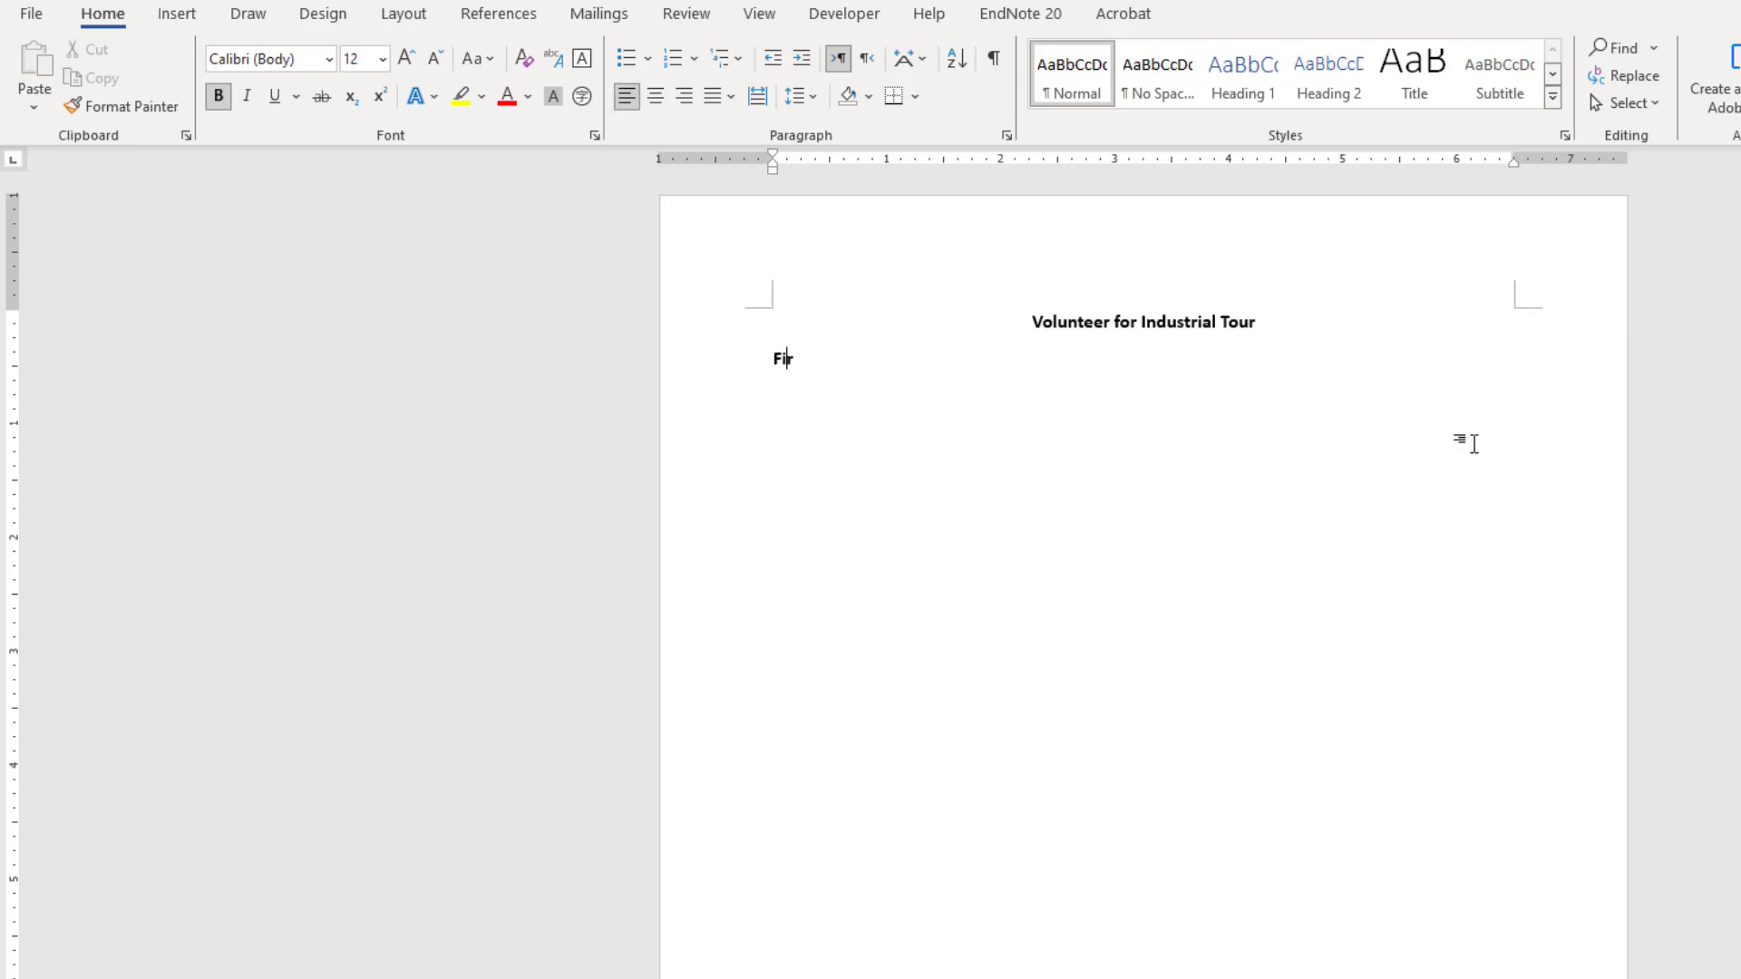
pyautogui.write('rst Name')
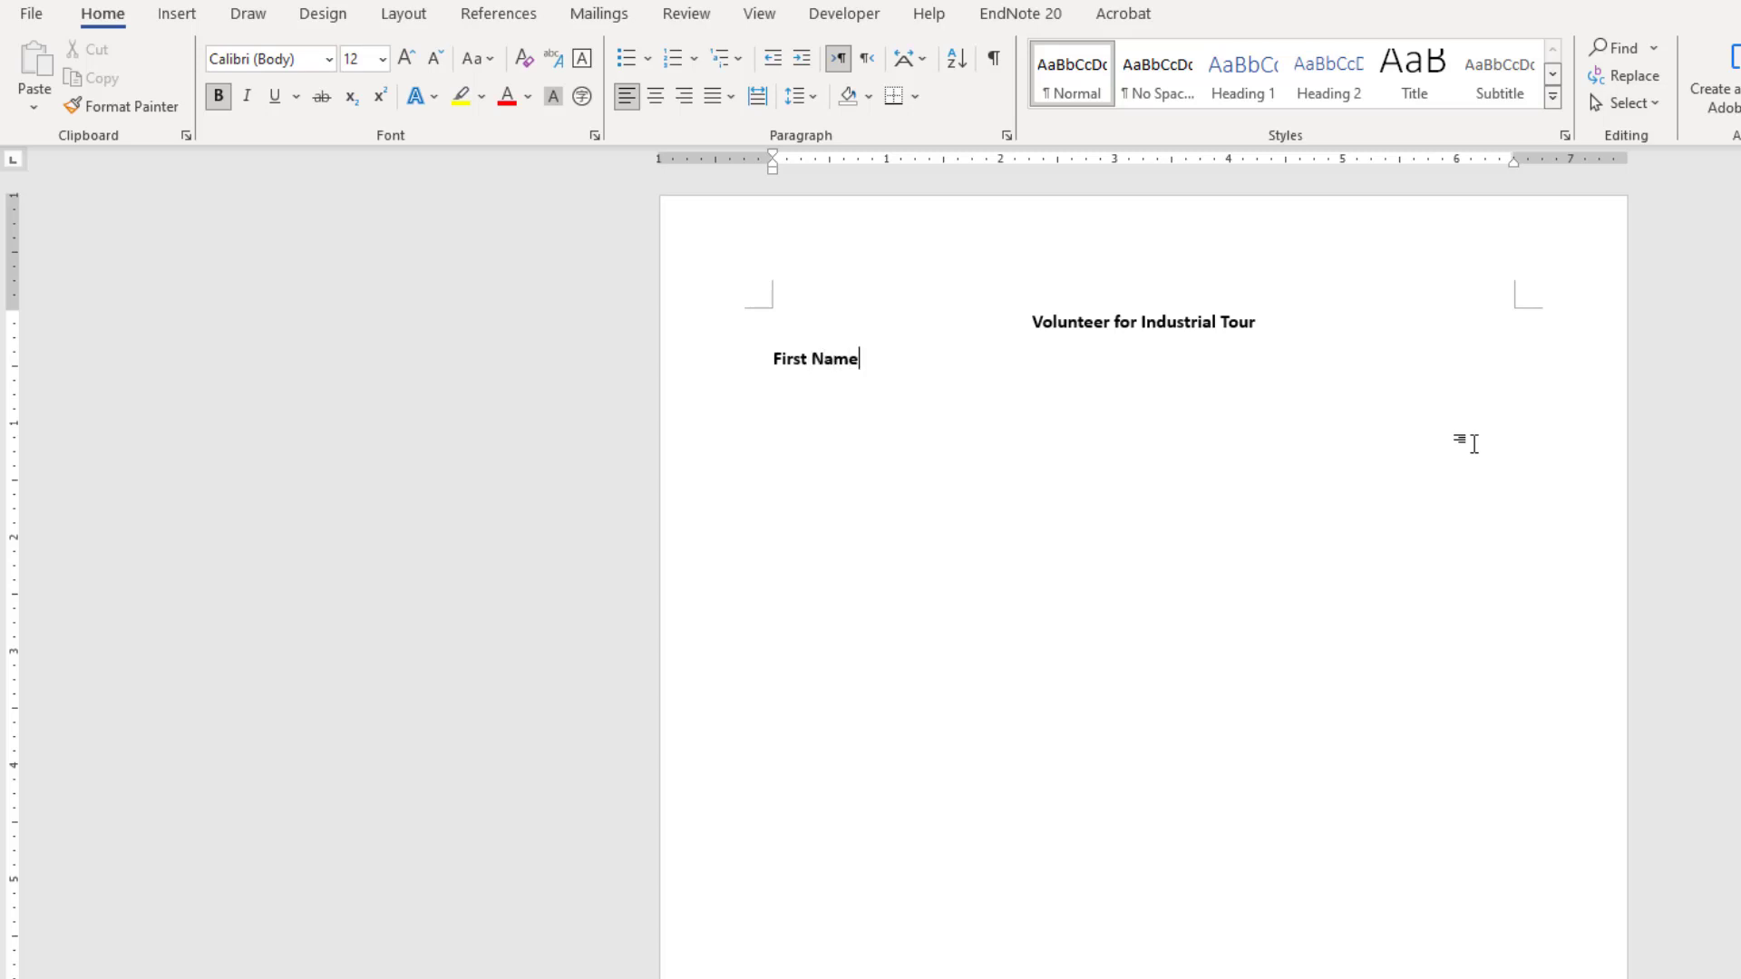
pyautogui.write(':')
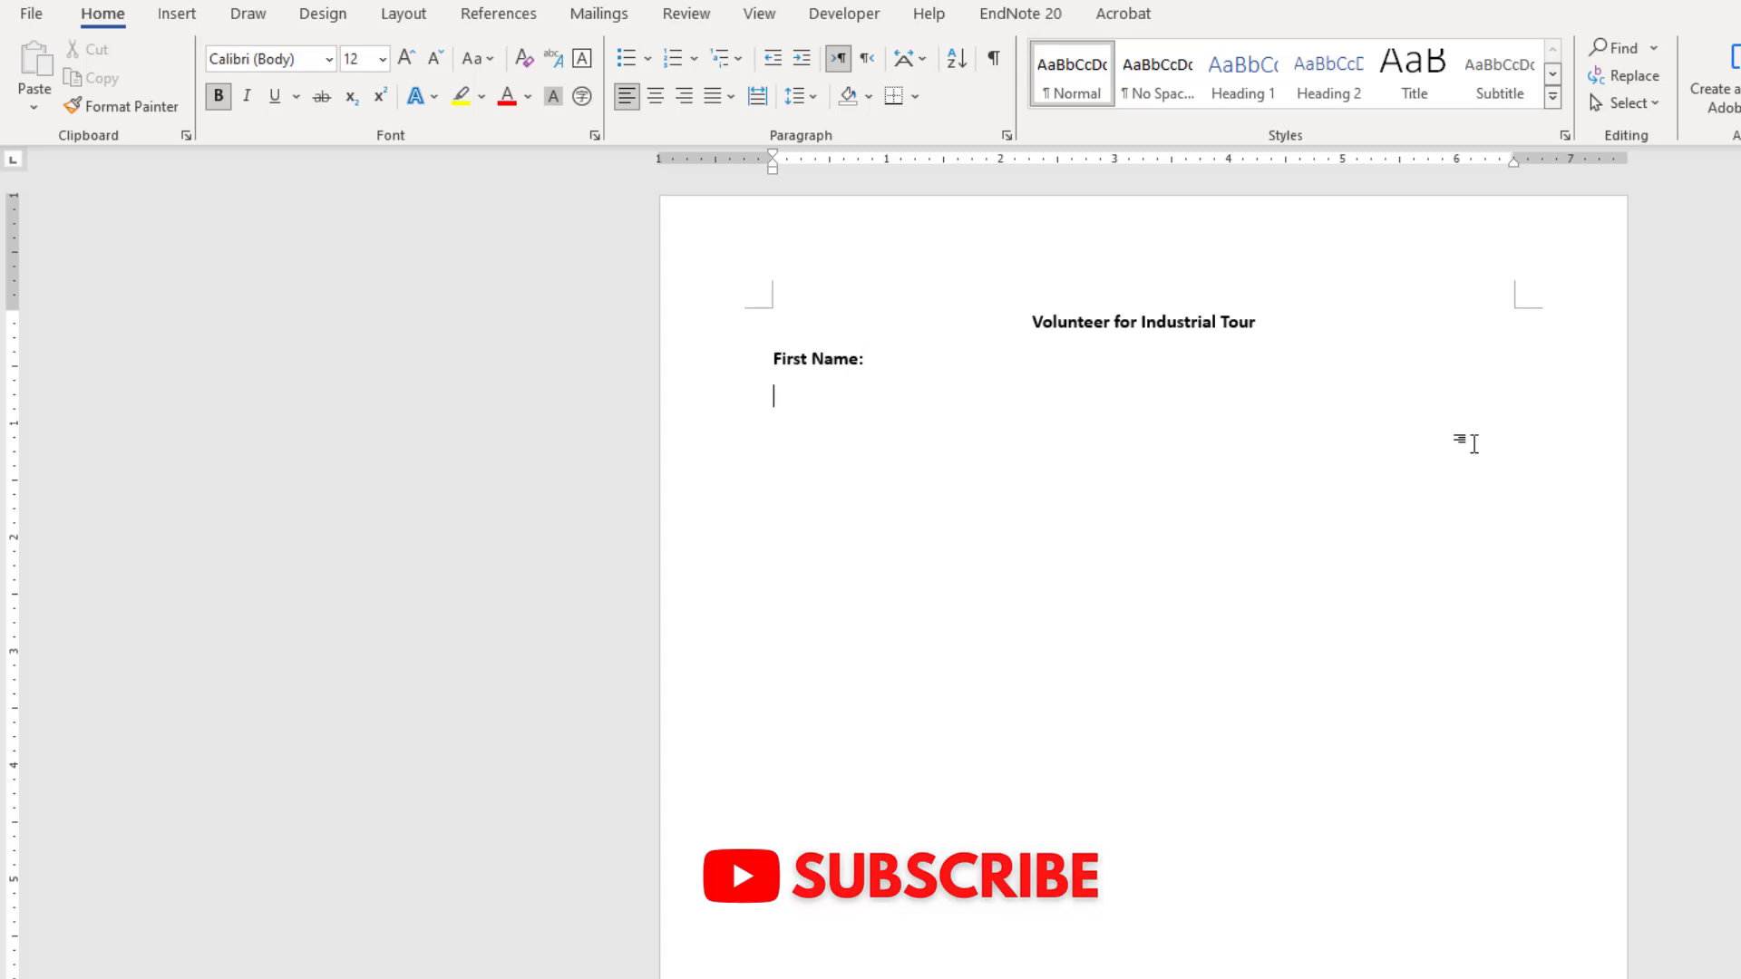
pyautogui.write('Last Name')
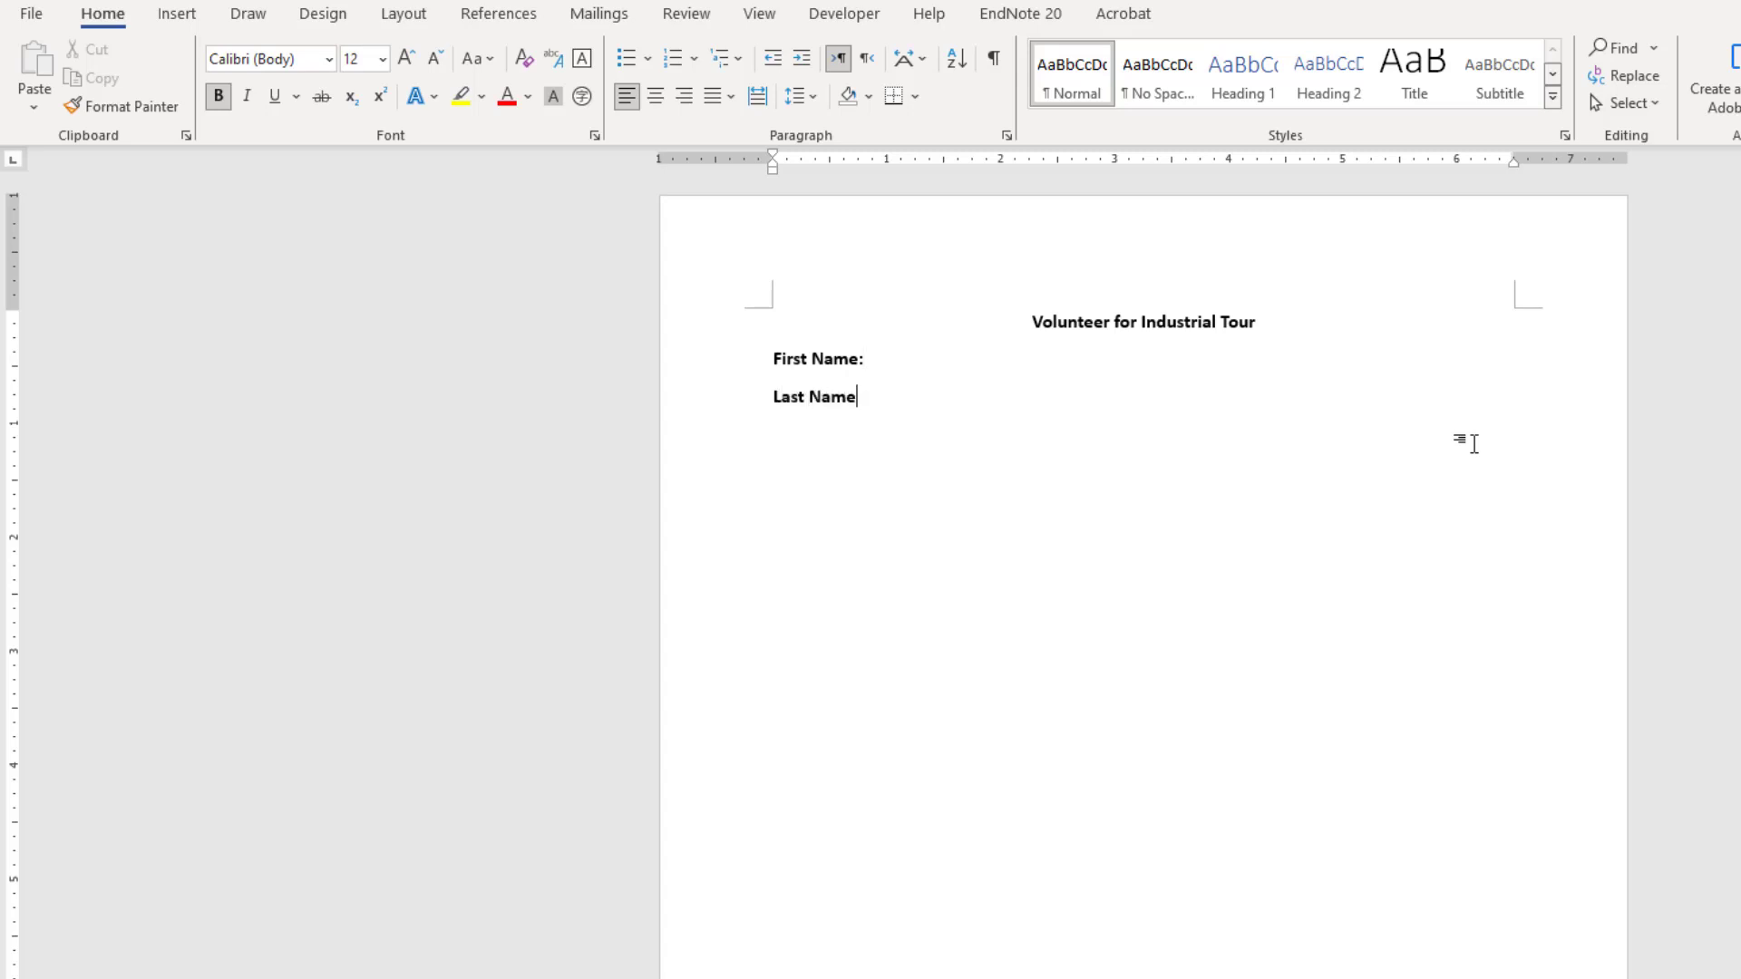
pyautogui.write(':')
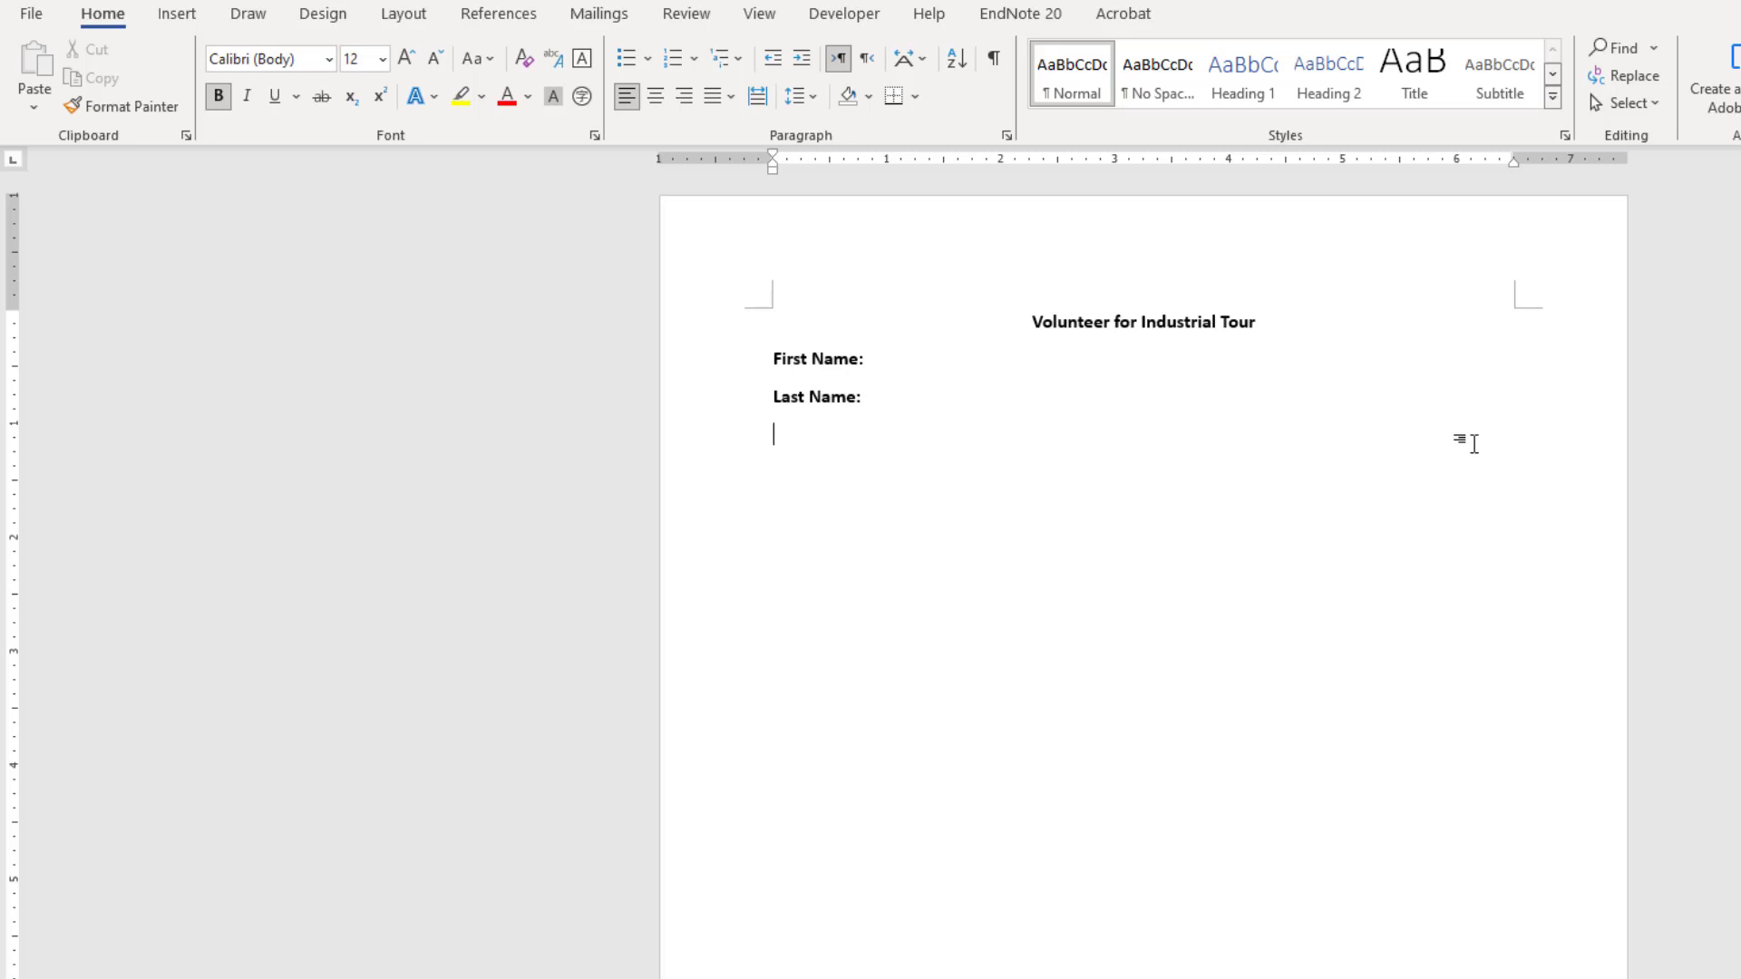
pyautogui.write('Address:')
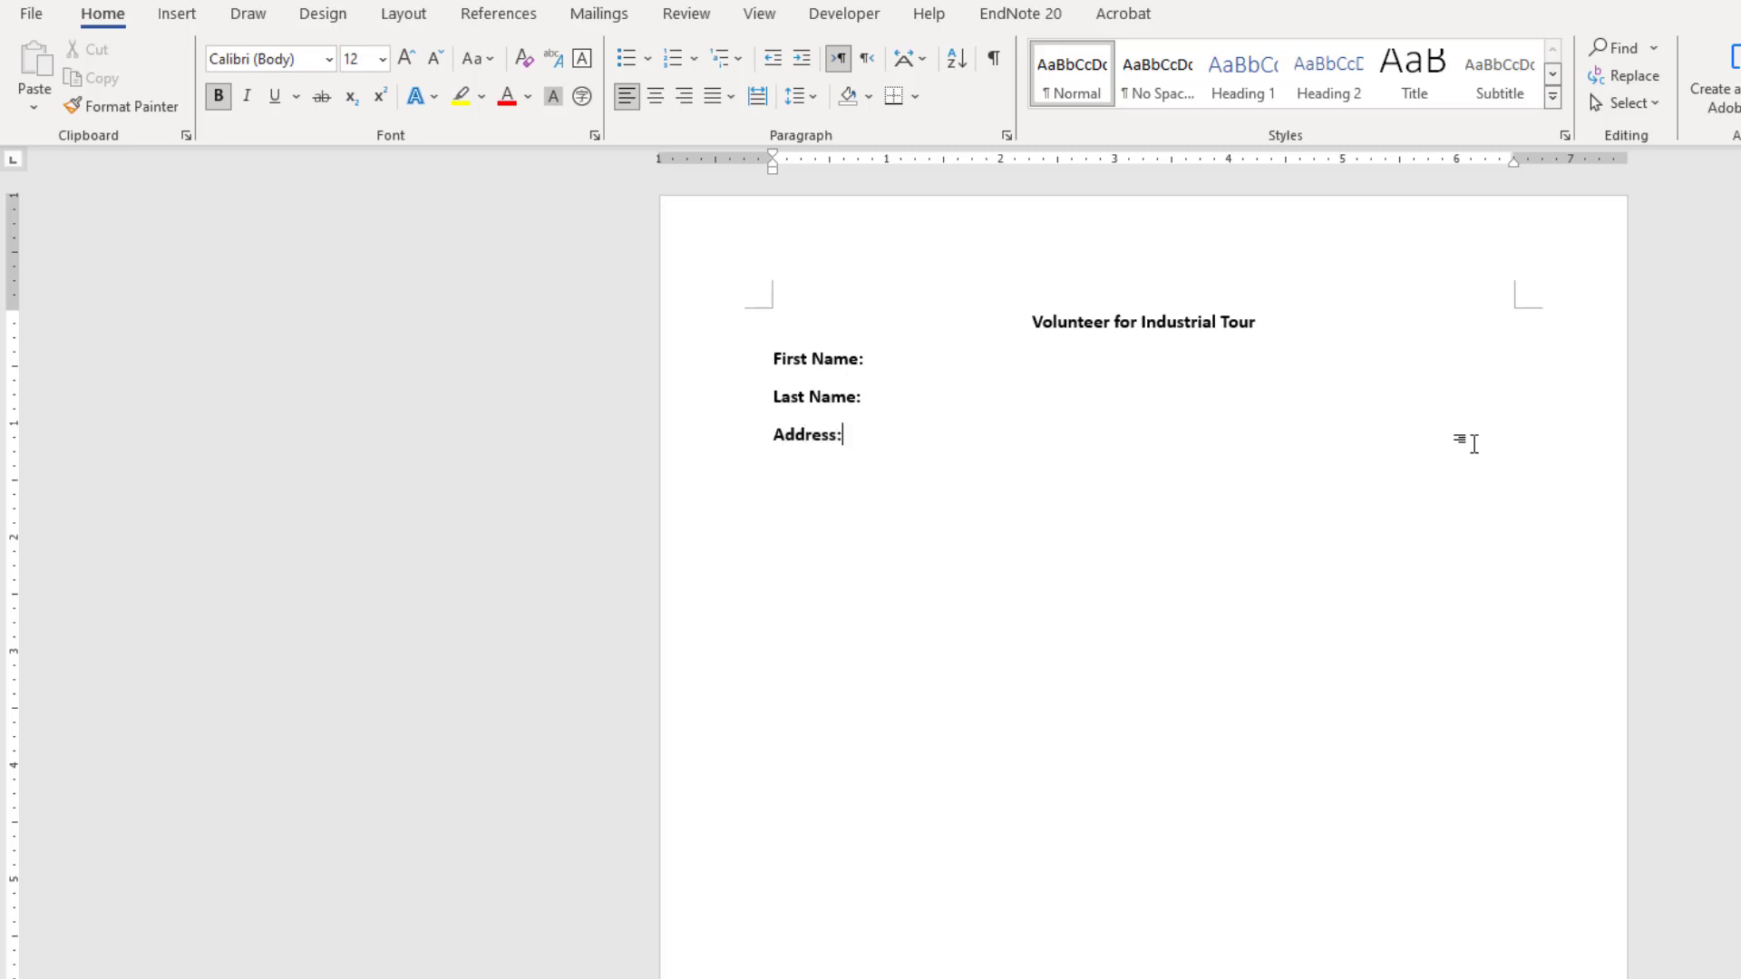
pyautogui.write('City')
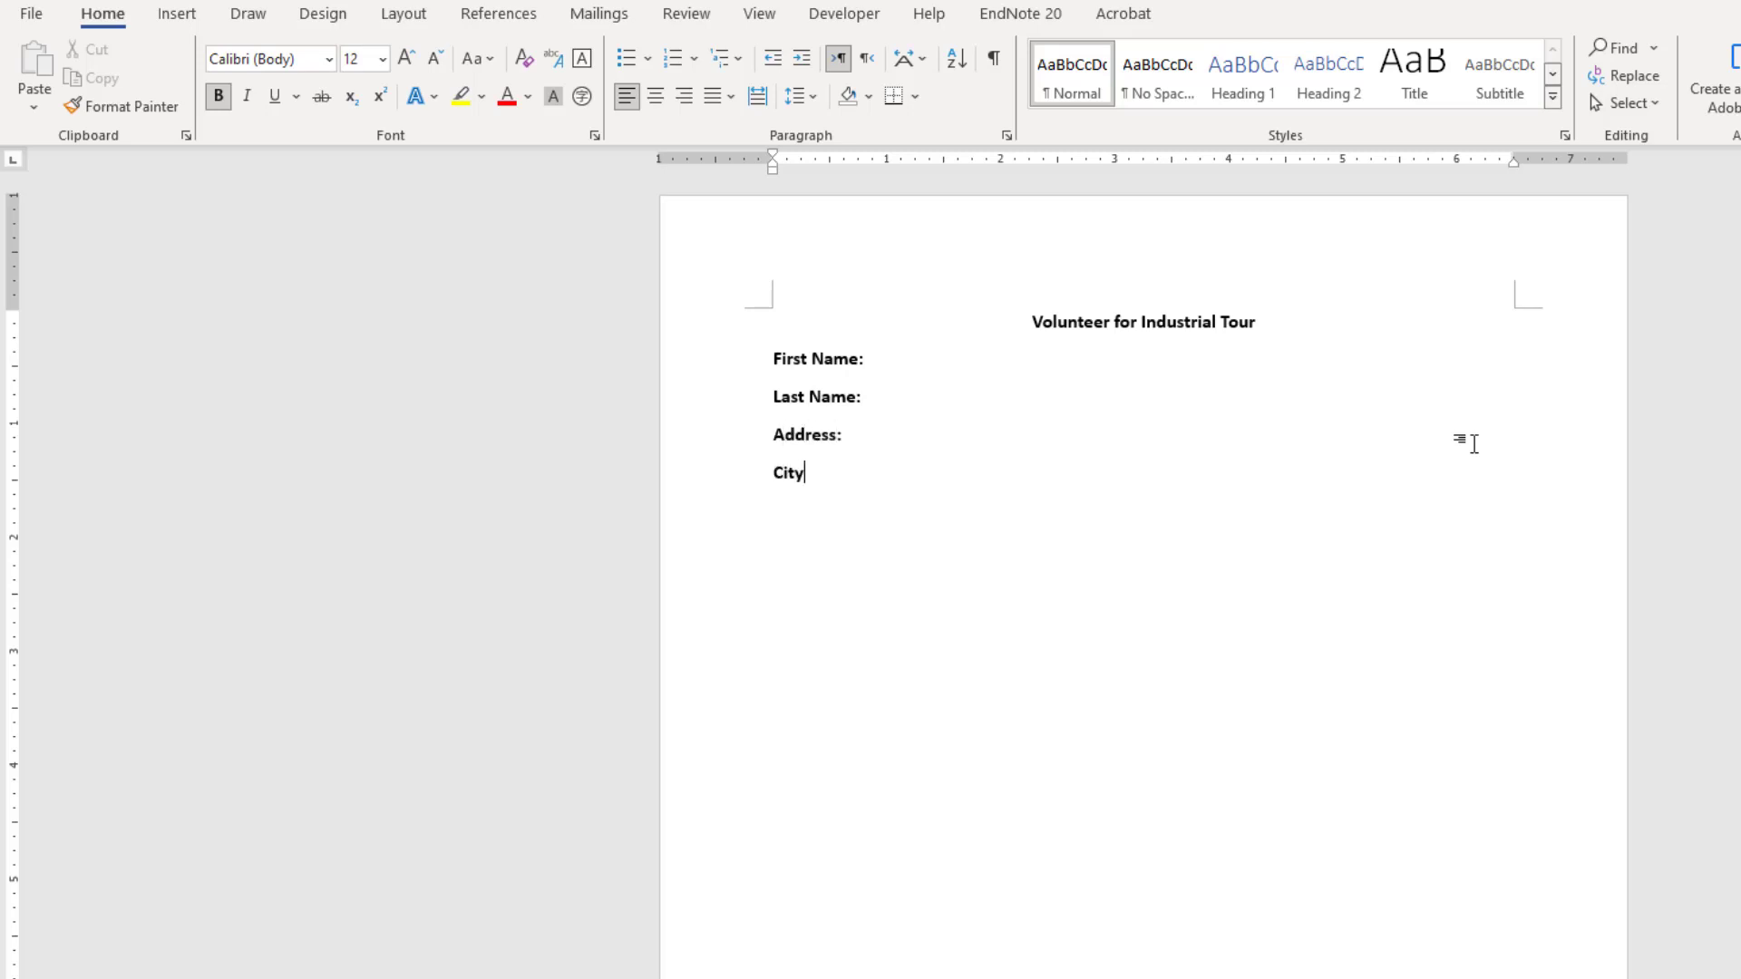
pyautogui.write('/State:')
pyautogui.write('Cell Phone Number:')
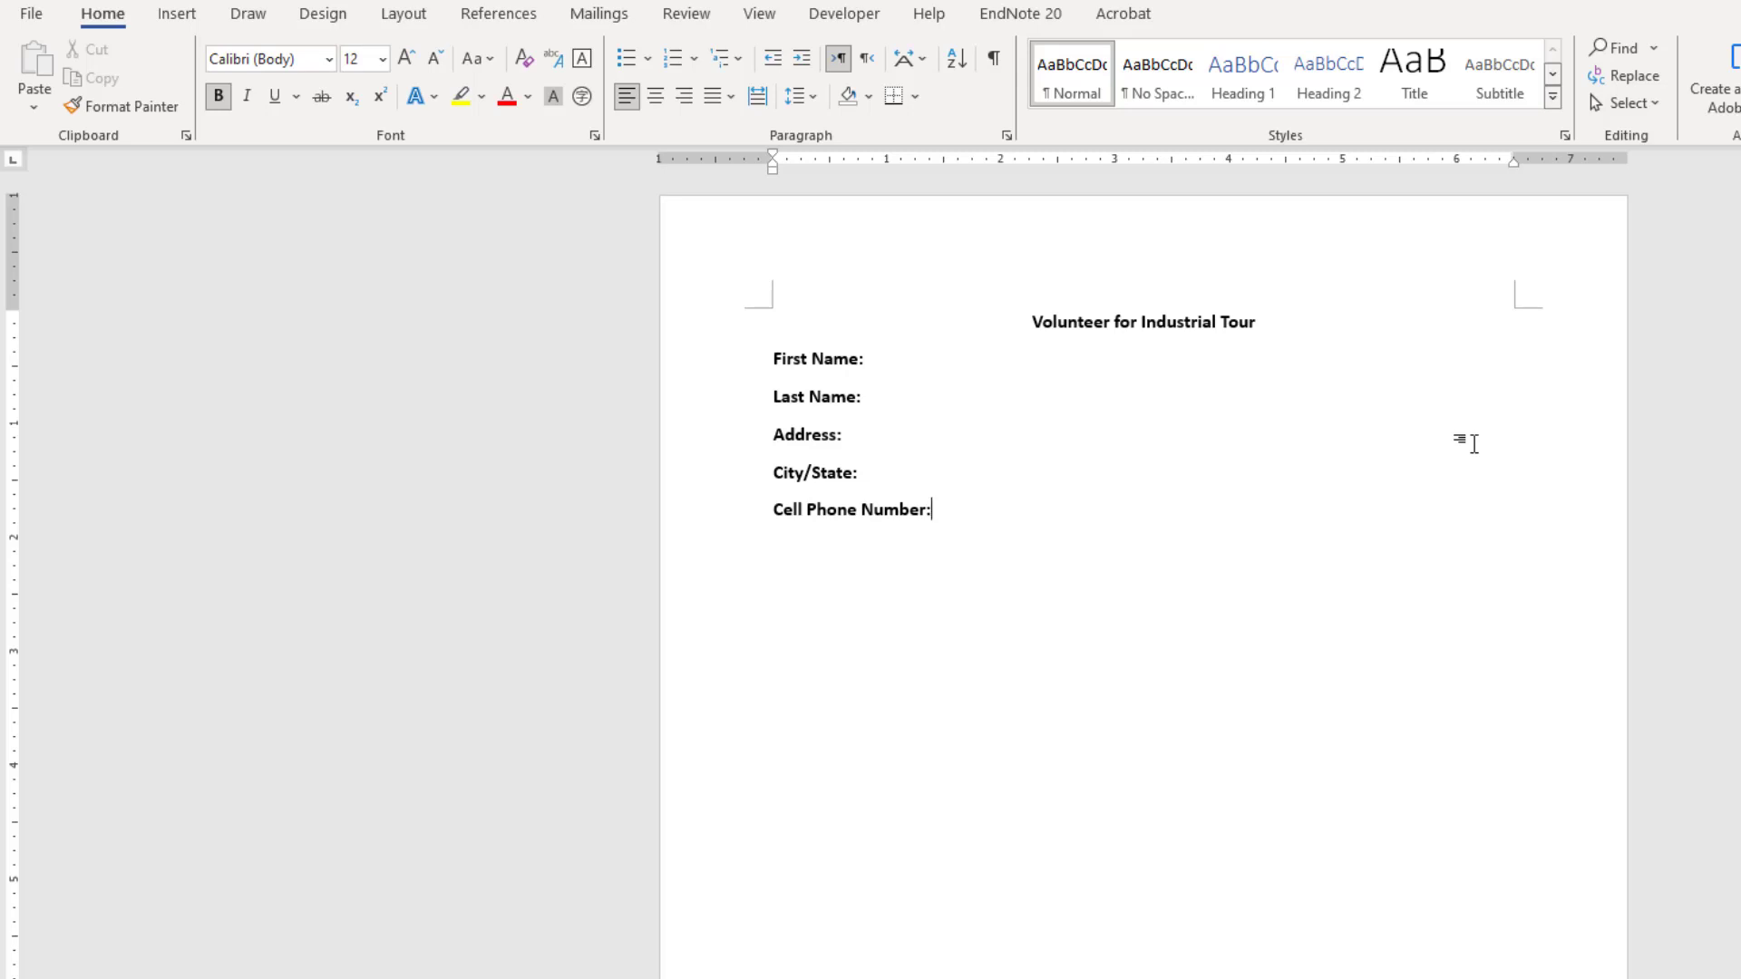
pyautogui.write('Study session:')
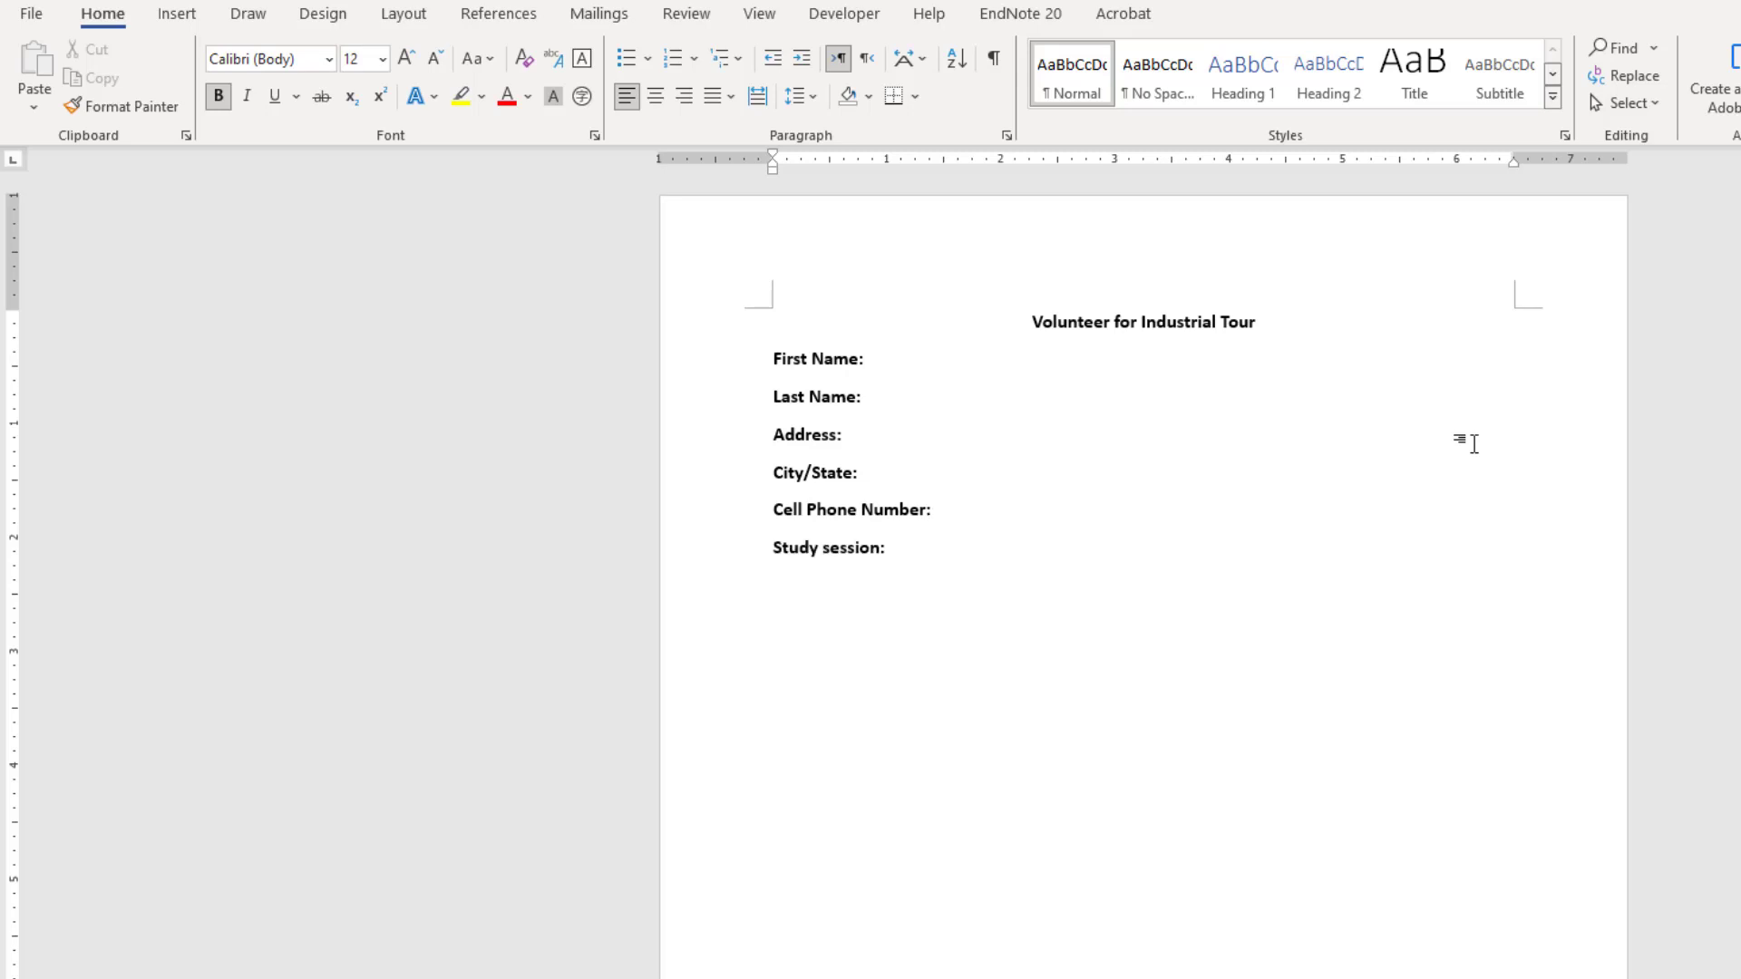
pyautogui.press('enter')
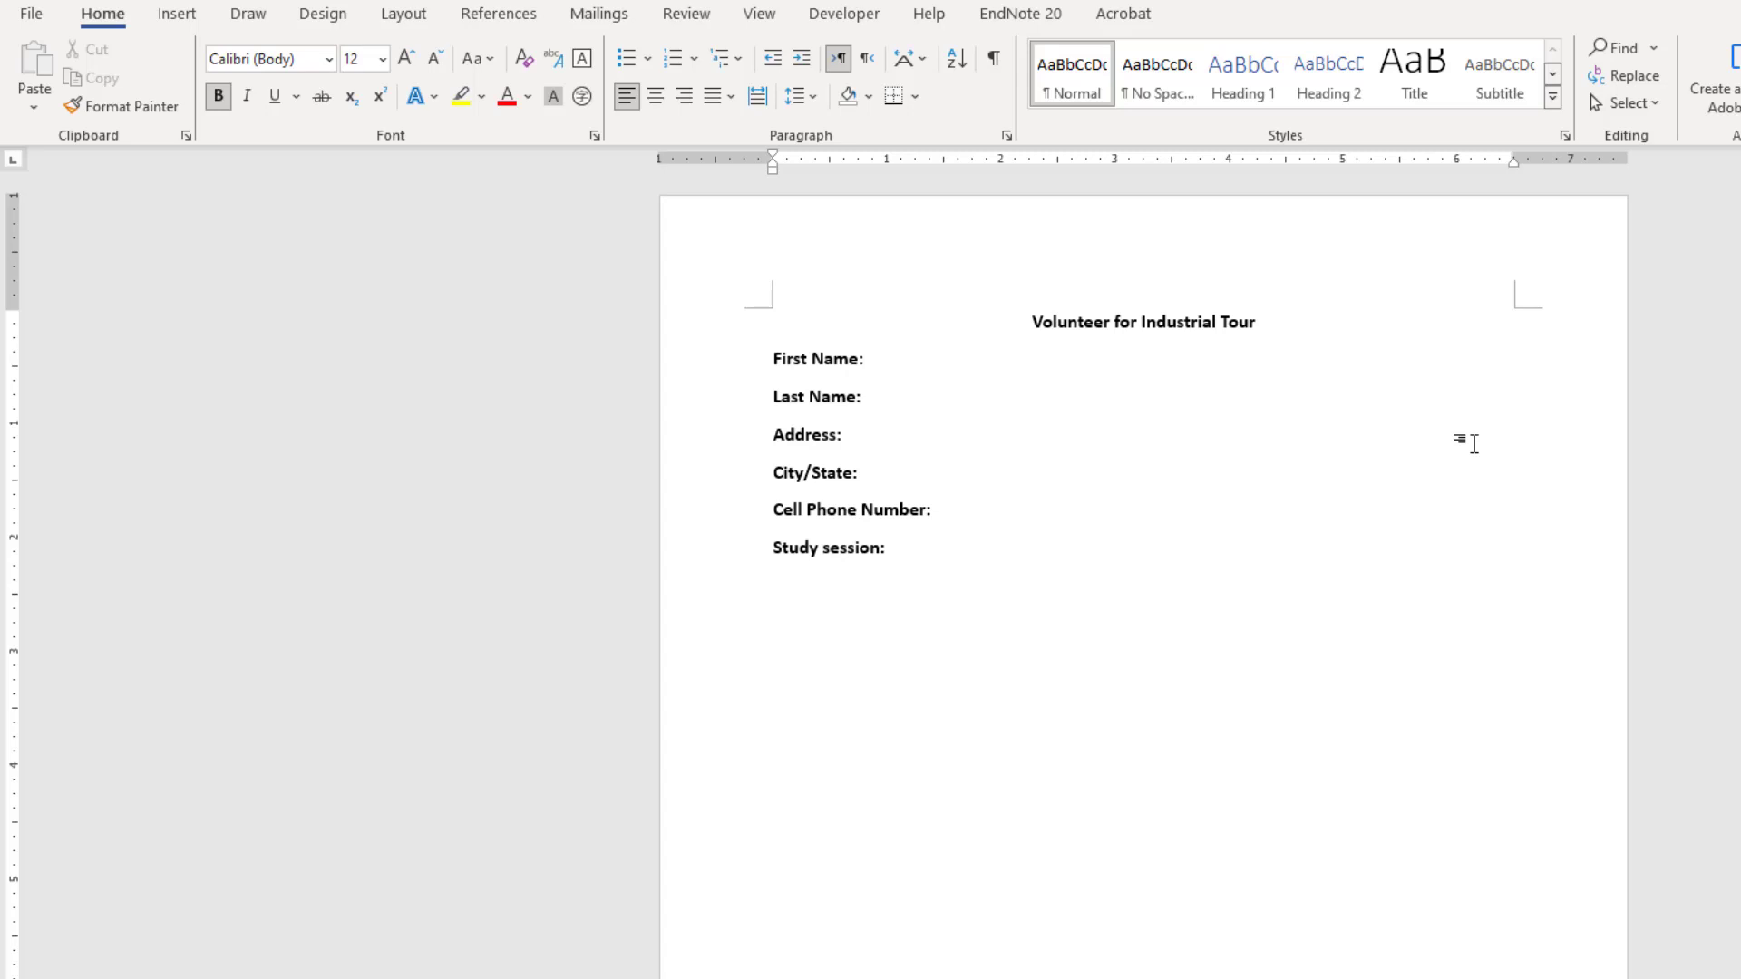
# Write the line 'The services for which I'm willing to volunteer.'.
pyautogui.write('T')
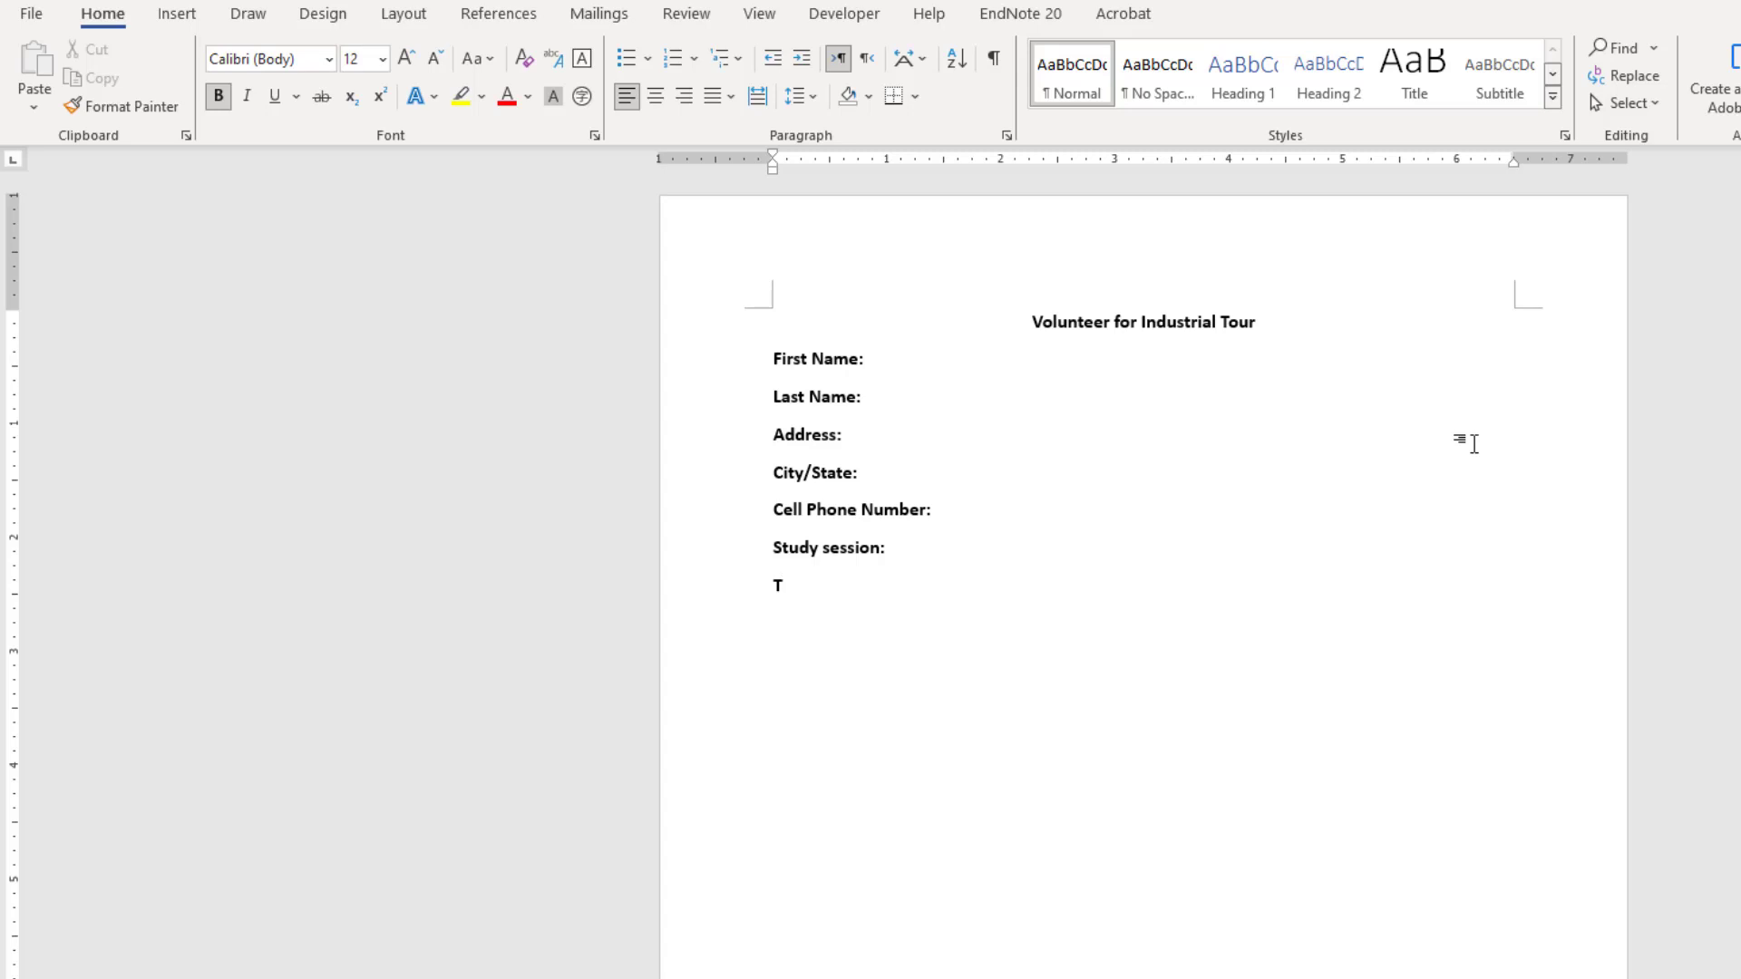
pyautogui.write('he services for which I c')
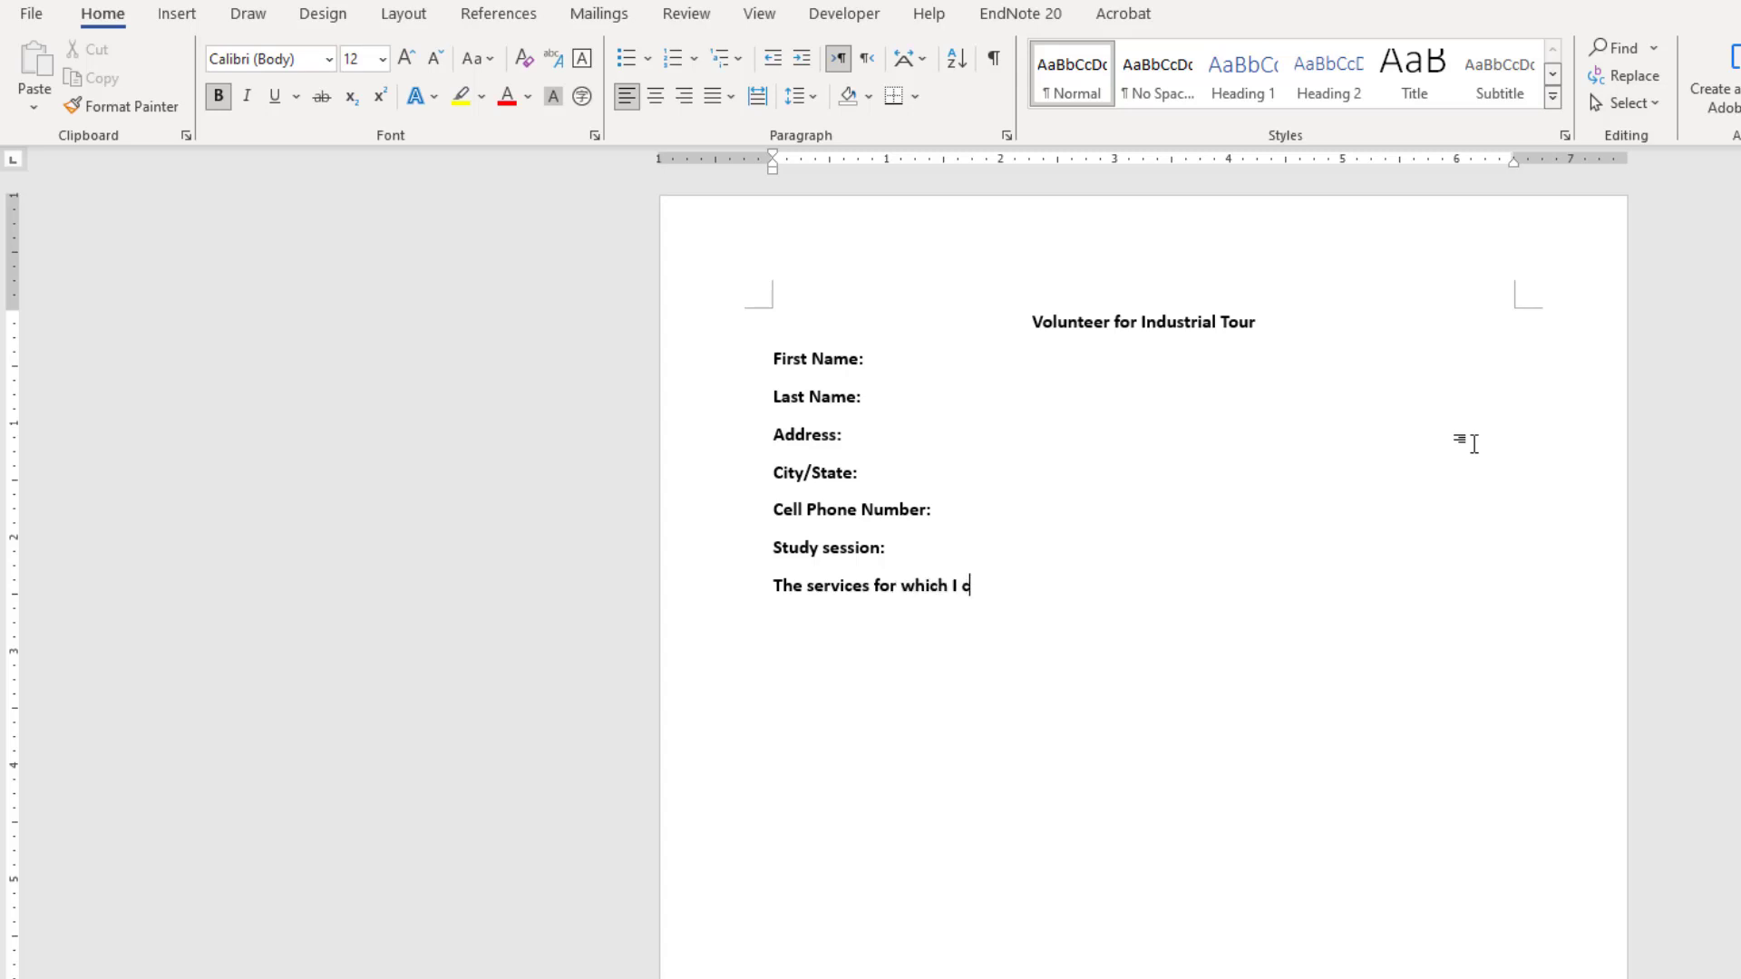
pyautogui.write('m willing to')
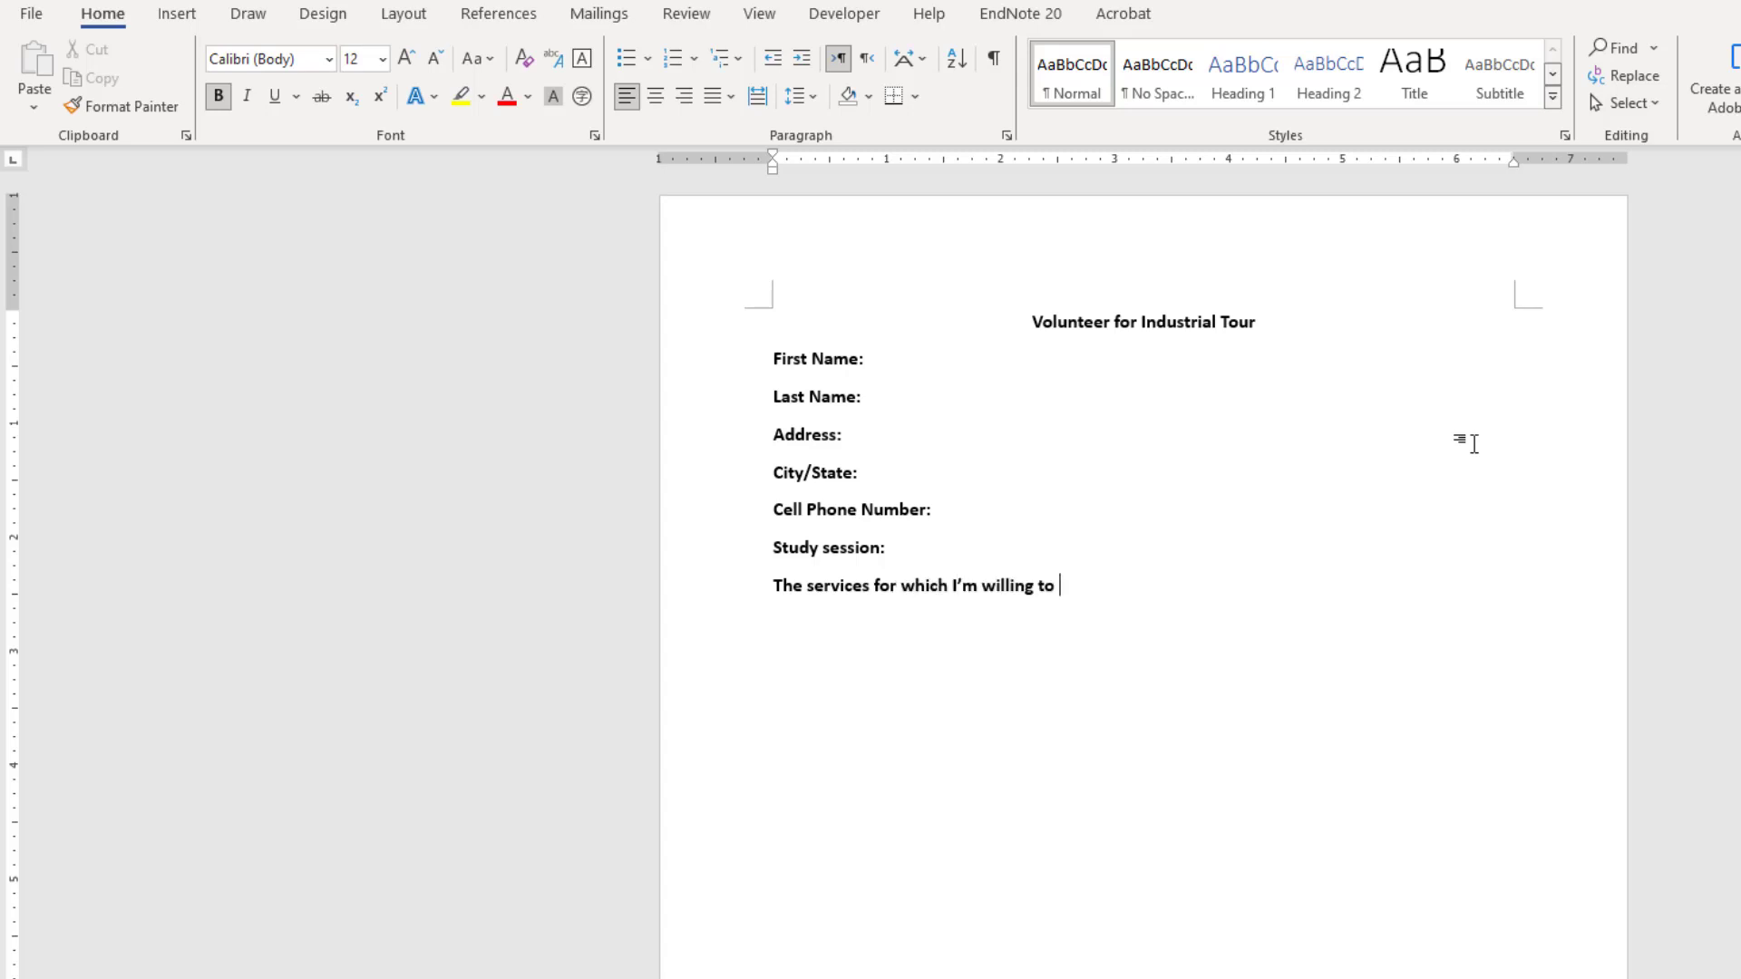
pyautogui.write('volunteer.')
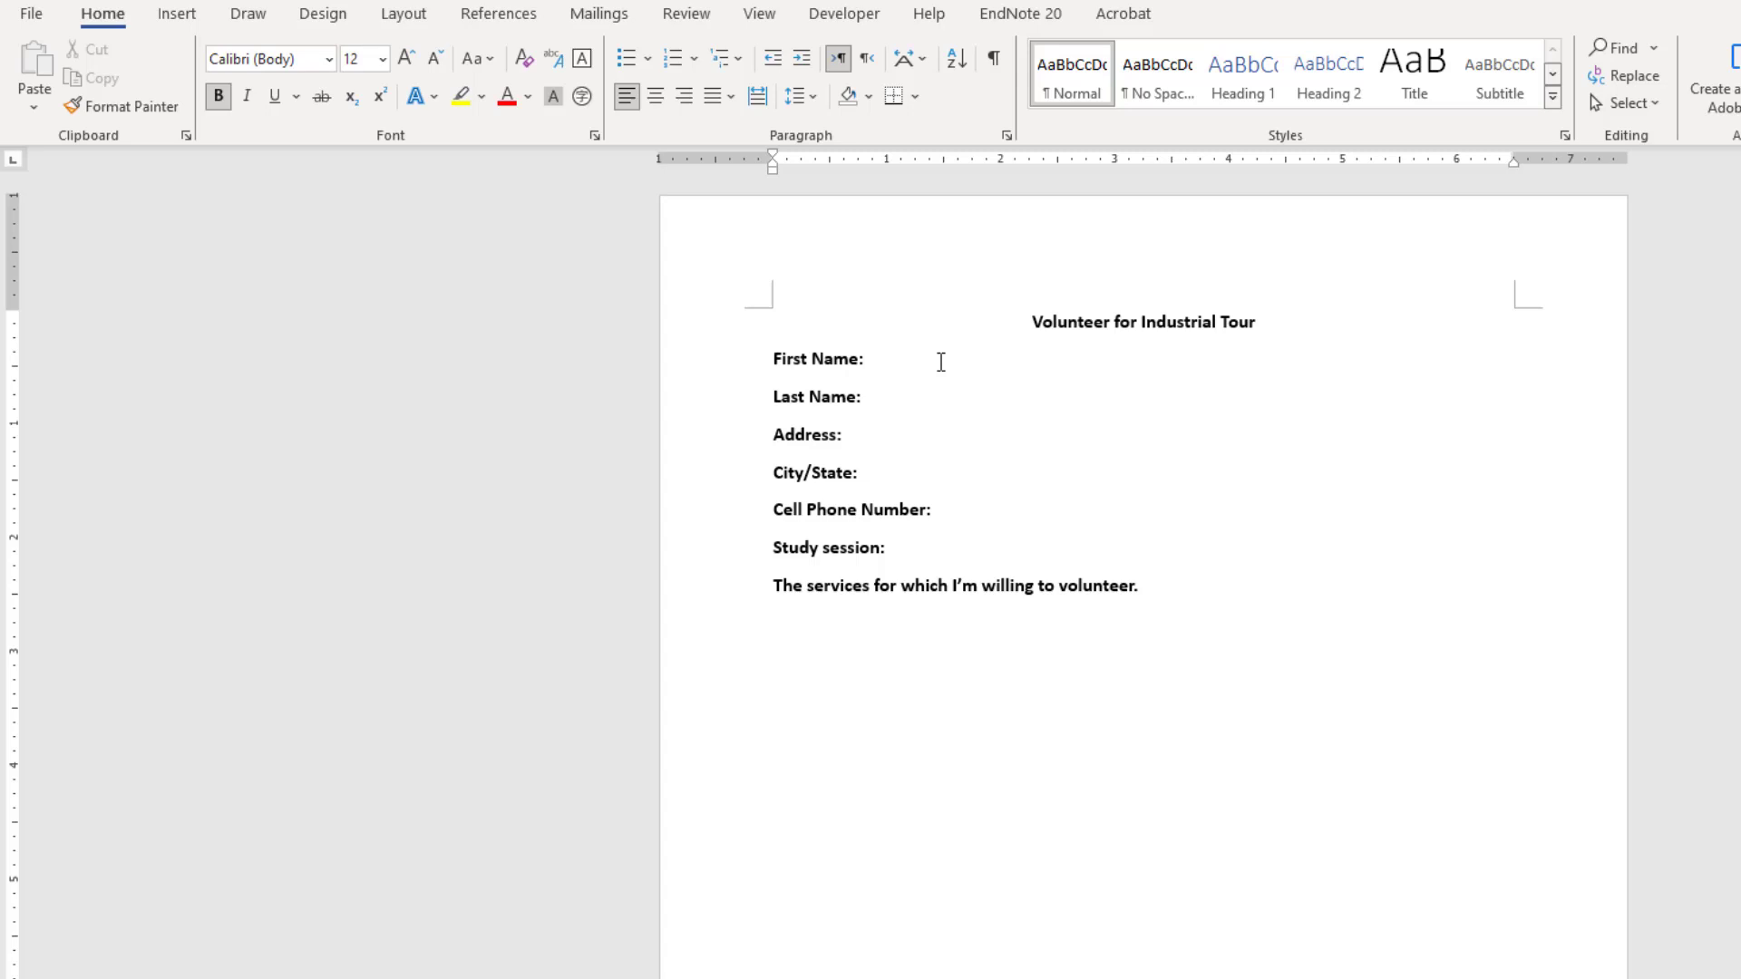
# Go from the document to Word Options and its Customize Ribbon page.
pyautogui.click(863, 358)
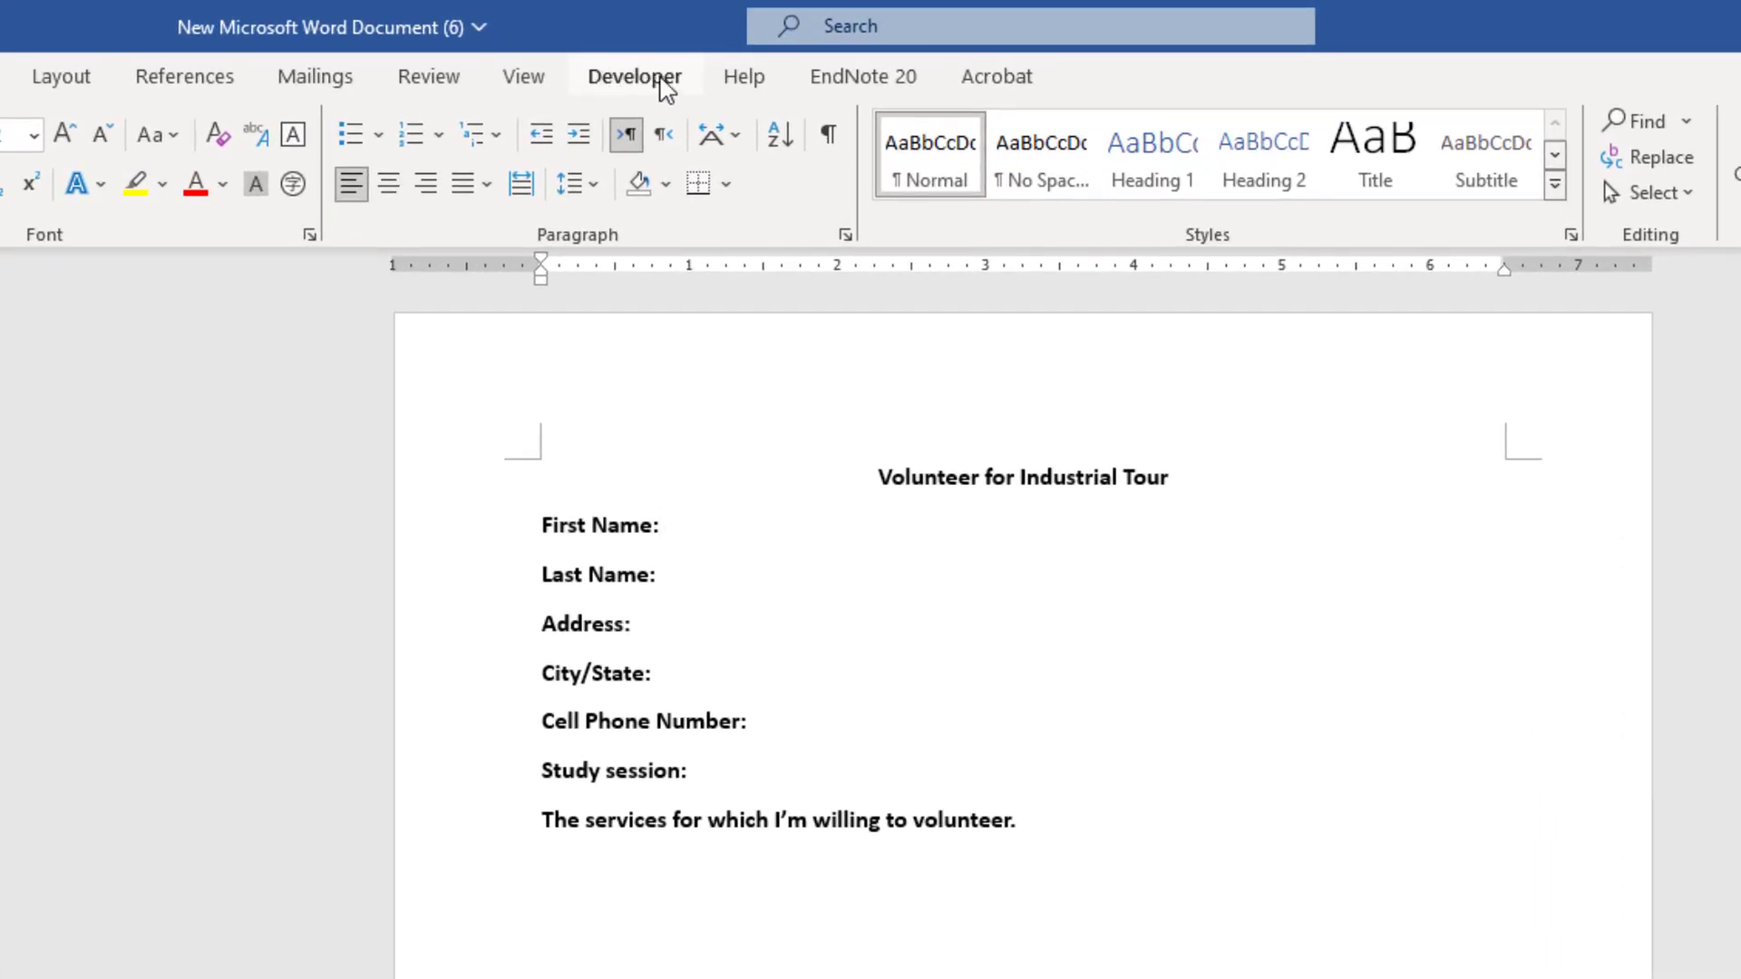
pyautogui.click(660, 525)
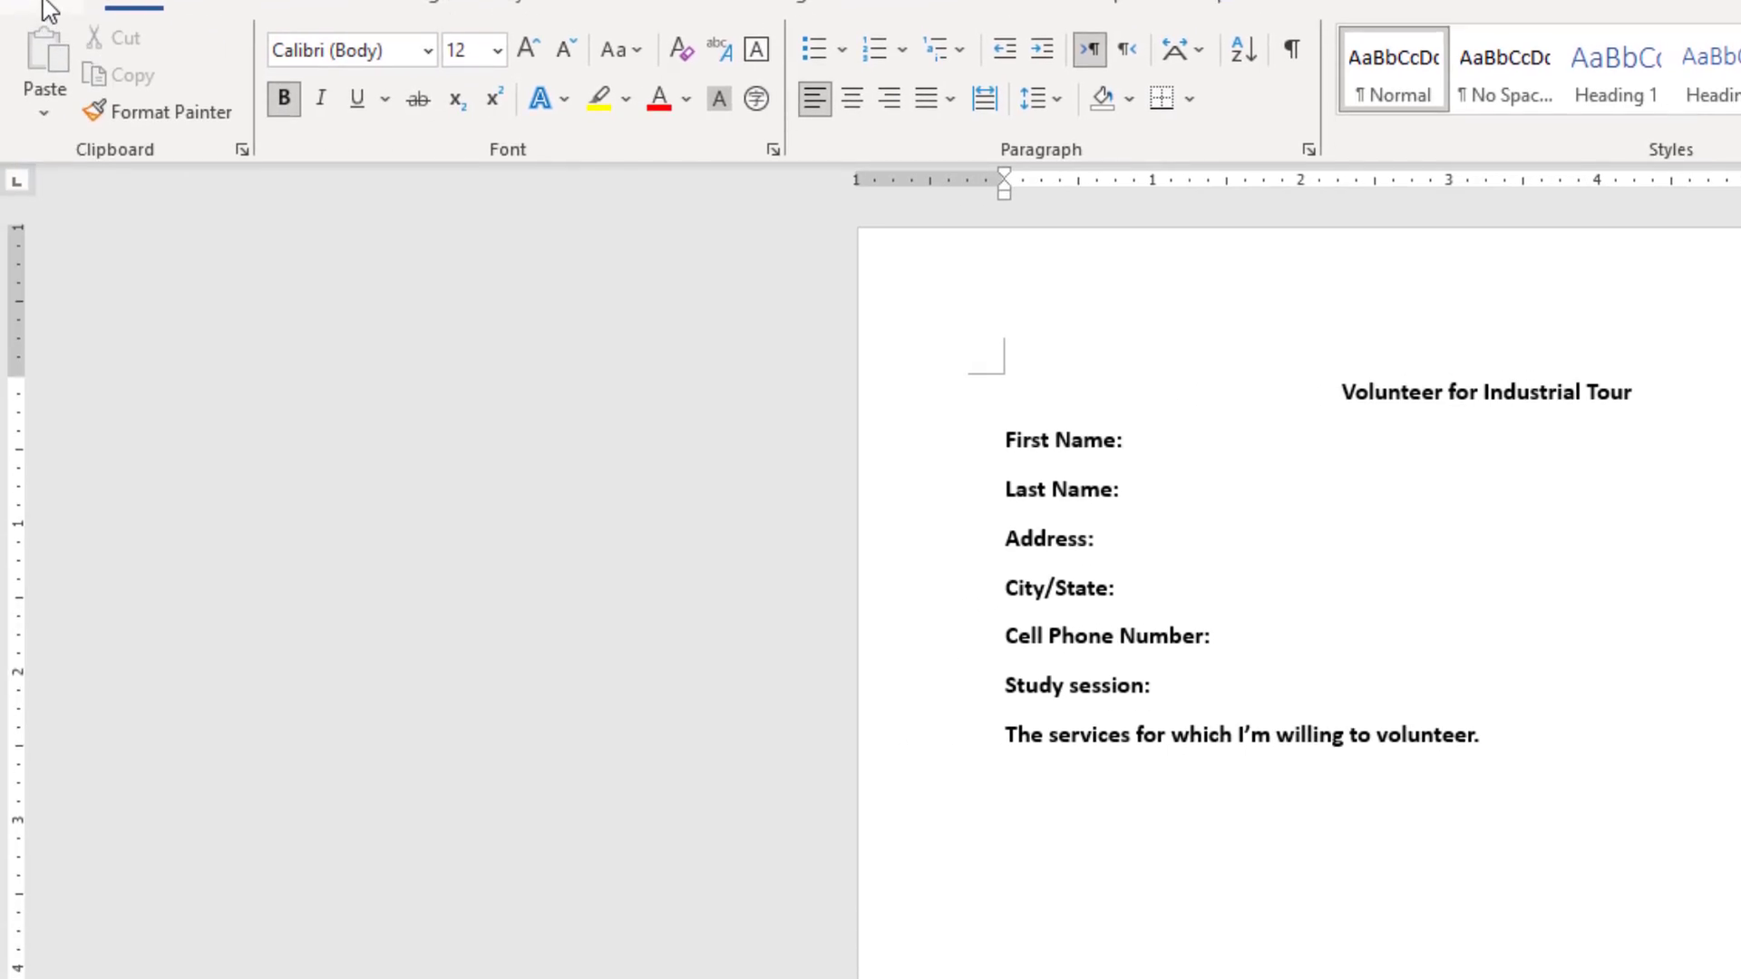
pyautogui.click(44, 11)
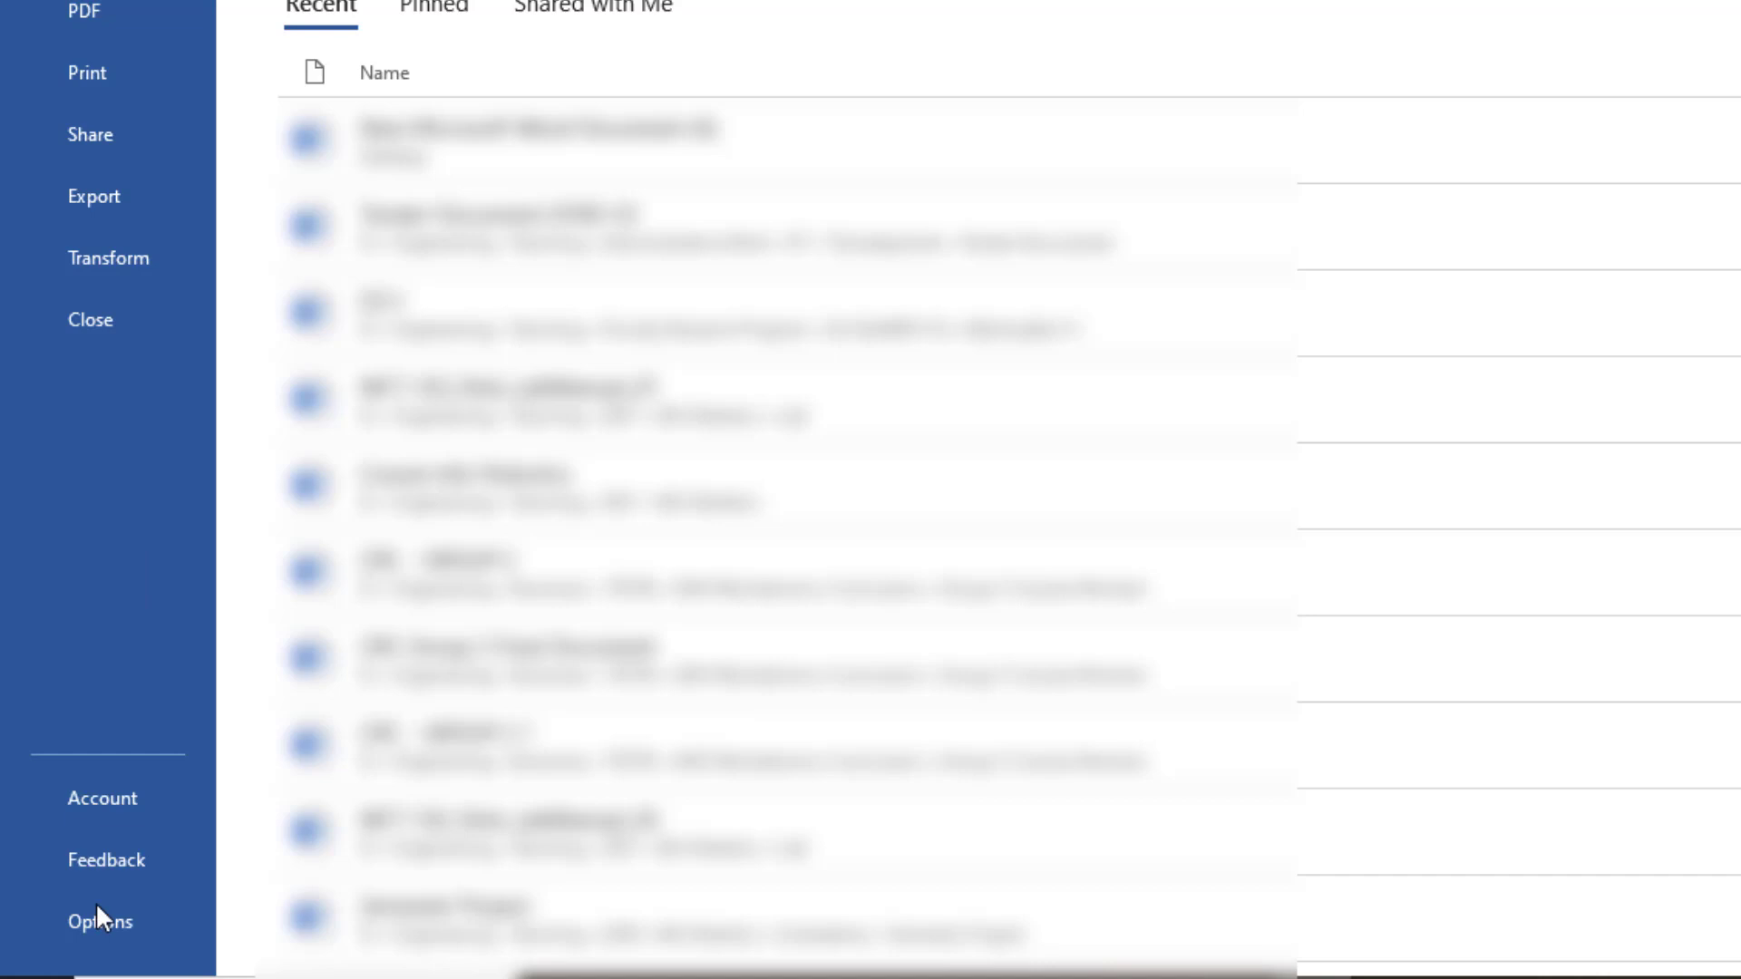
pyautogui.click(99, 922)
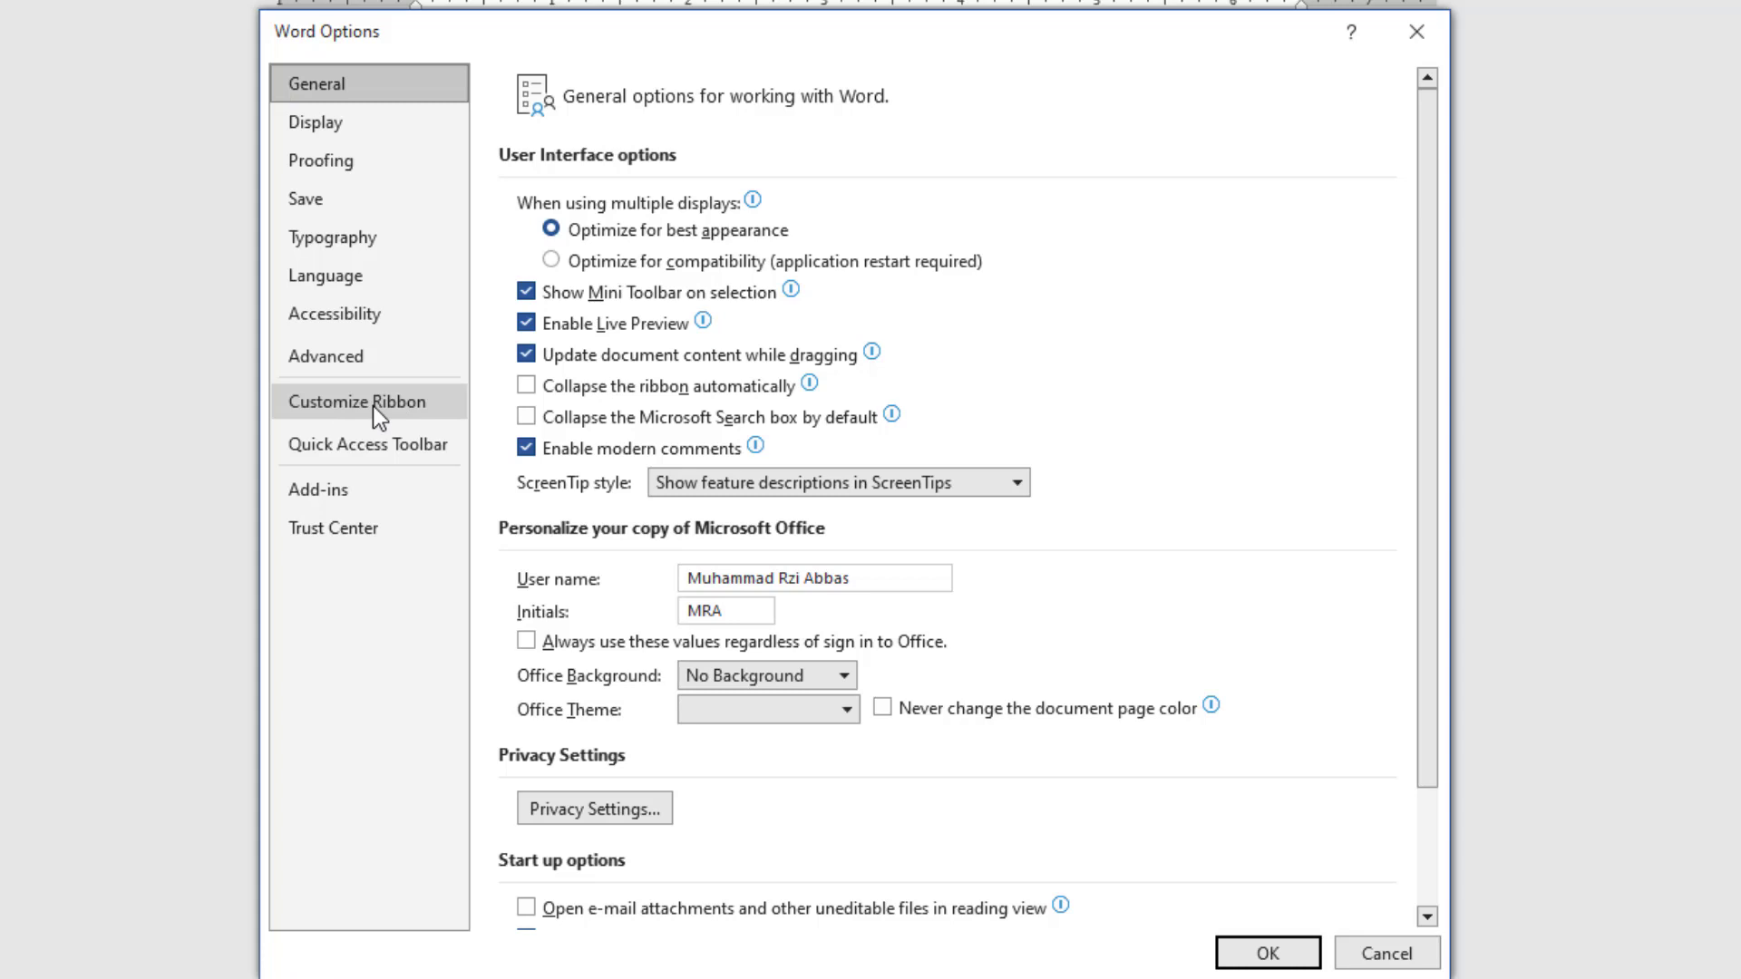
pyautogui.click(358, 403)
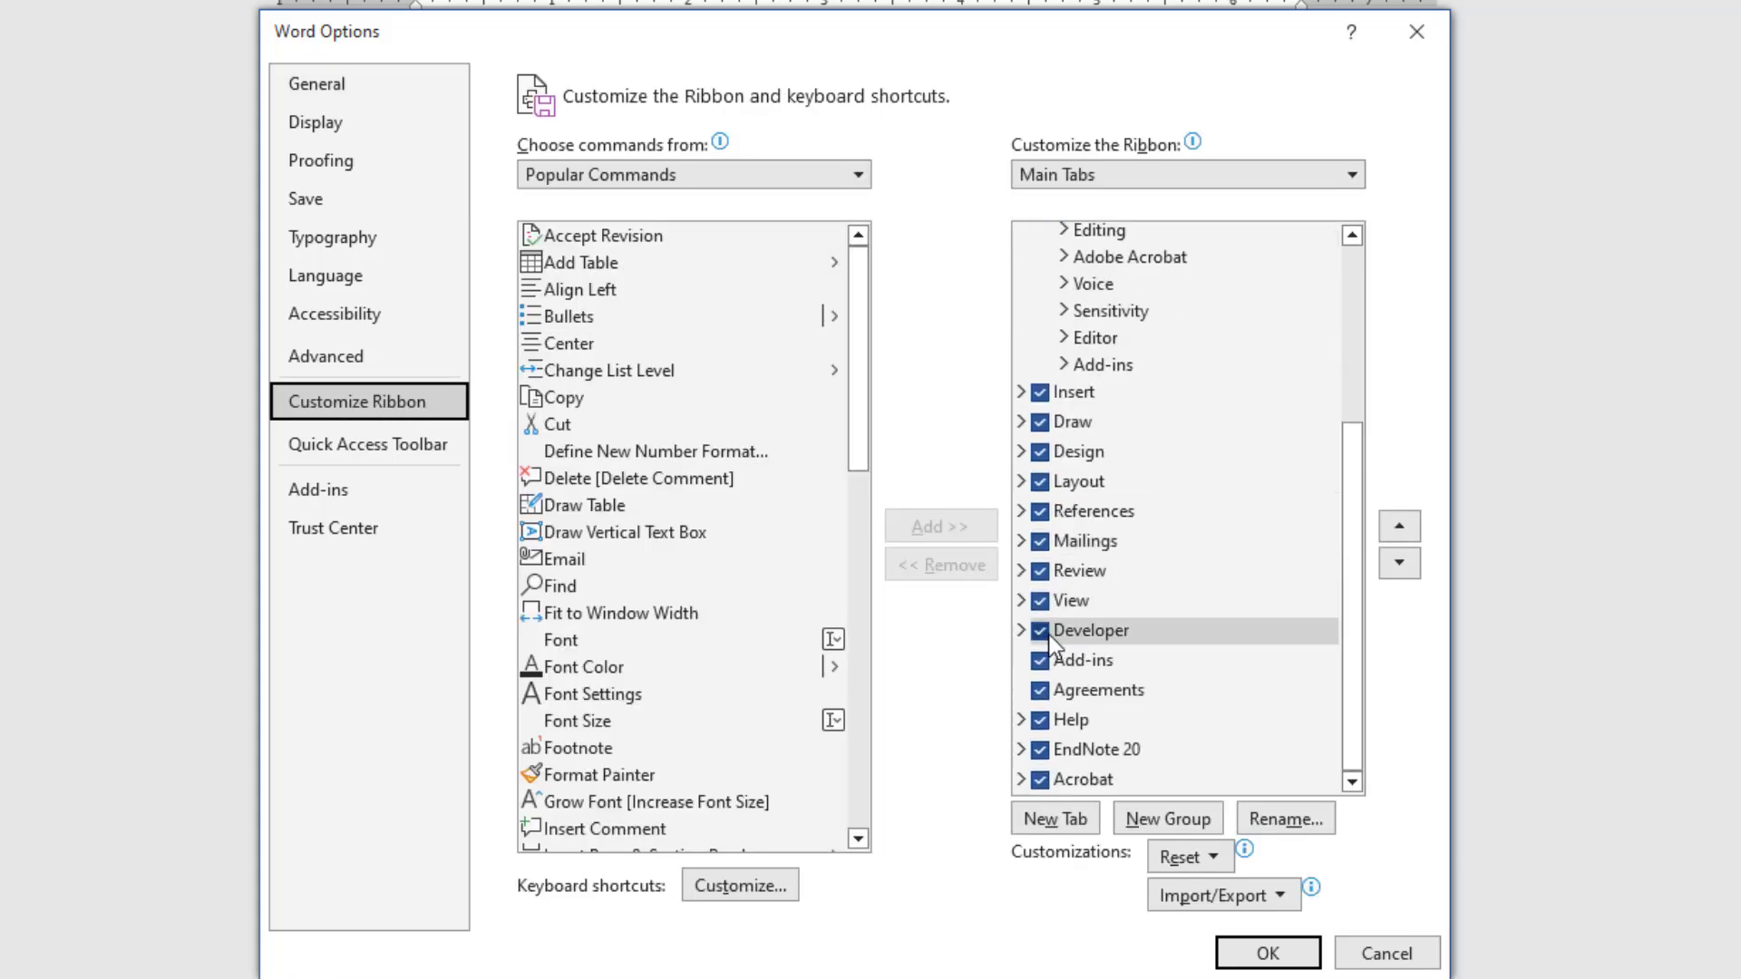
# Toggle the Developer checkbox under Main Tabs off and back on so it stays enabled.
pyautogui.click(1038, 629)
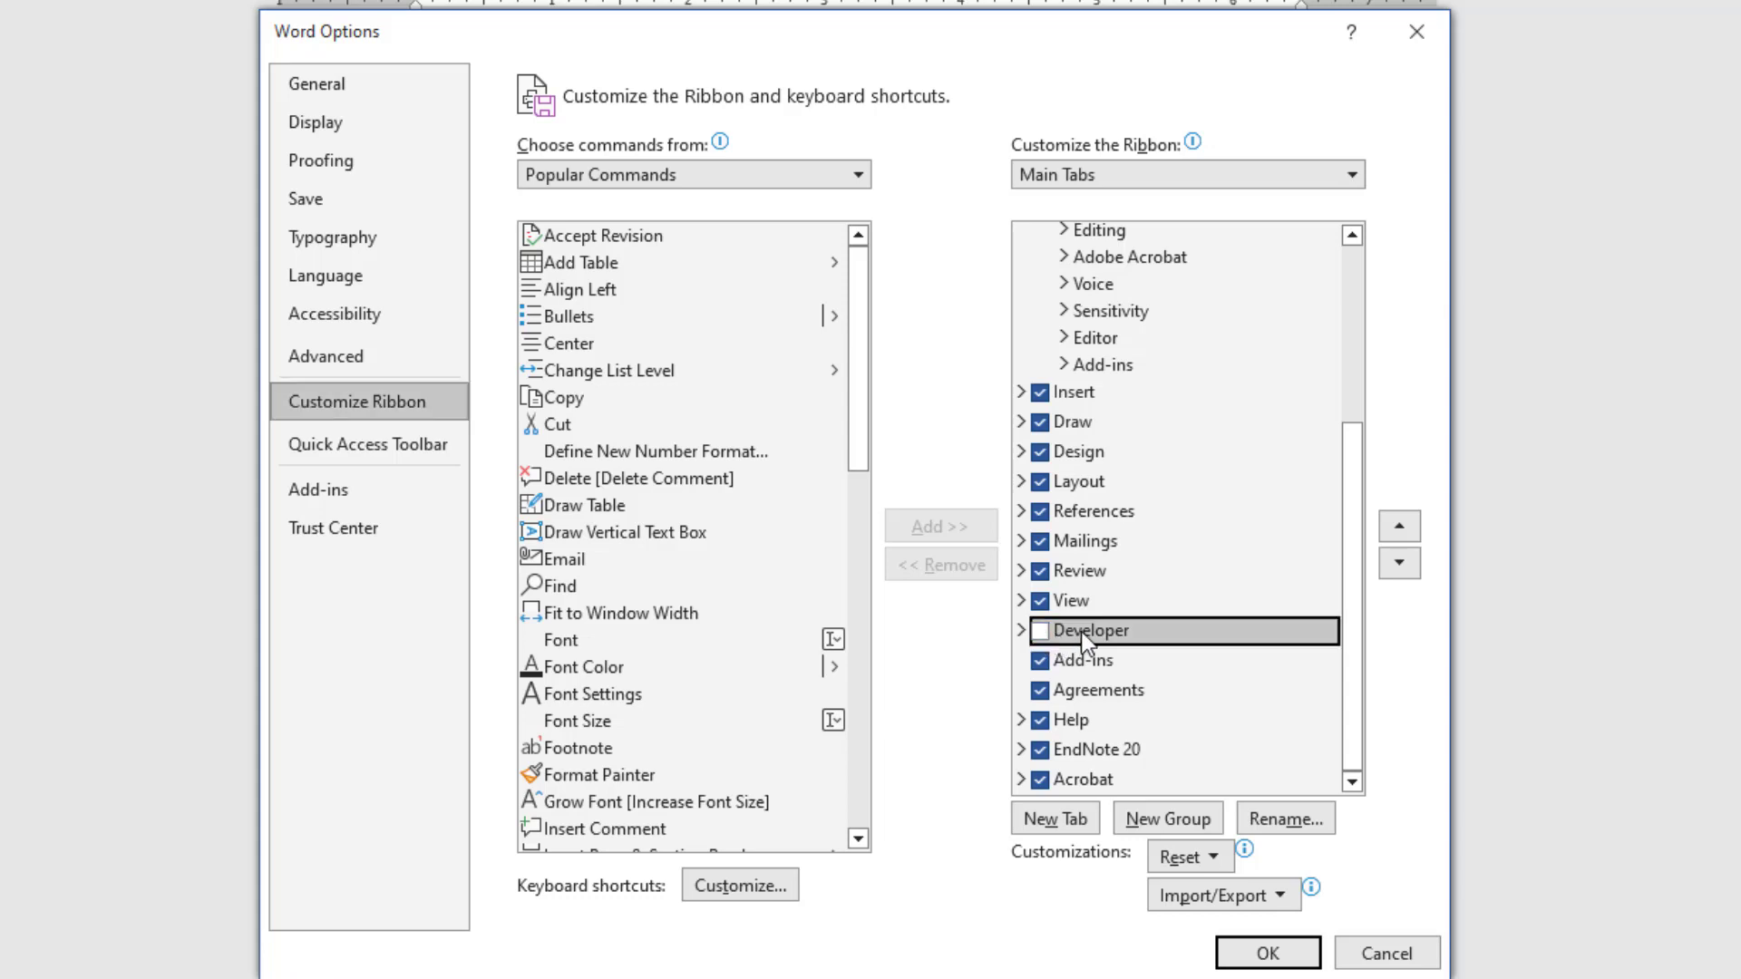
pyautogui.click(1038, 629)
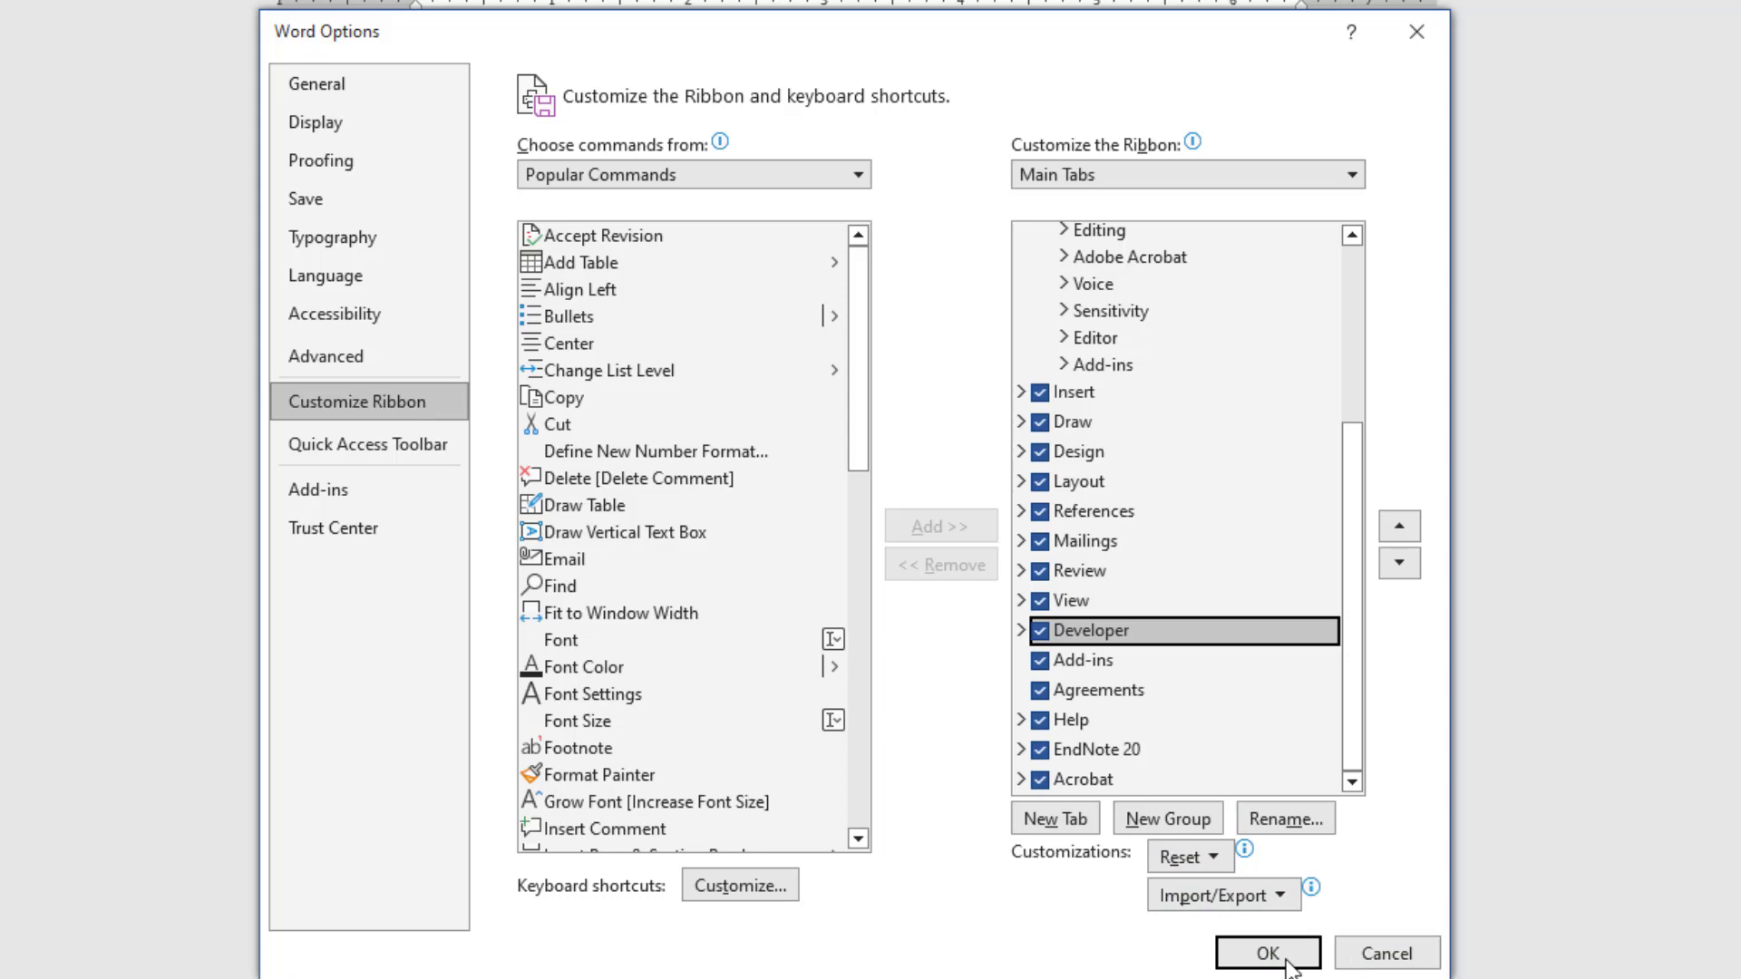
# Confirm the options, show the Developer tools and insert a plain text field after First Name: with 'John'.
pyautogui.click(1268, 953)
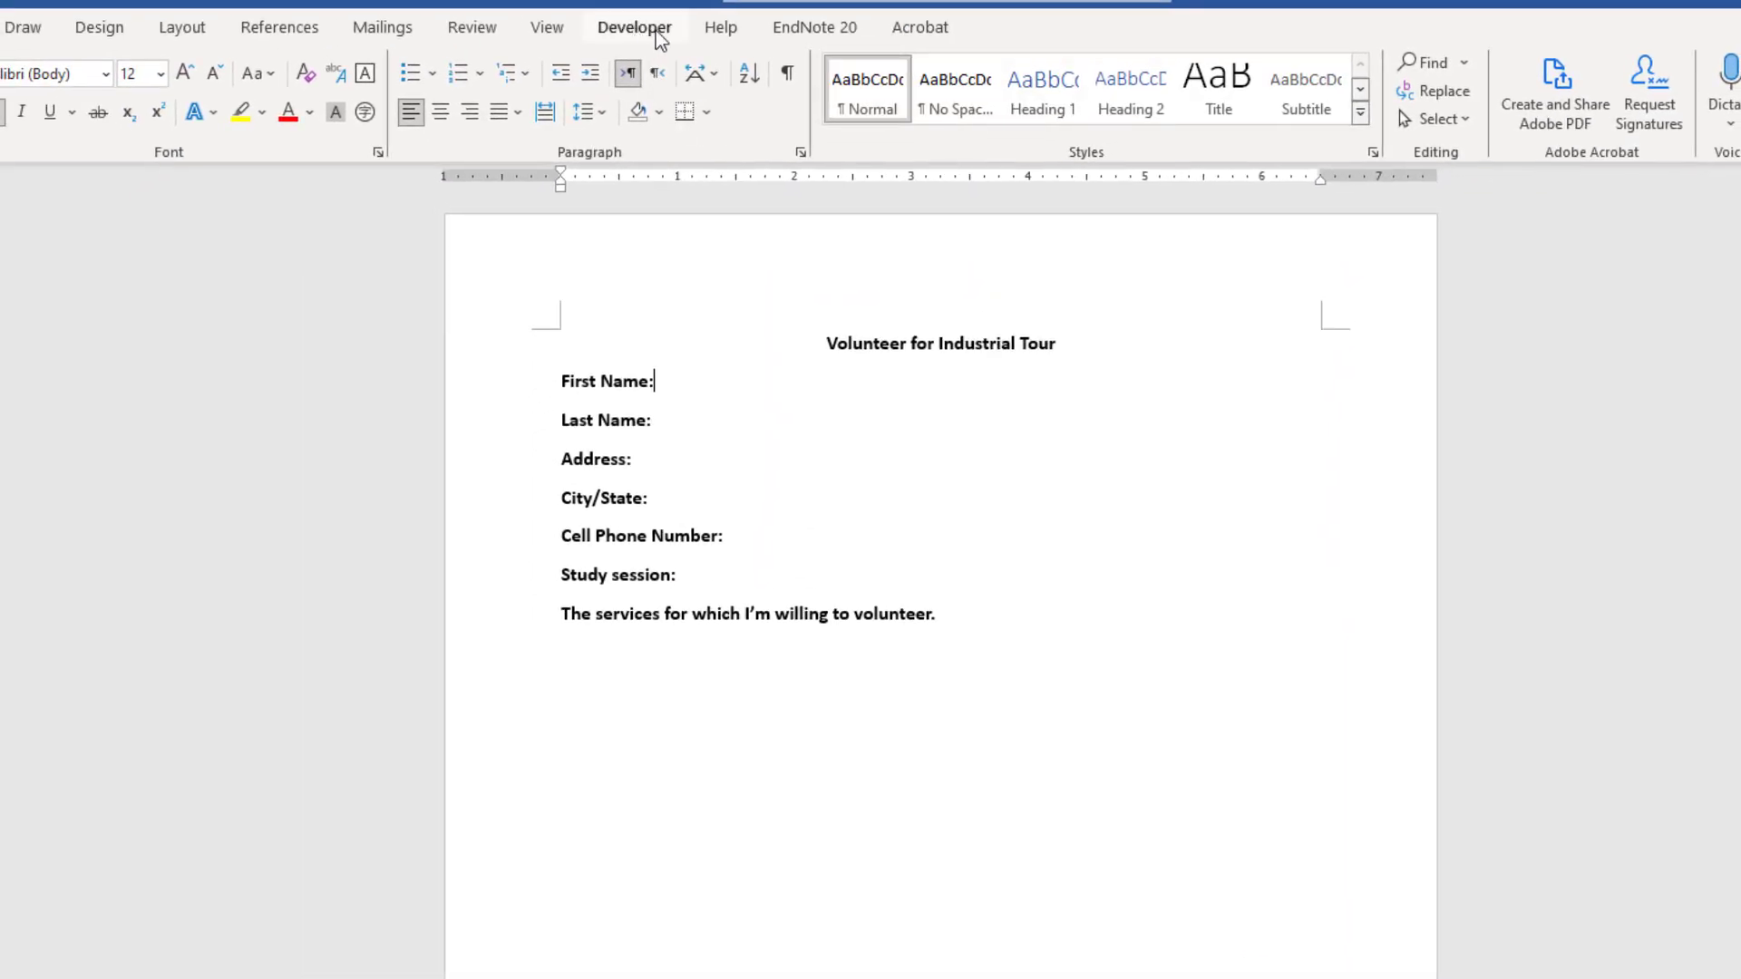
pyautogui.click(635, 27)
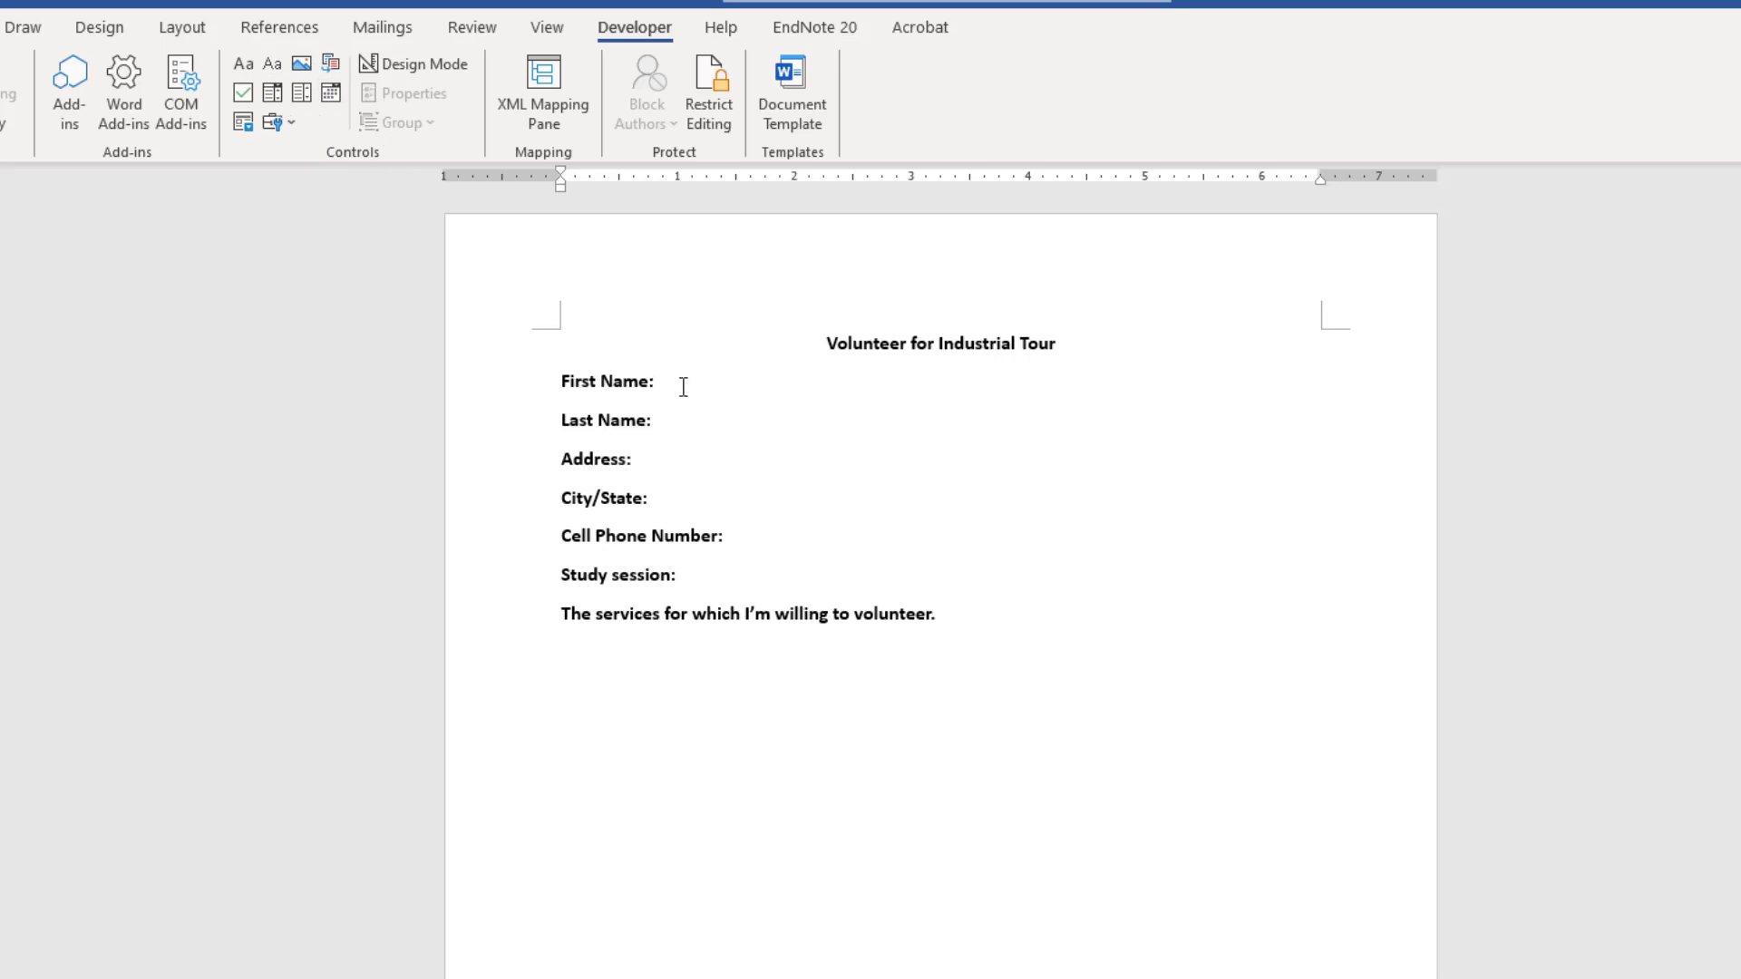
pyautogui.click(666, 381)
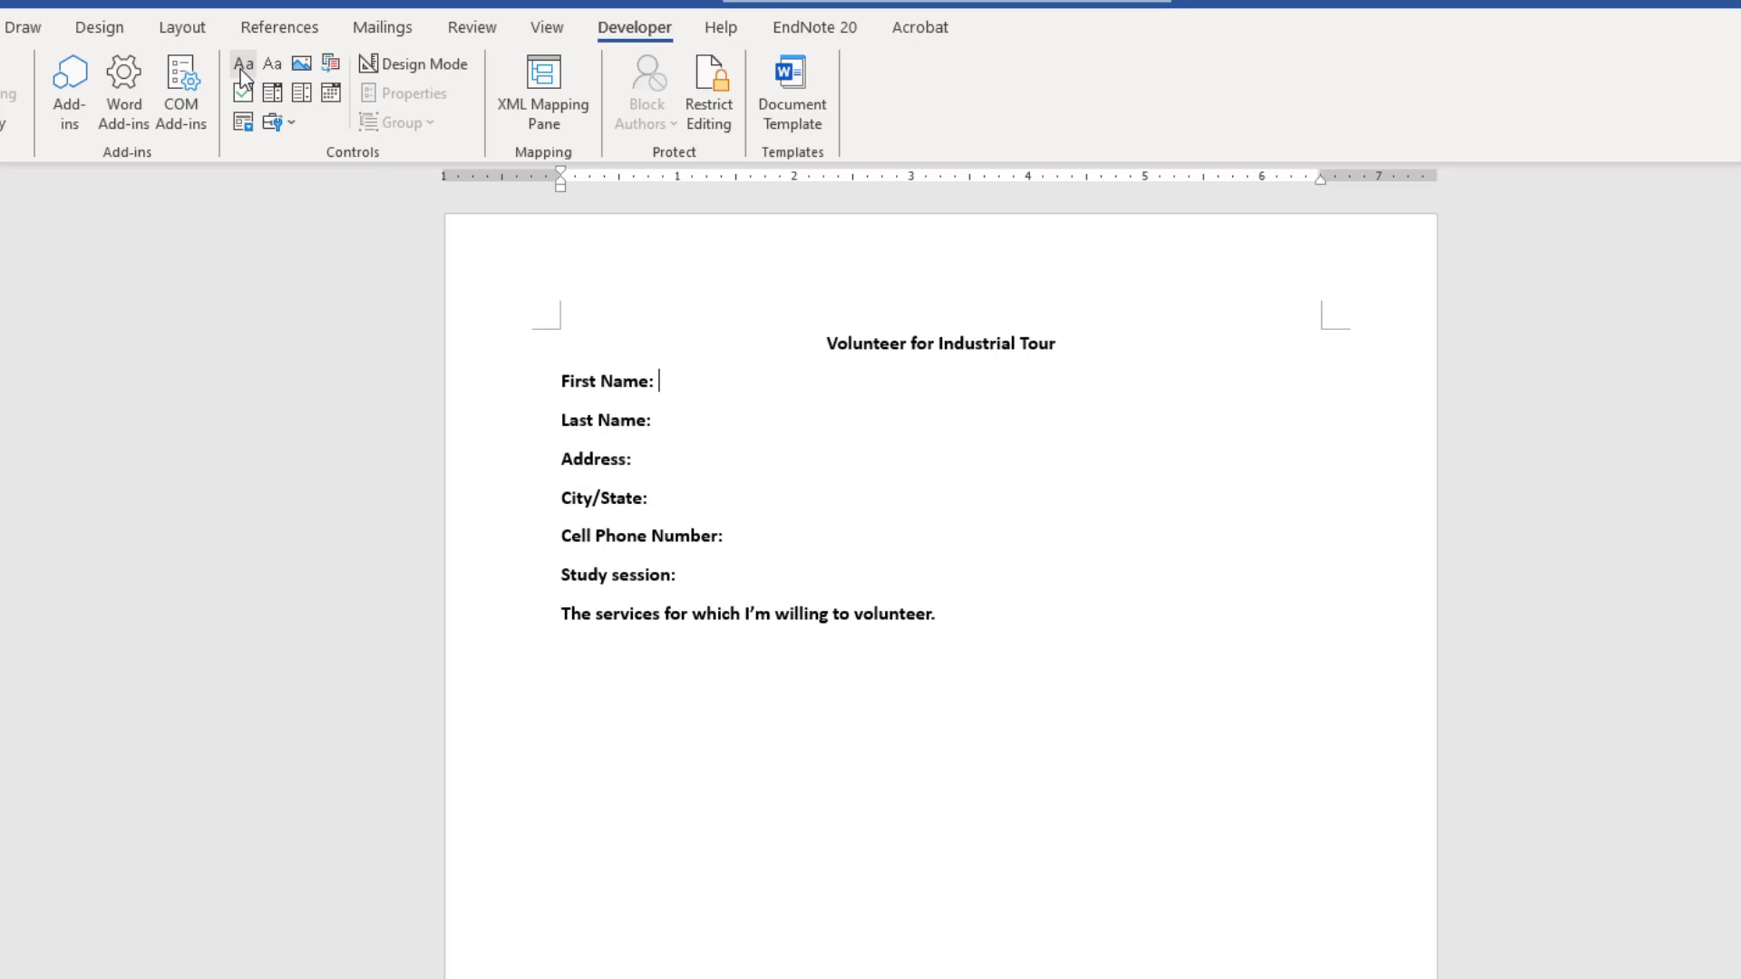
pyautogui.moveTo(240, 72)
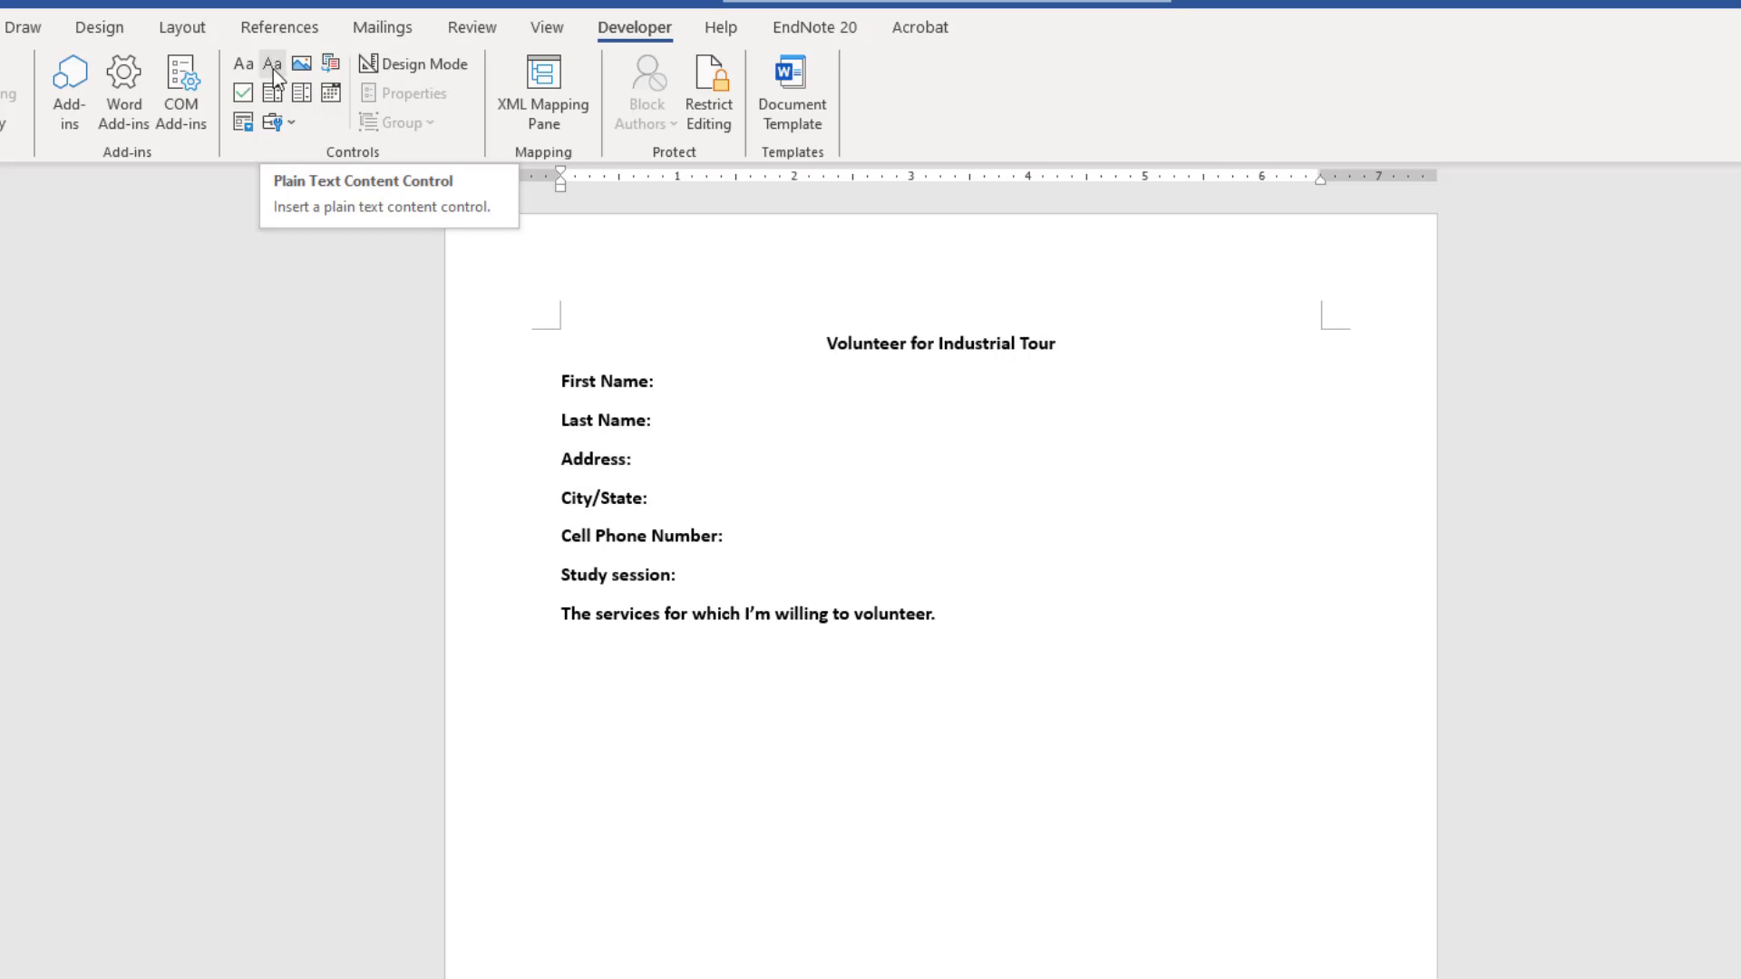
pyautogui.click(270, 64)
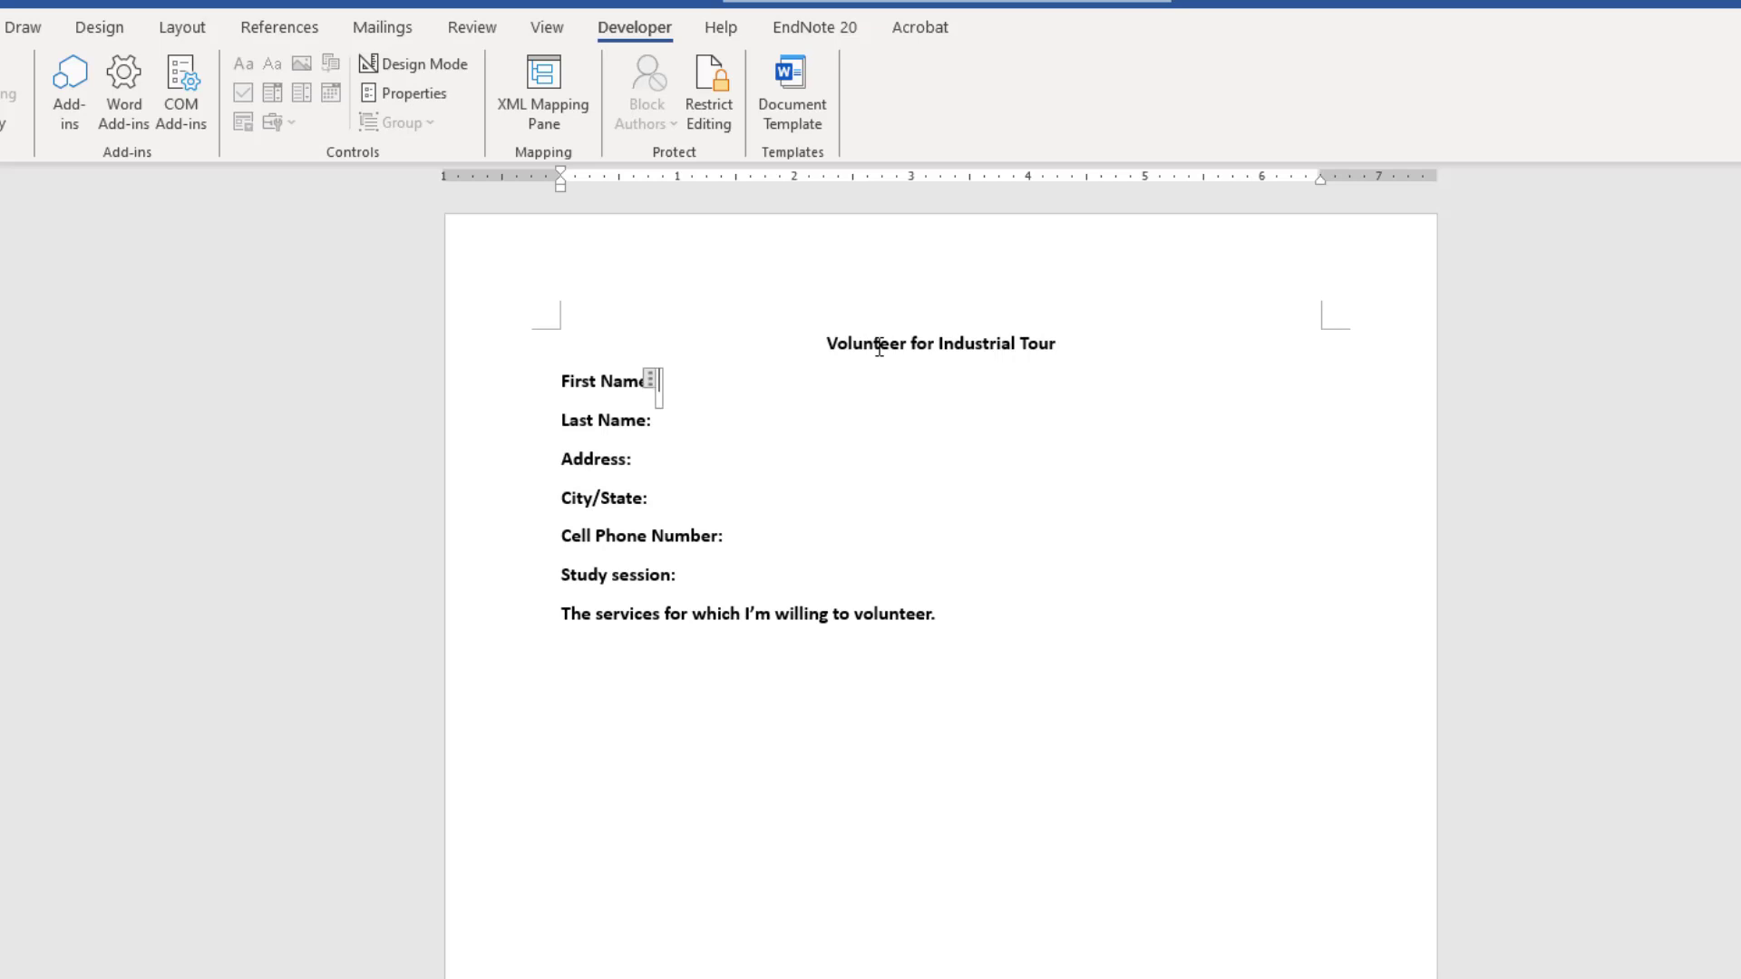
pyautogui.write('John')
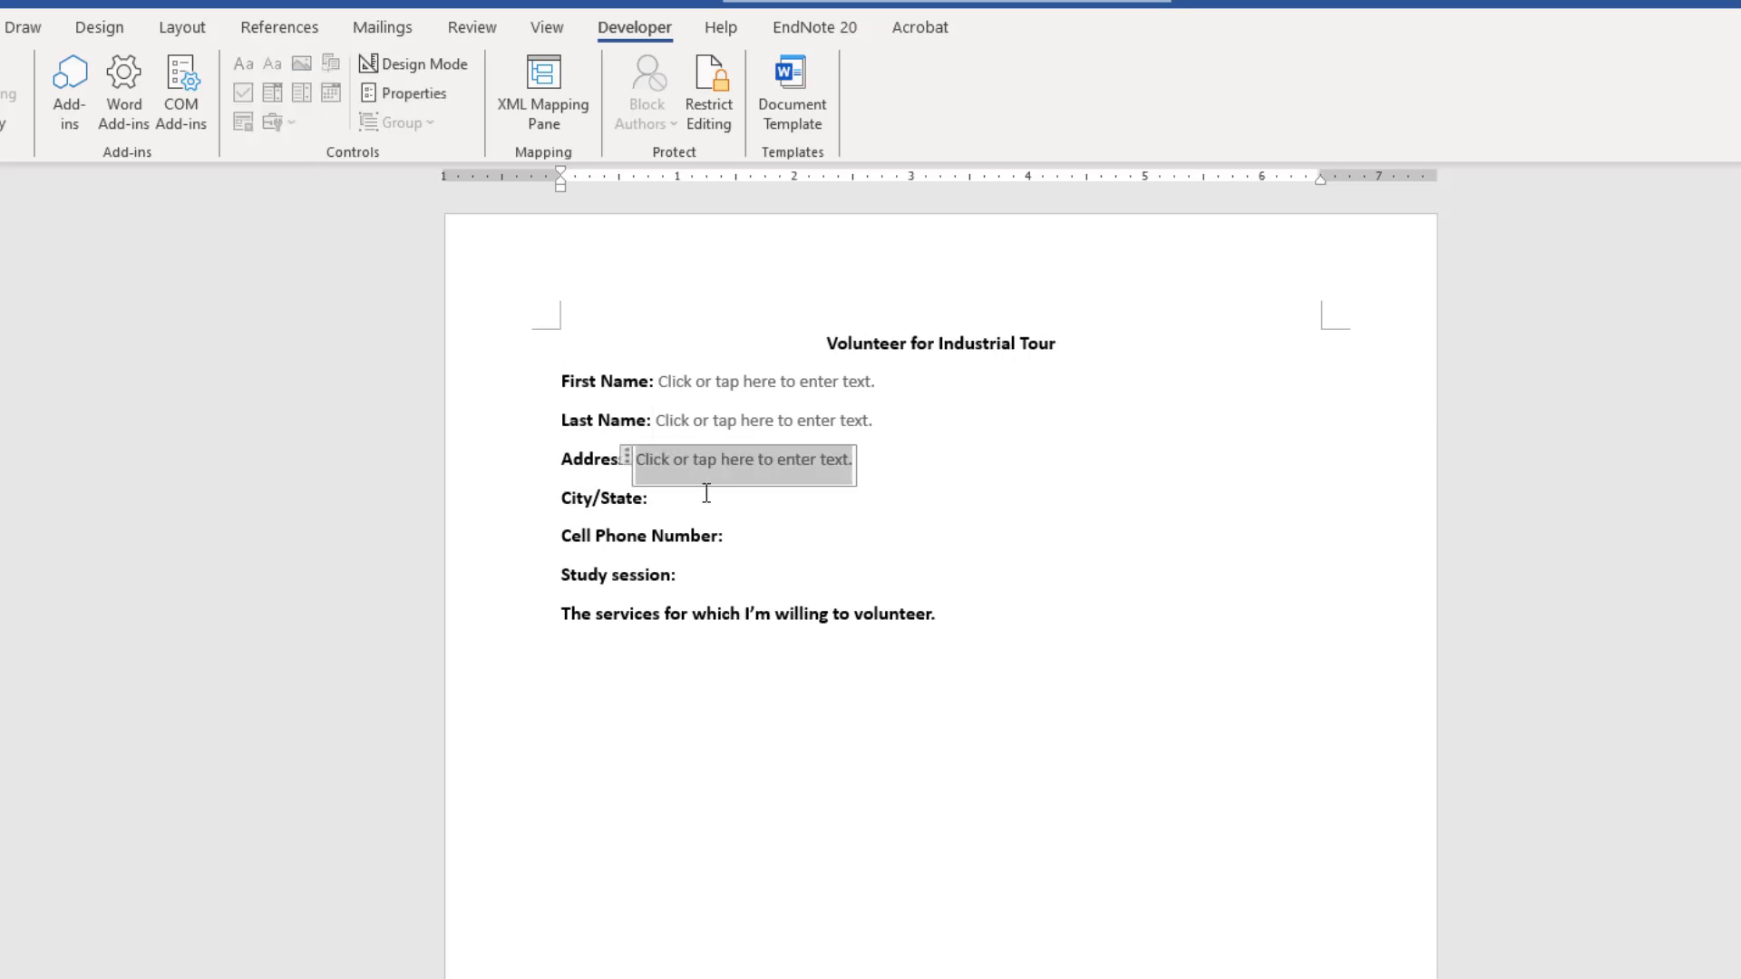
# Add text fields after City/State and Cell Phone Number and write a new 'Date of Application' line.
pyautogui.click(758, 497)
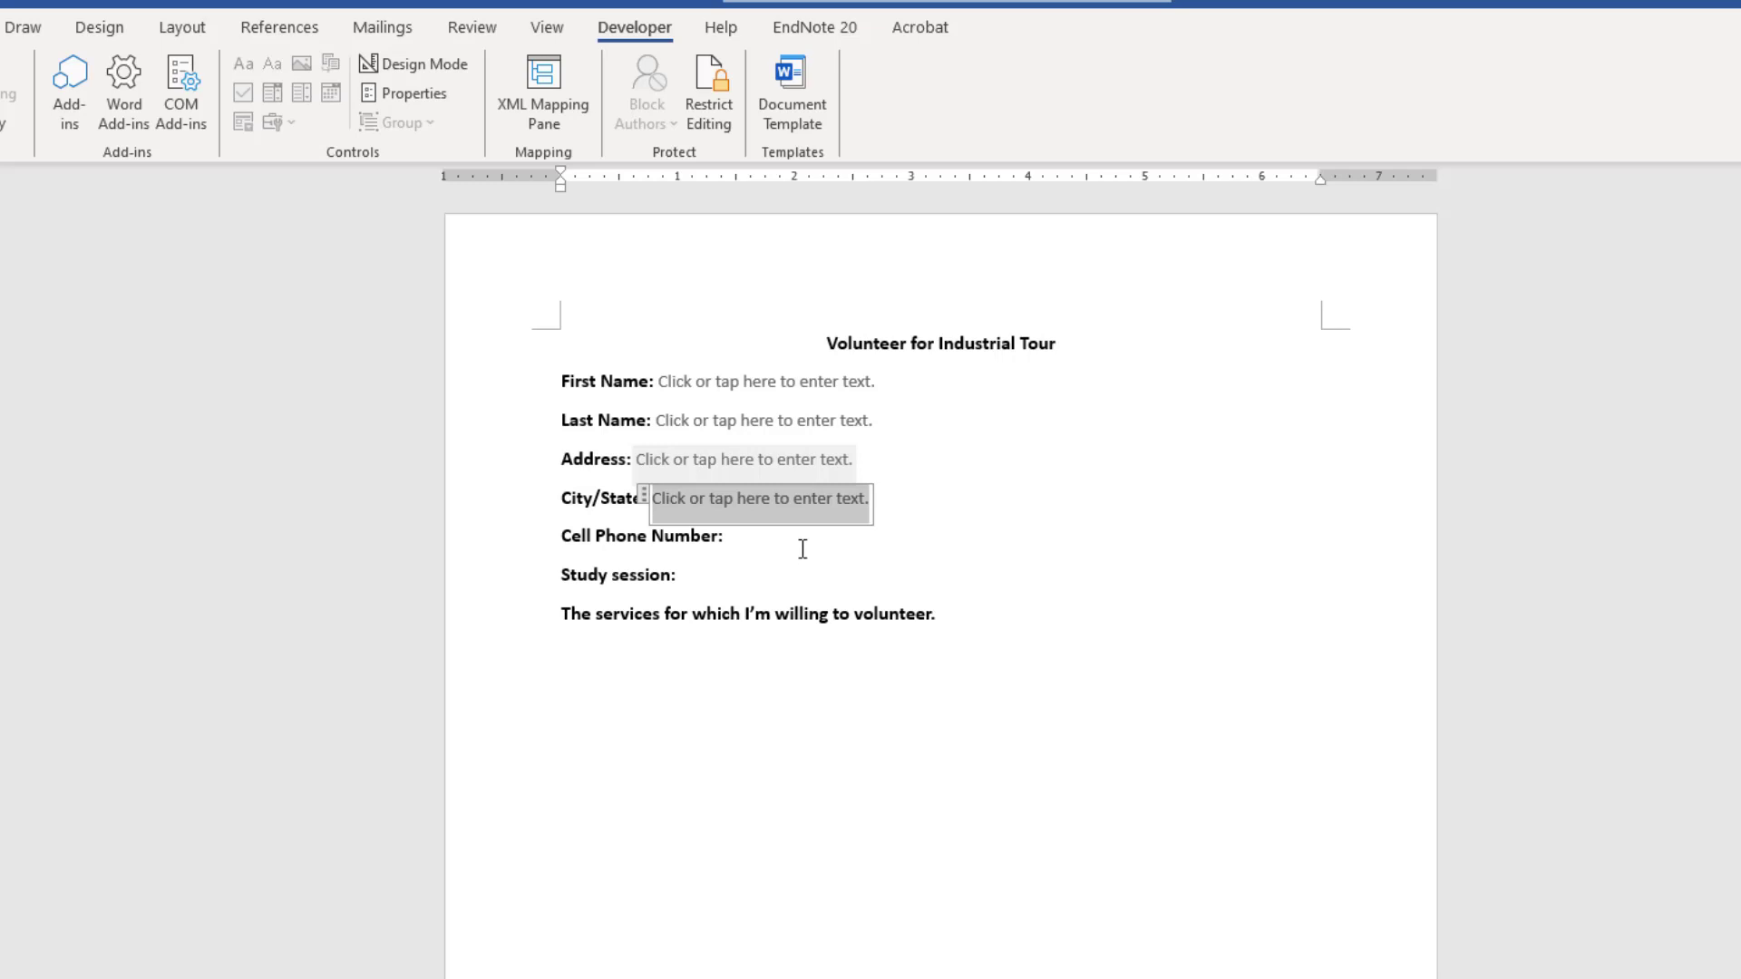
pyautogui.click(834, 537)
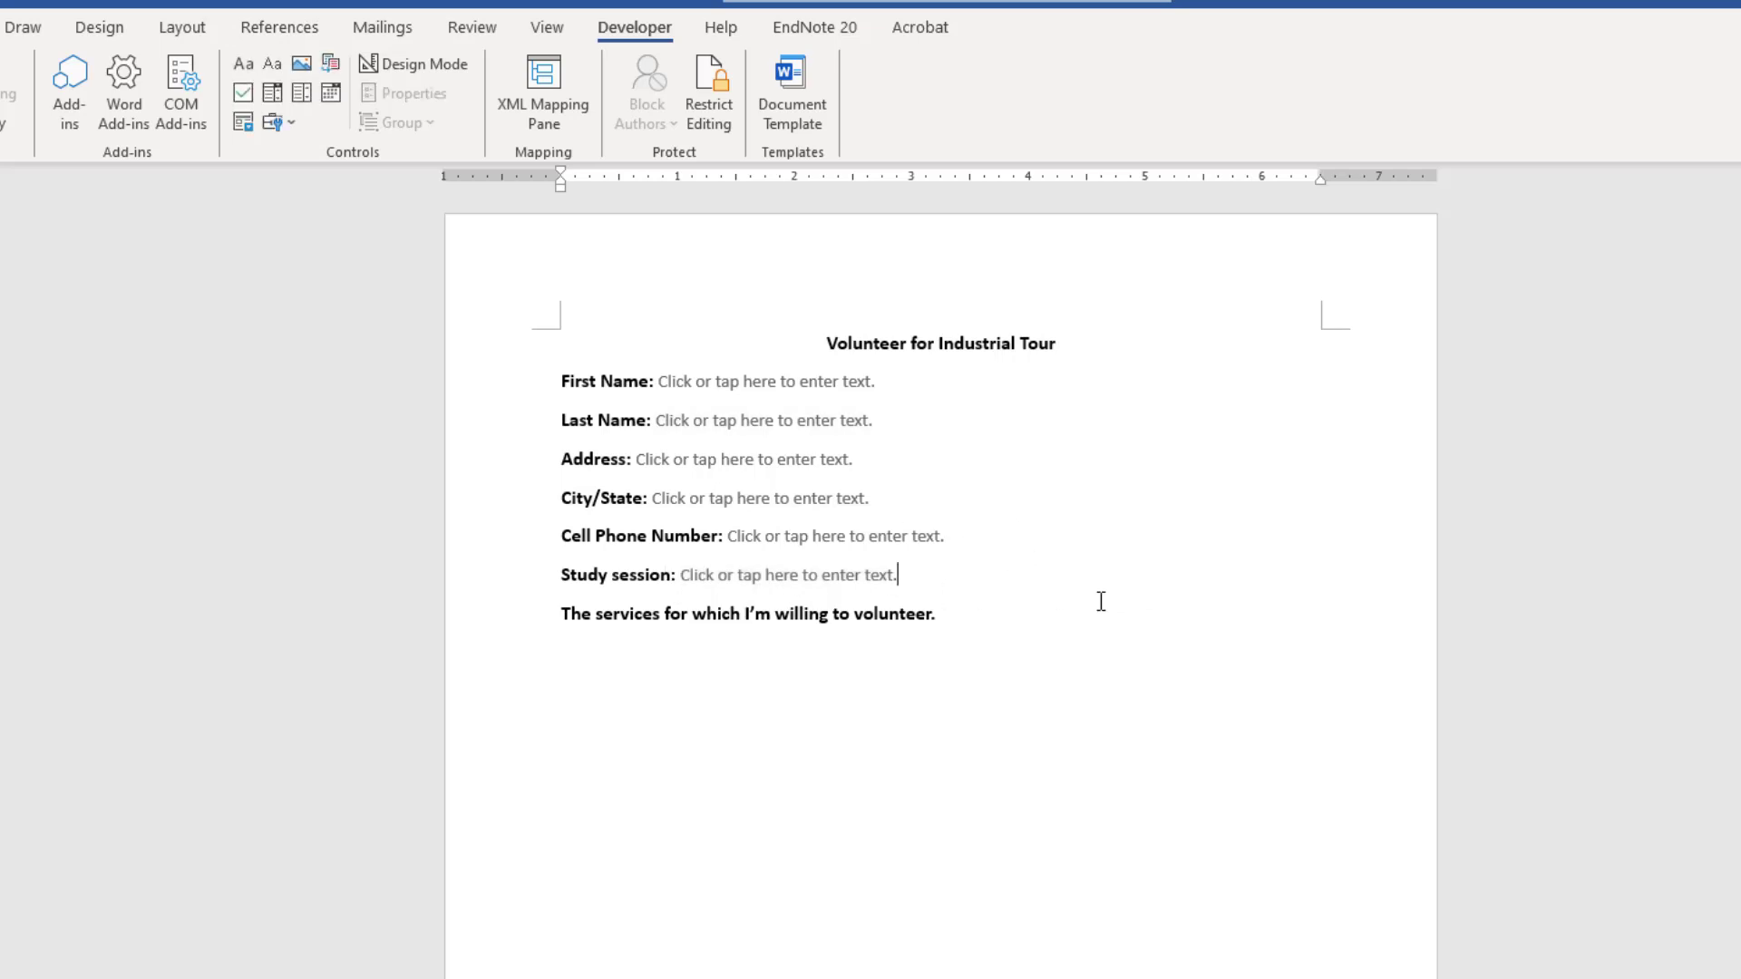
pyautogui.write('D')
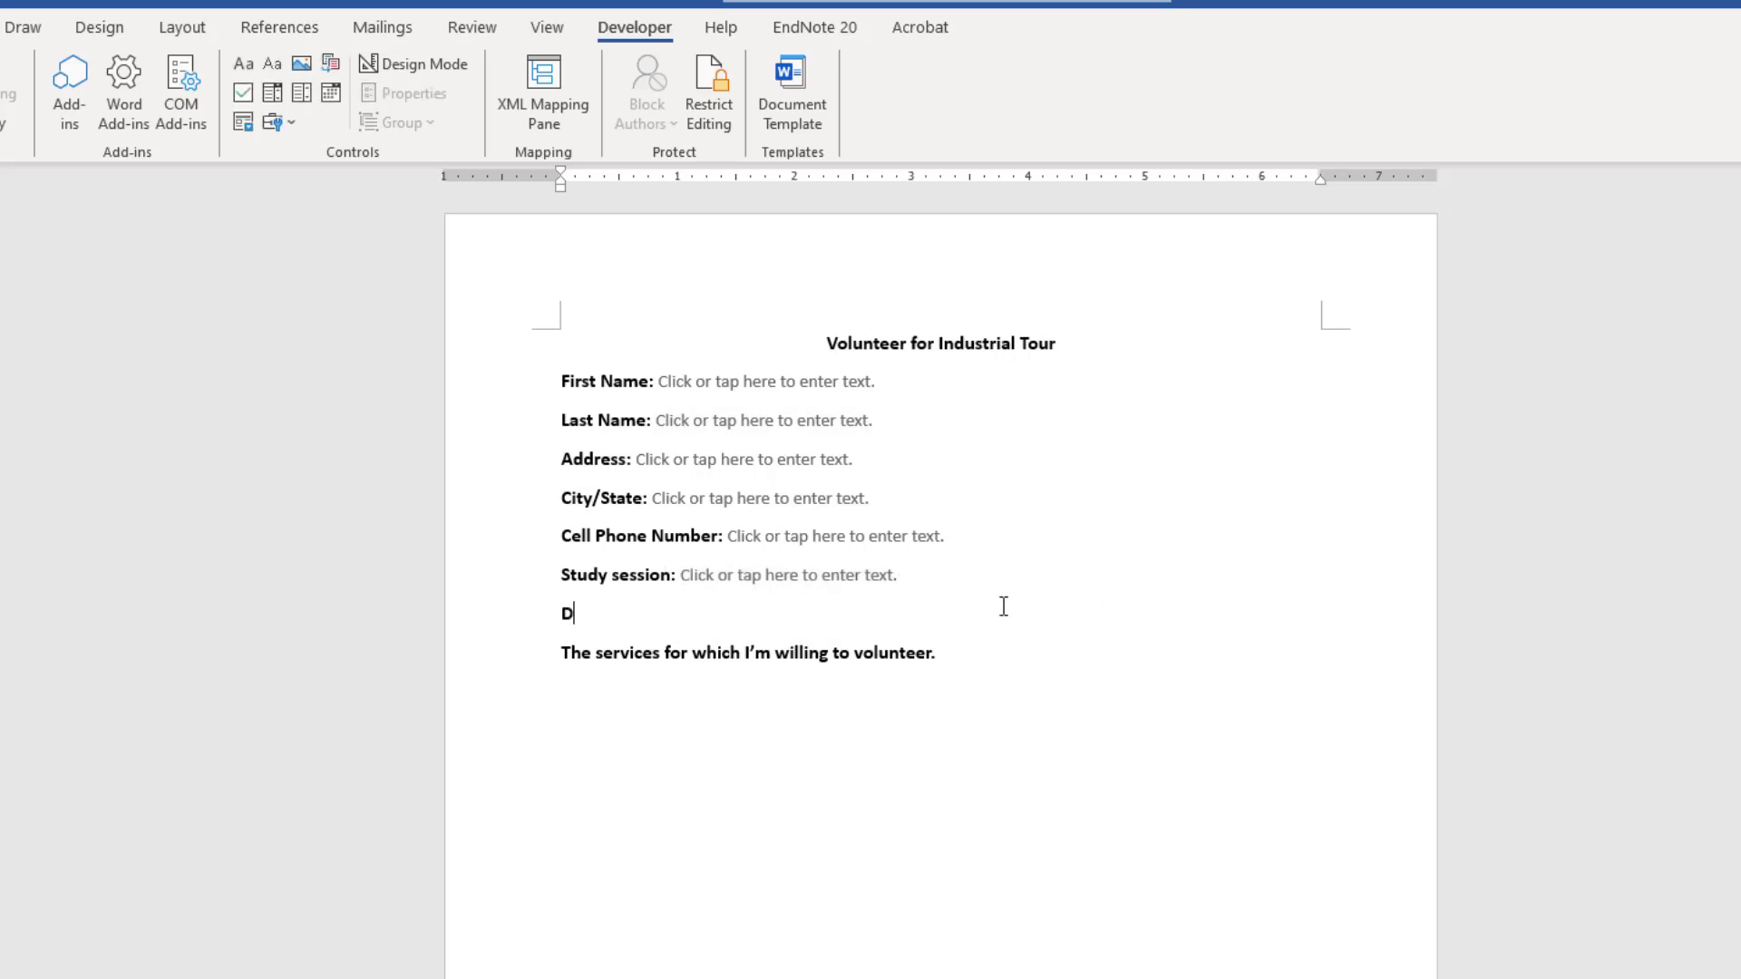
pyautogui.write('ate of')
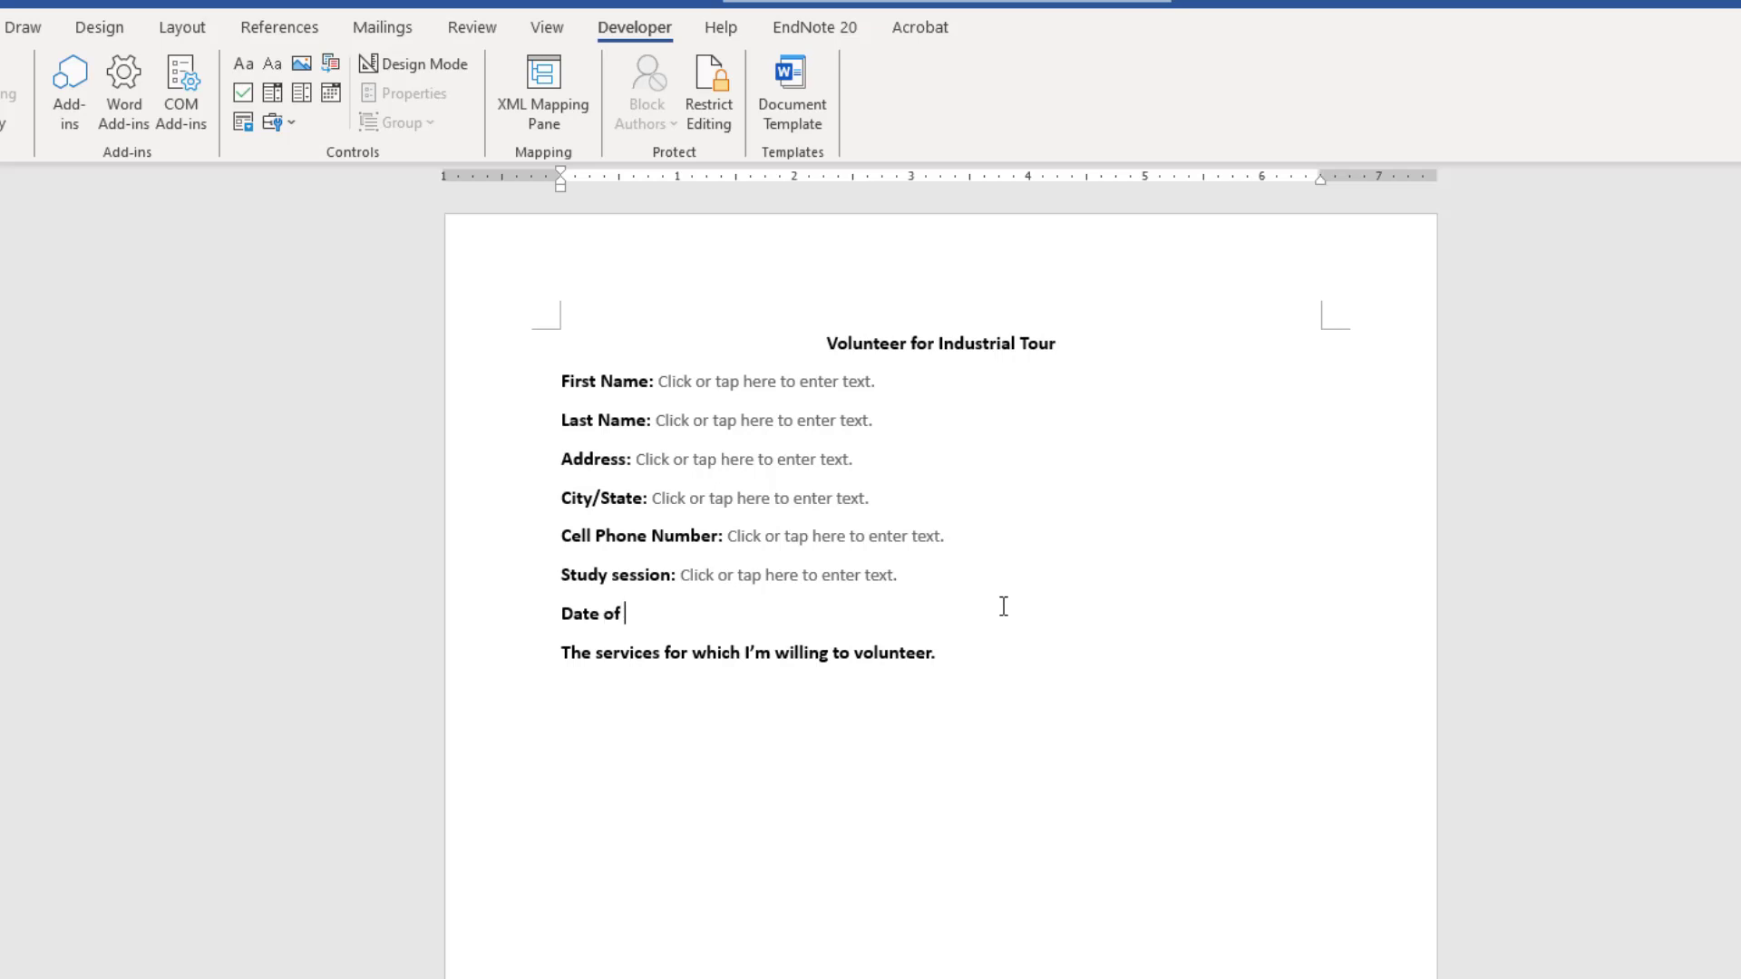
pyautogui.write('Application')
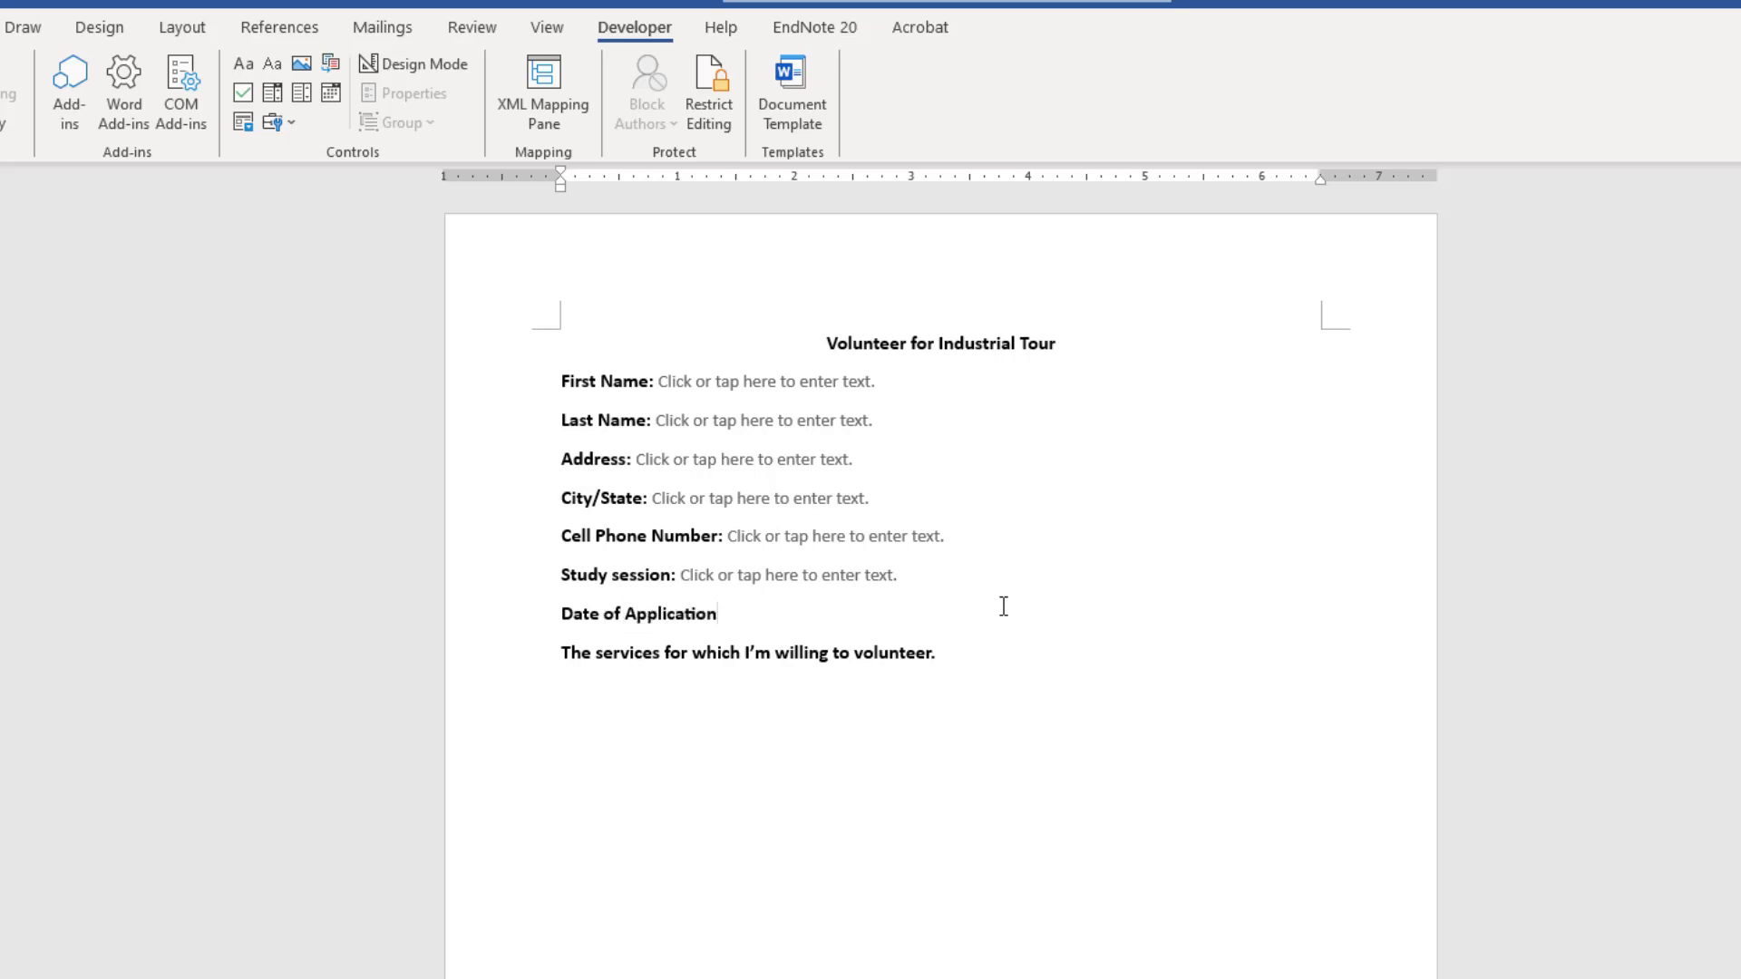
# Add ':' after Date of Application and insert a date picker field beside it.
pyautogui.write(':')
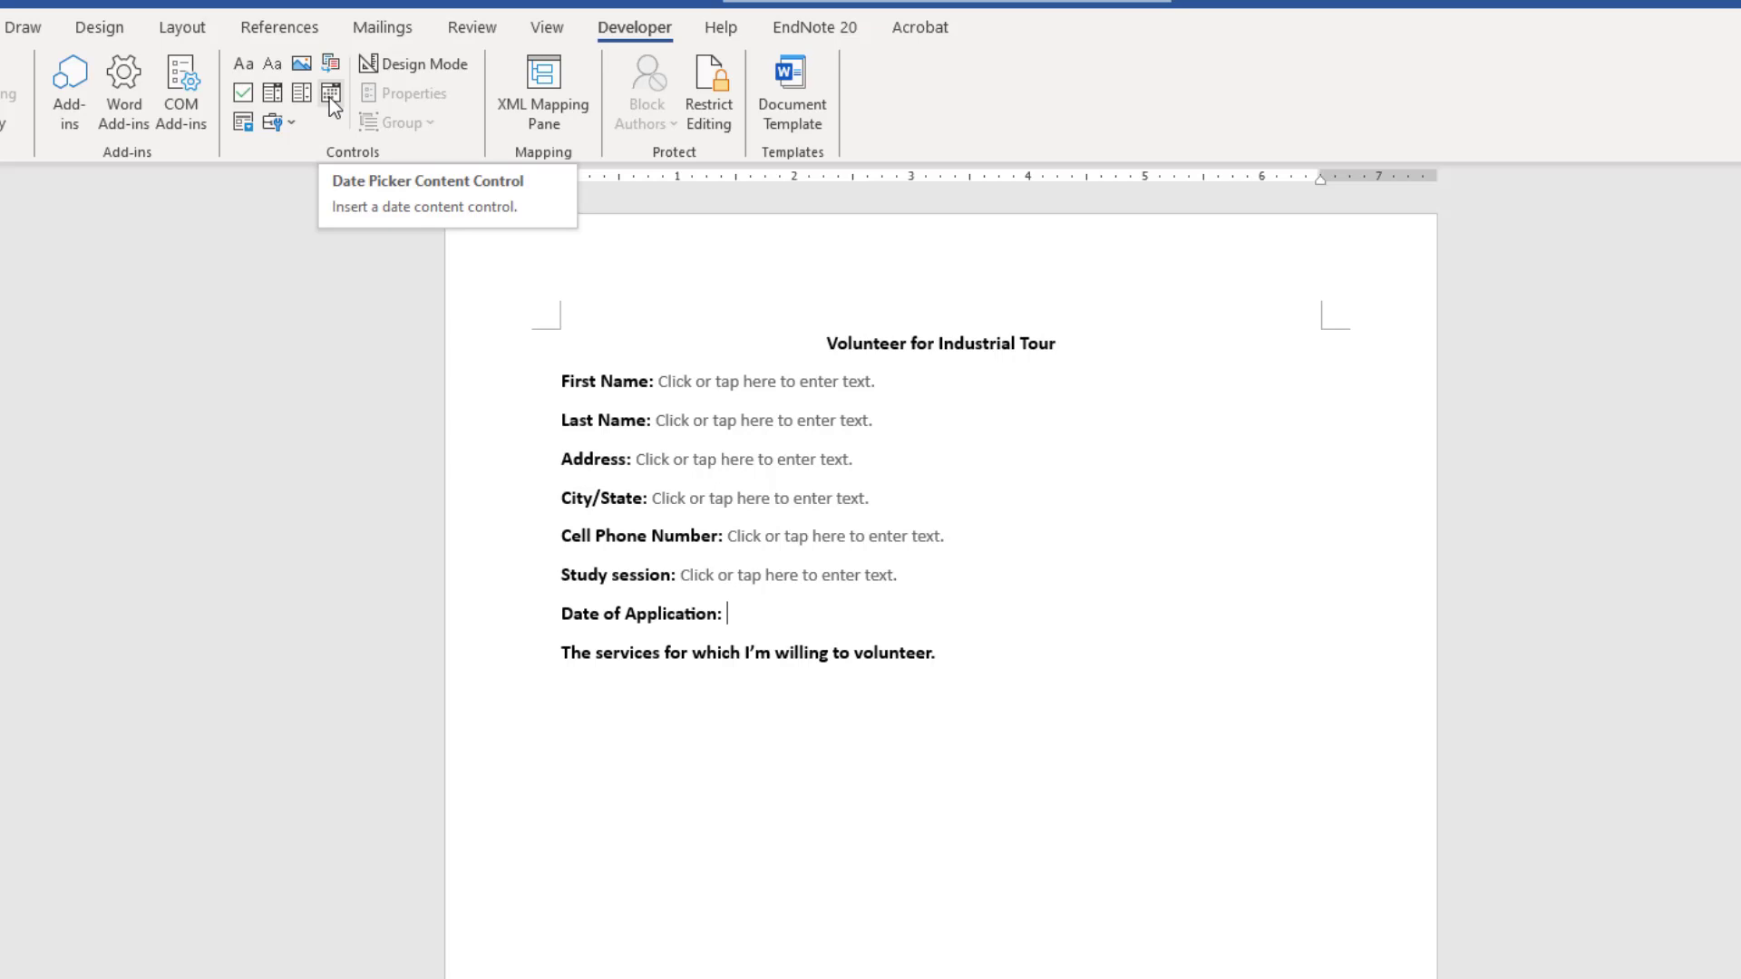
pyautogui.click(330, 93)
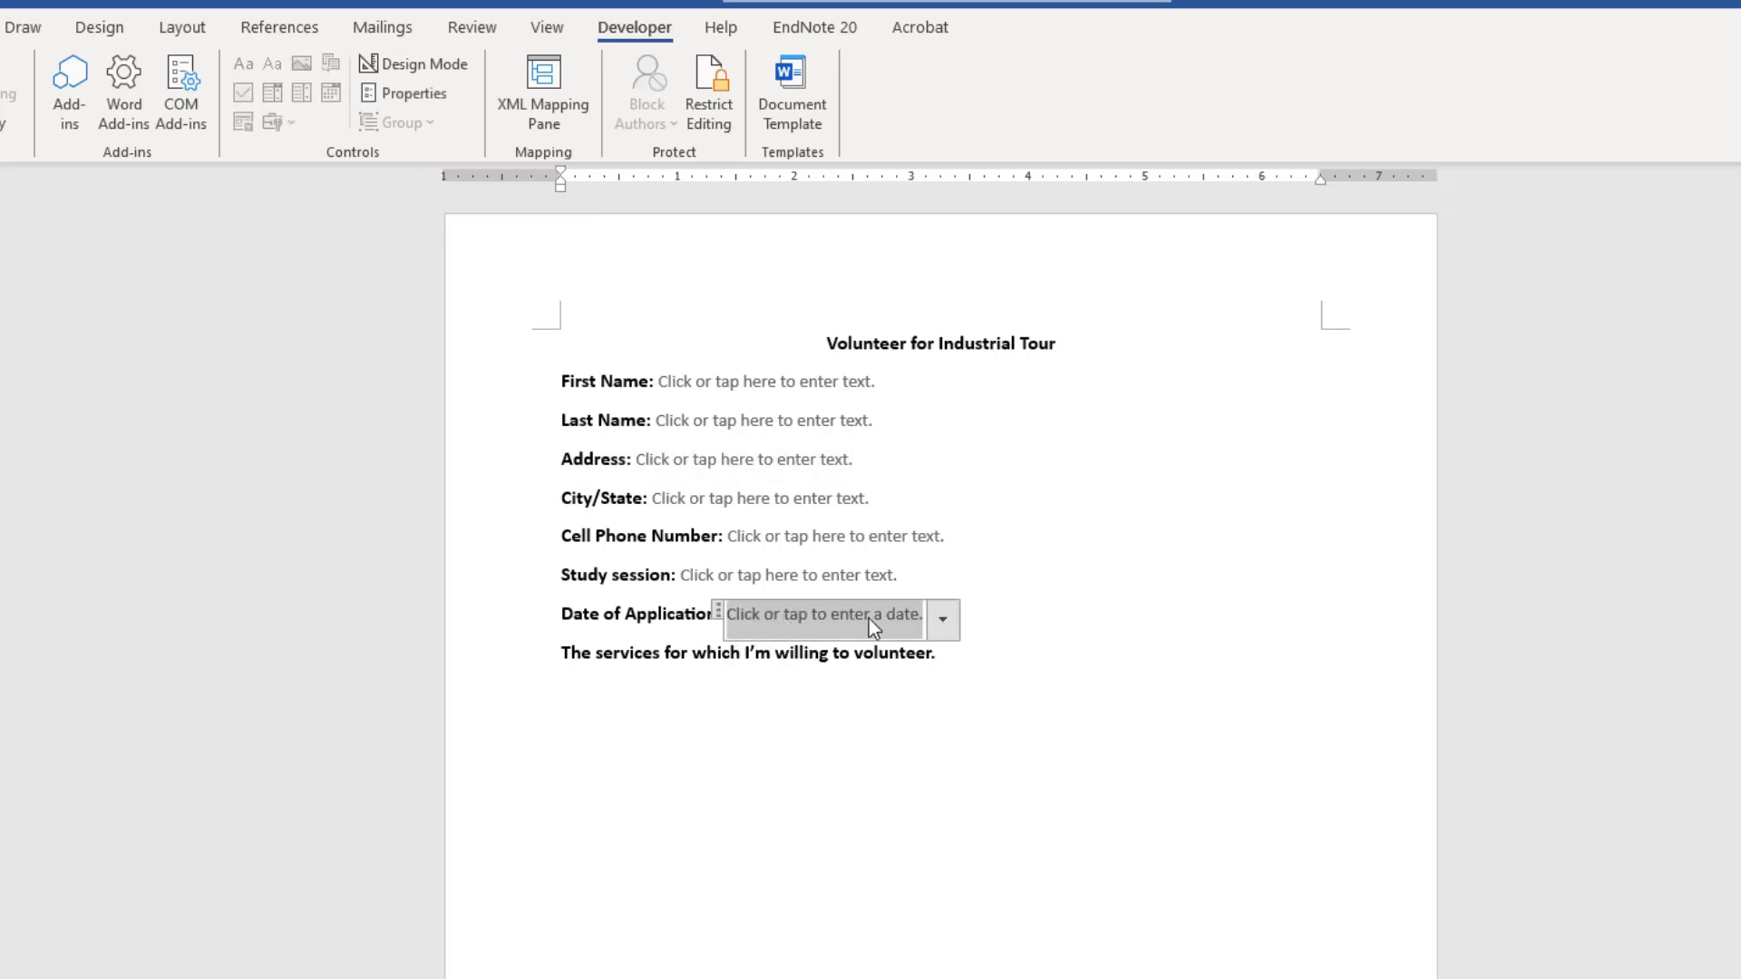
pyautogui.click(941, 619)
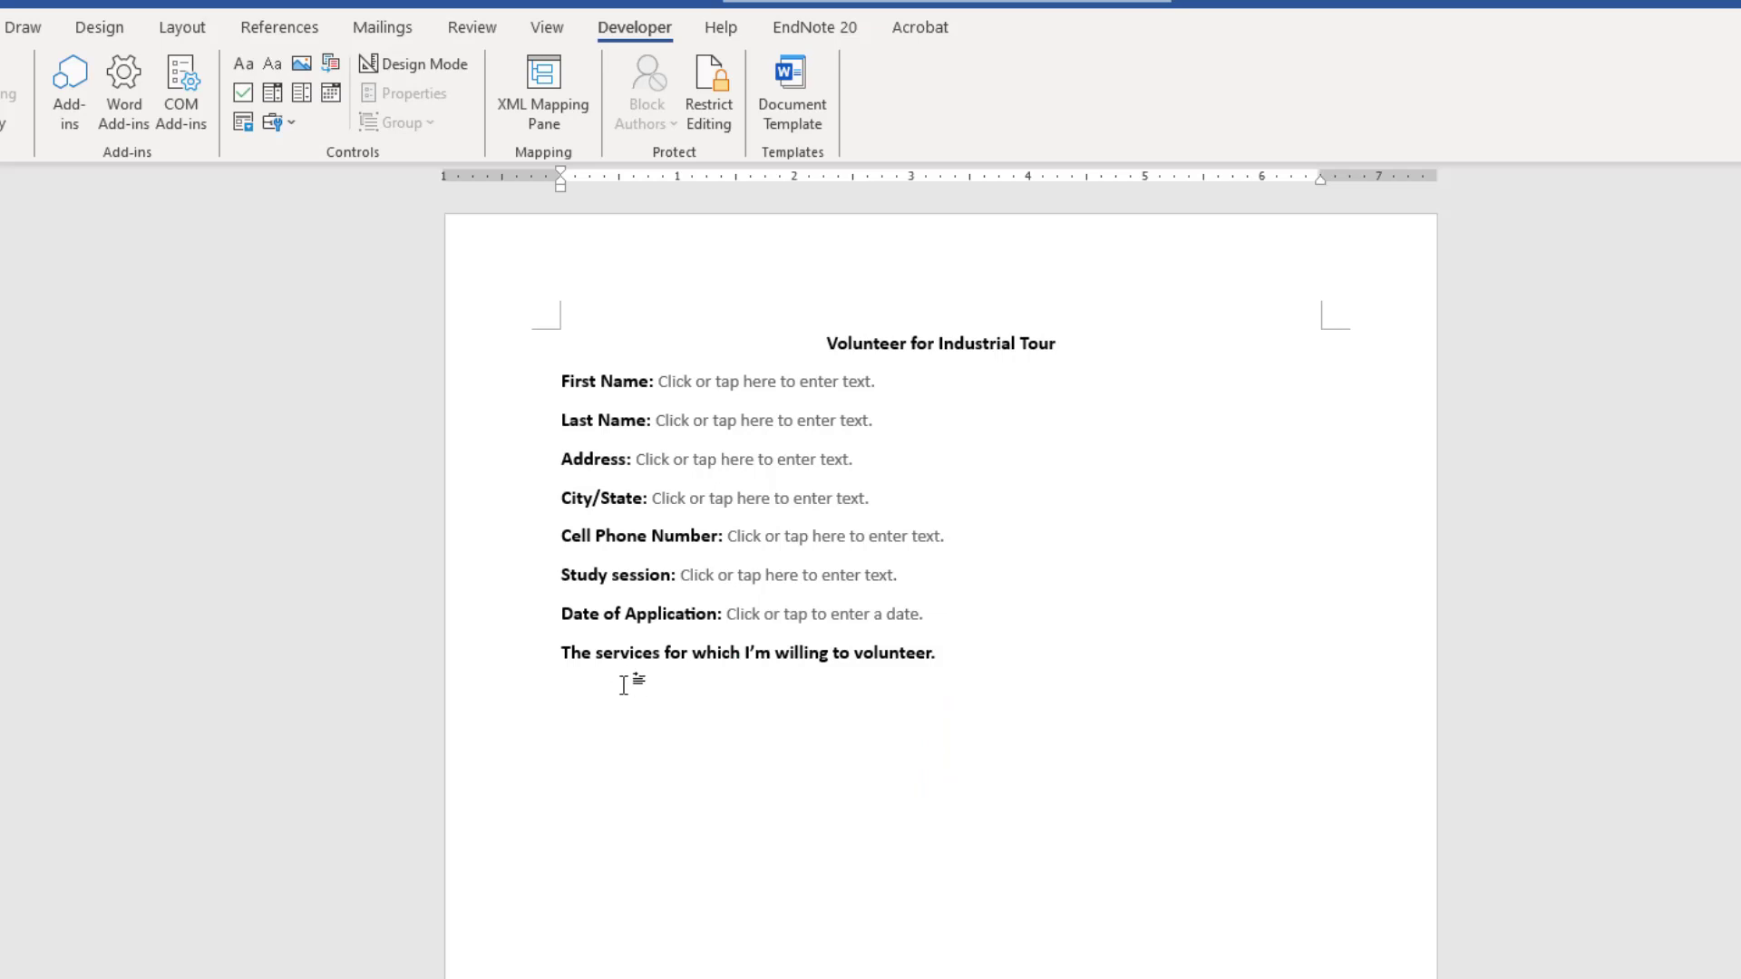
pyautogui.moveTo(617, 689)
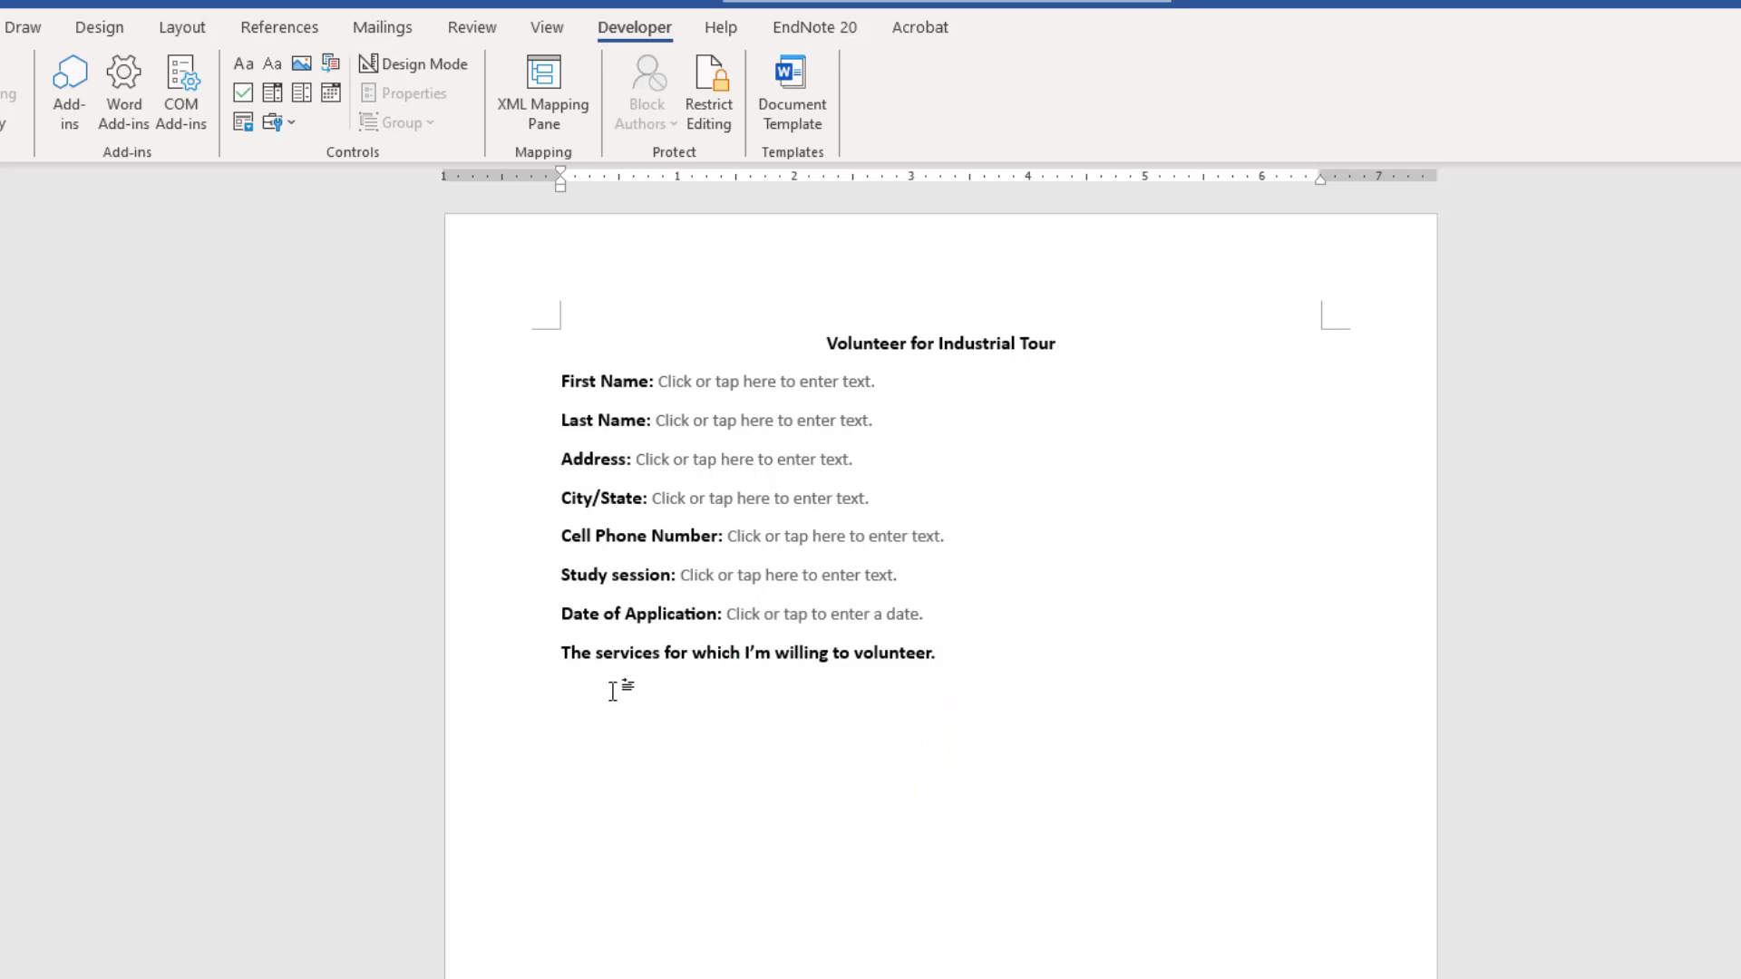
# Insert a checkbox below the services sentence and label it 'Transport arrangements'.
pyautogui.click(563, 689)
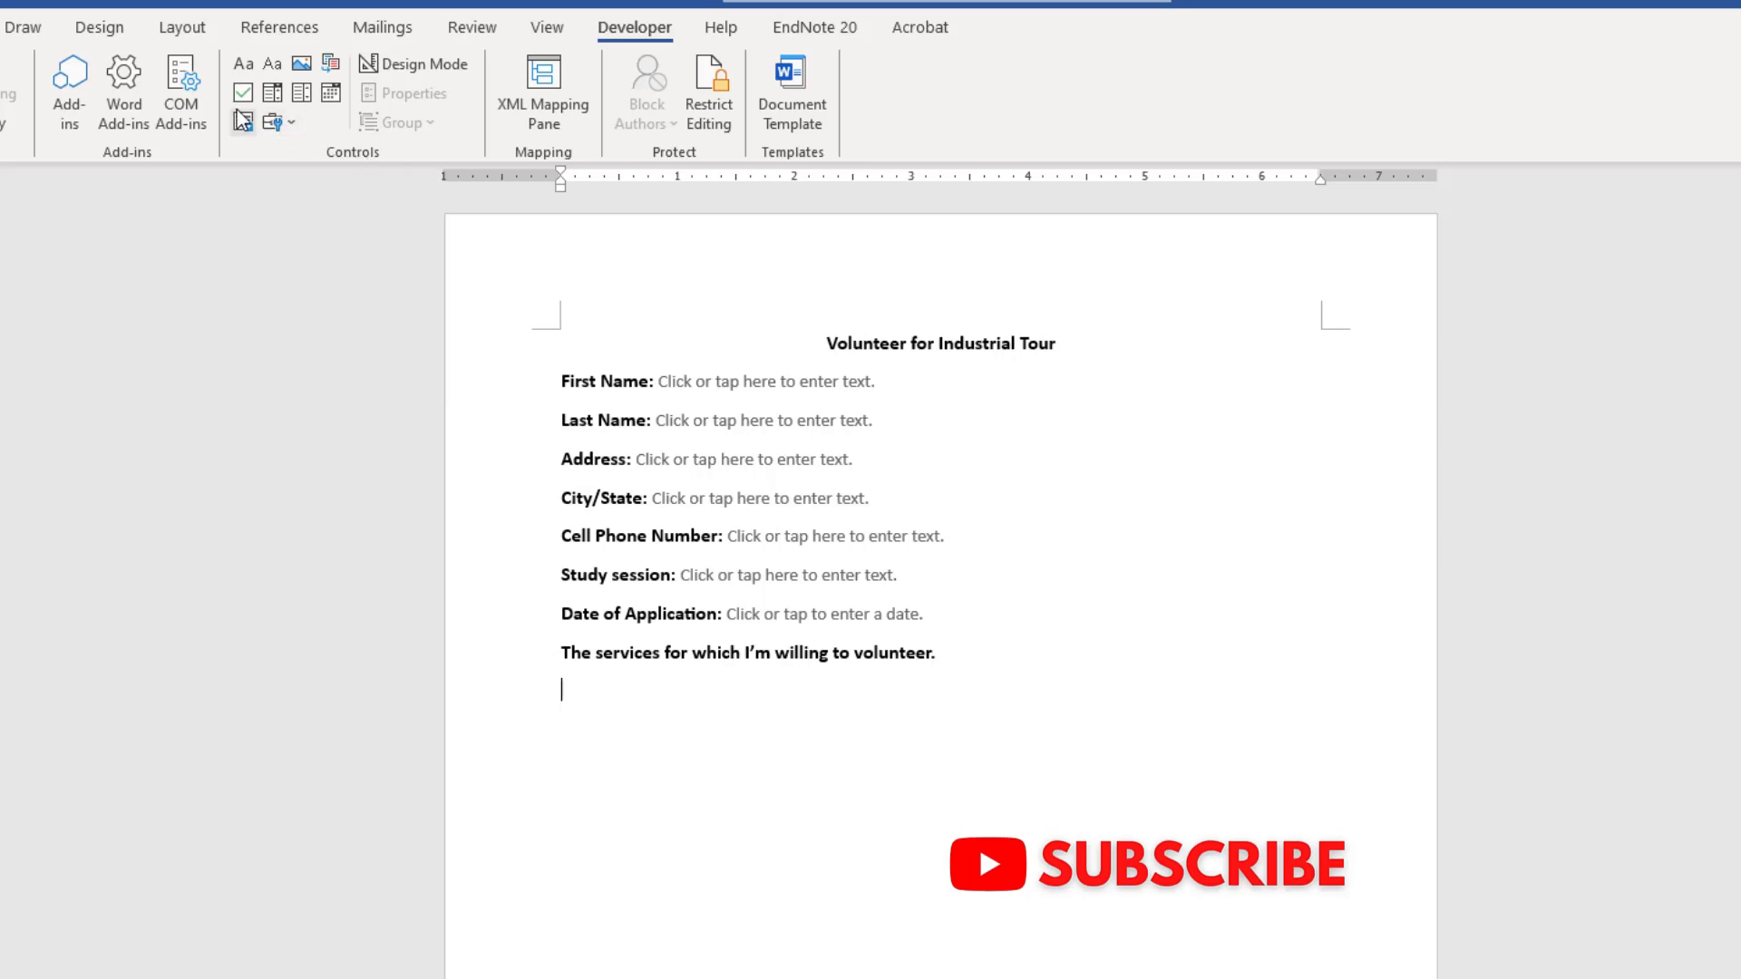
pyautogui.moveTo(241, 93)
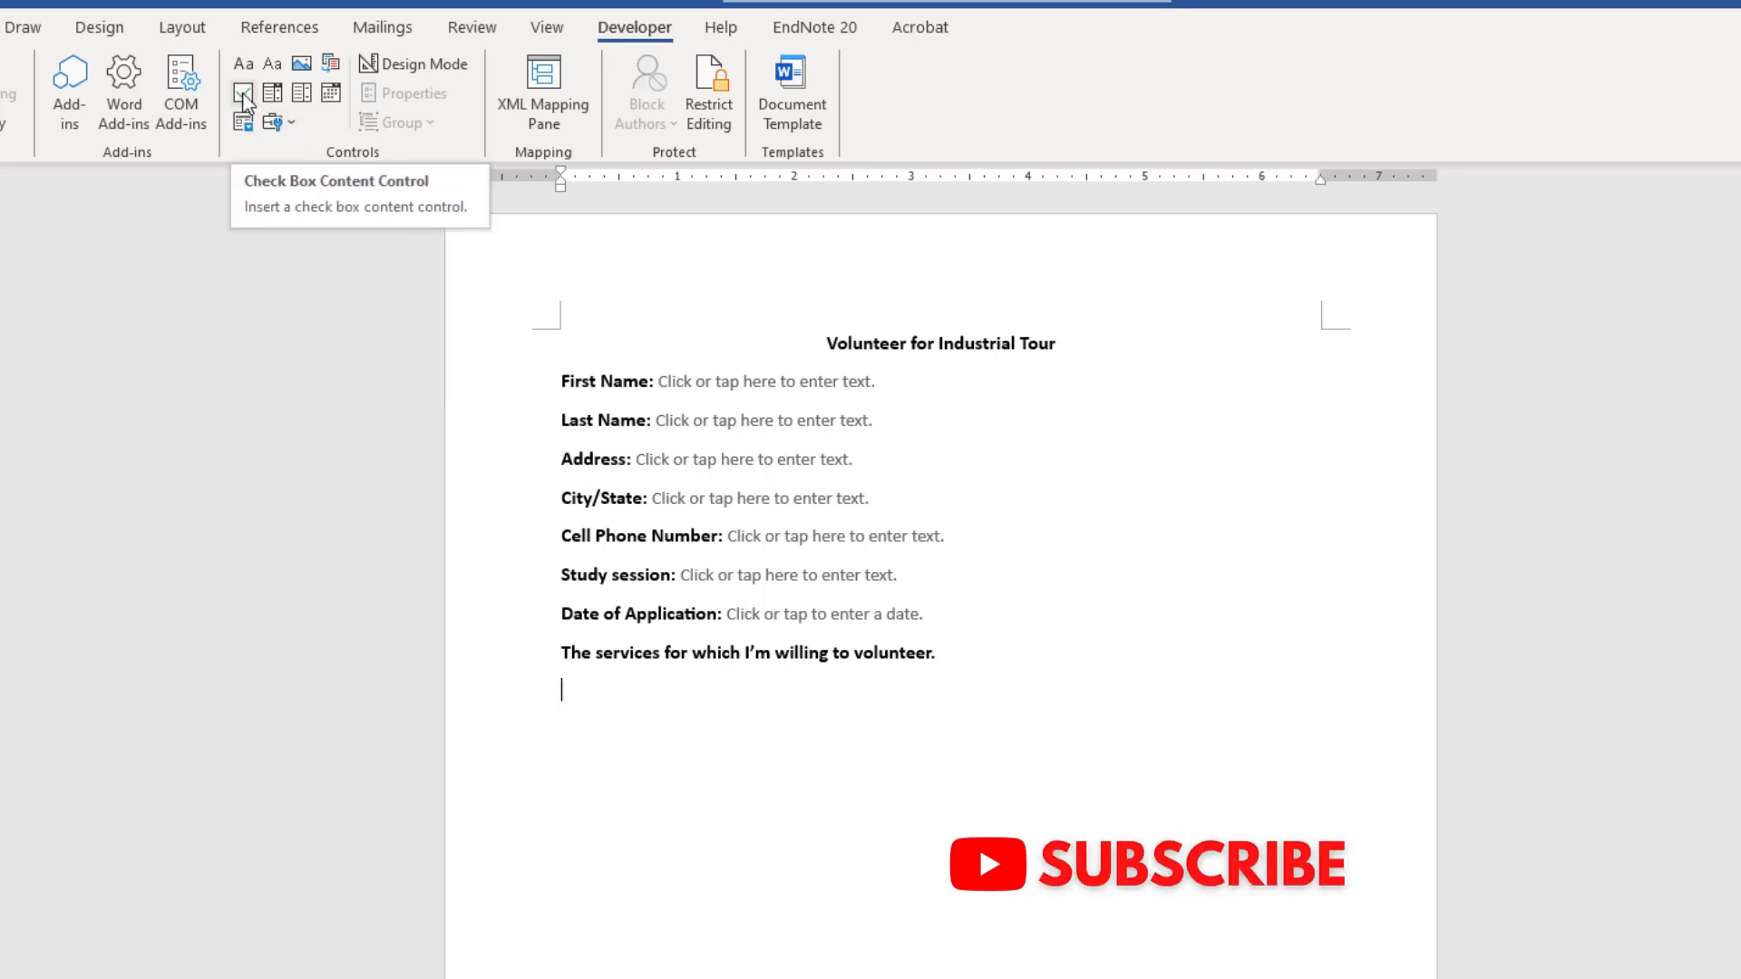
pyautogui.click(241, 92)
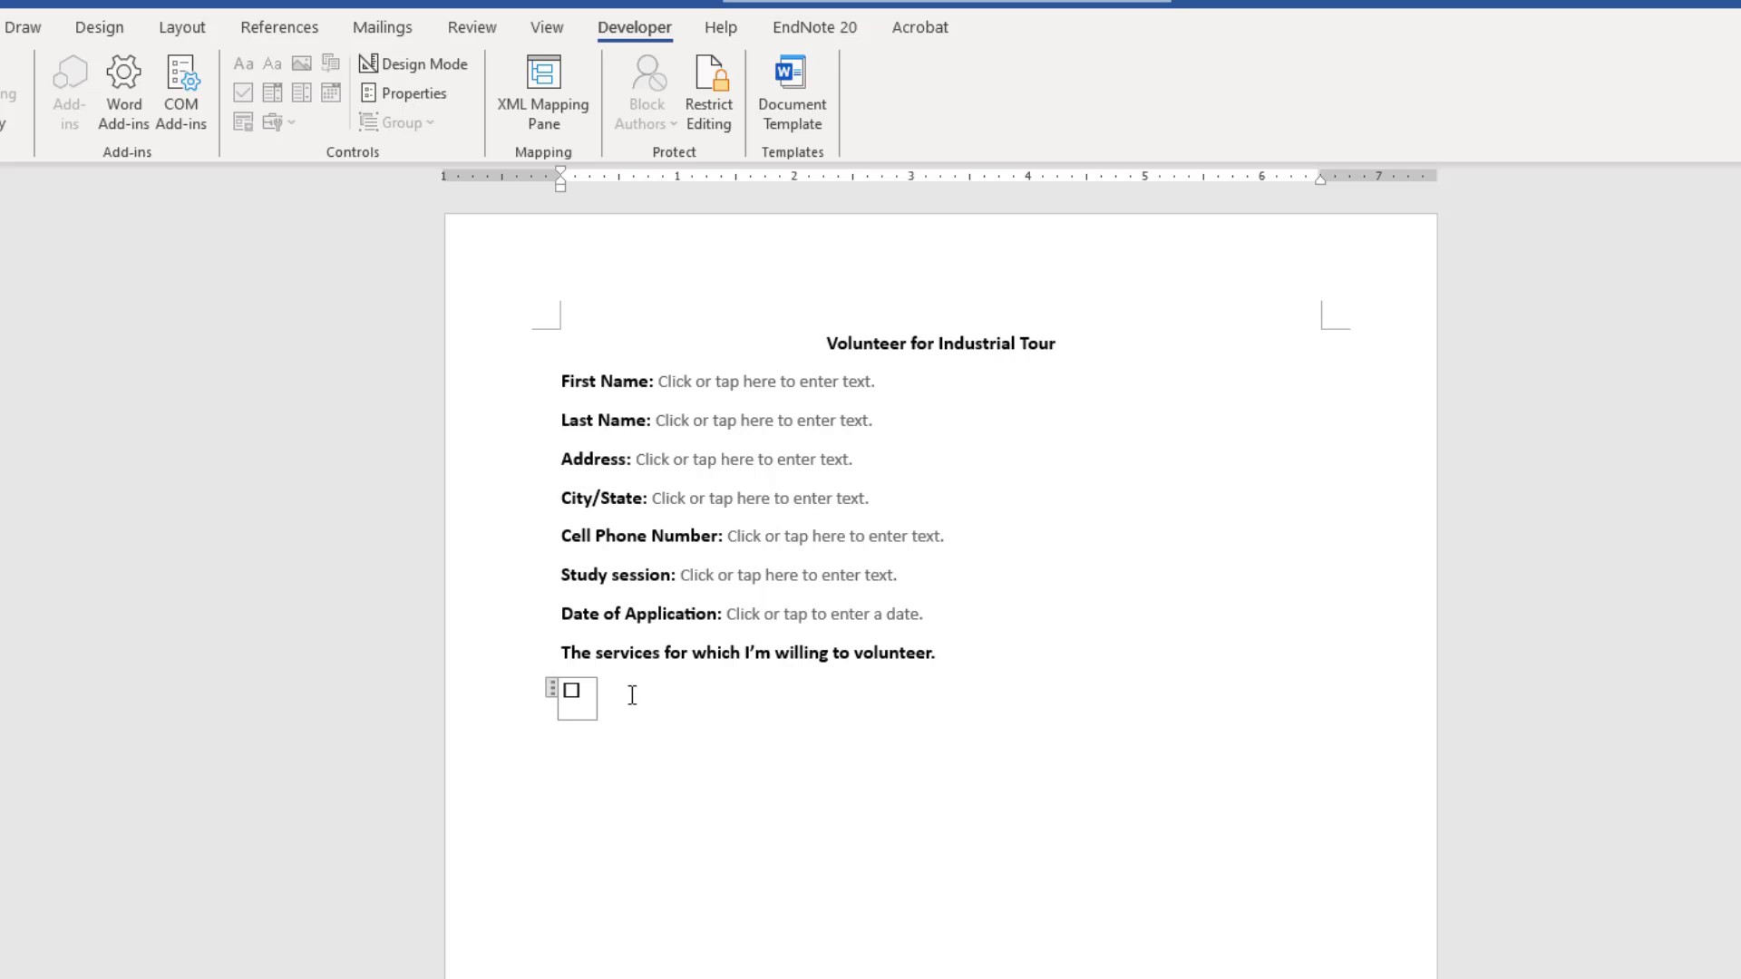
pyautogui.press('right')
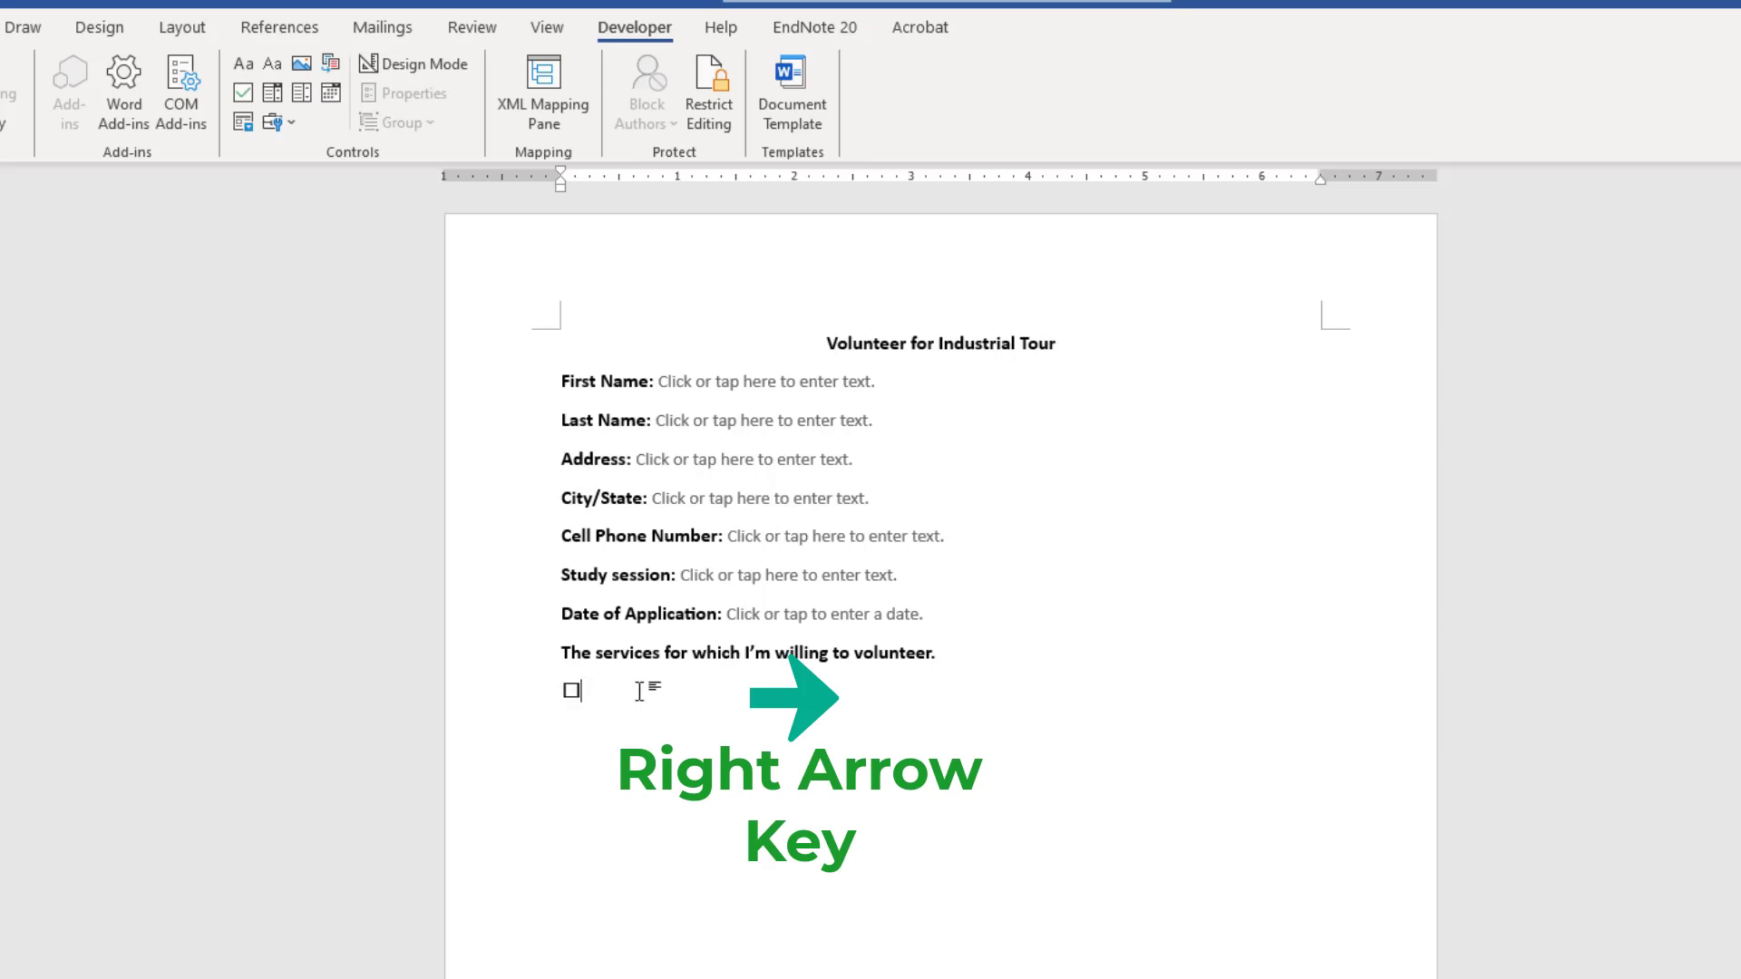
pyautogui.press('Right')
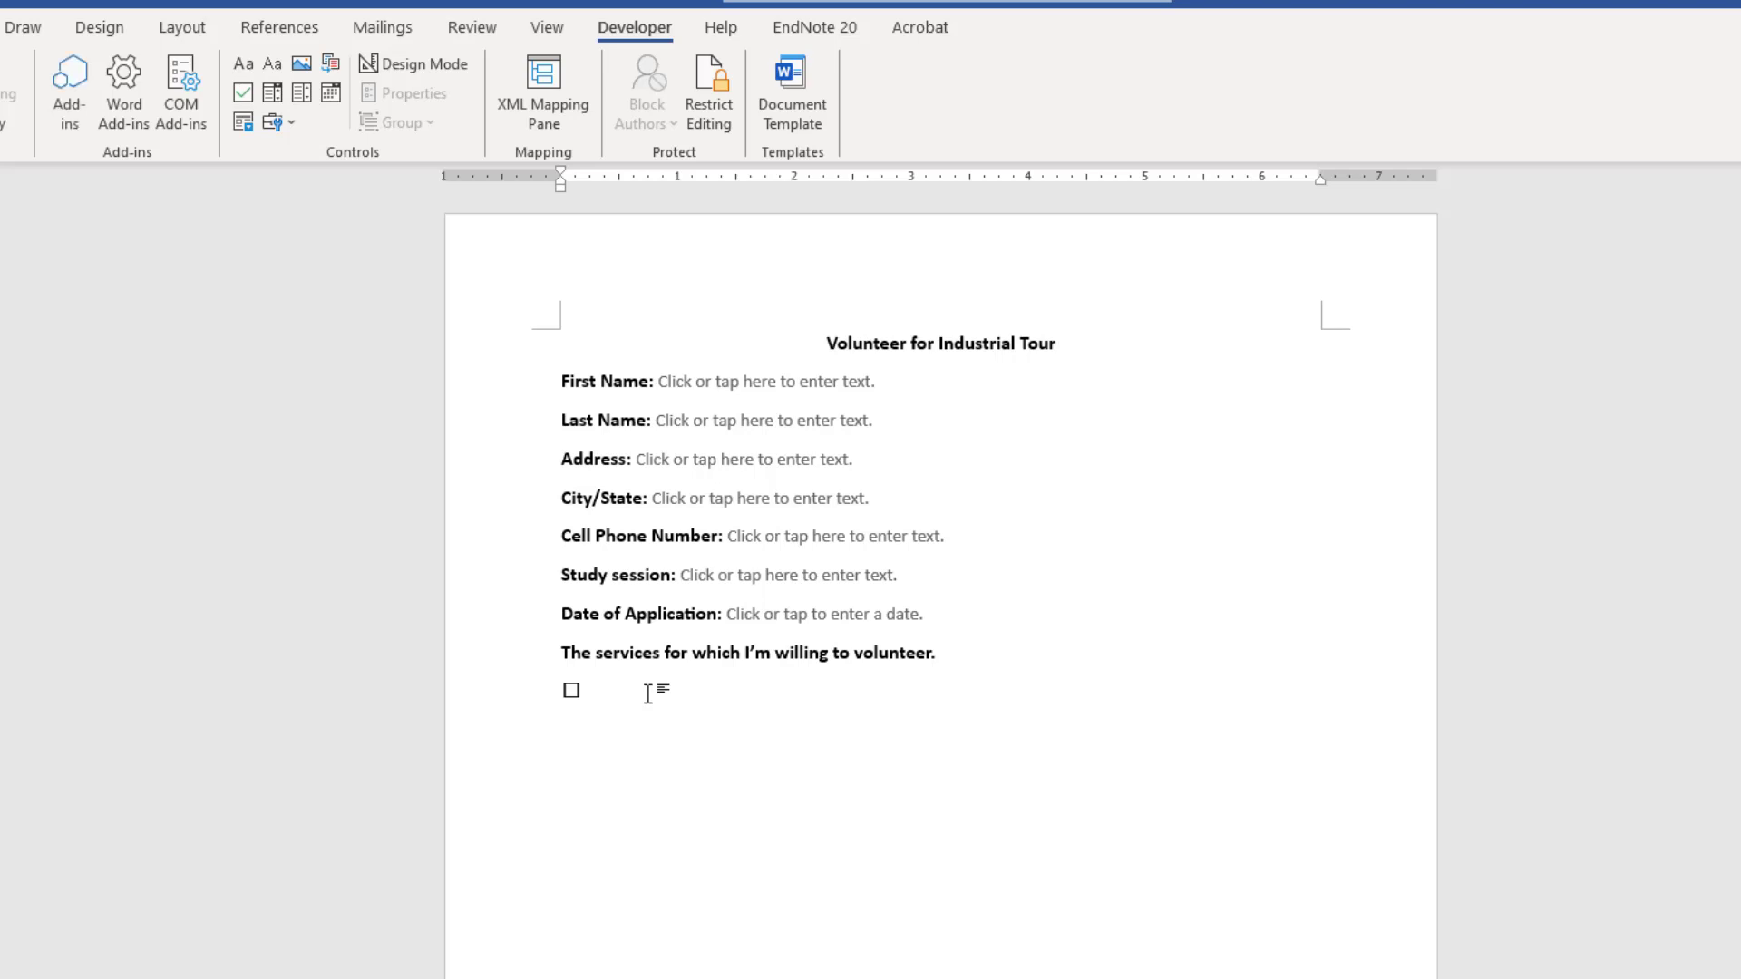
pyautogui.write('Tran')
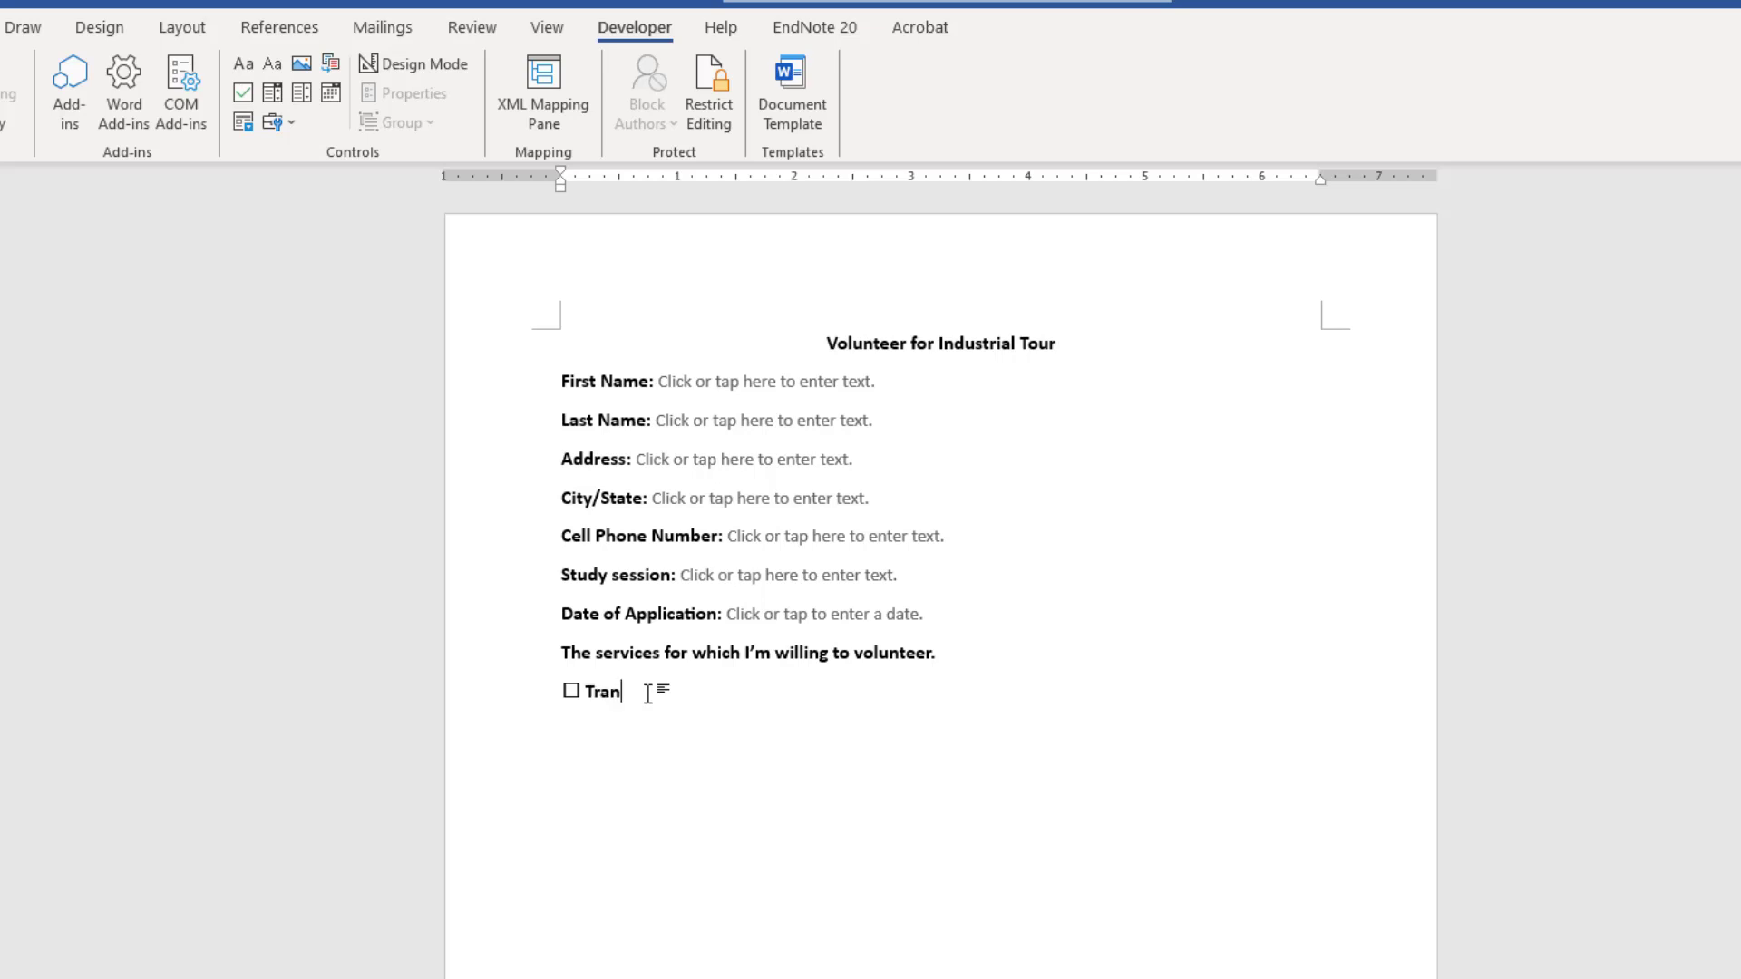
pyautogui.write('sport arrangements')
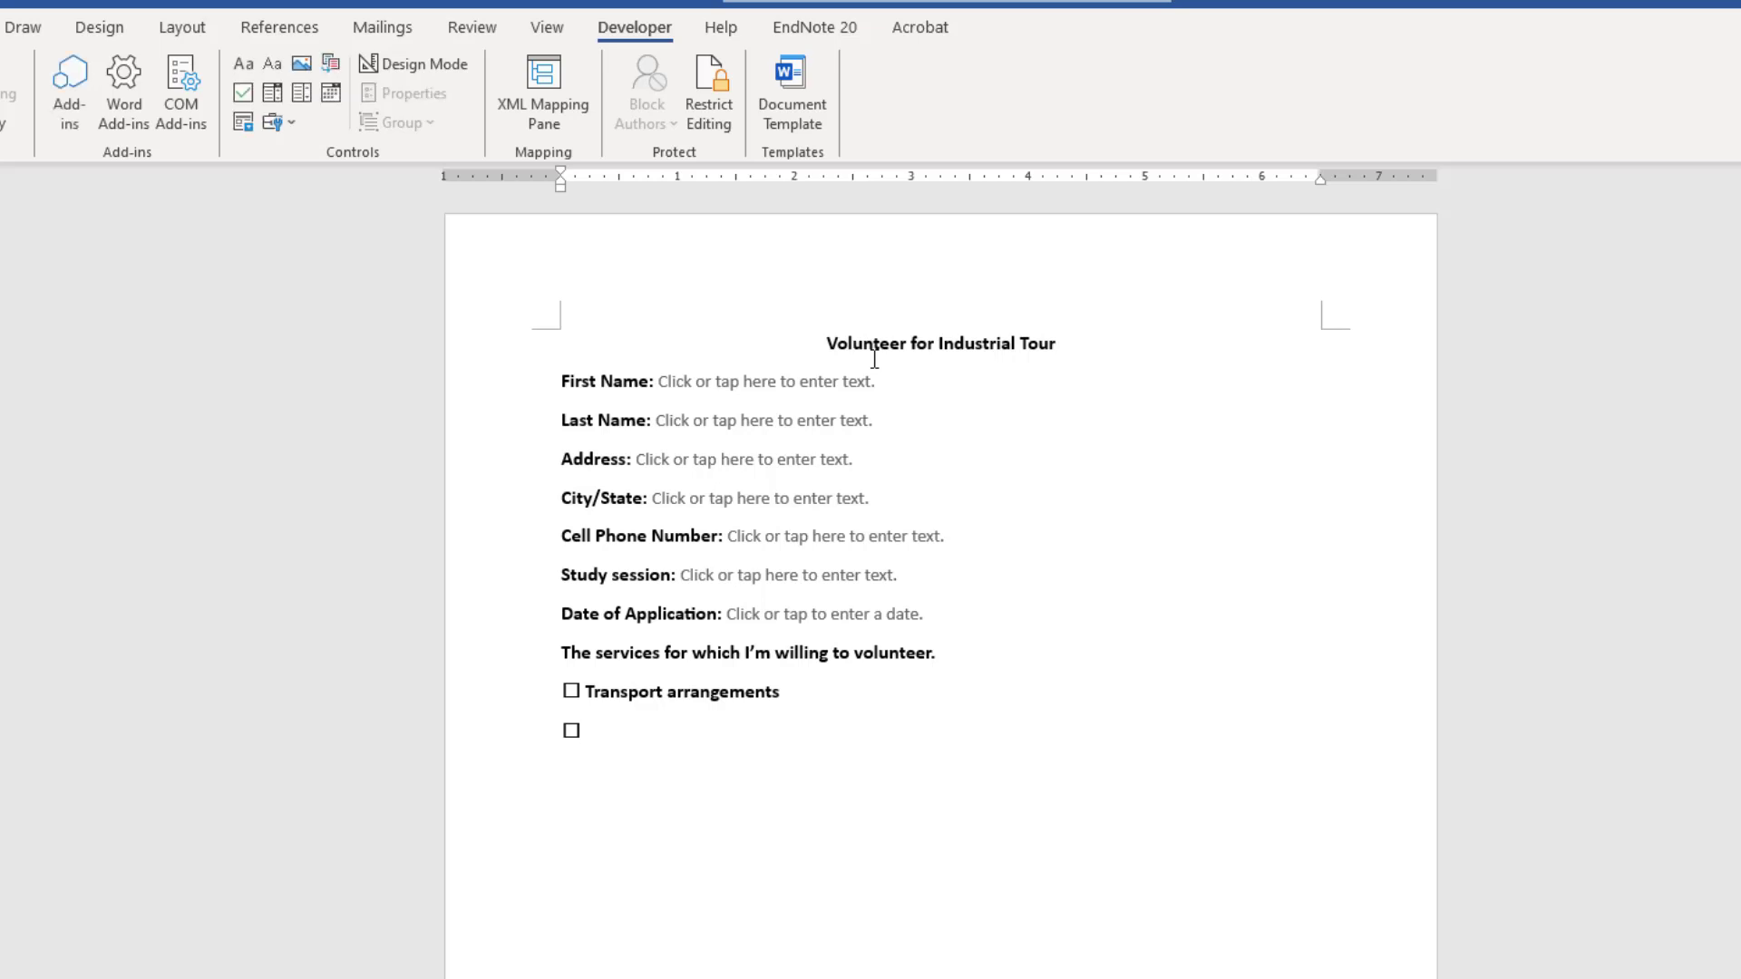
# Add the checkbox lines 'Refreshment arrangements', 'Financial Manager' and 'Other:' with its text field.
pyautogui.write('Ref')
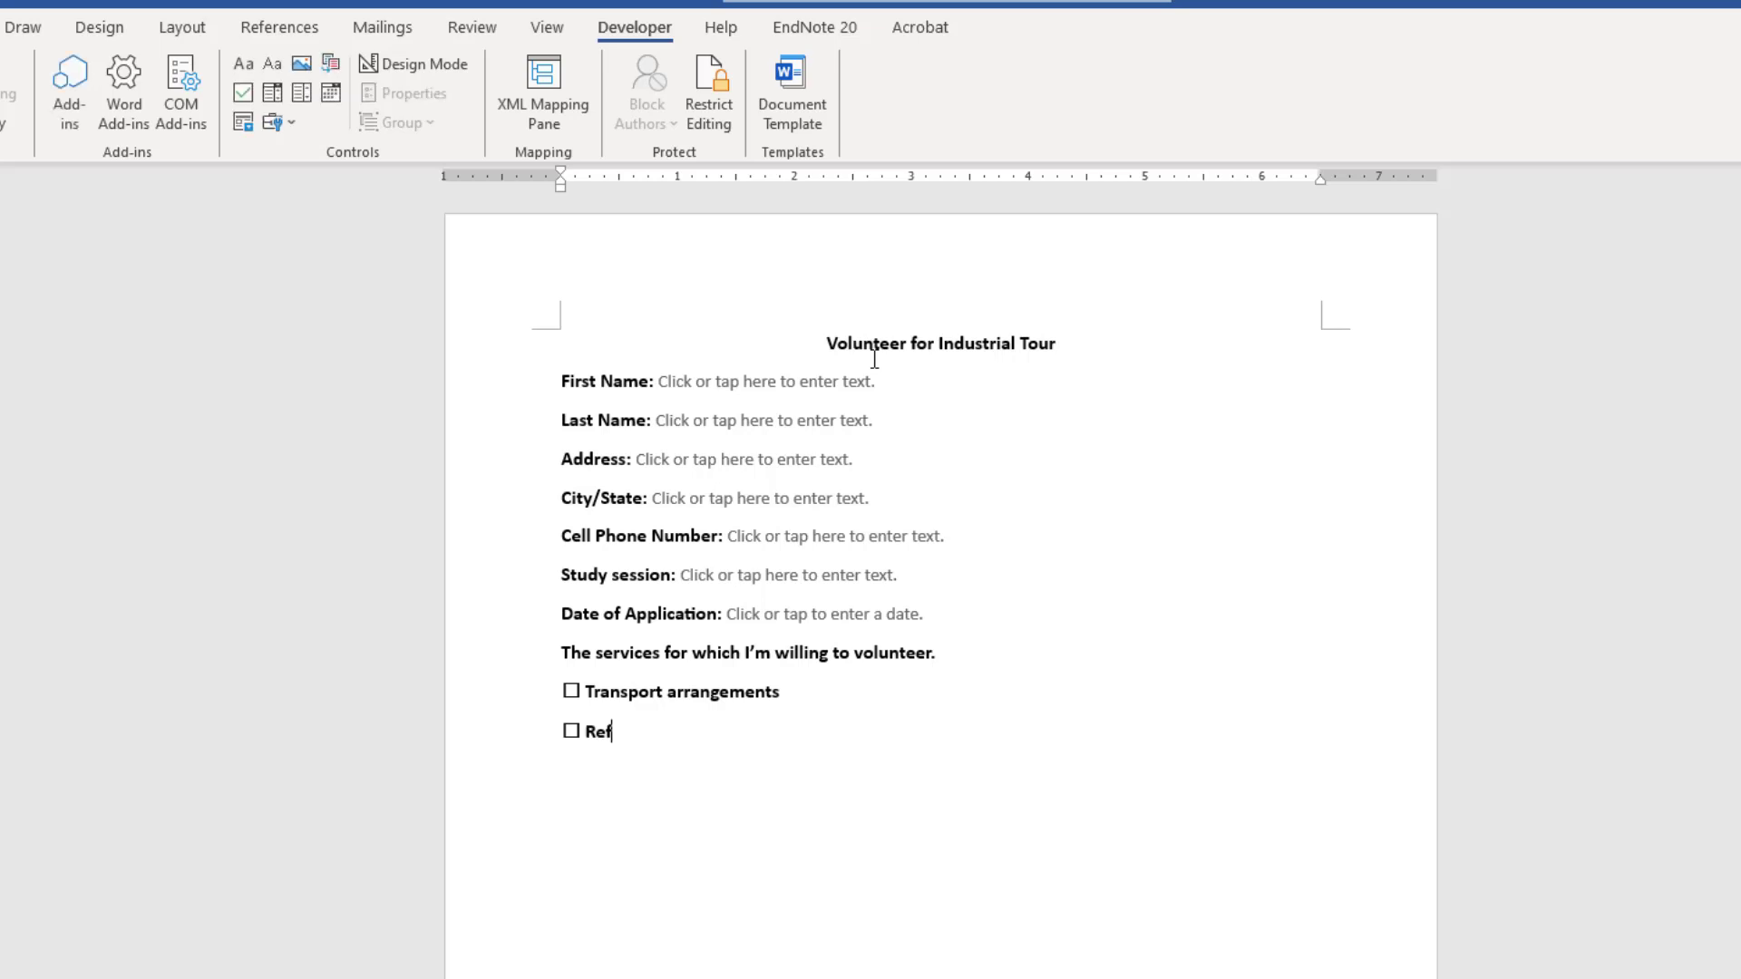
pyautogui.write('reshment arrangements')
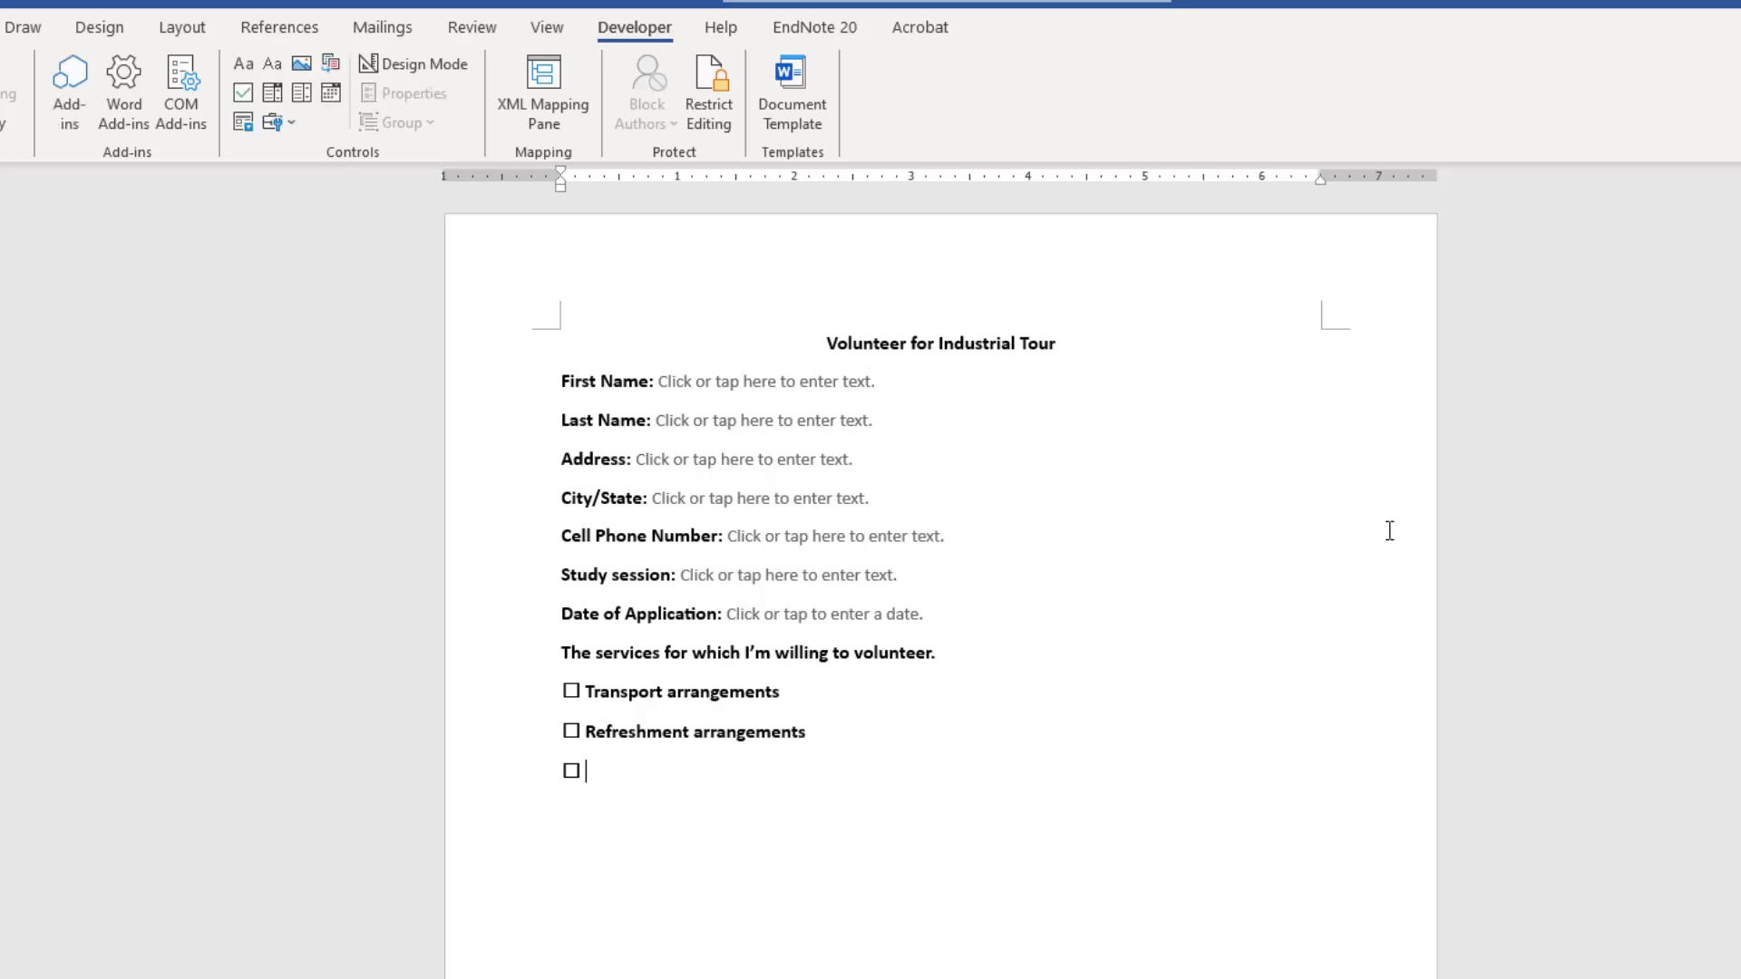
pyautogui.write('Financial Manager')
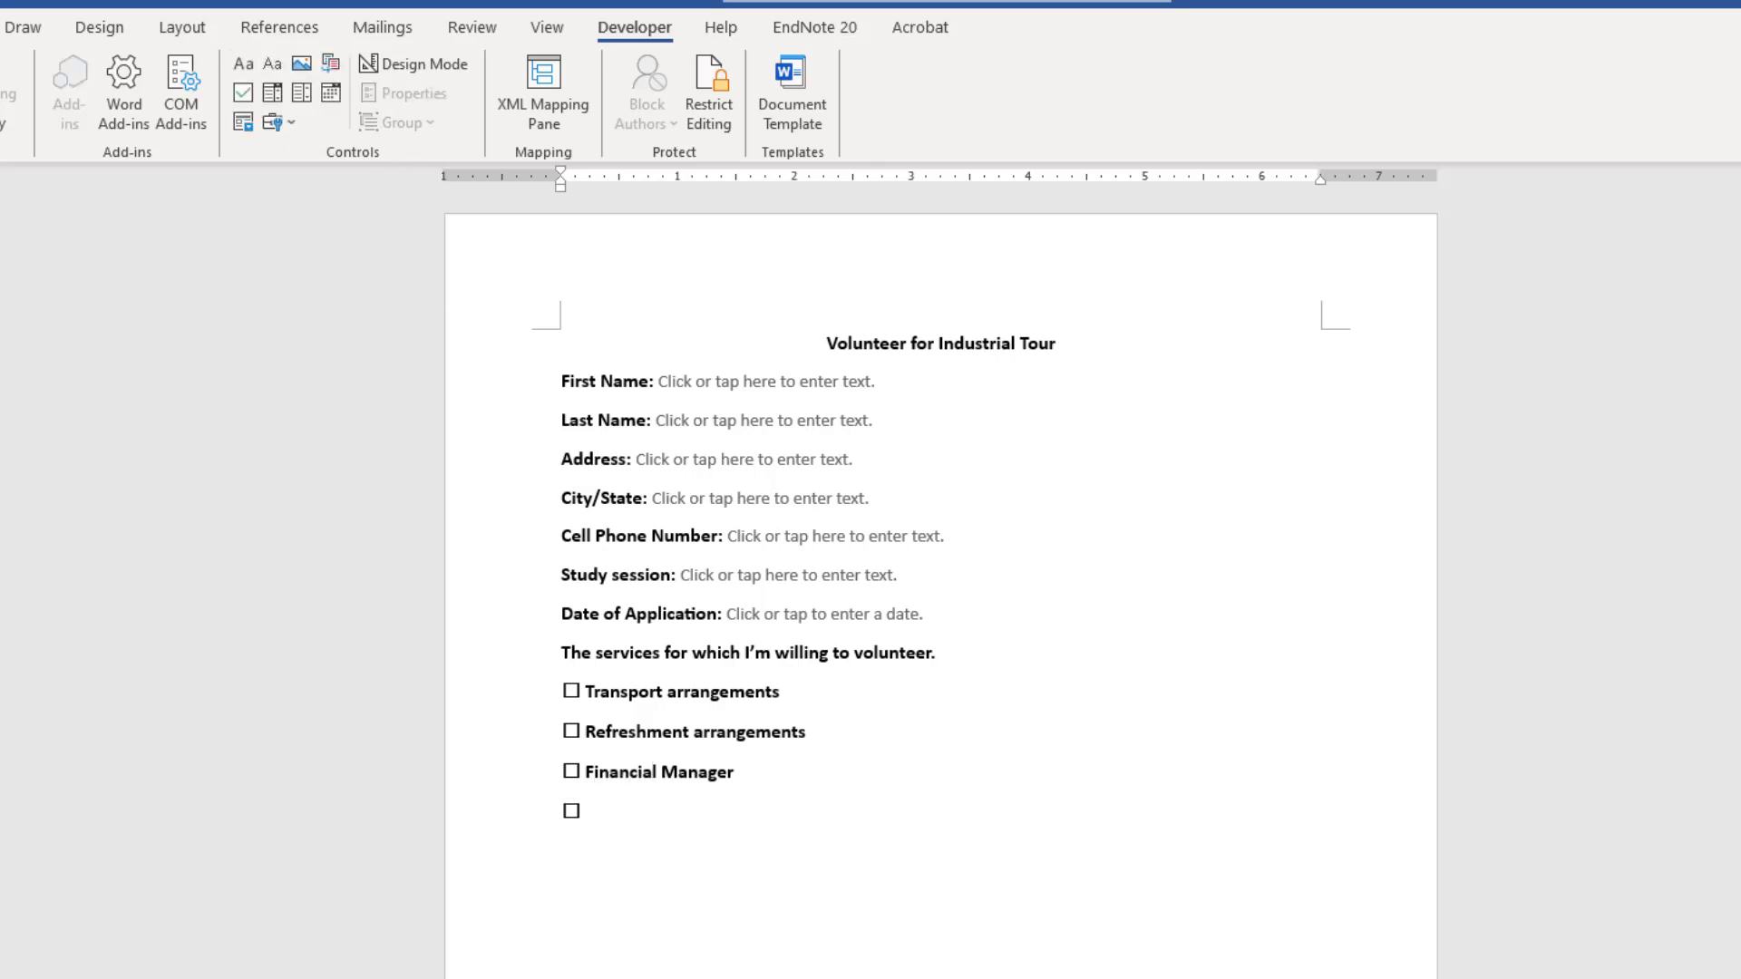
pyautogui.write('Other')
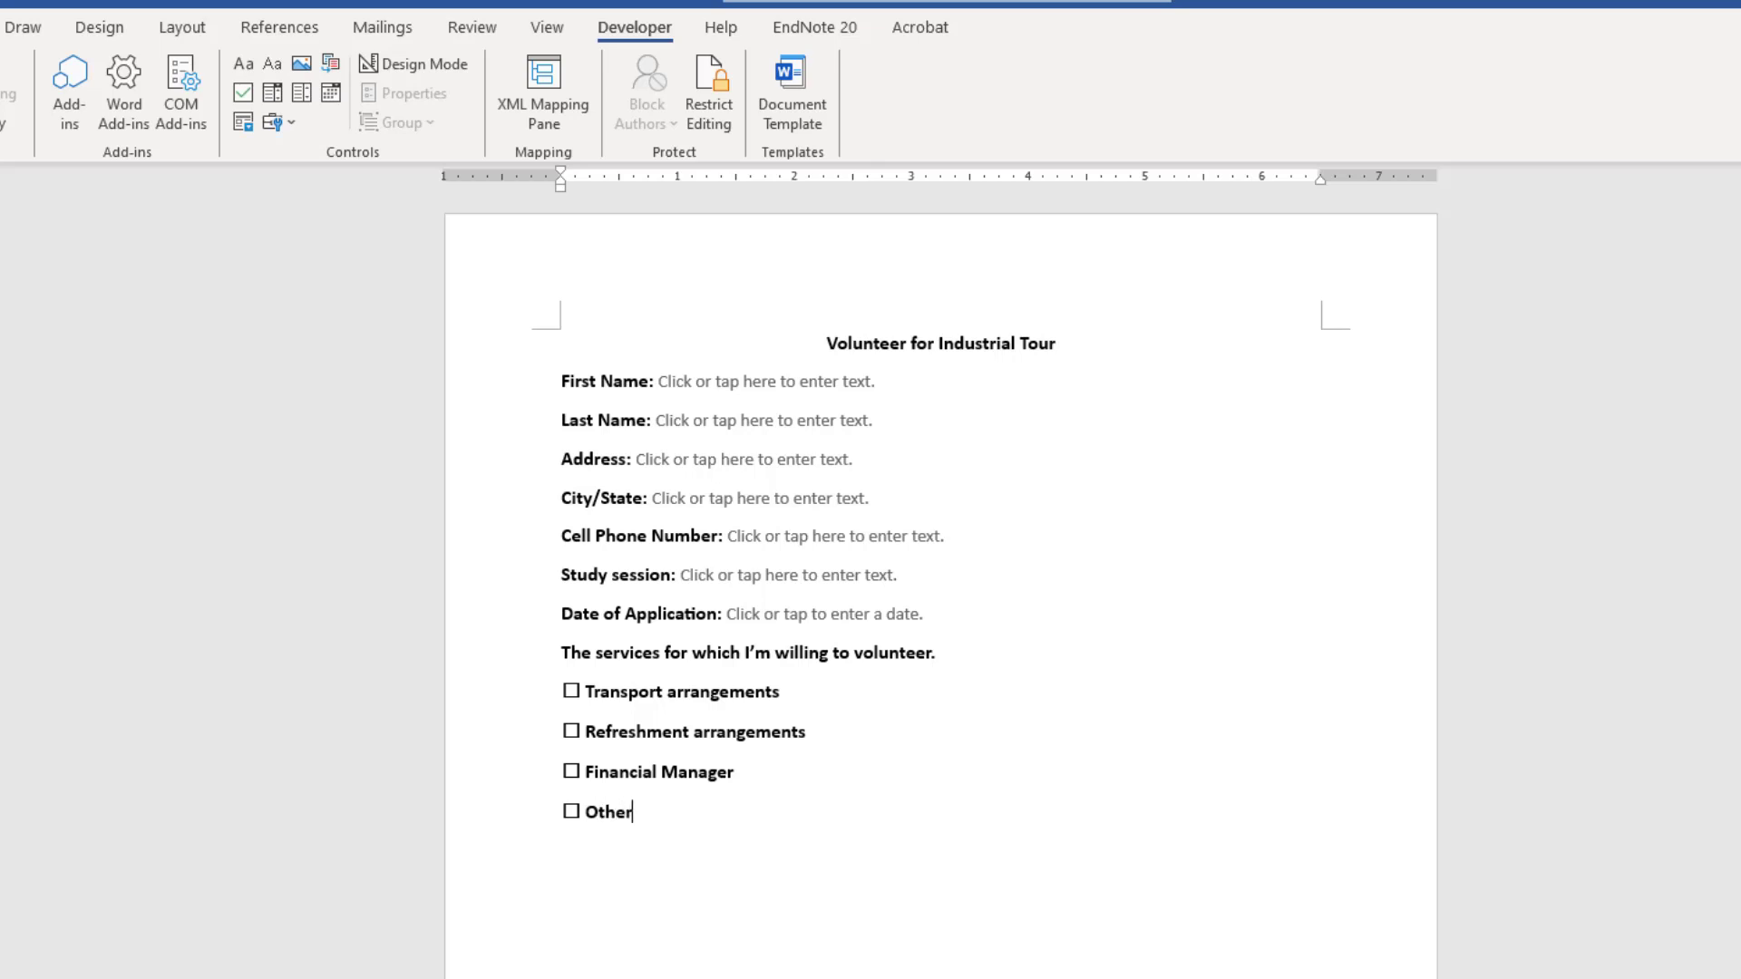
pyautogui.write(':')
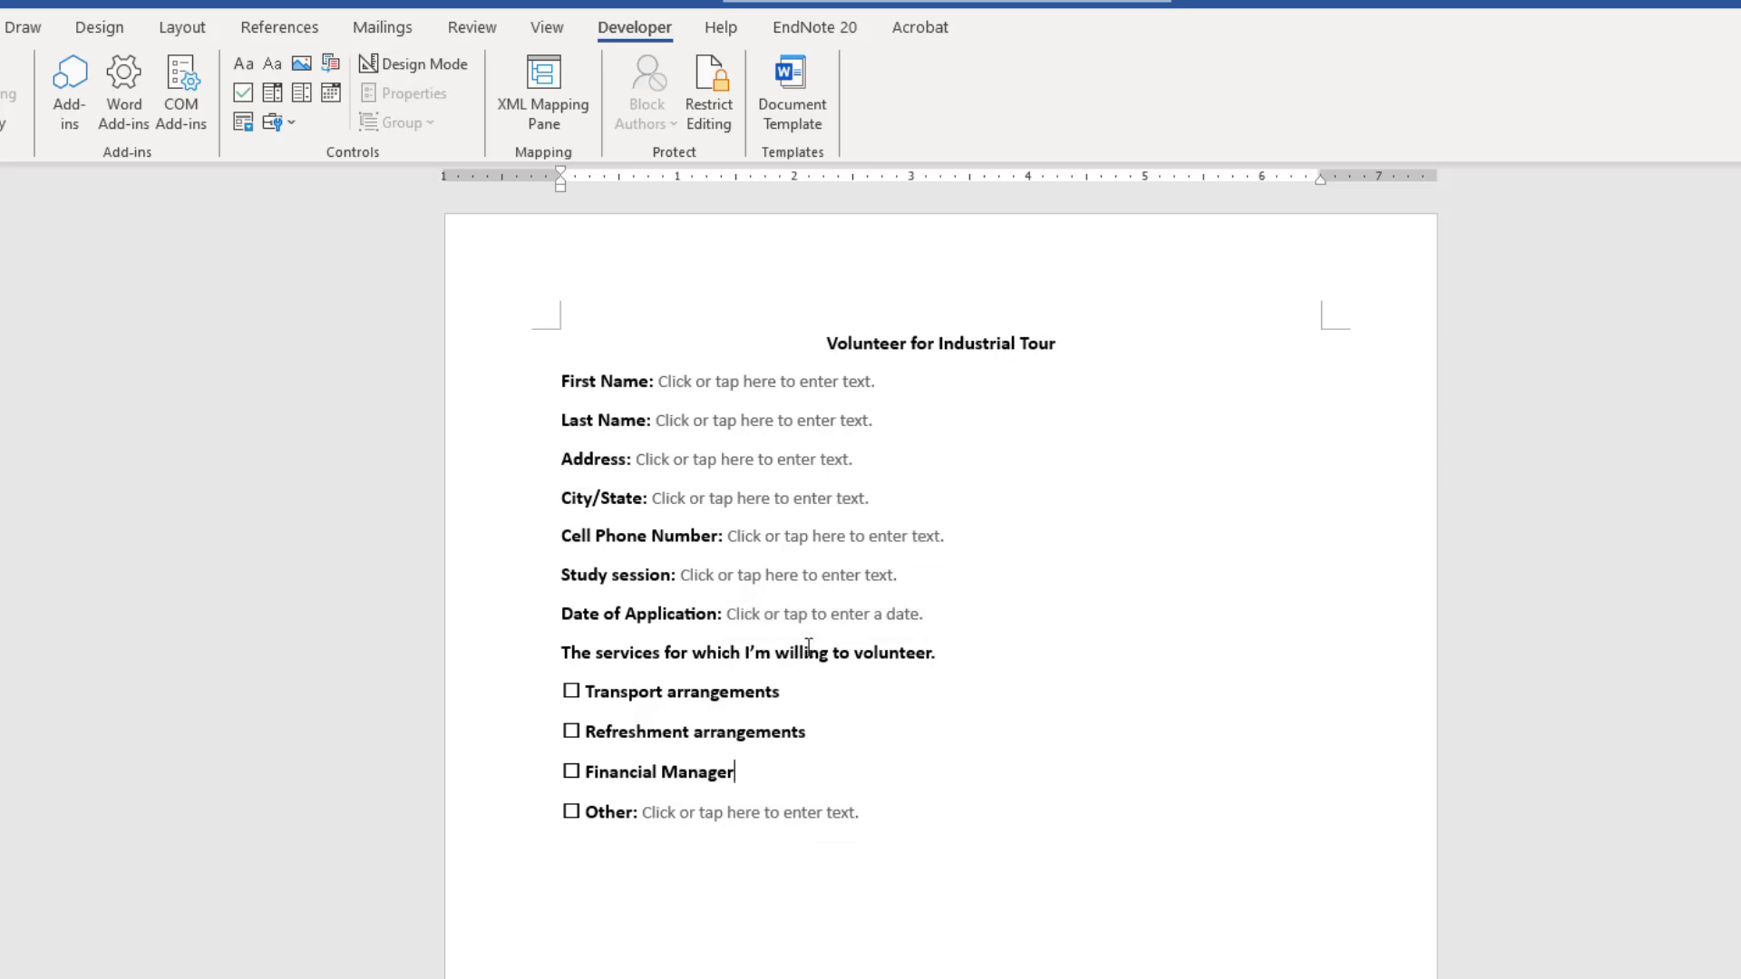
# In Design Mode, set the First Name prompt to 'Enter your First Name over here.'.
pyautogui.click(764, 381)
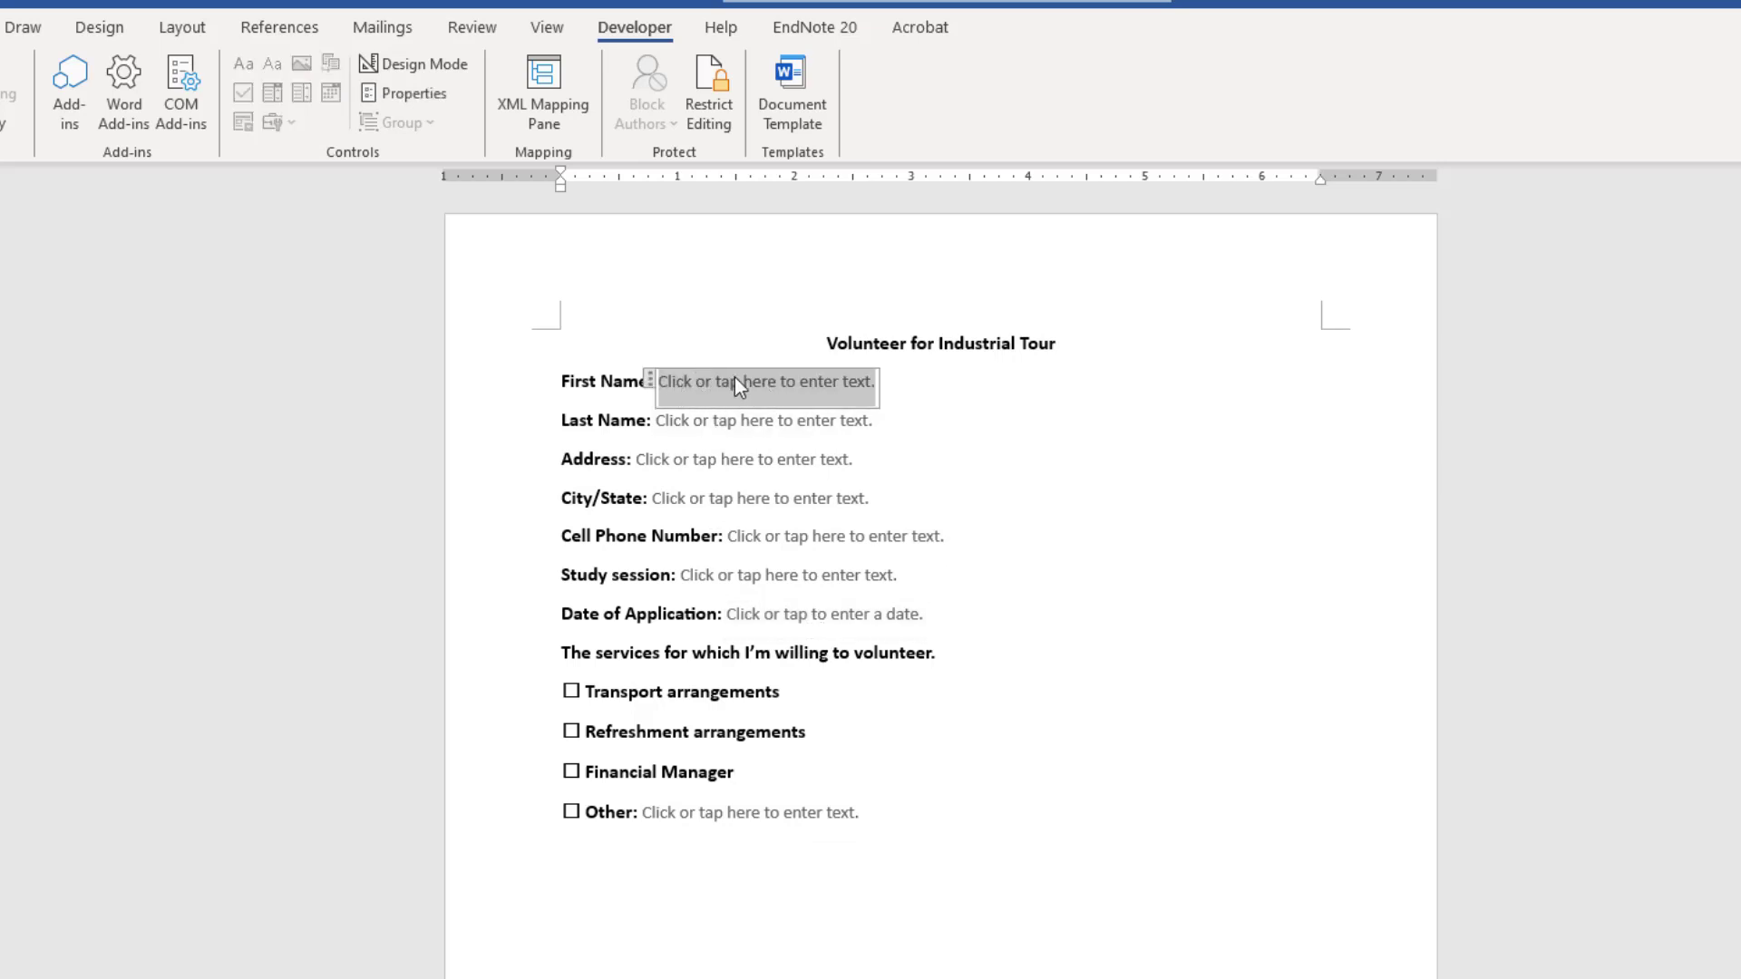
pyautogui.moveTo(794, 392)
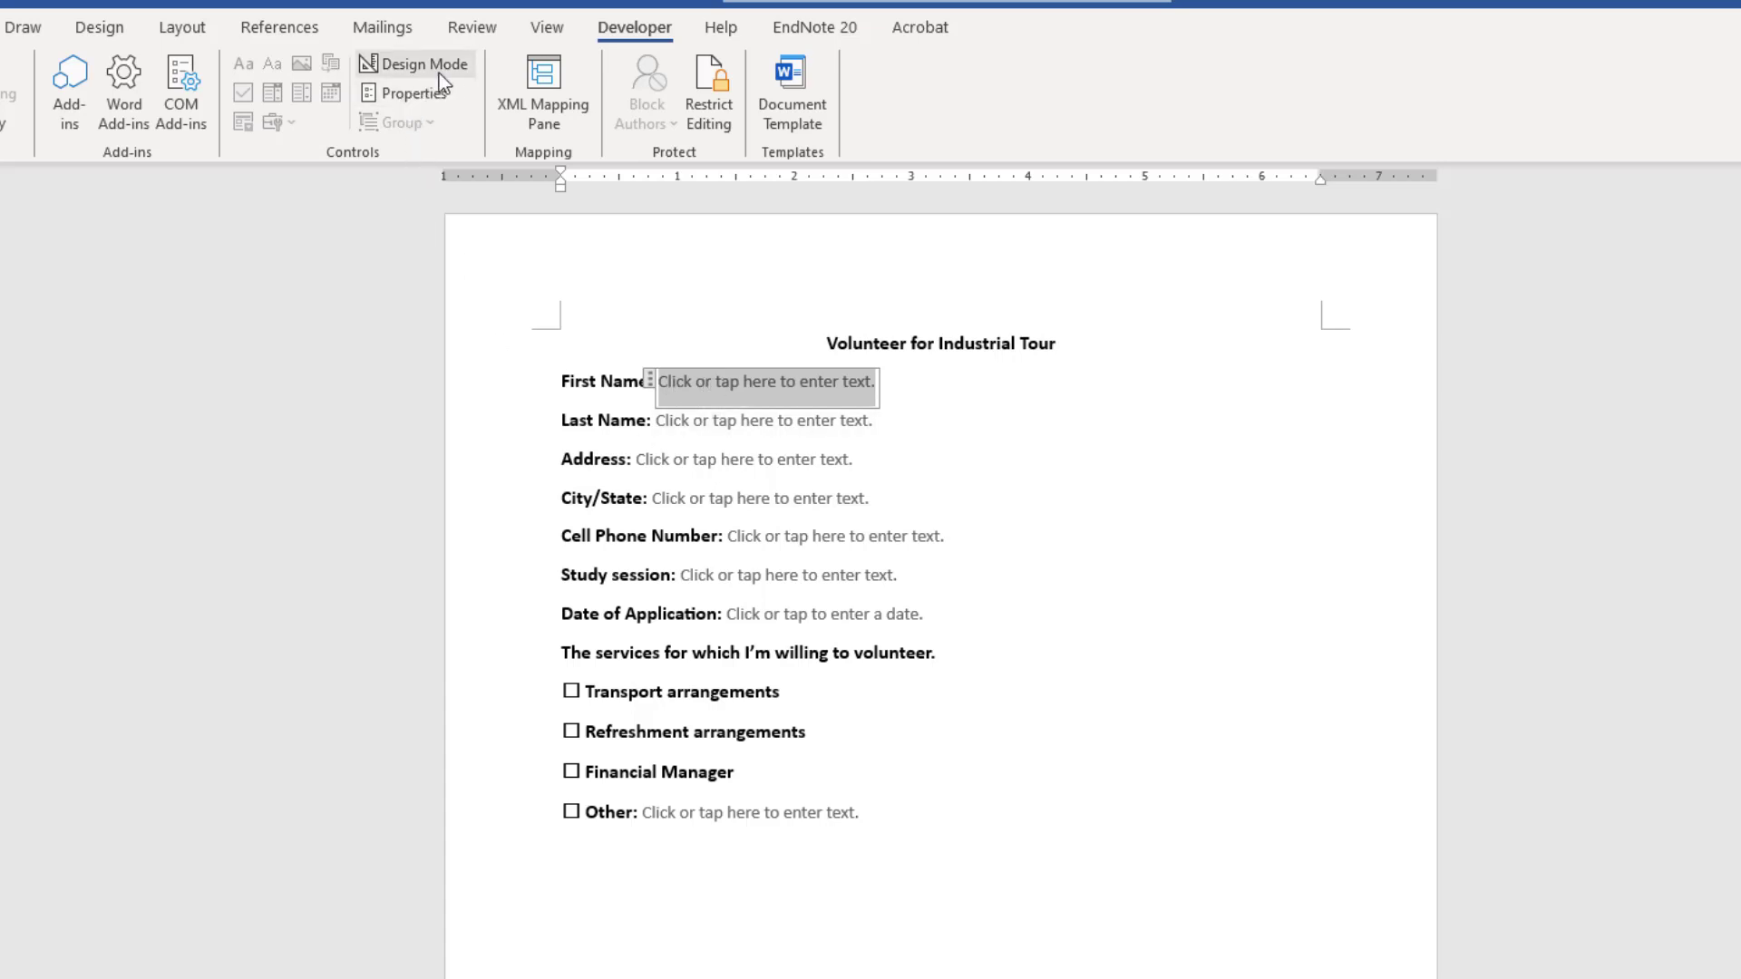
pyautogui.moveTo(422, 63)
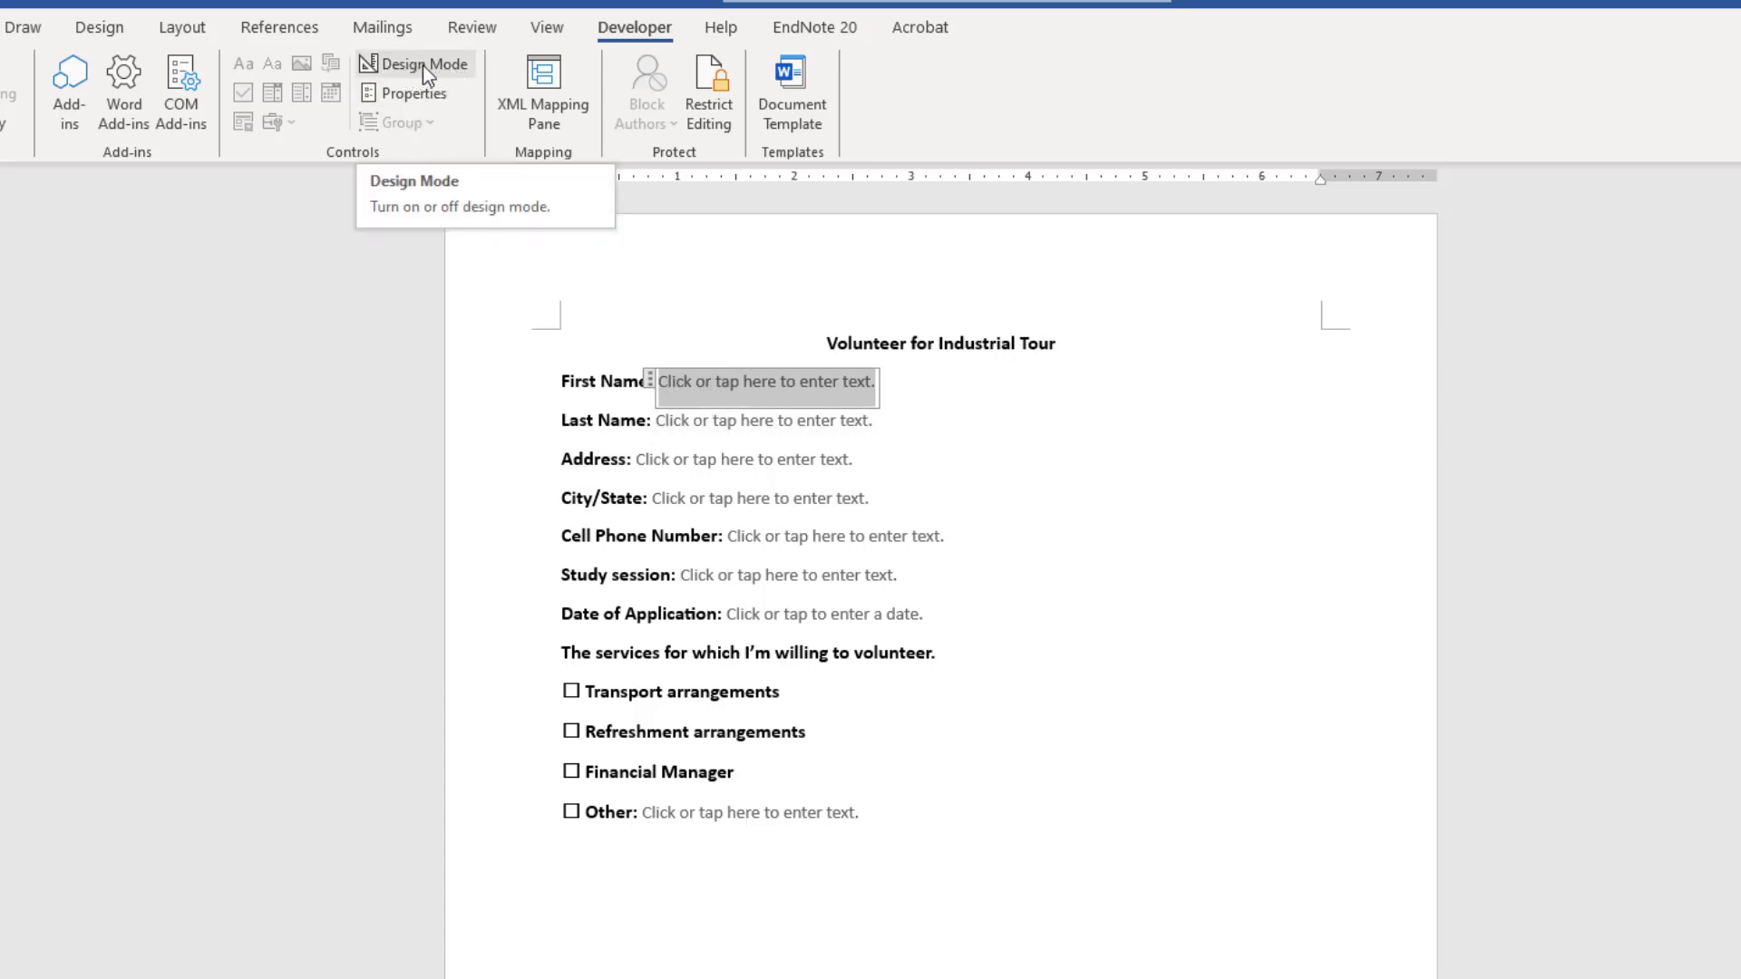
pyautogui.click(422, 63)
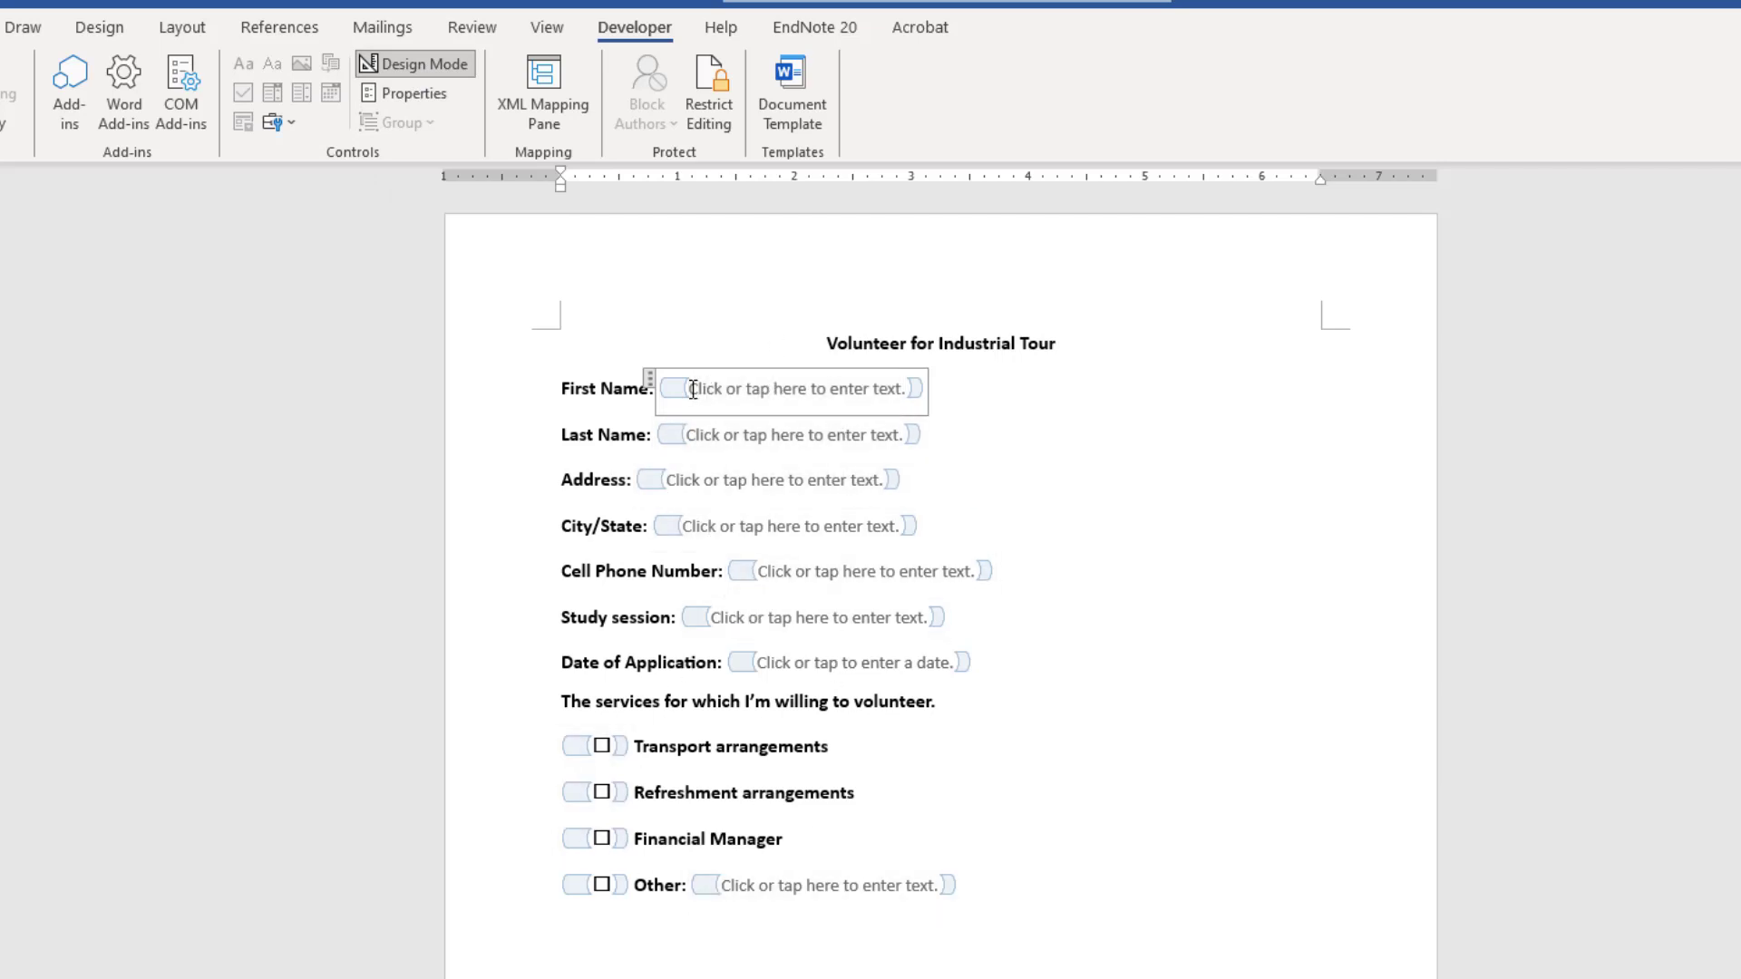
pyautogui.click(794, 388)
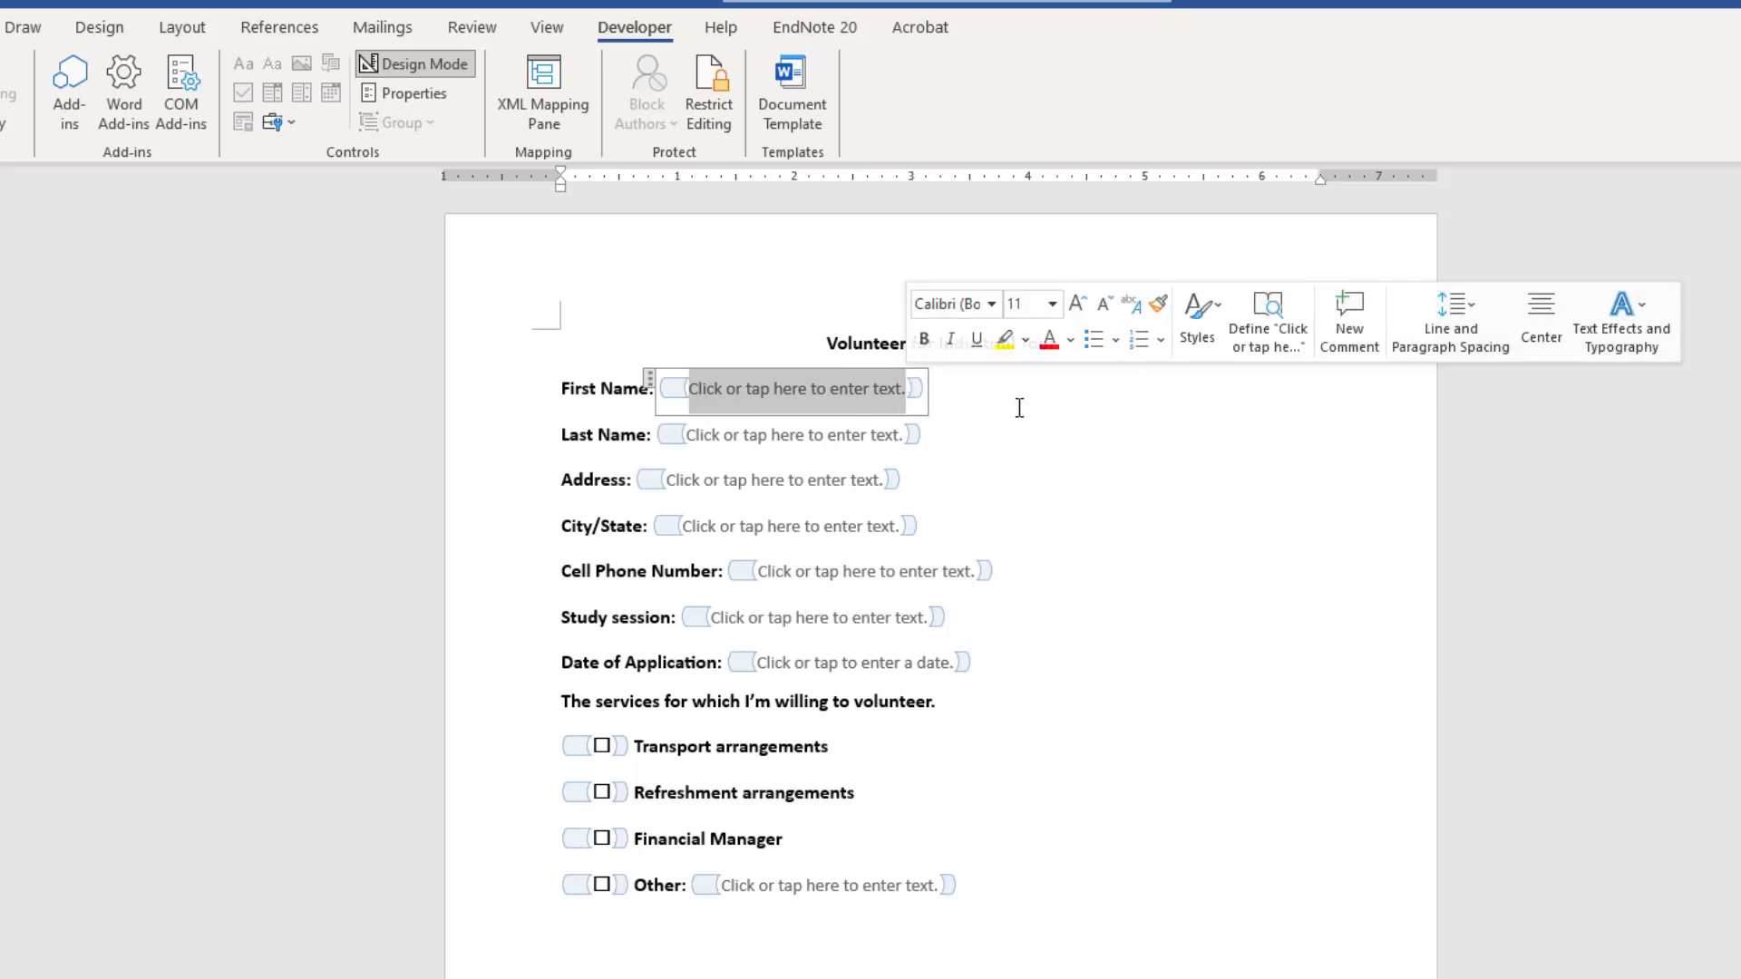
pyautogui.write('Enter')
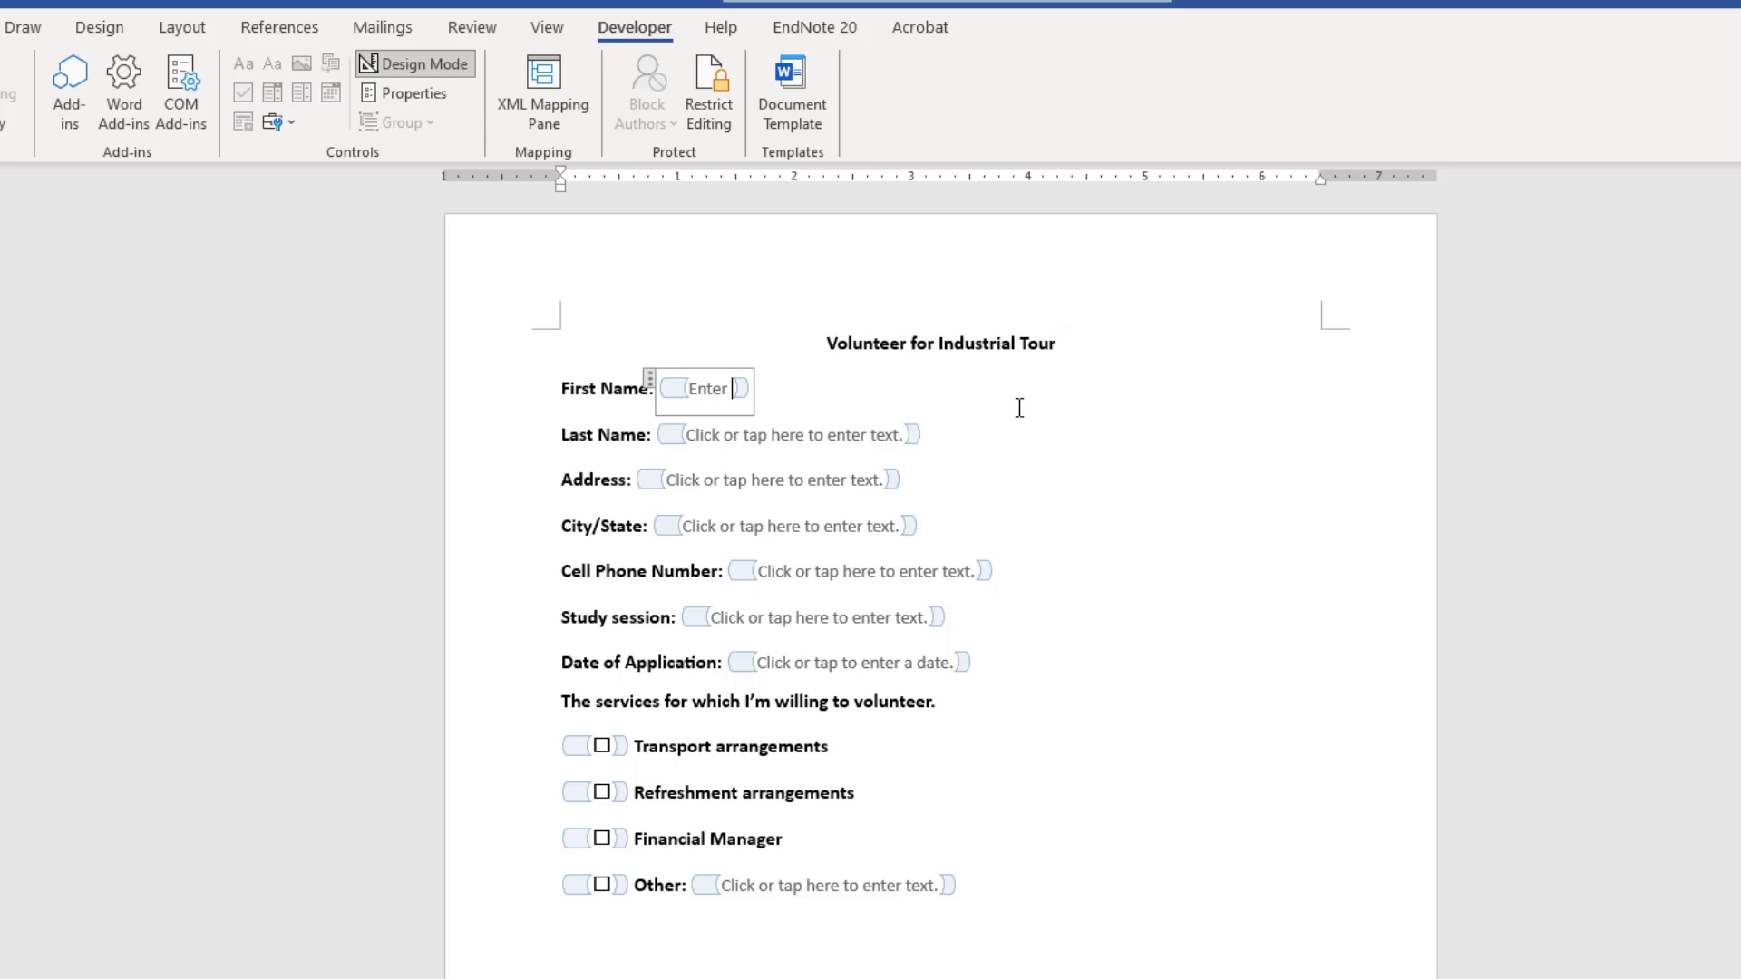
pyautogui.write('your First N')
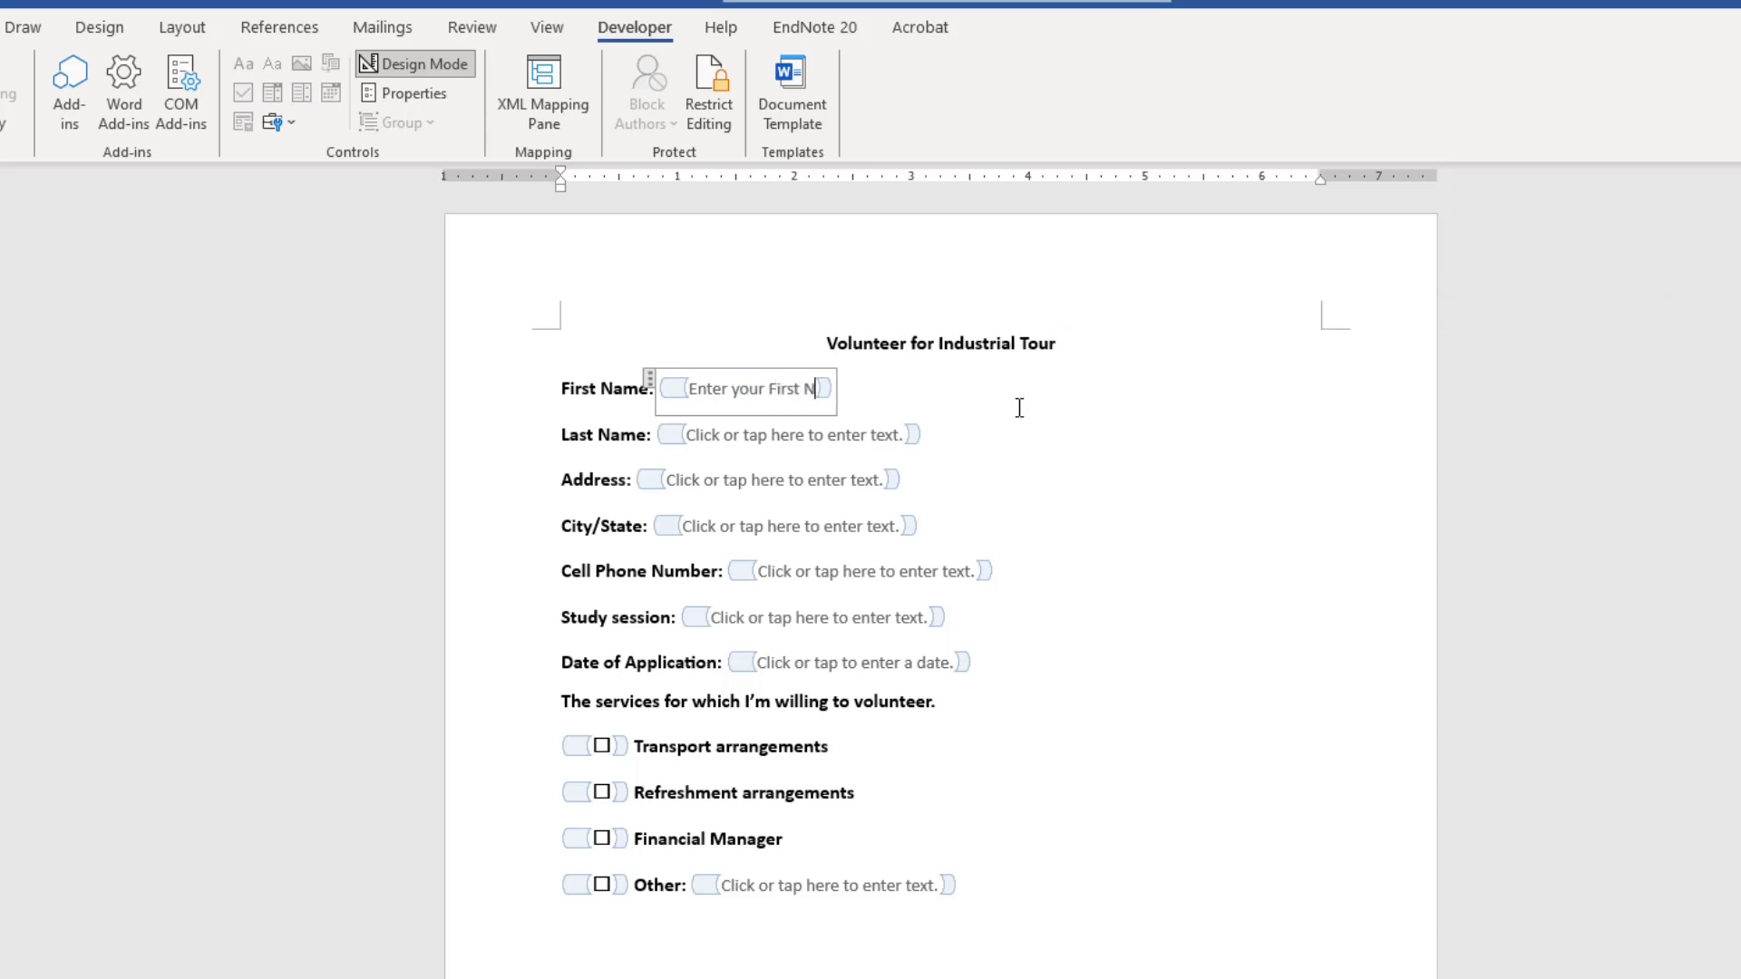
pyautogui.write('over here.')
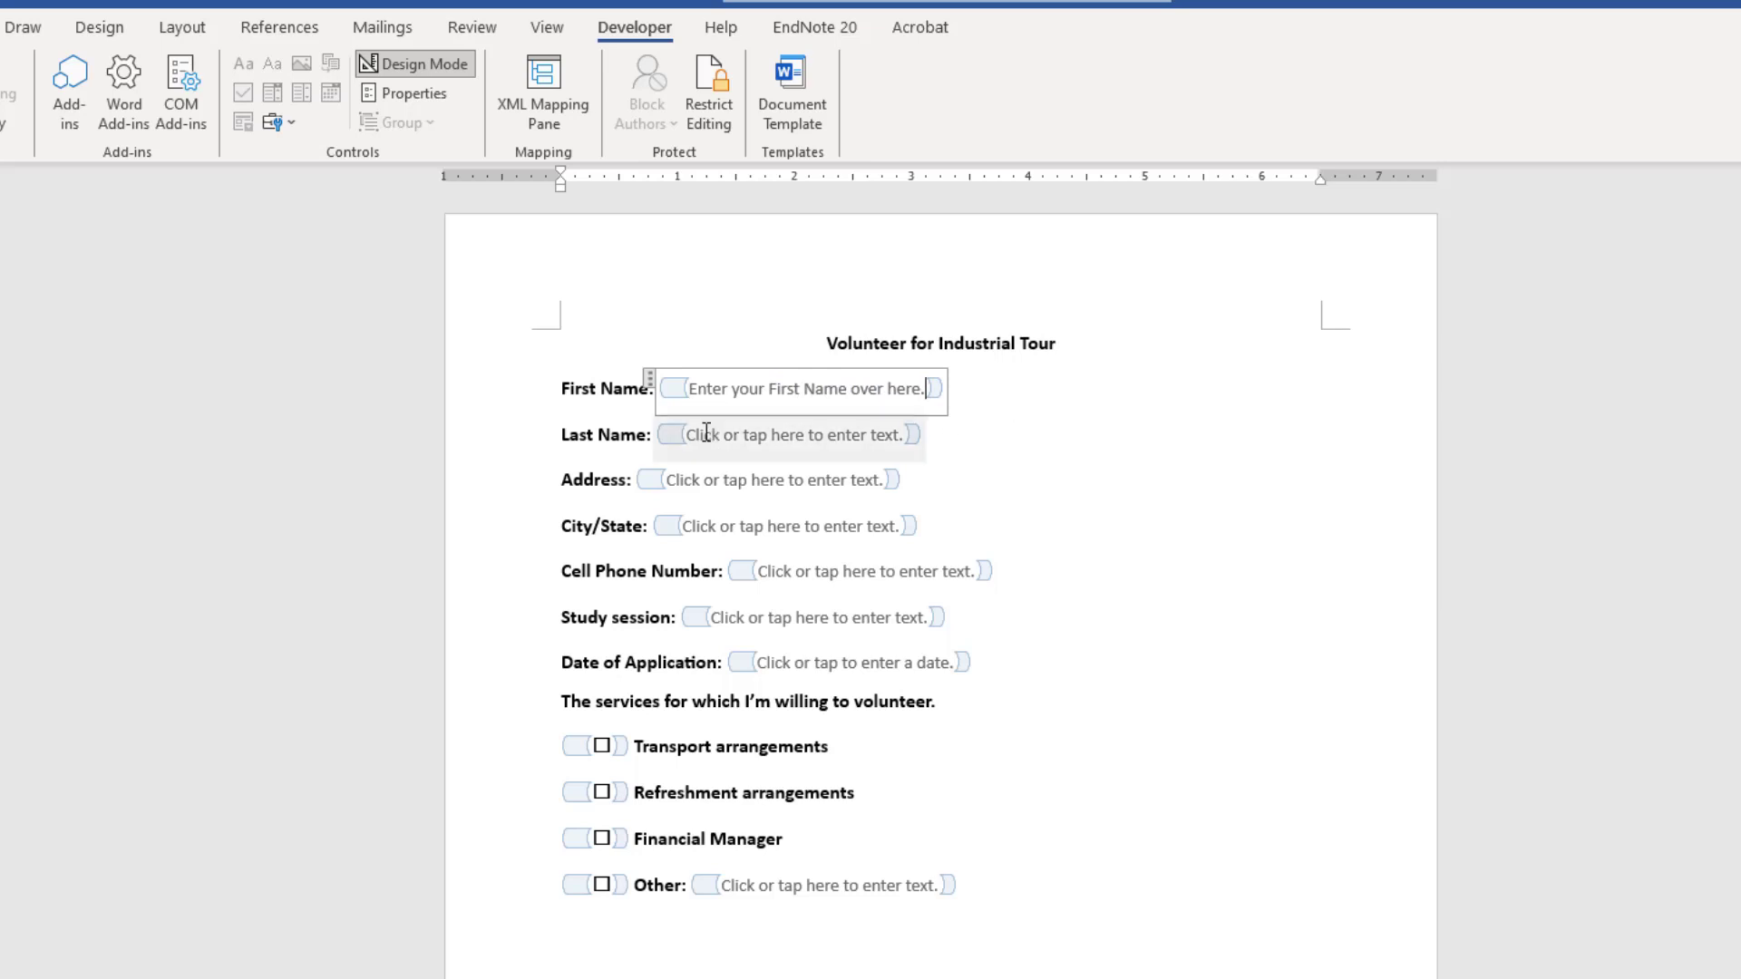
# Set the Last Name prompt to 'Enter your Last Name over here.'.
pyautogui.click(787, 433)
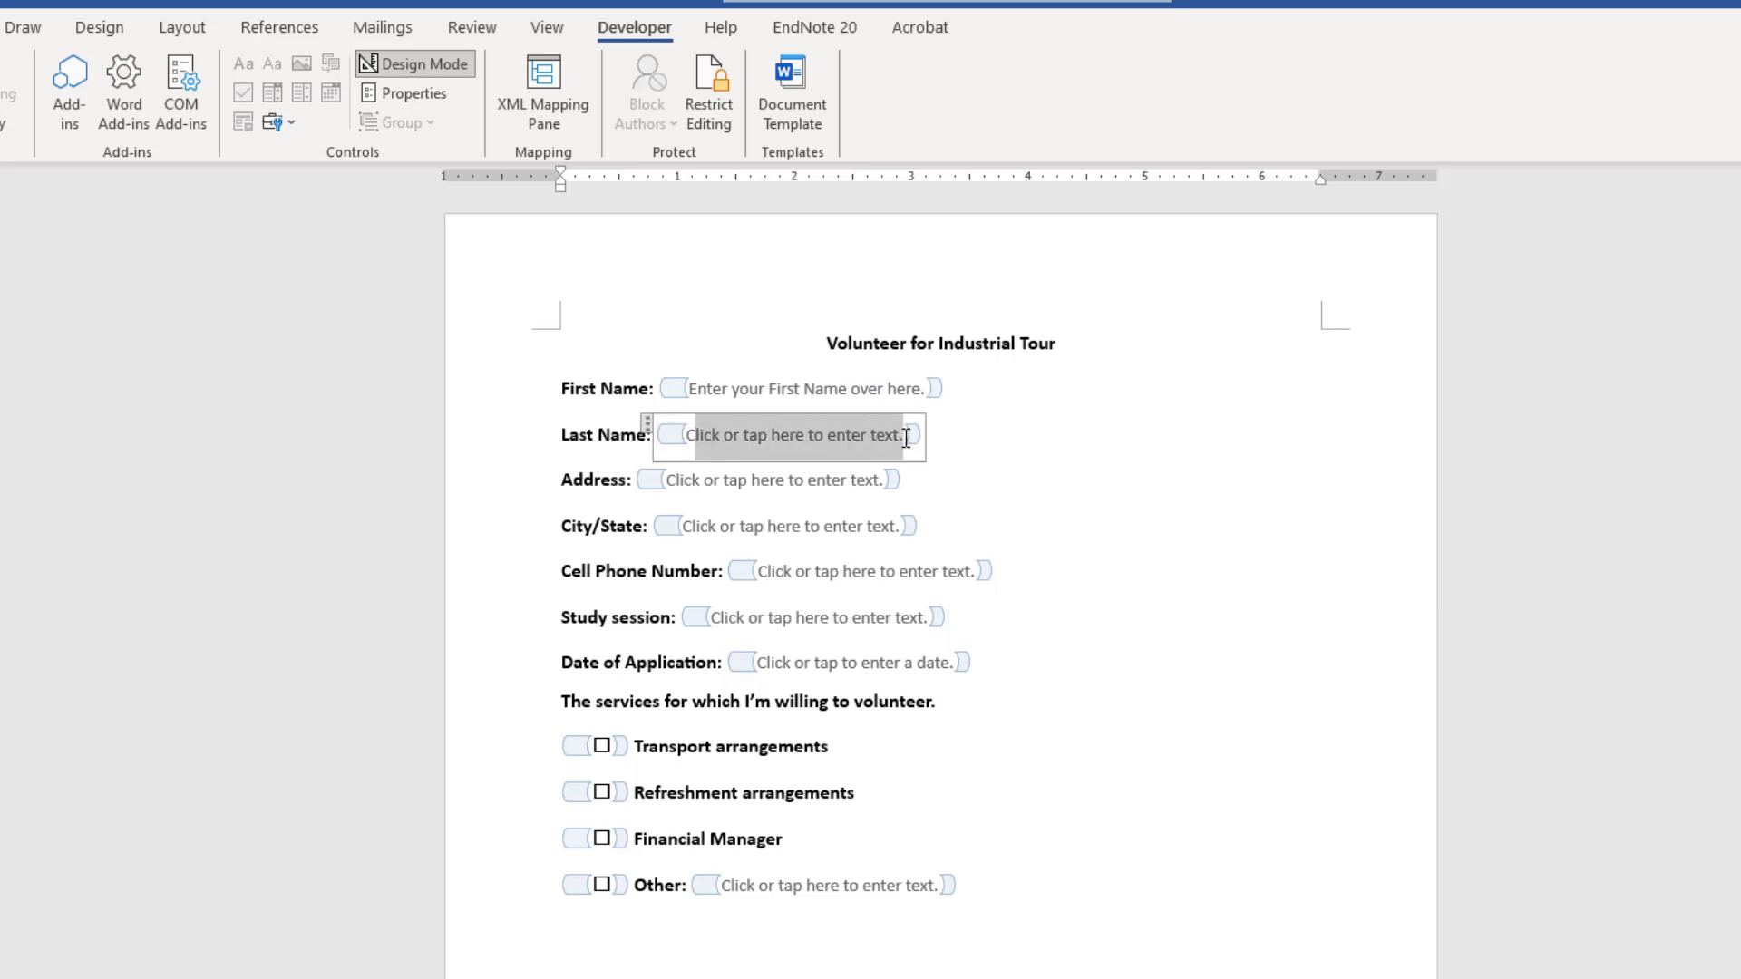
pyautogui.write('Enter')
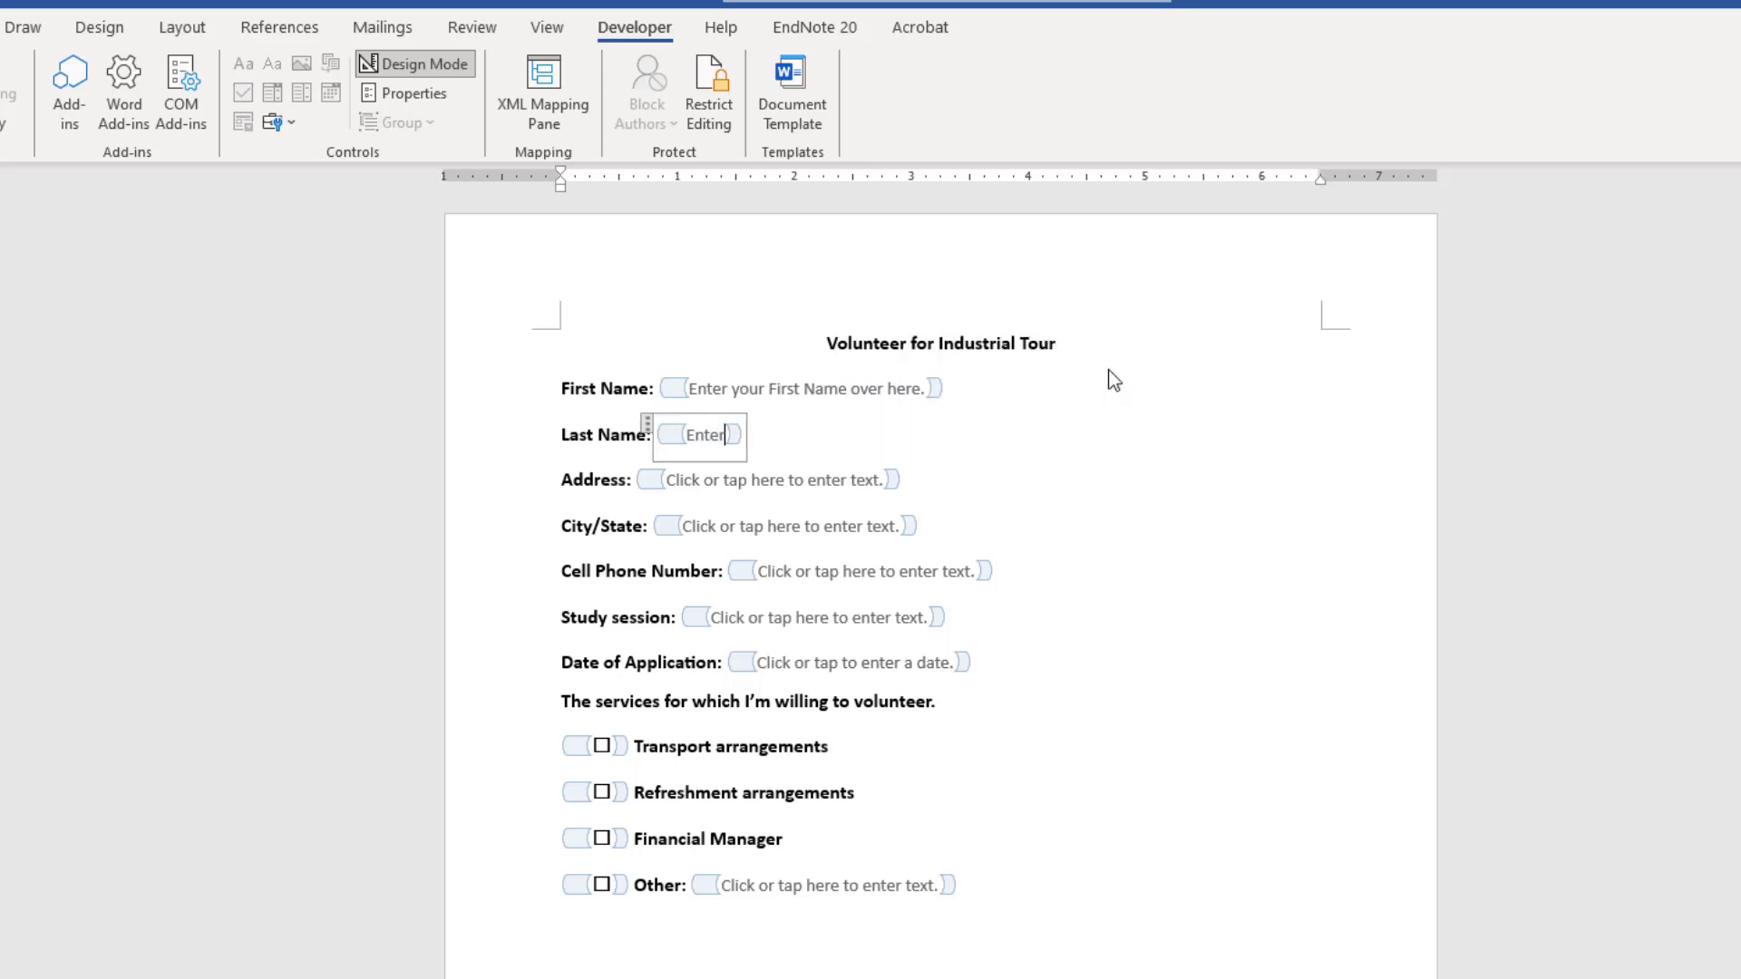
pyautogui.write('your Las')
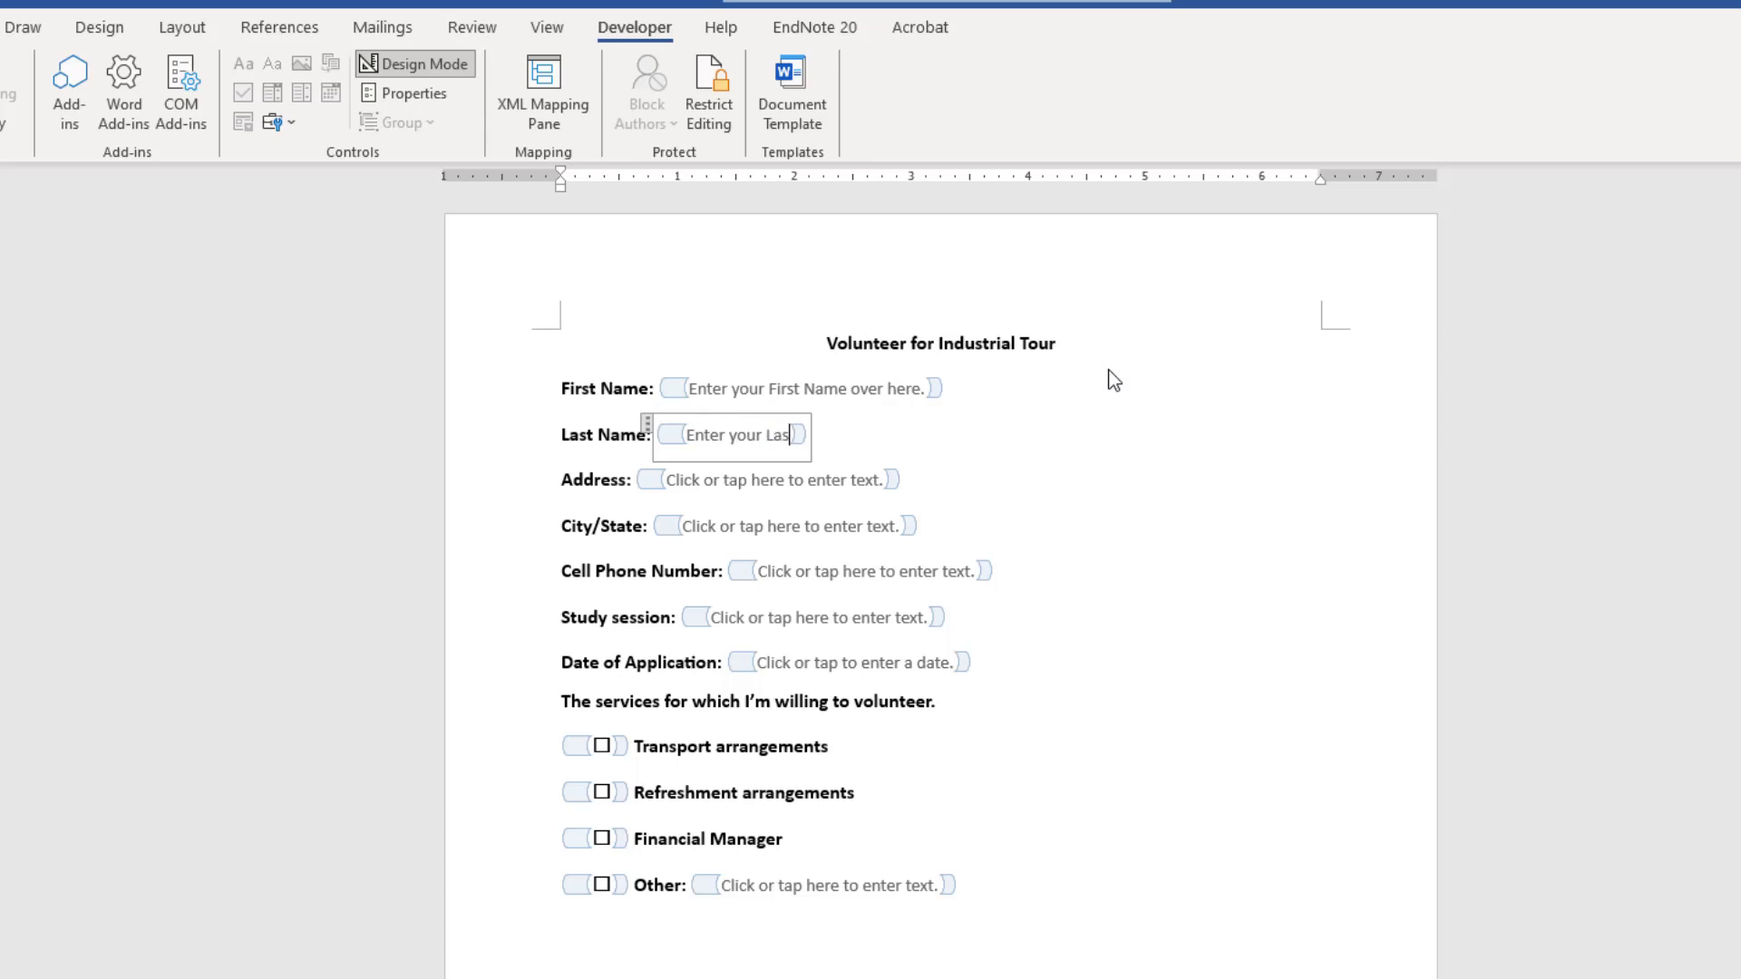
pyautogui.write('Name over here.')
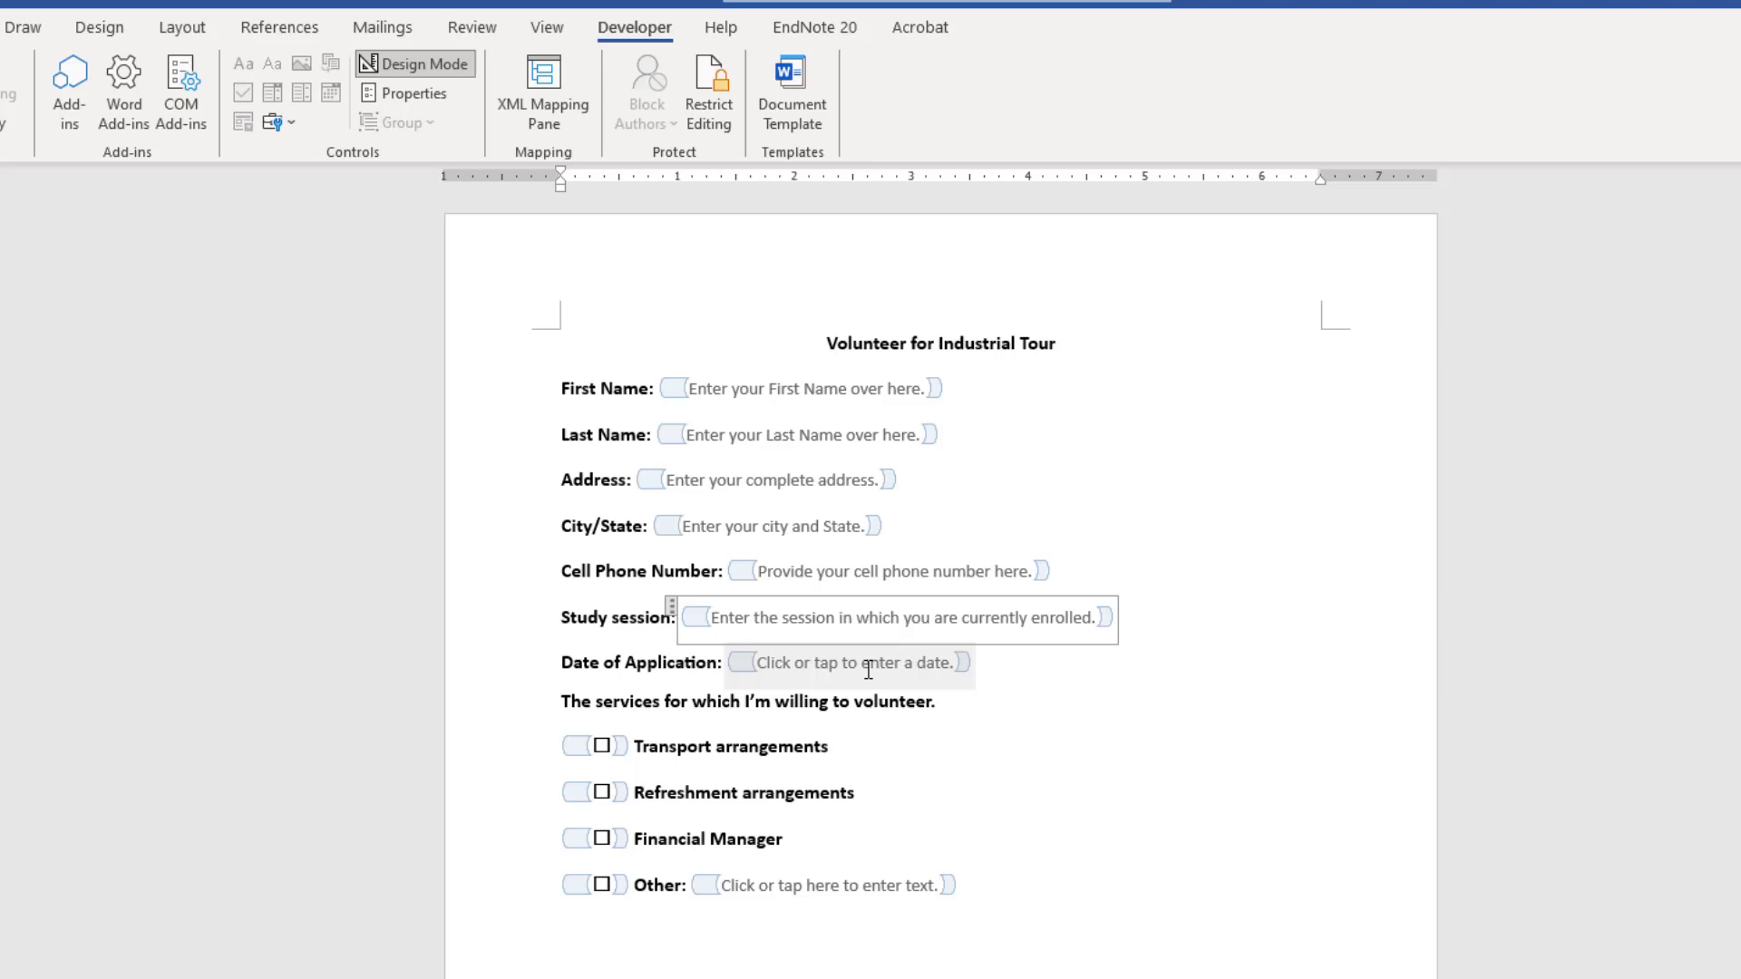
# Set the date prompt to 'Select the date of application.' and the Other field's prompt about any other service.
pyautogui.click(849, 663)
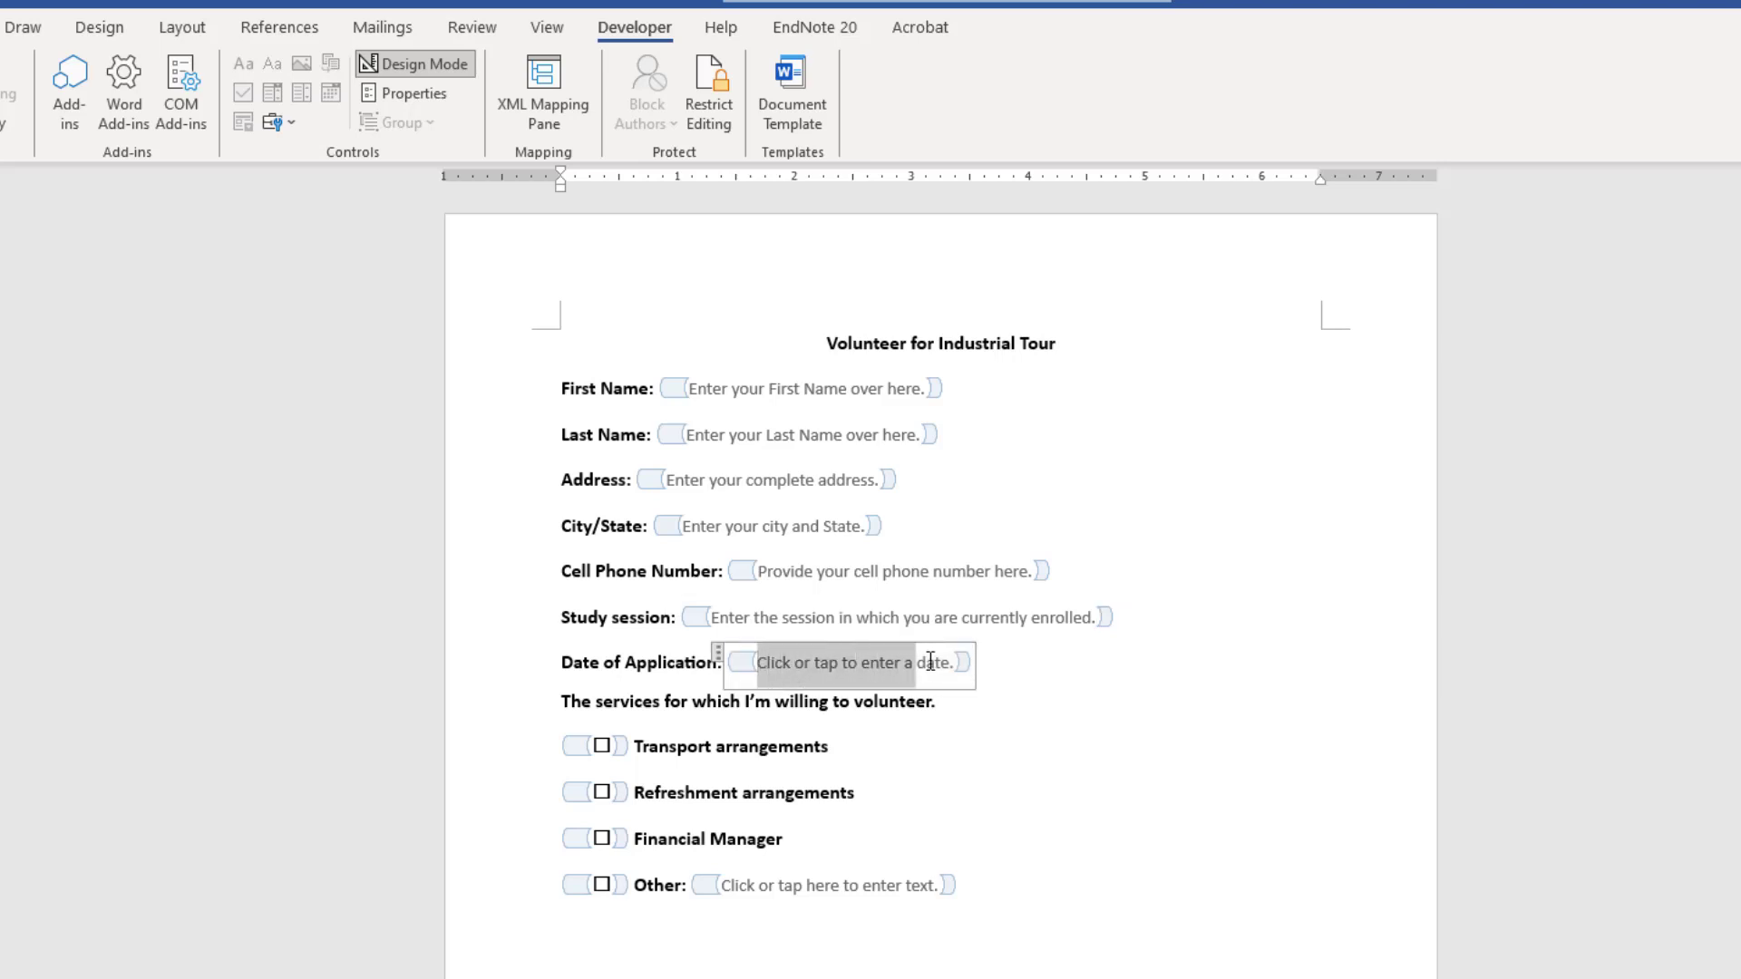
pyautogui.write('Select the date of application.')
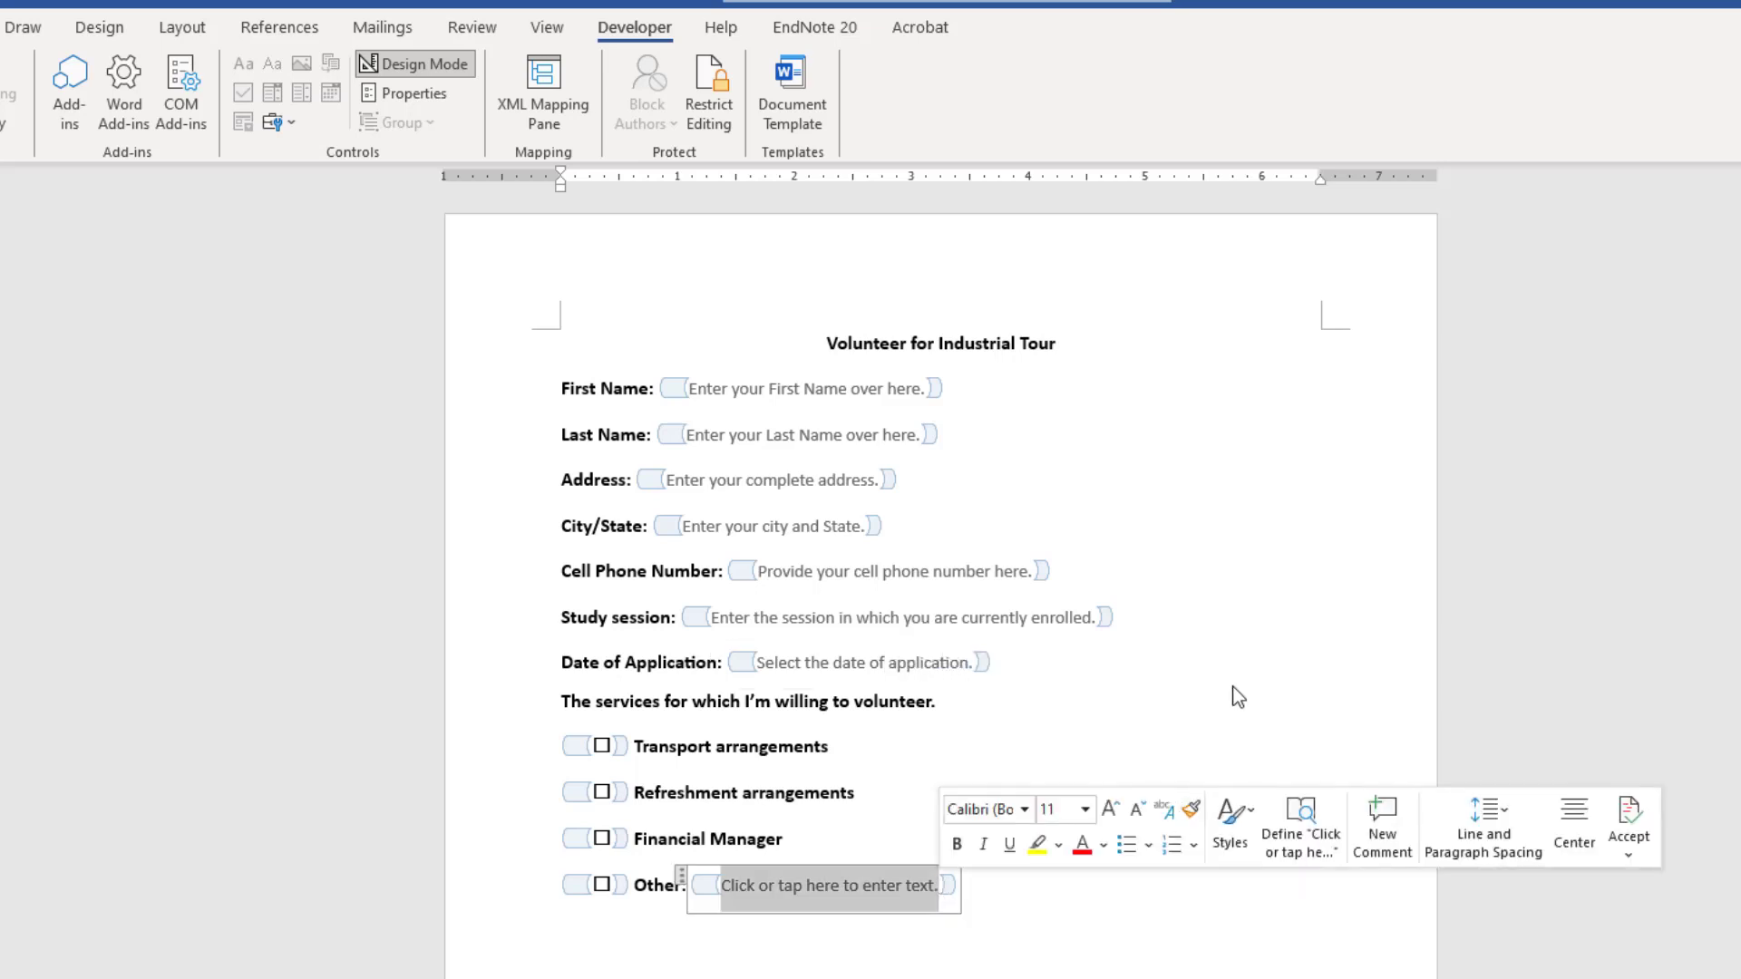
pyautogui.write('Provide any')
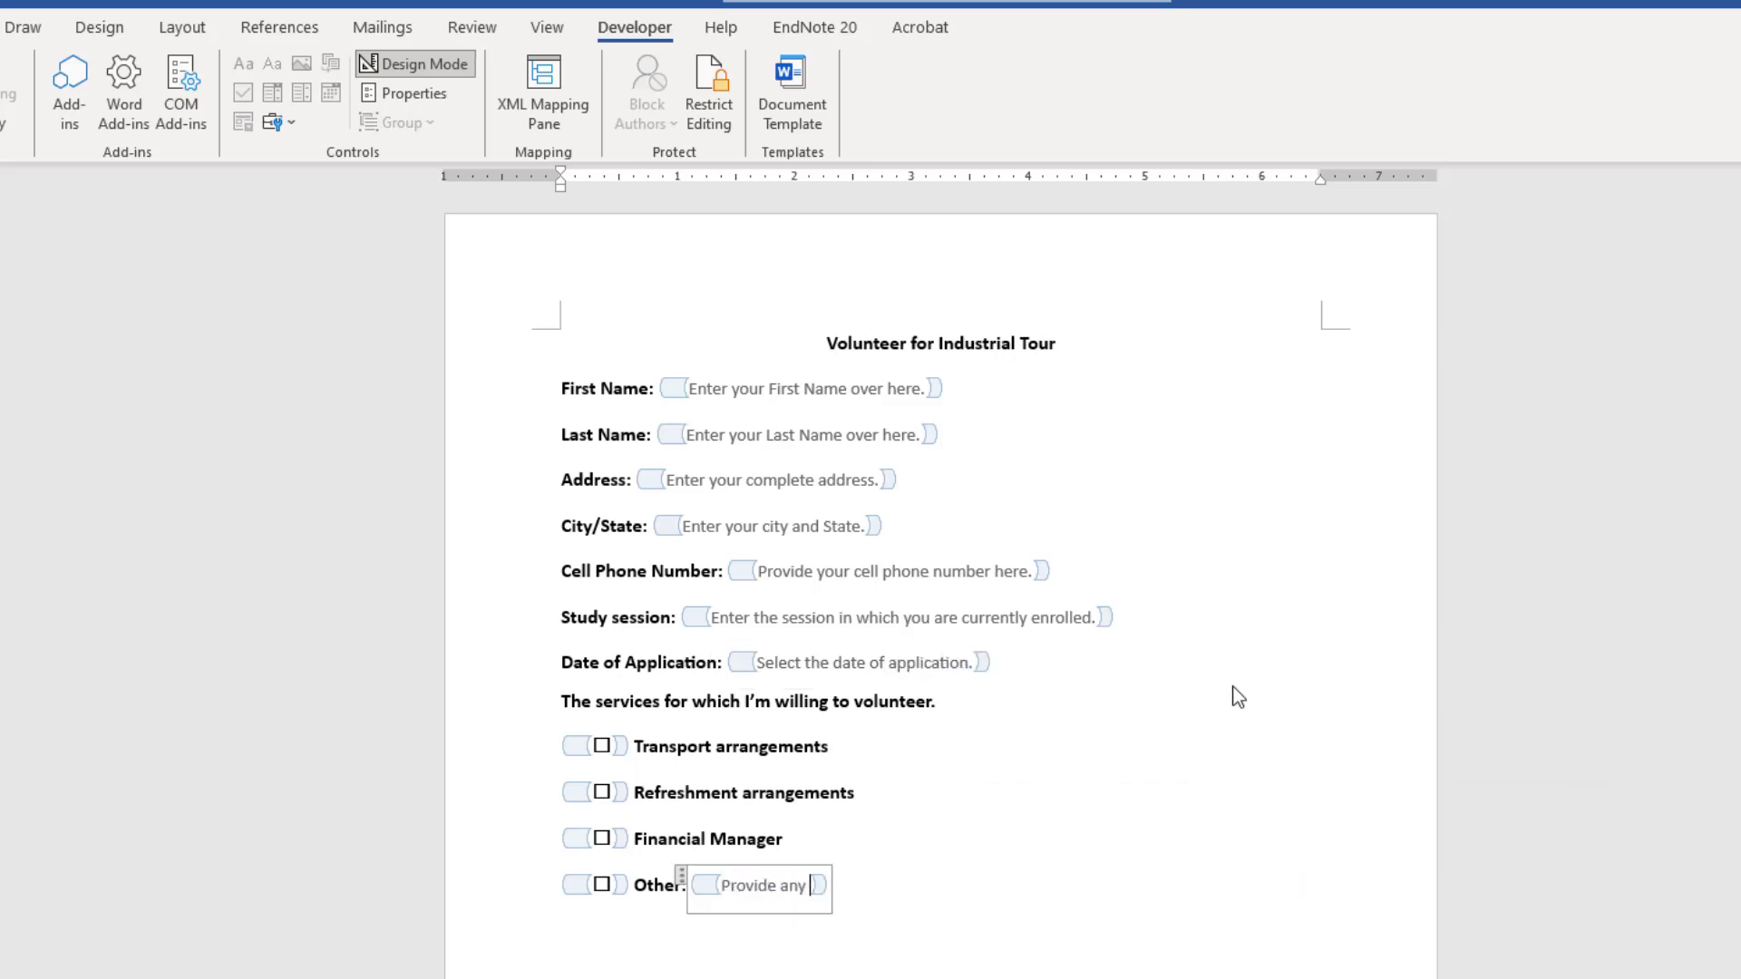
pyautogui.write('other service for y')
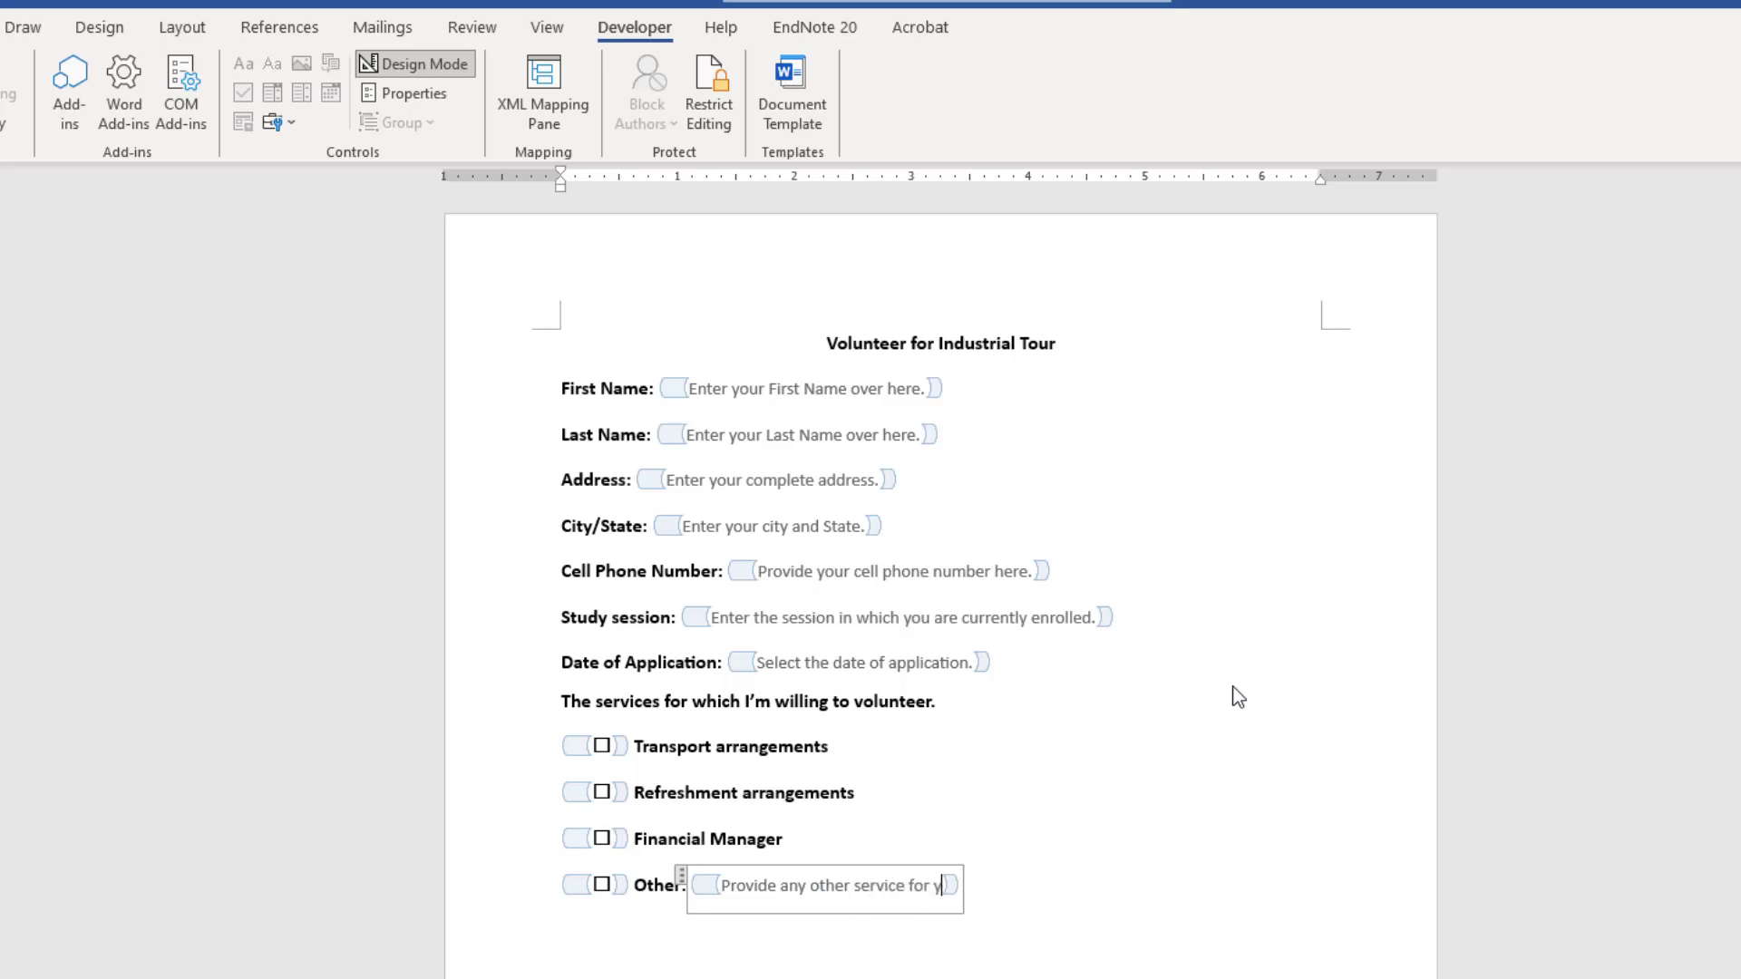
pyautogui.write('which you can volunteer.')
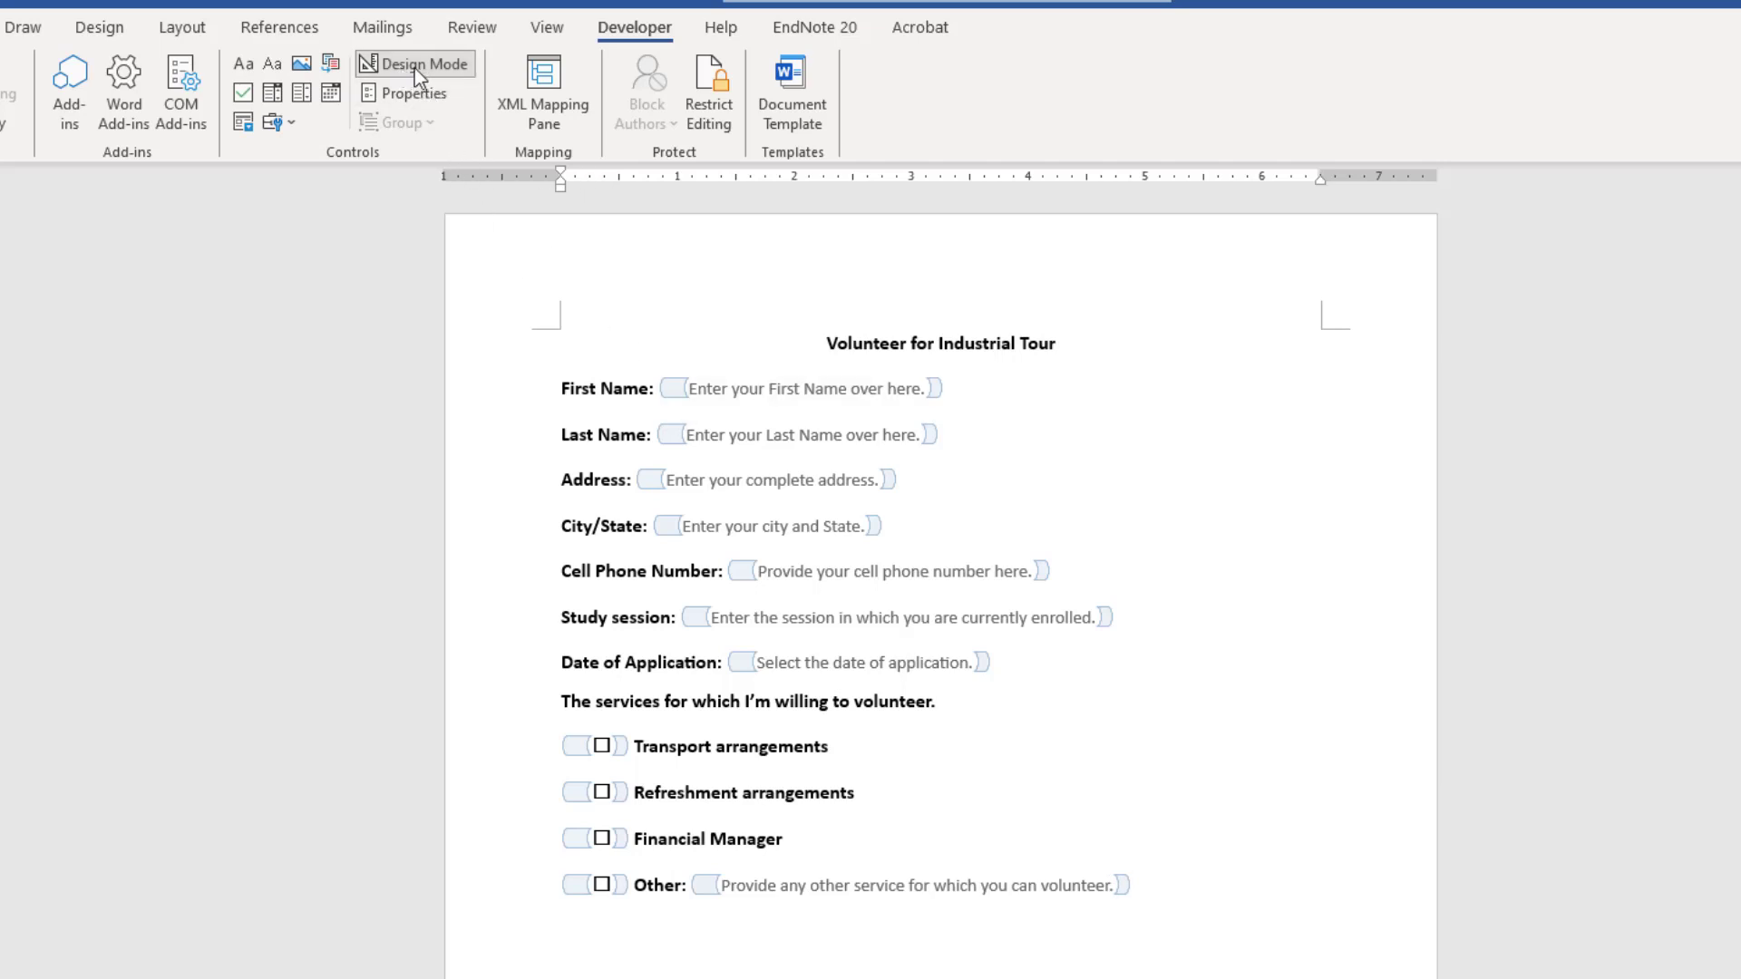
# Leave Design Mode and, in the First Name field's properties, enable using a style for typed text.
pyautogui.click(413, 64)
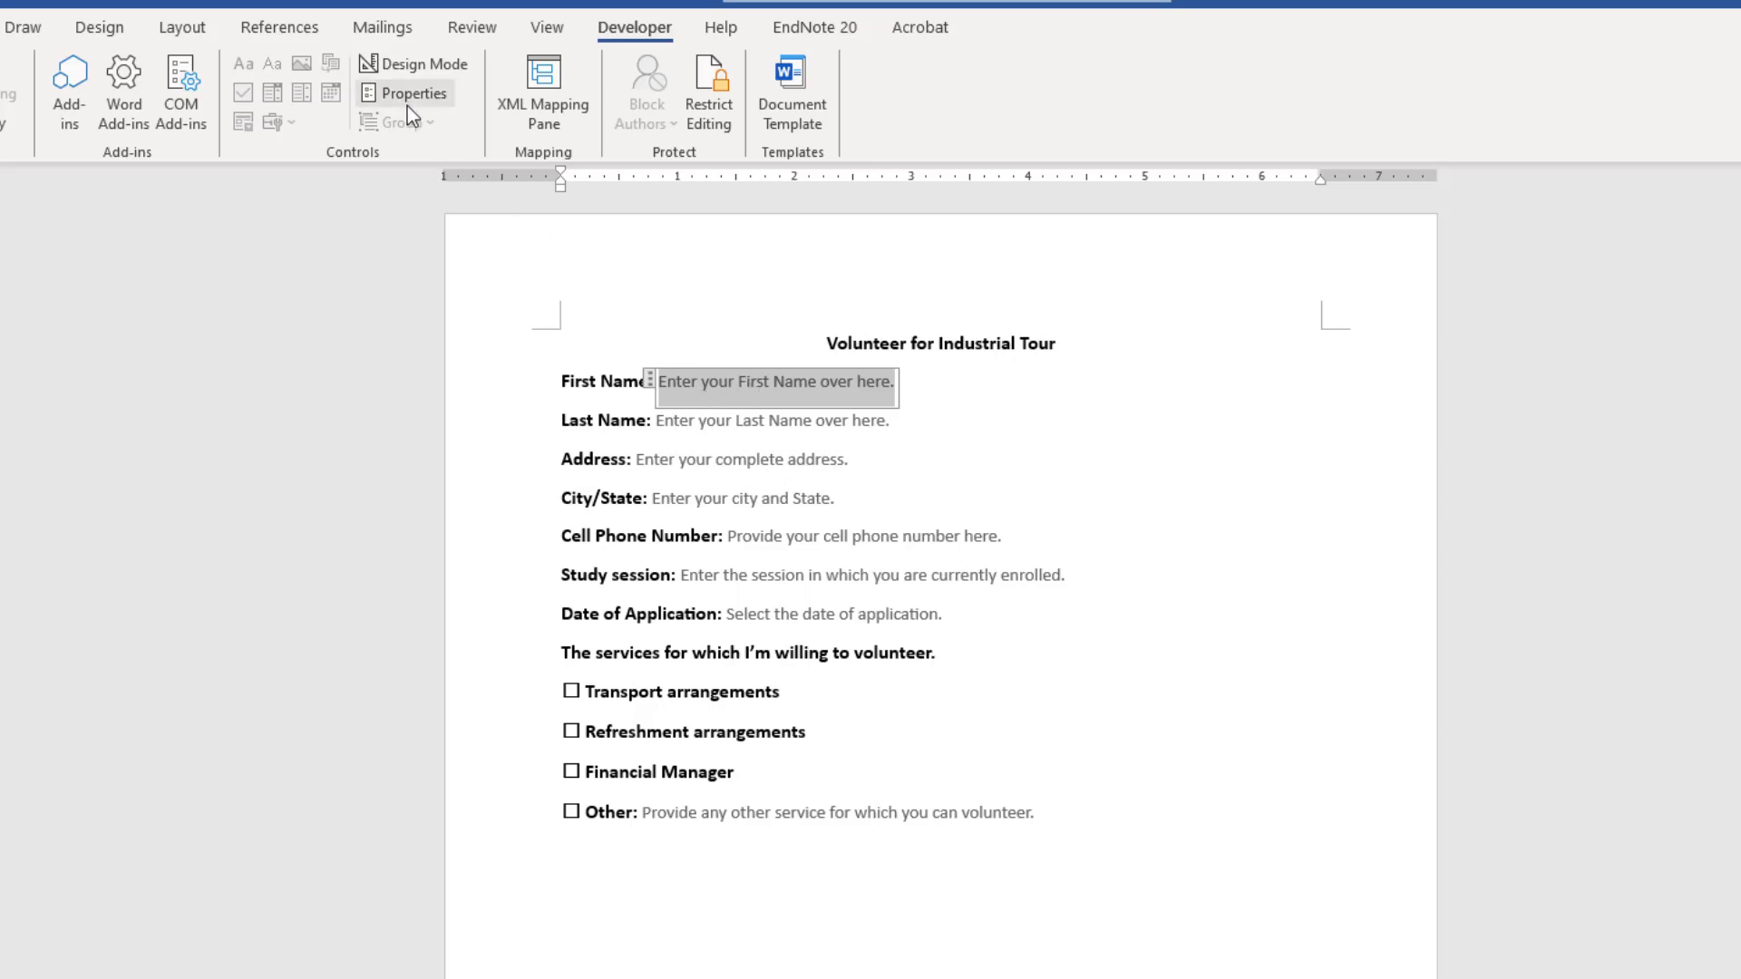
pyautogui.click(413, 92)
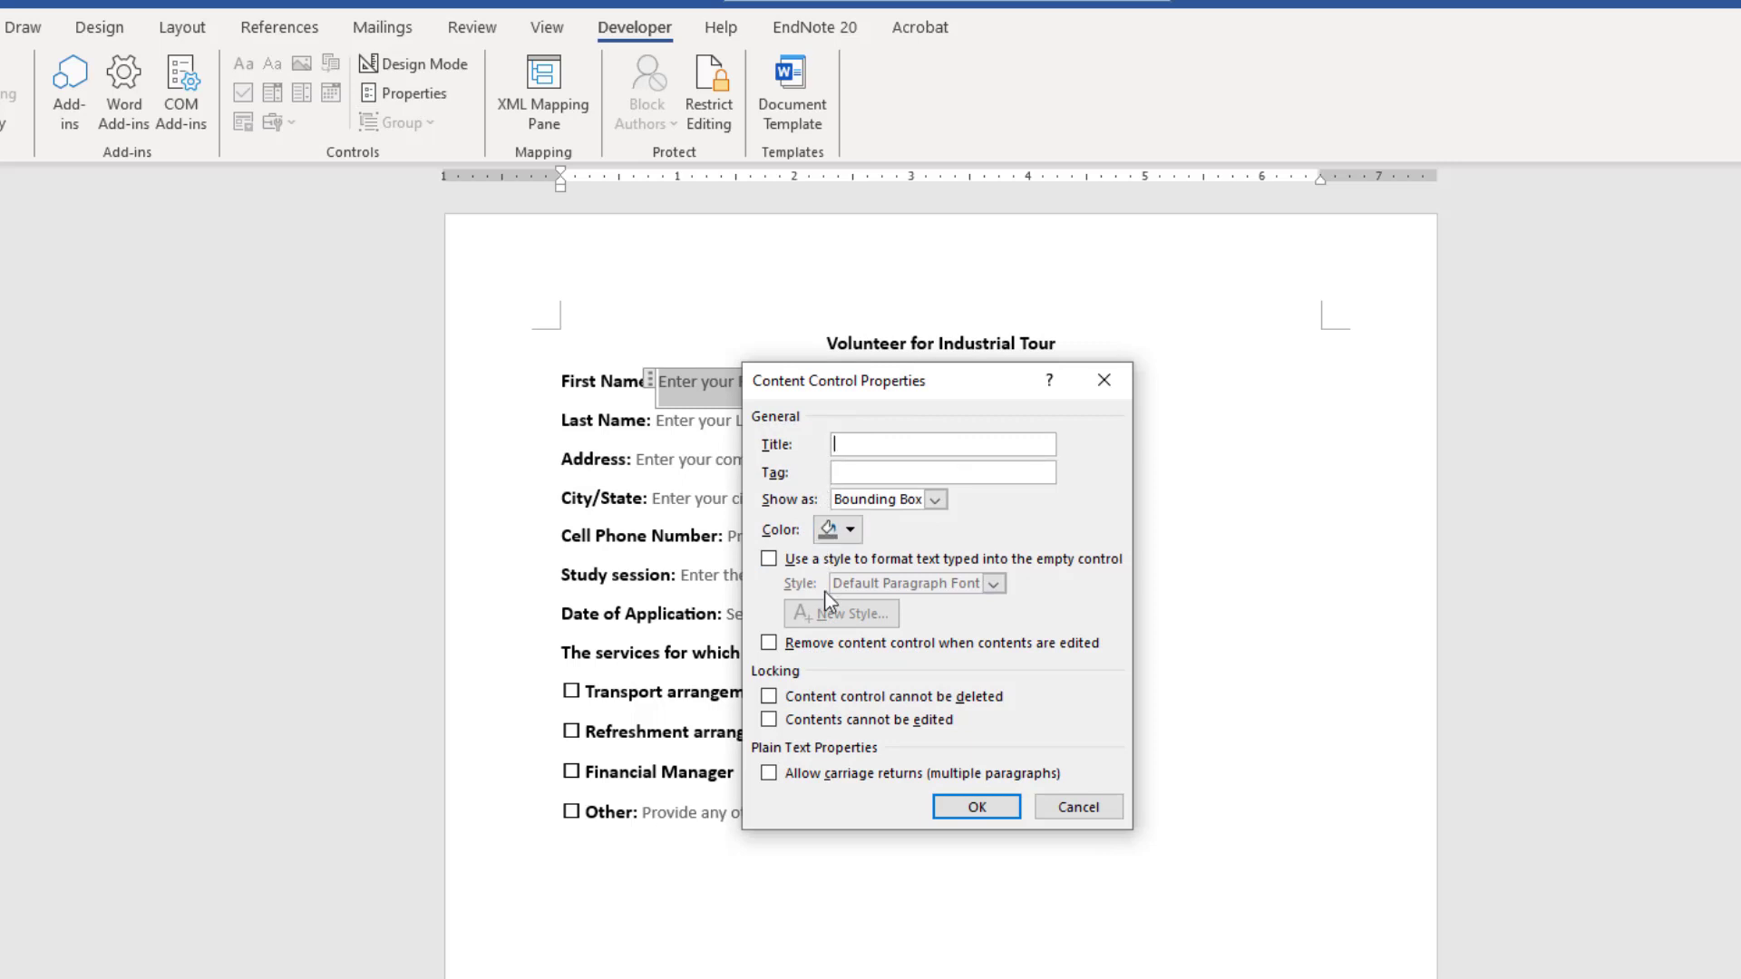
pyautogui.moveTo(812, 588)
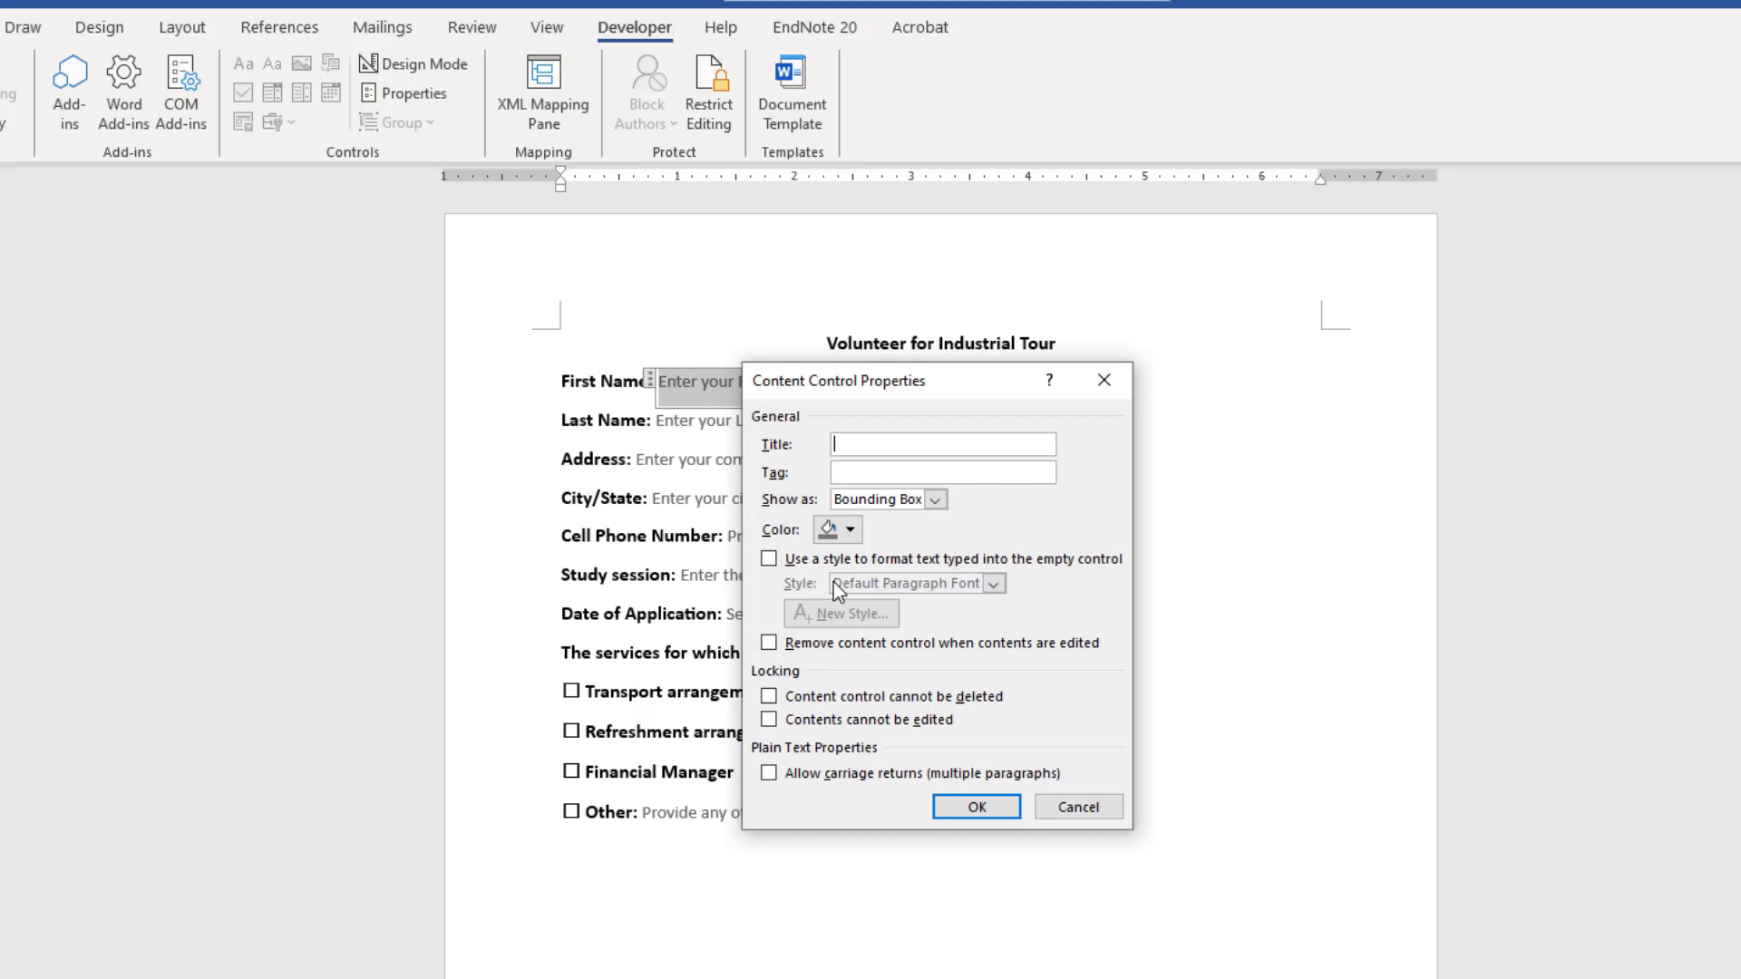
pyautogui.click(769, 559)
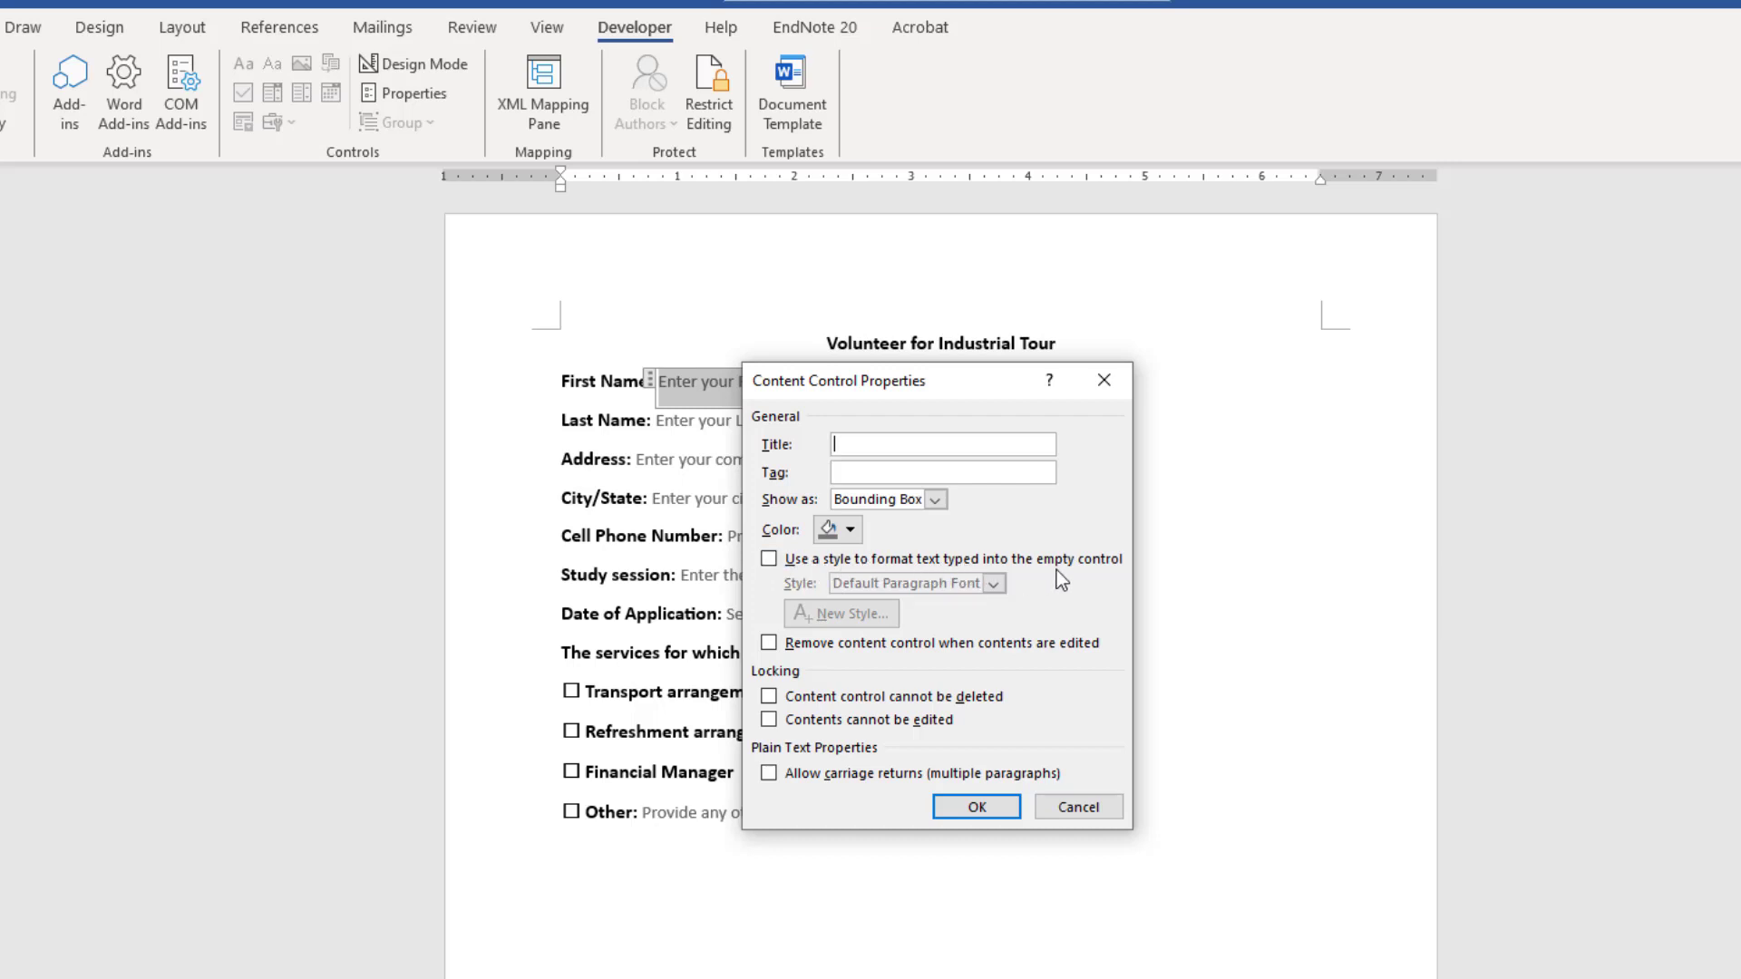
pyautogui.click(768, 561)
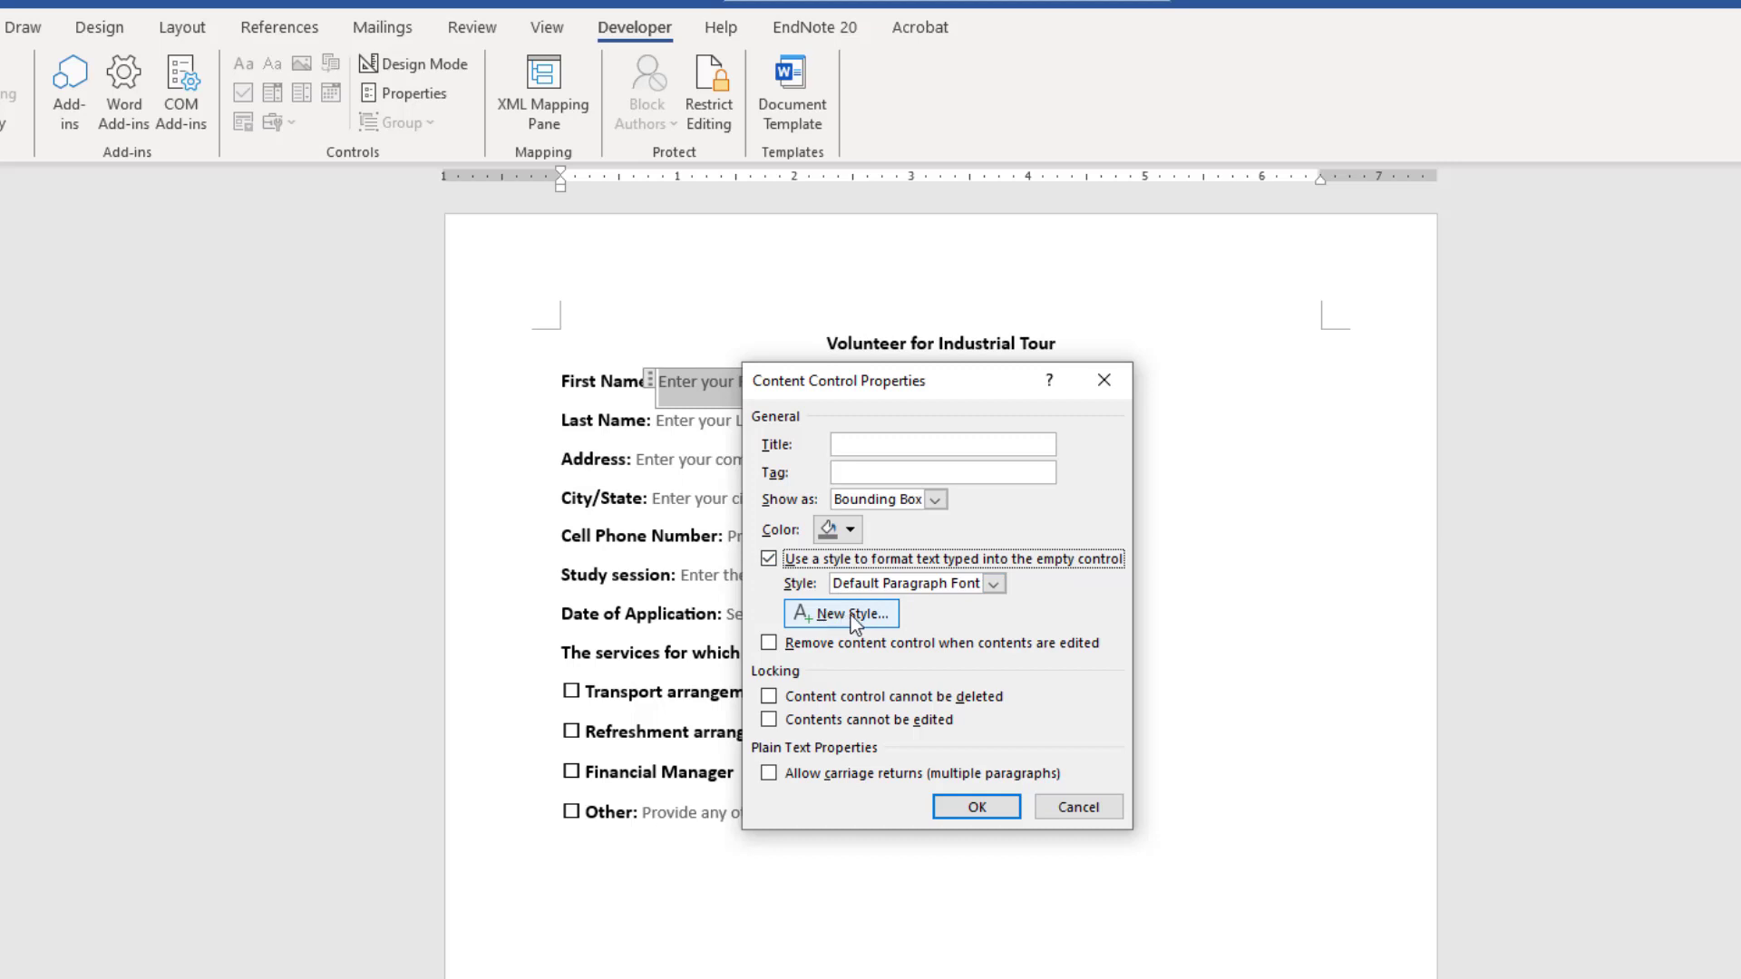
# Create a new style with red font colour and apply it to the First Name field.
pyautogui.click(840, 615)
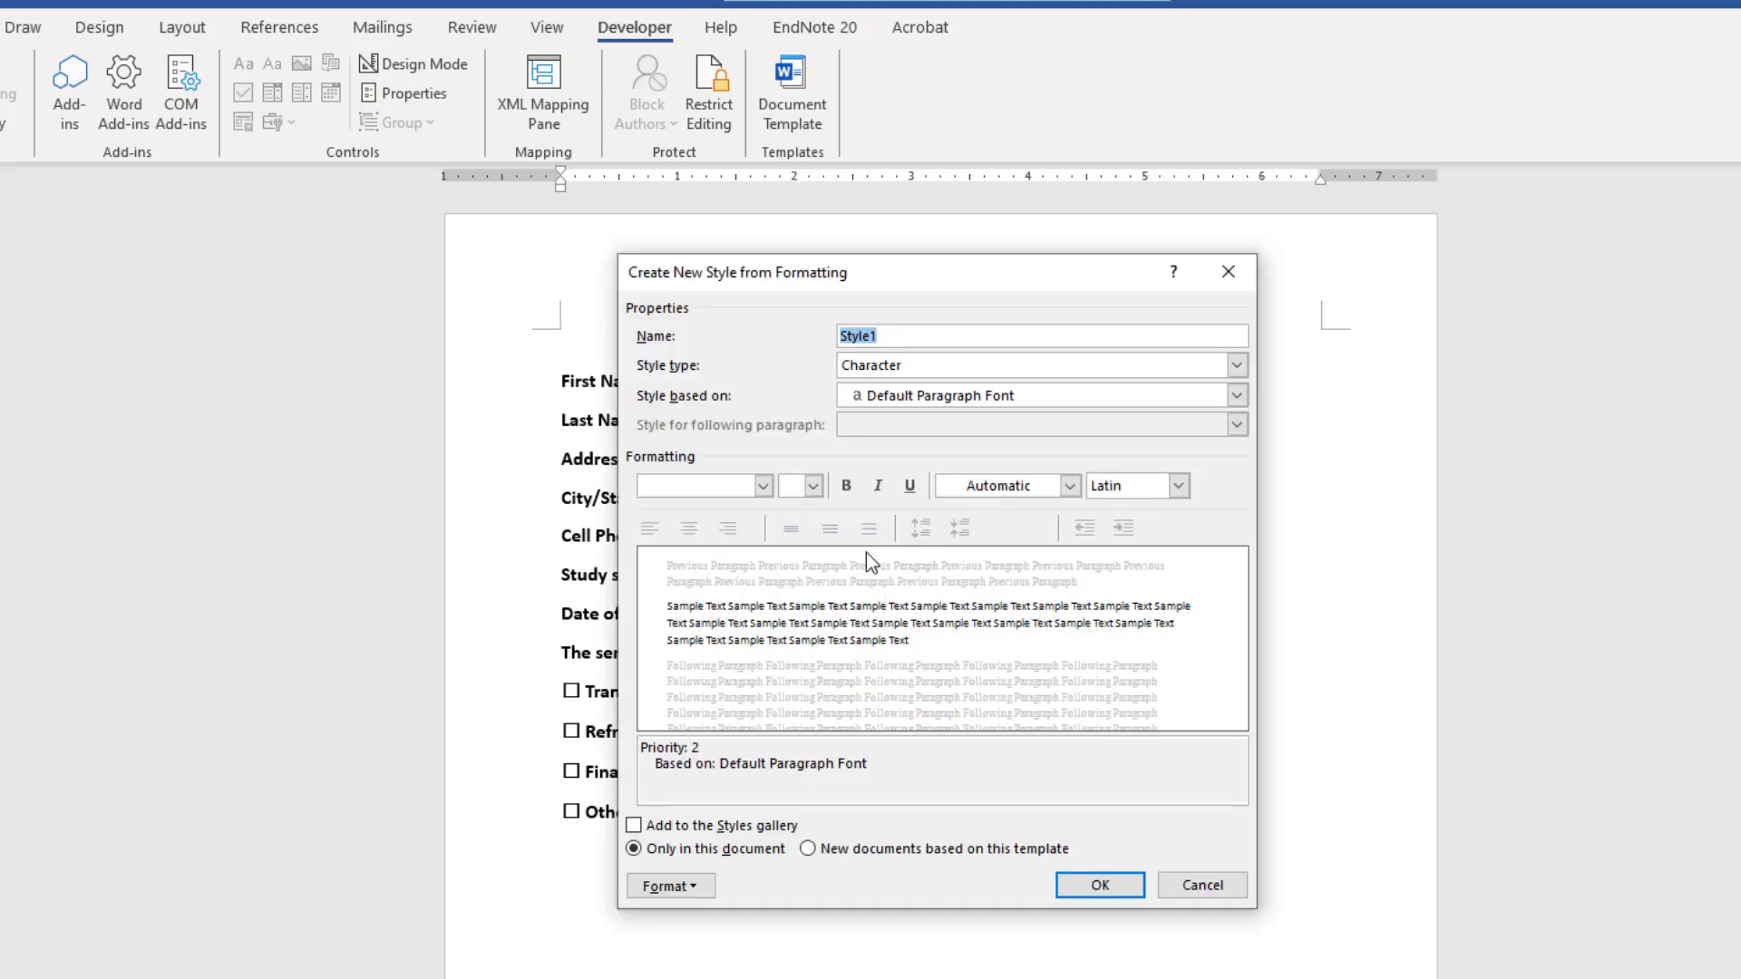
pyautogui.click(1066, 486)
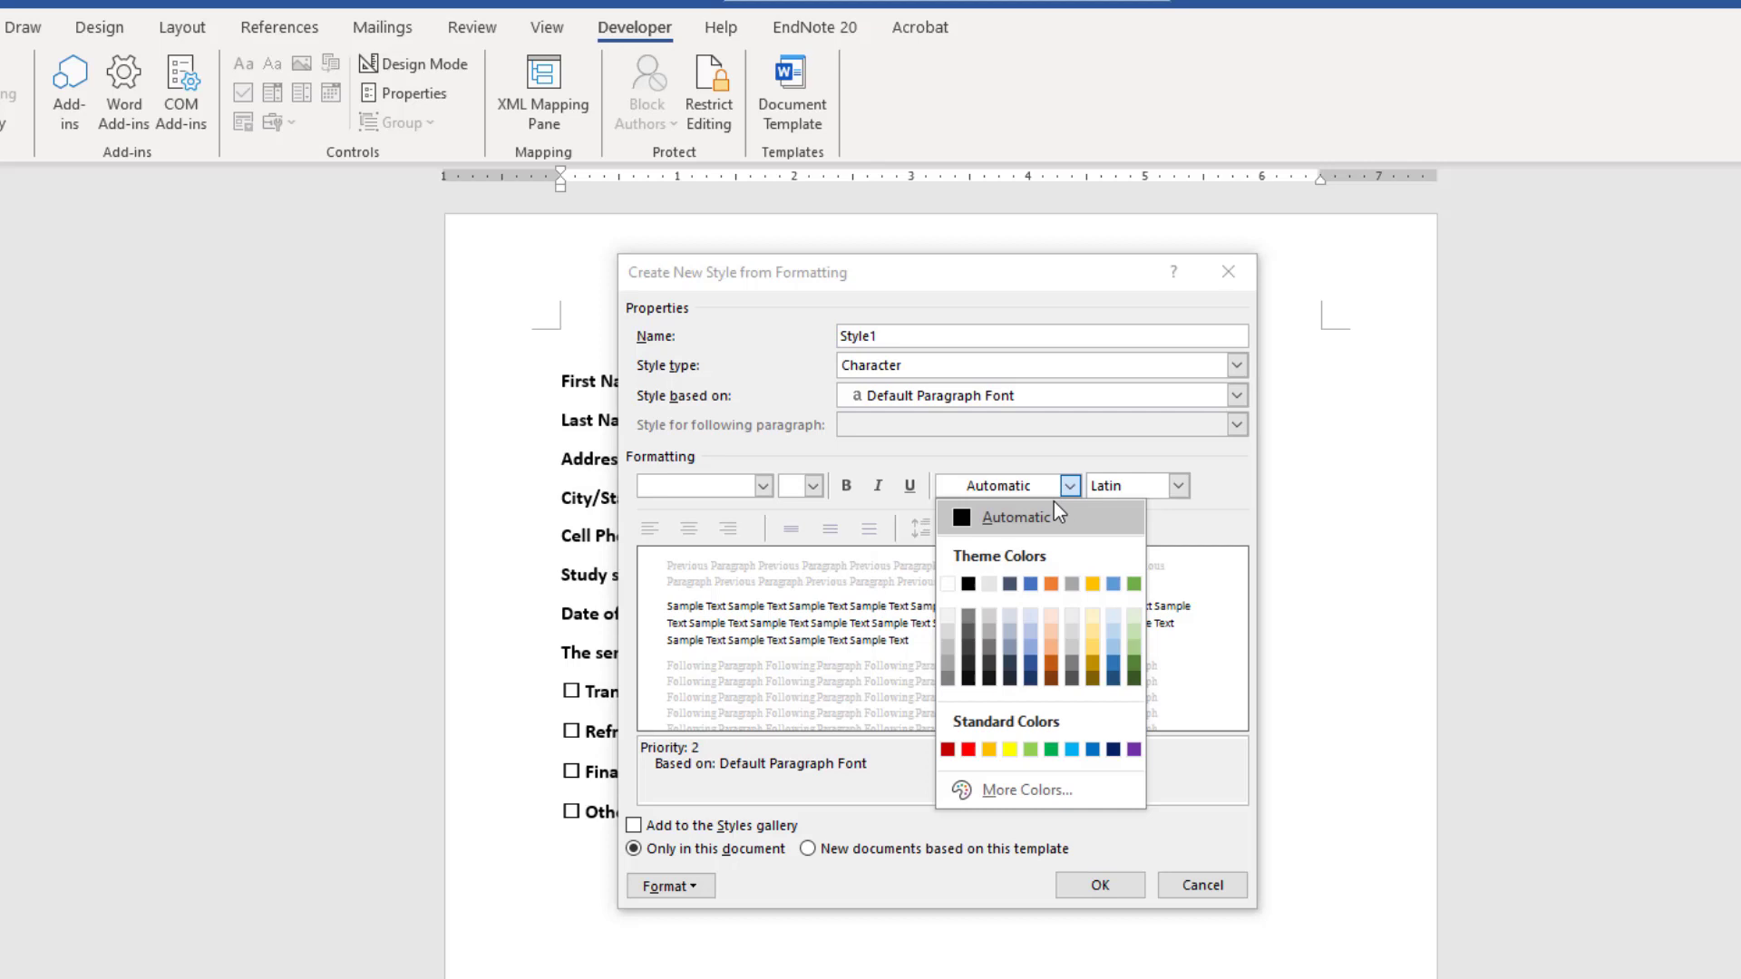
pyautogui.moveTo(975, 749)
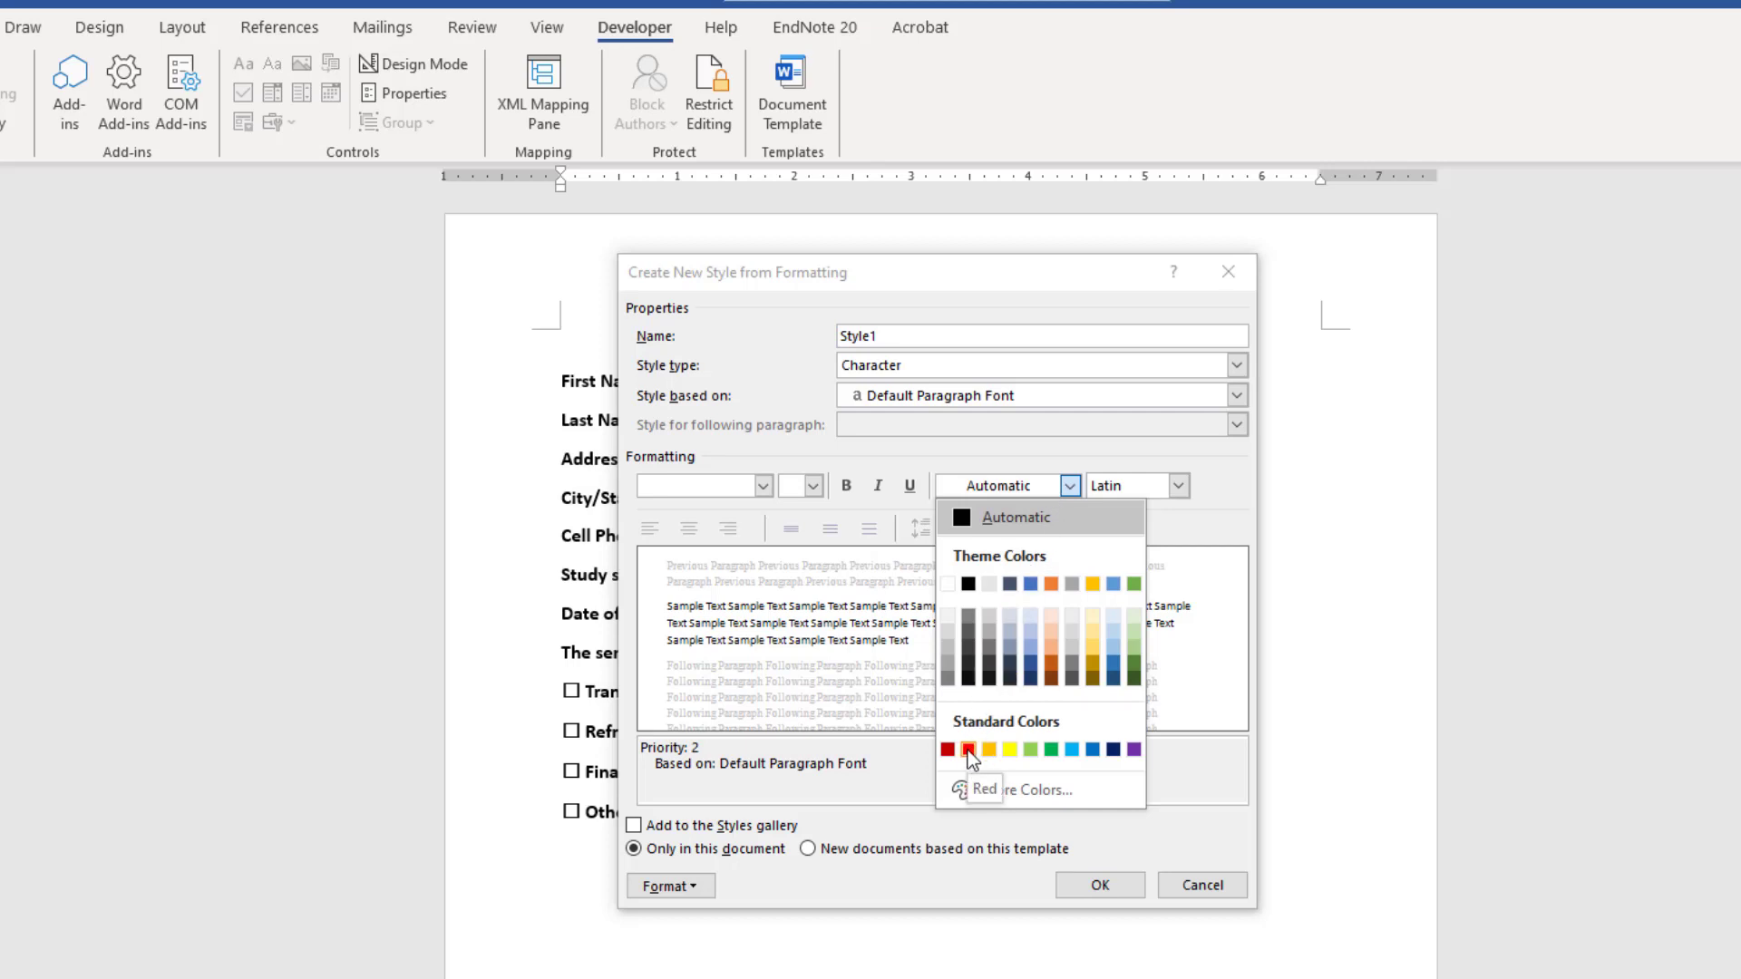
pyautogui.click(969, 749)
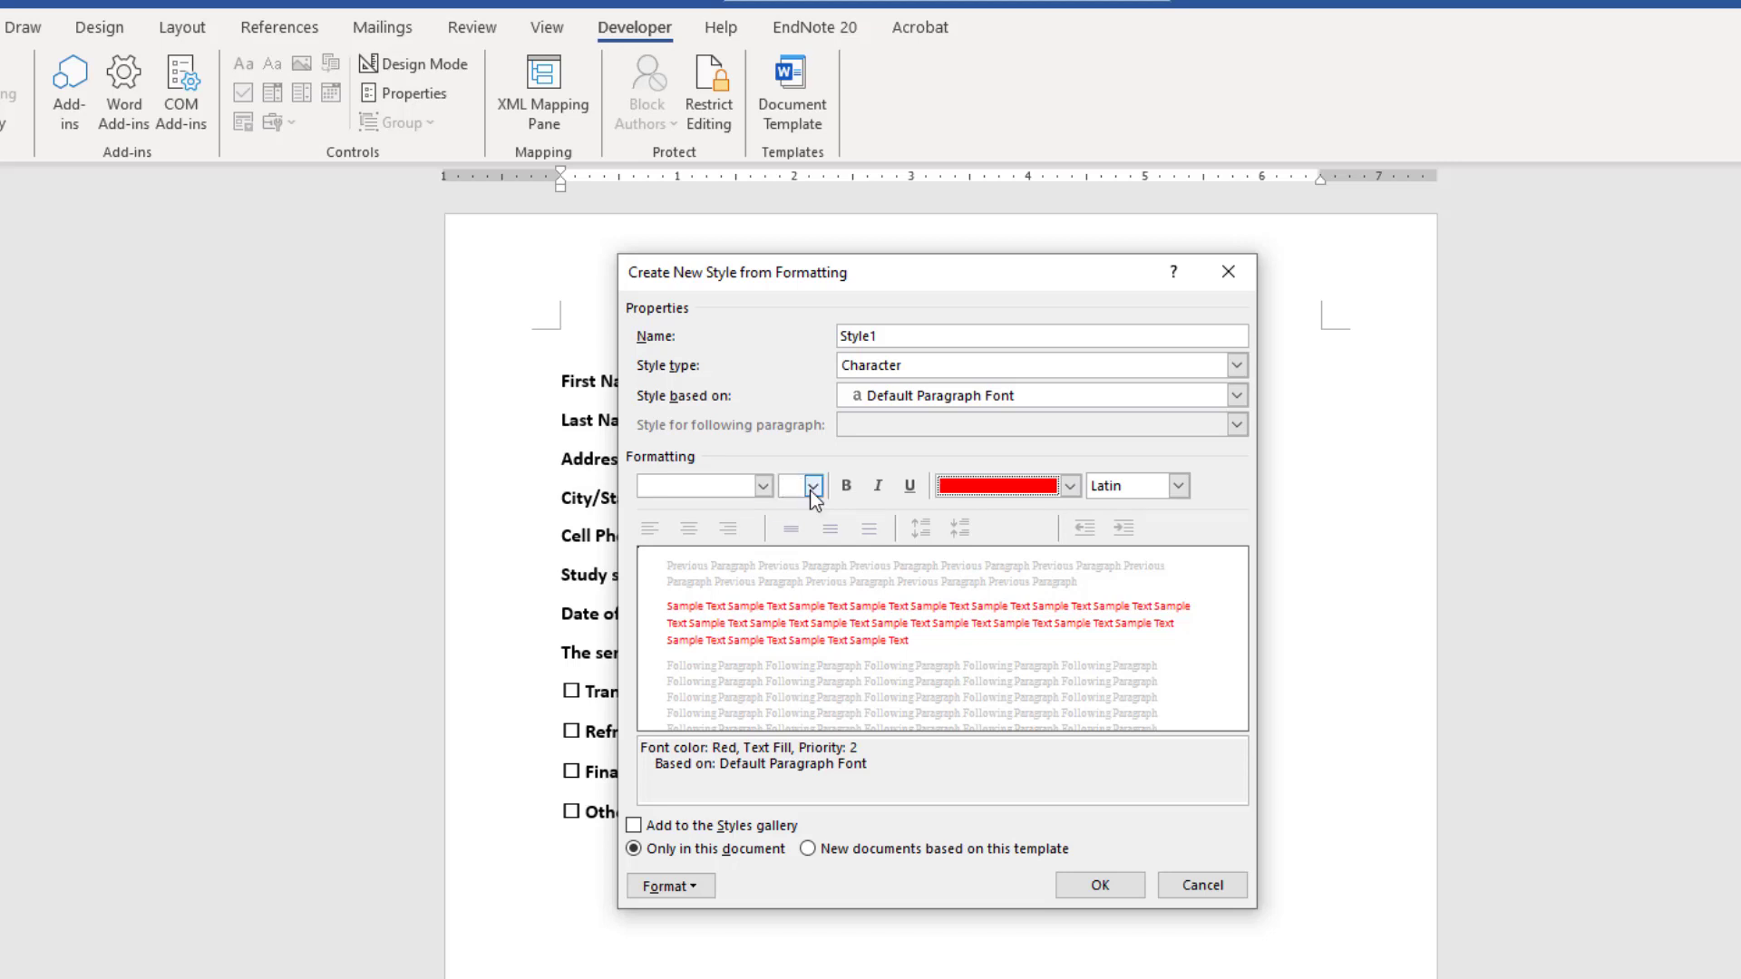
pyautogui.click(1097, 886)
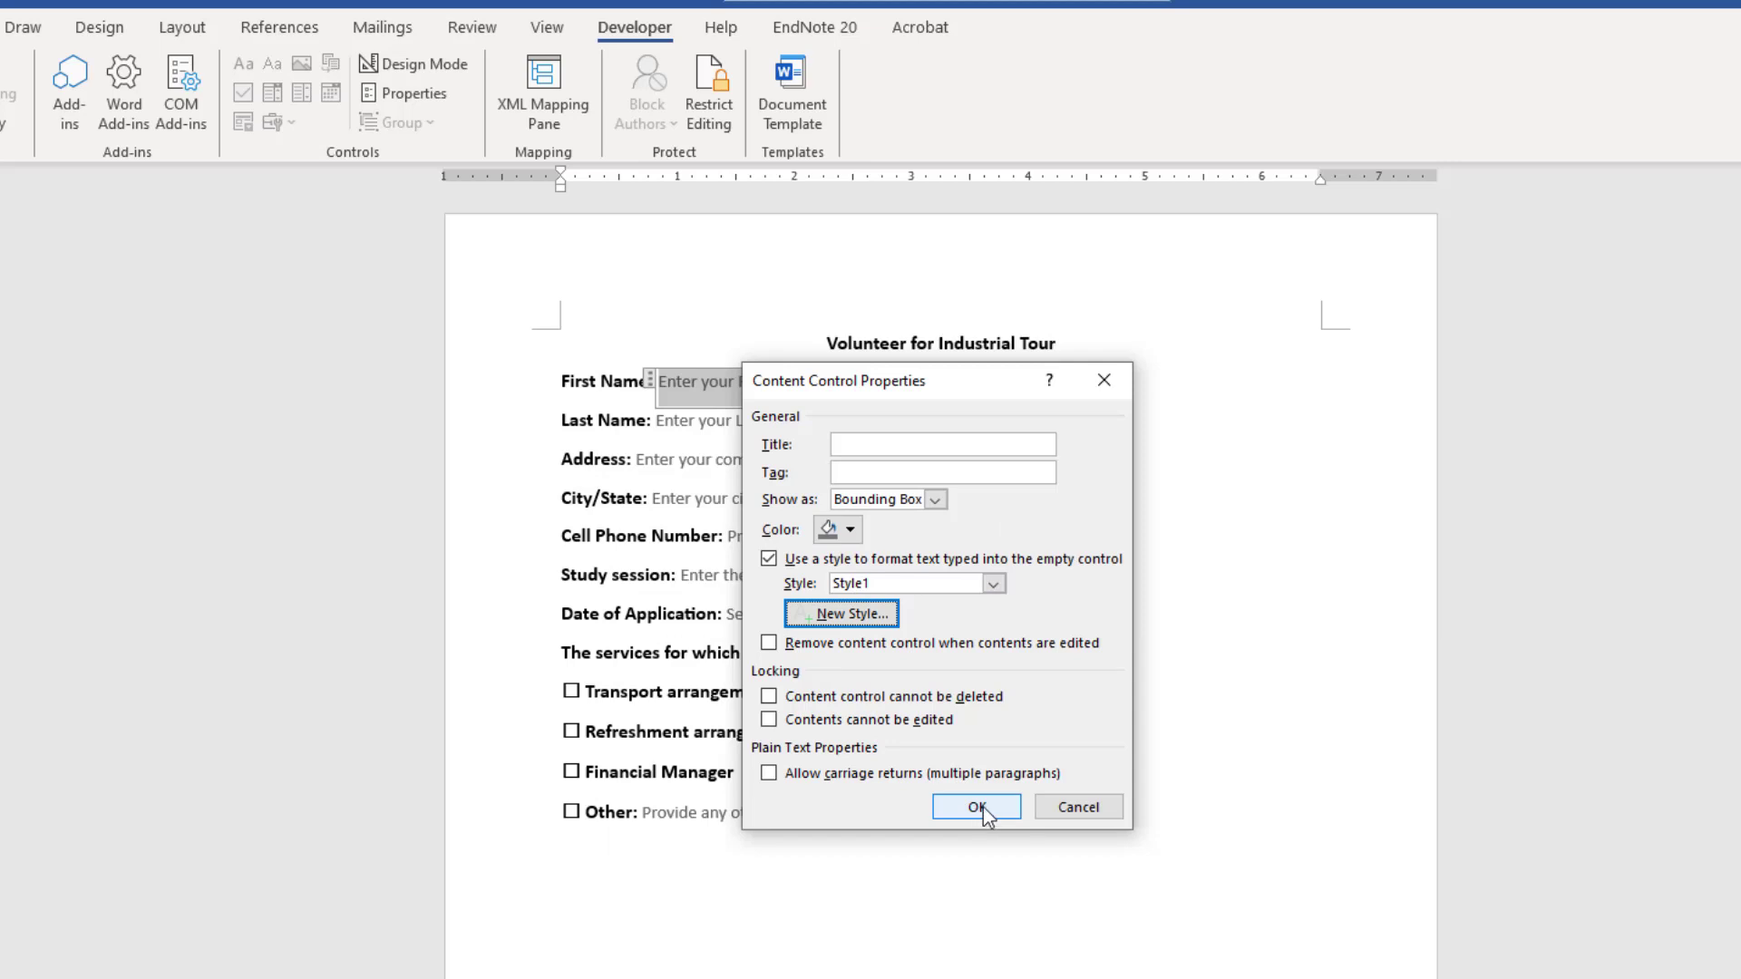
pyautogui.click(975, 805)
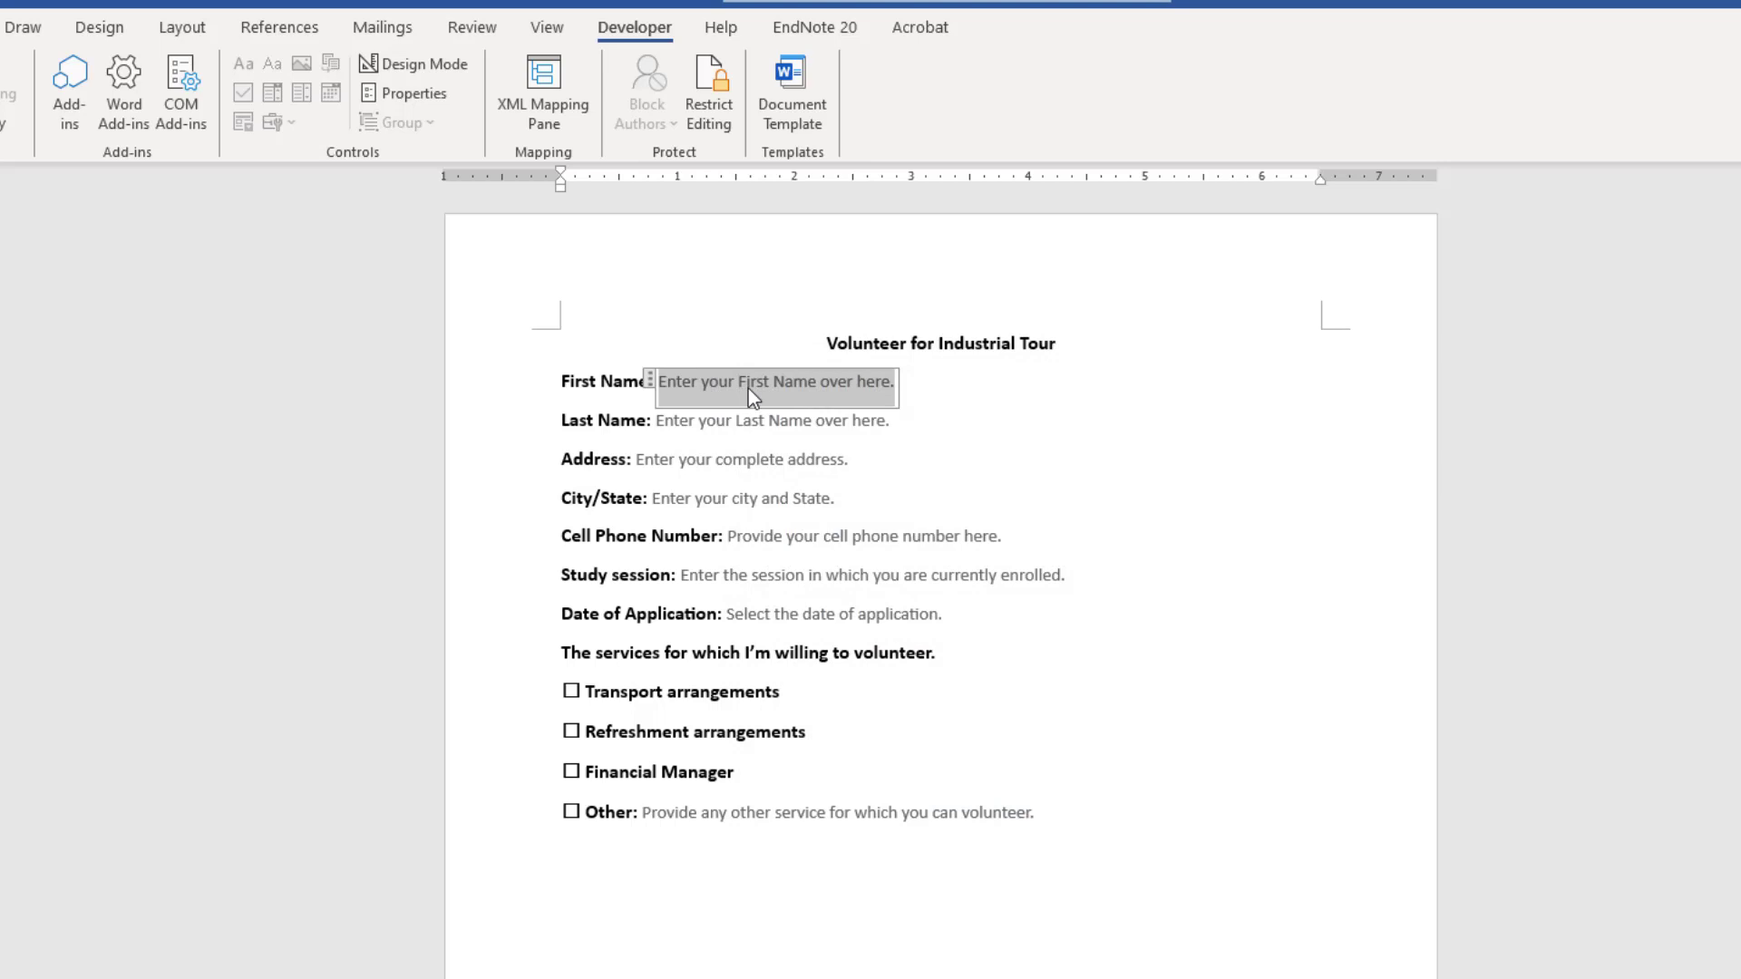
pyautogui.write('Learning')
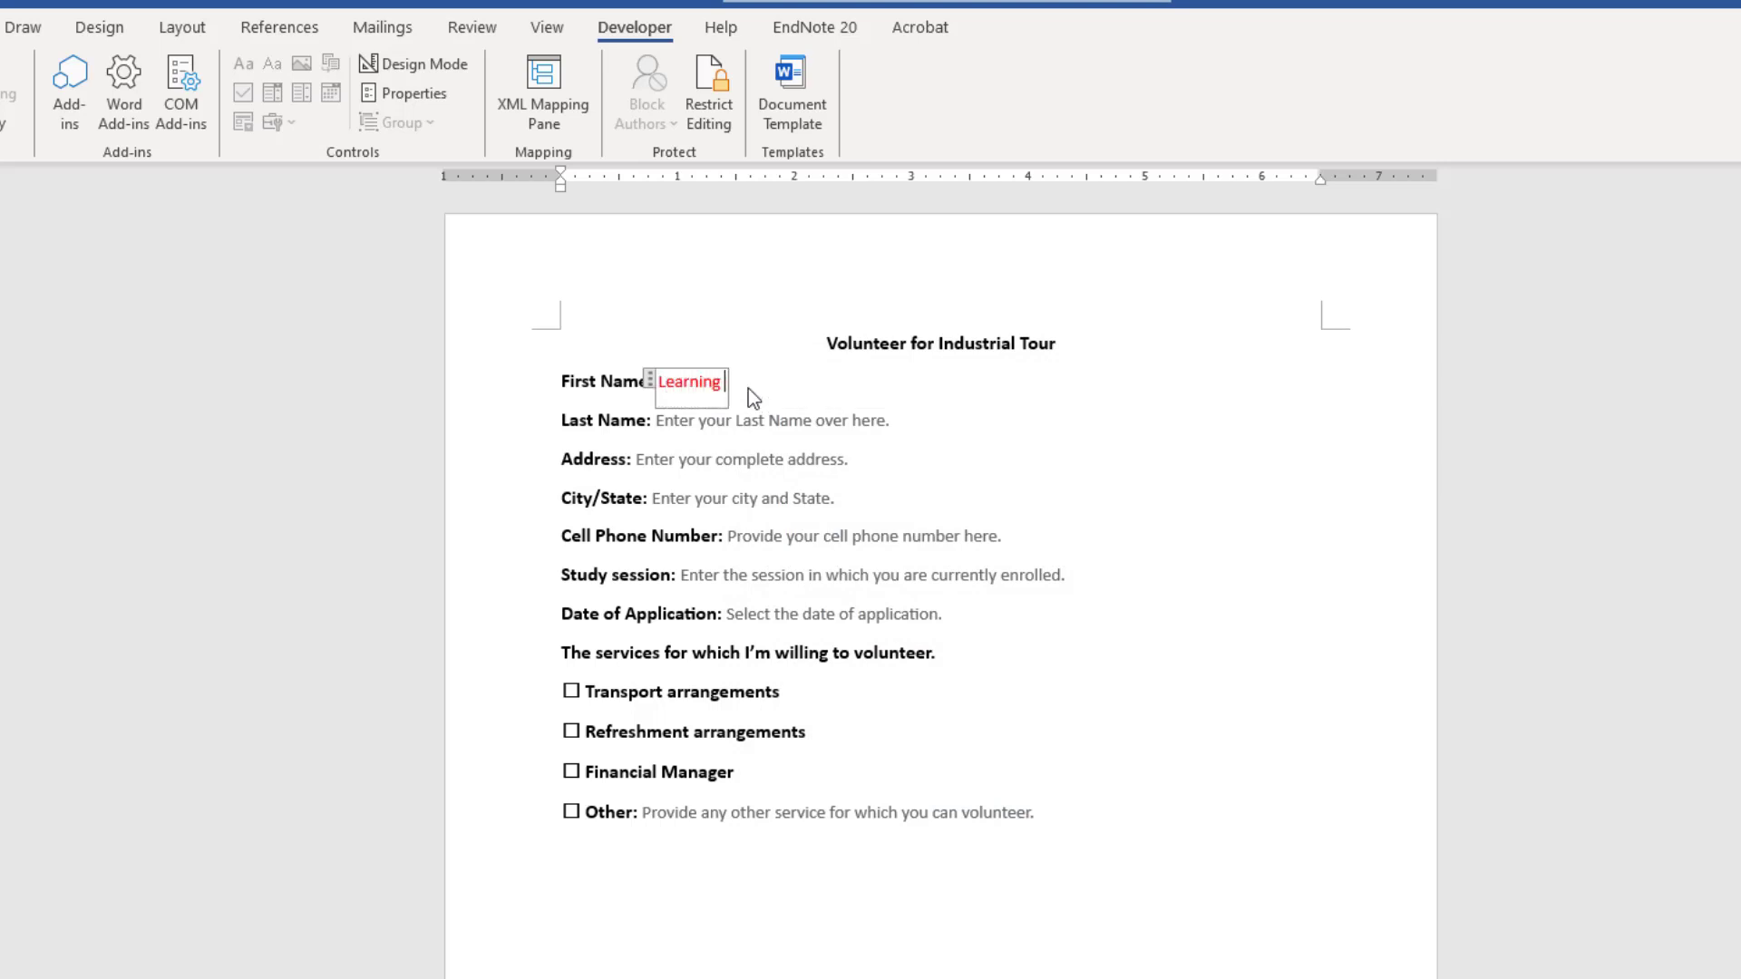
pyautogui.write('Orbis Member')
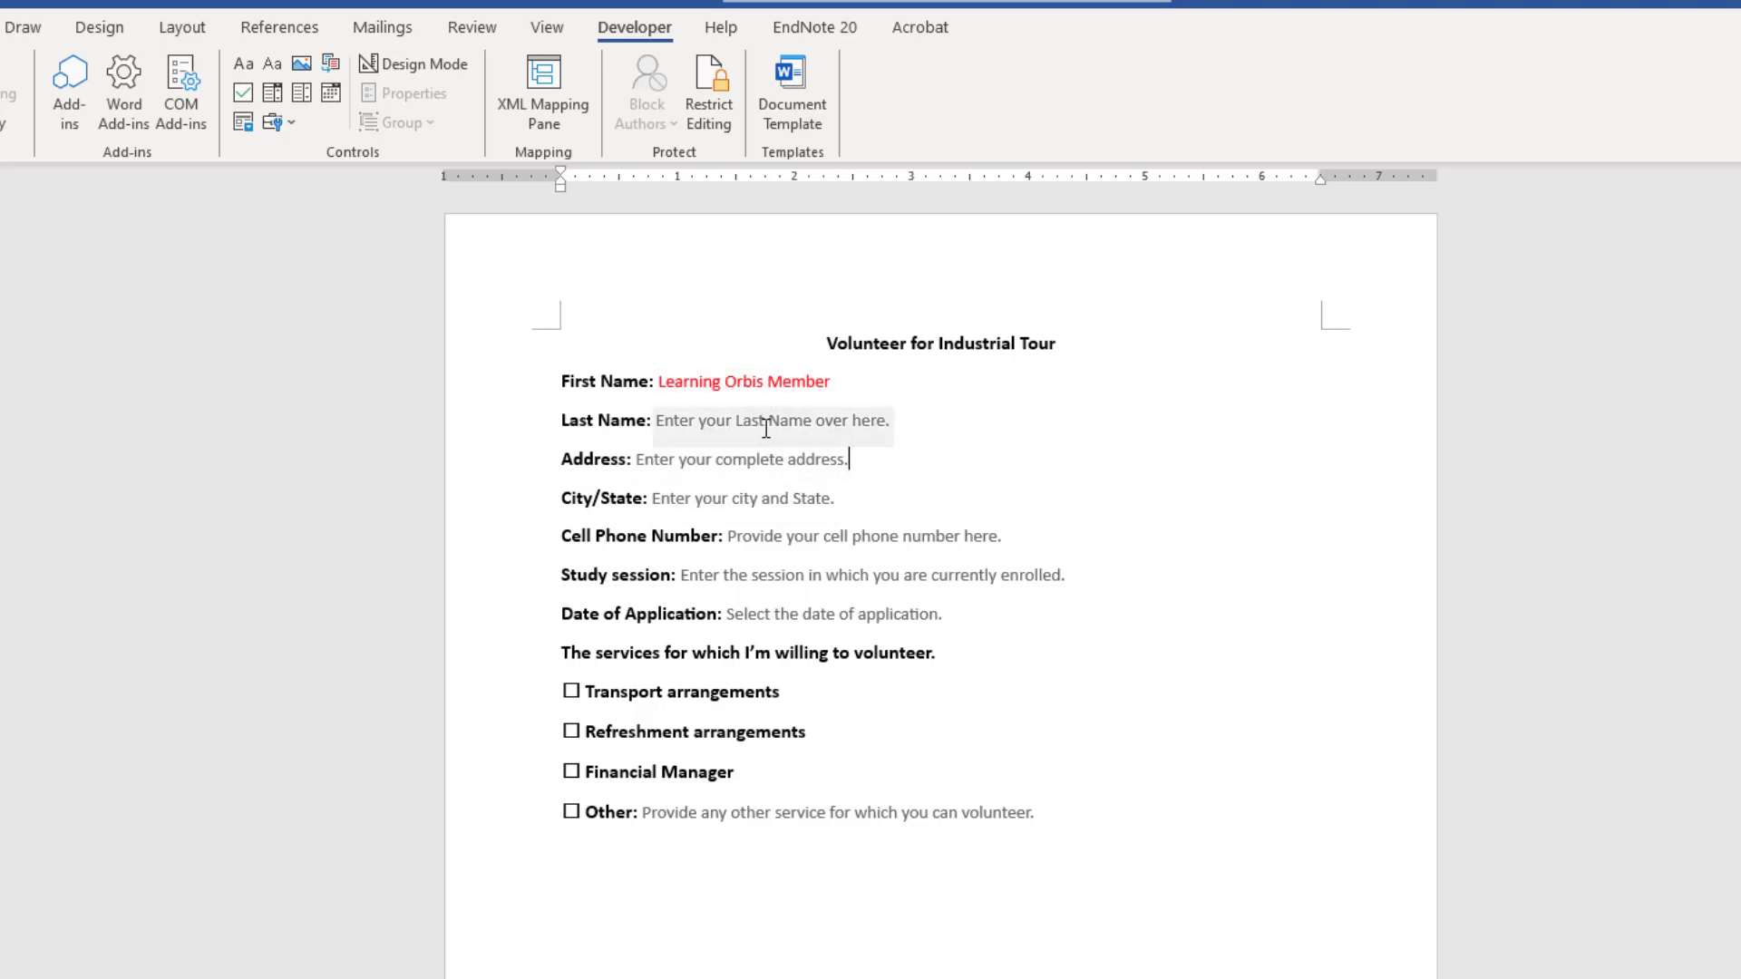
pyautogui.click(832, 615)
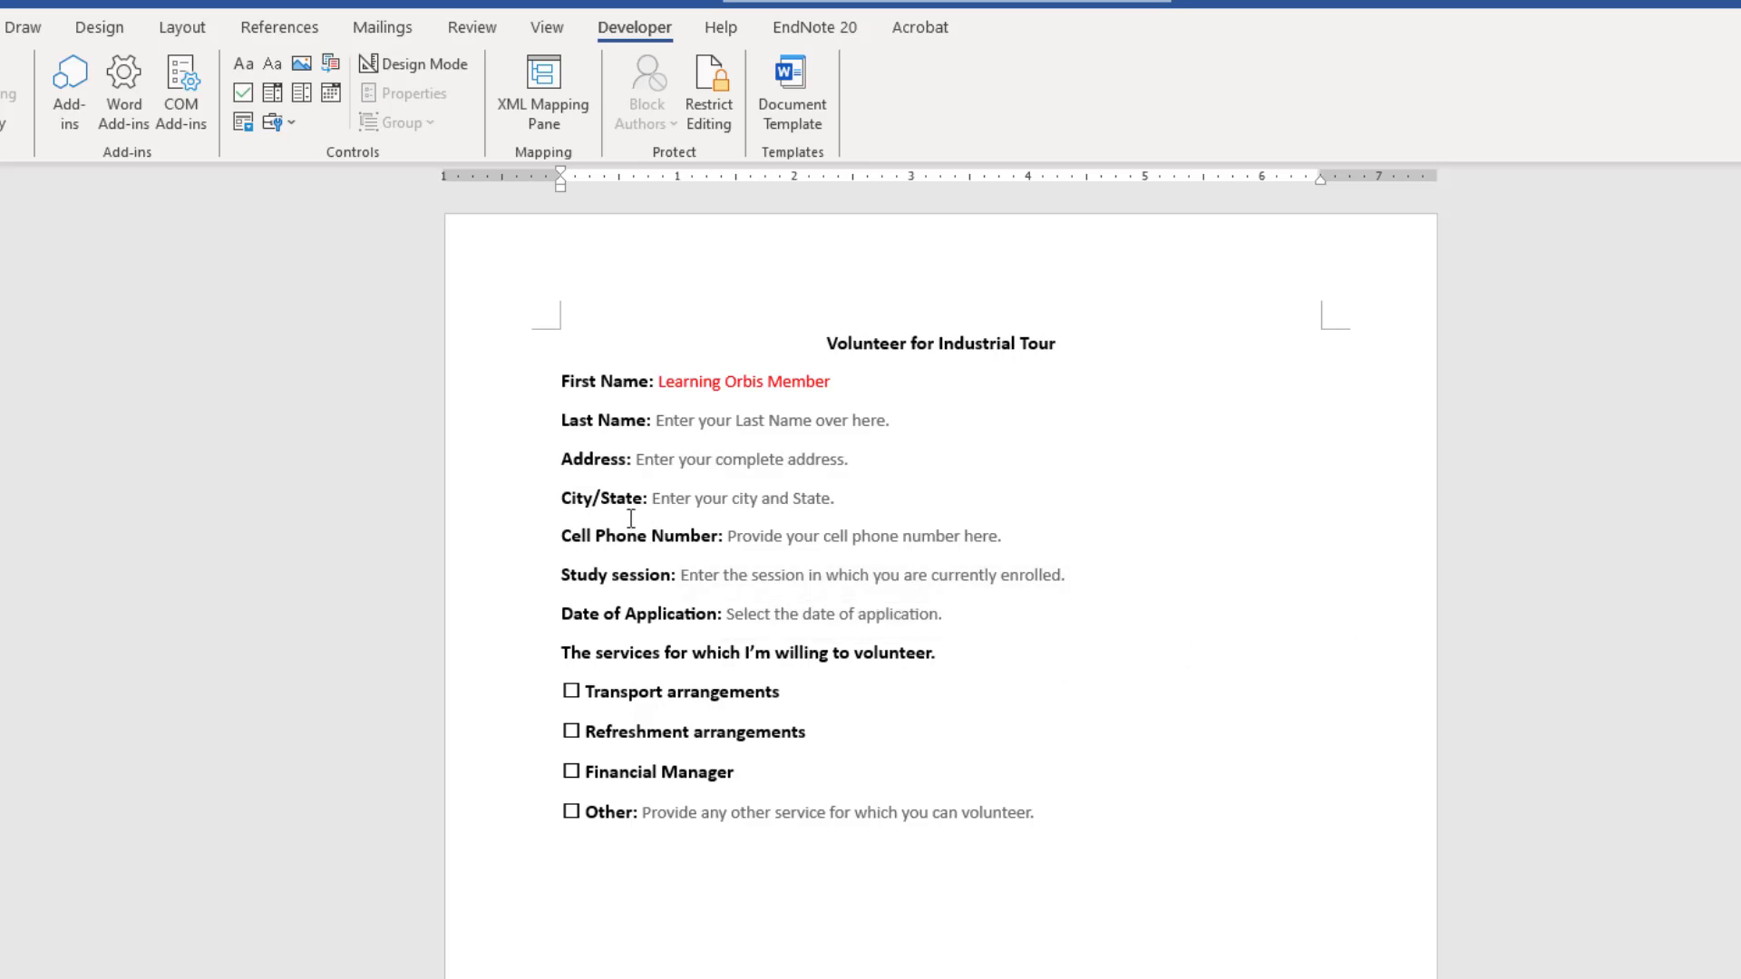
pyautogui.click(847, 459)
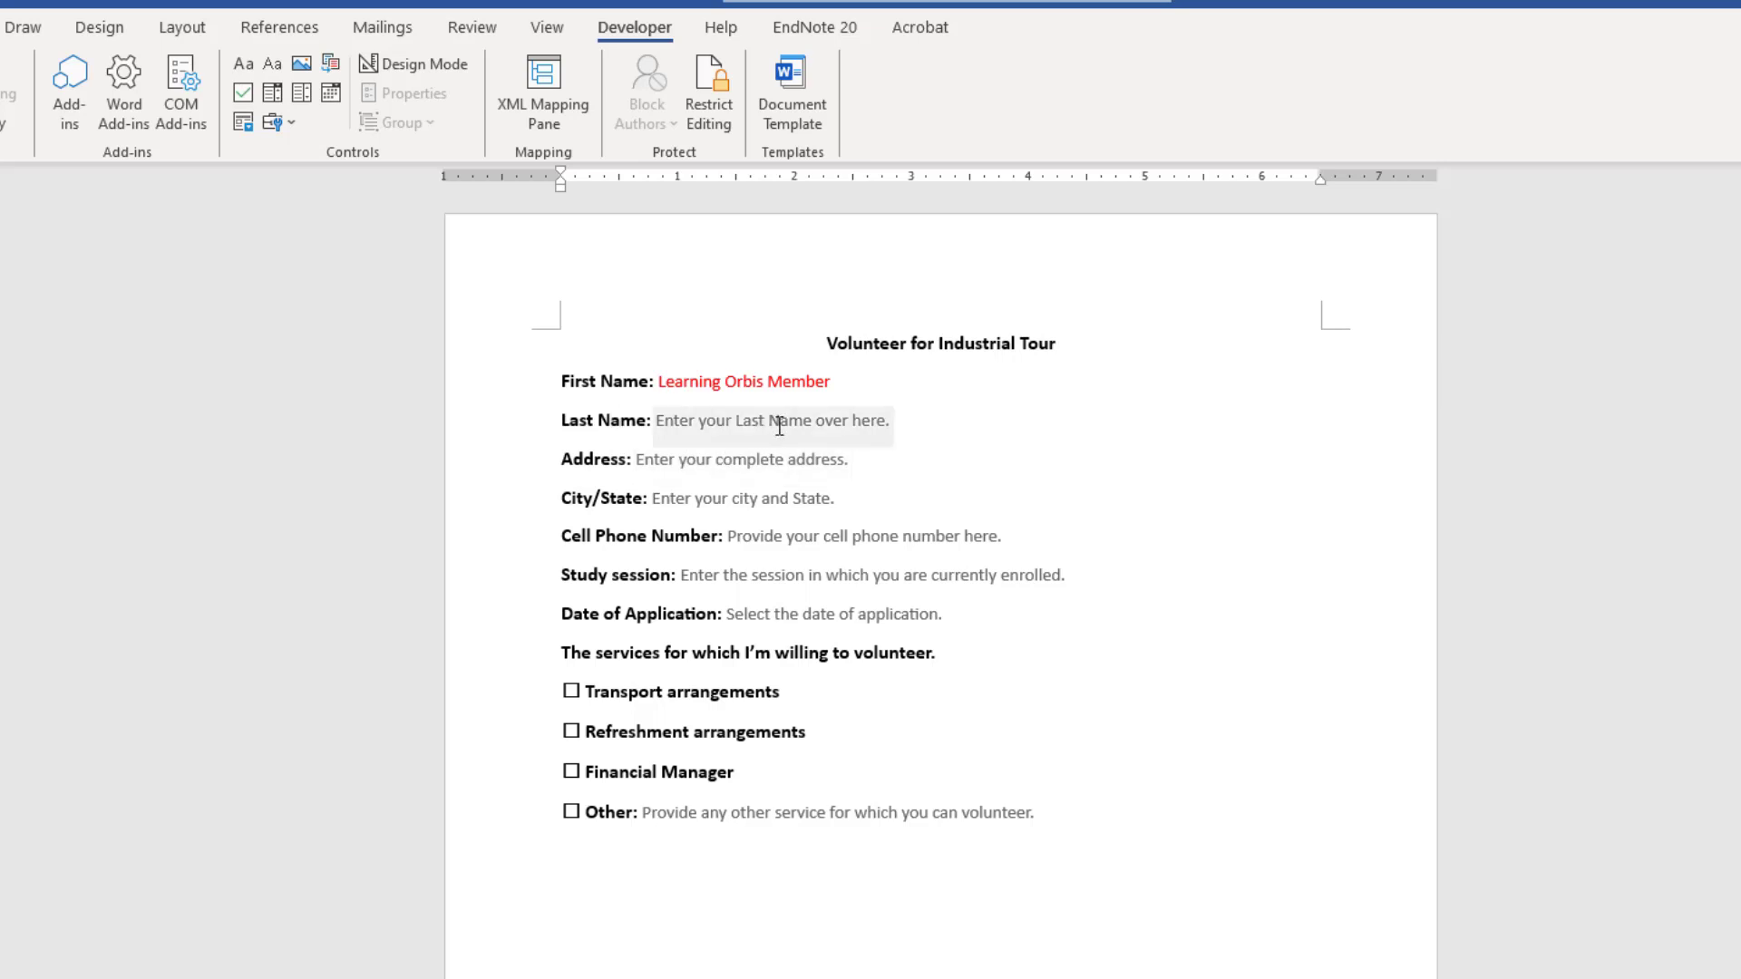
pyautogui.click(742, 382)
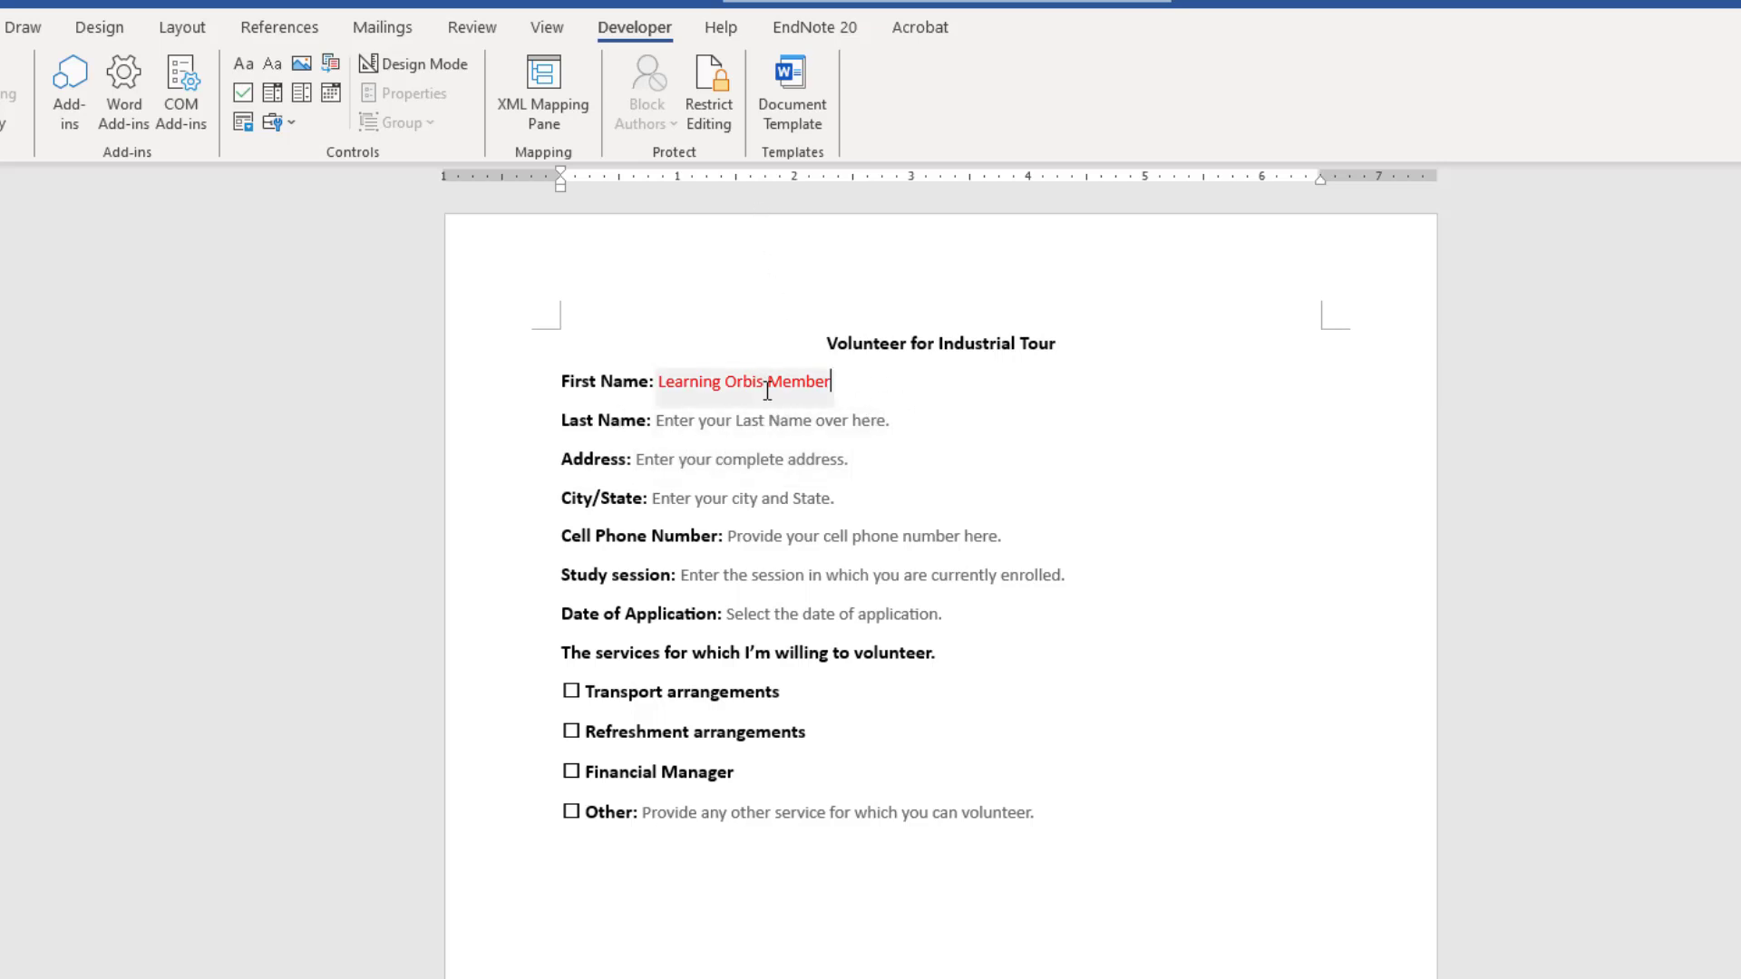
pyautogui.click(741, 383)
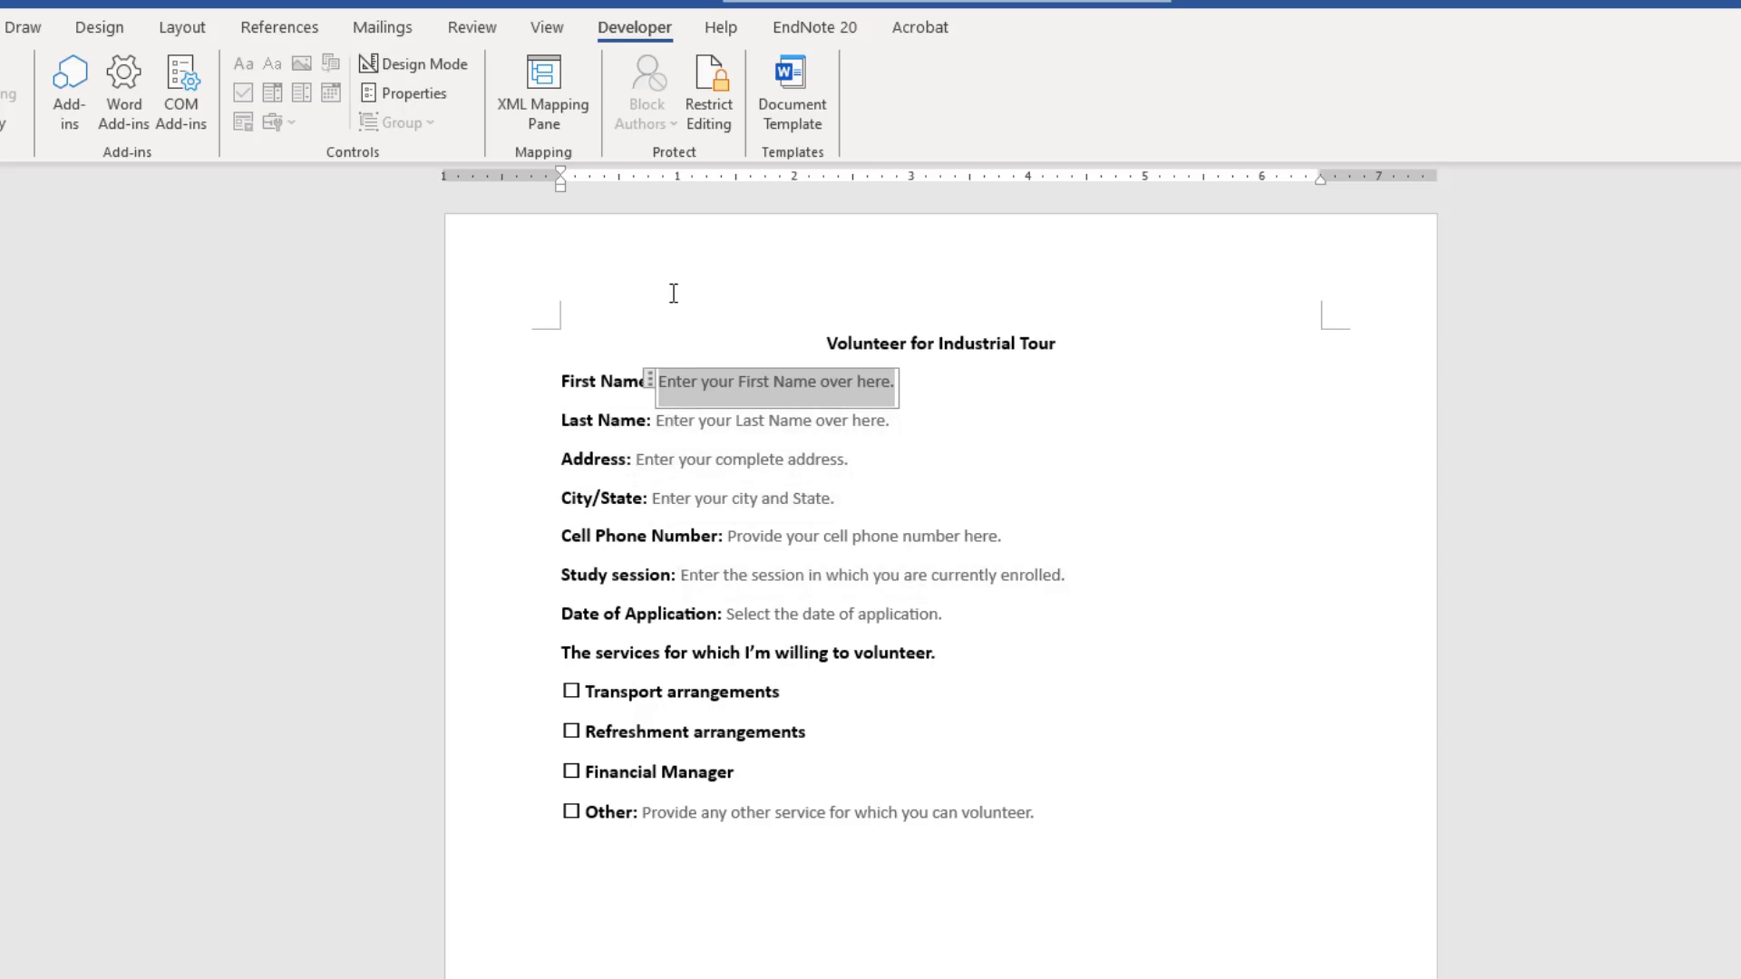
pyautogui.moveTo(679, 381)
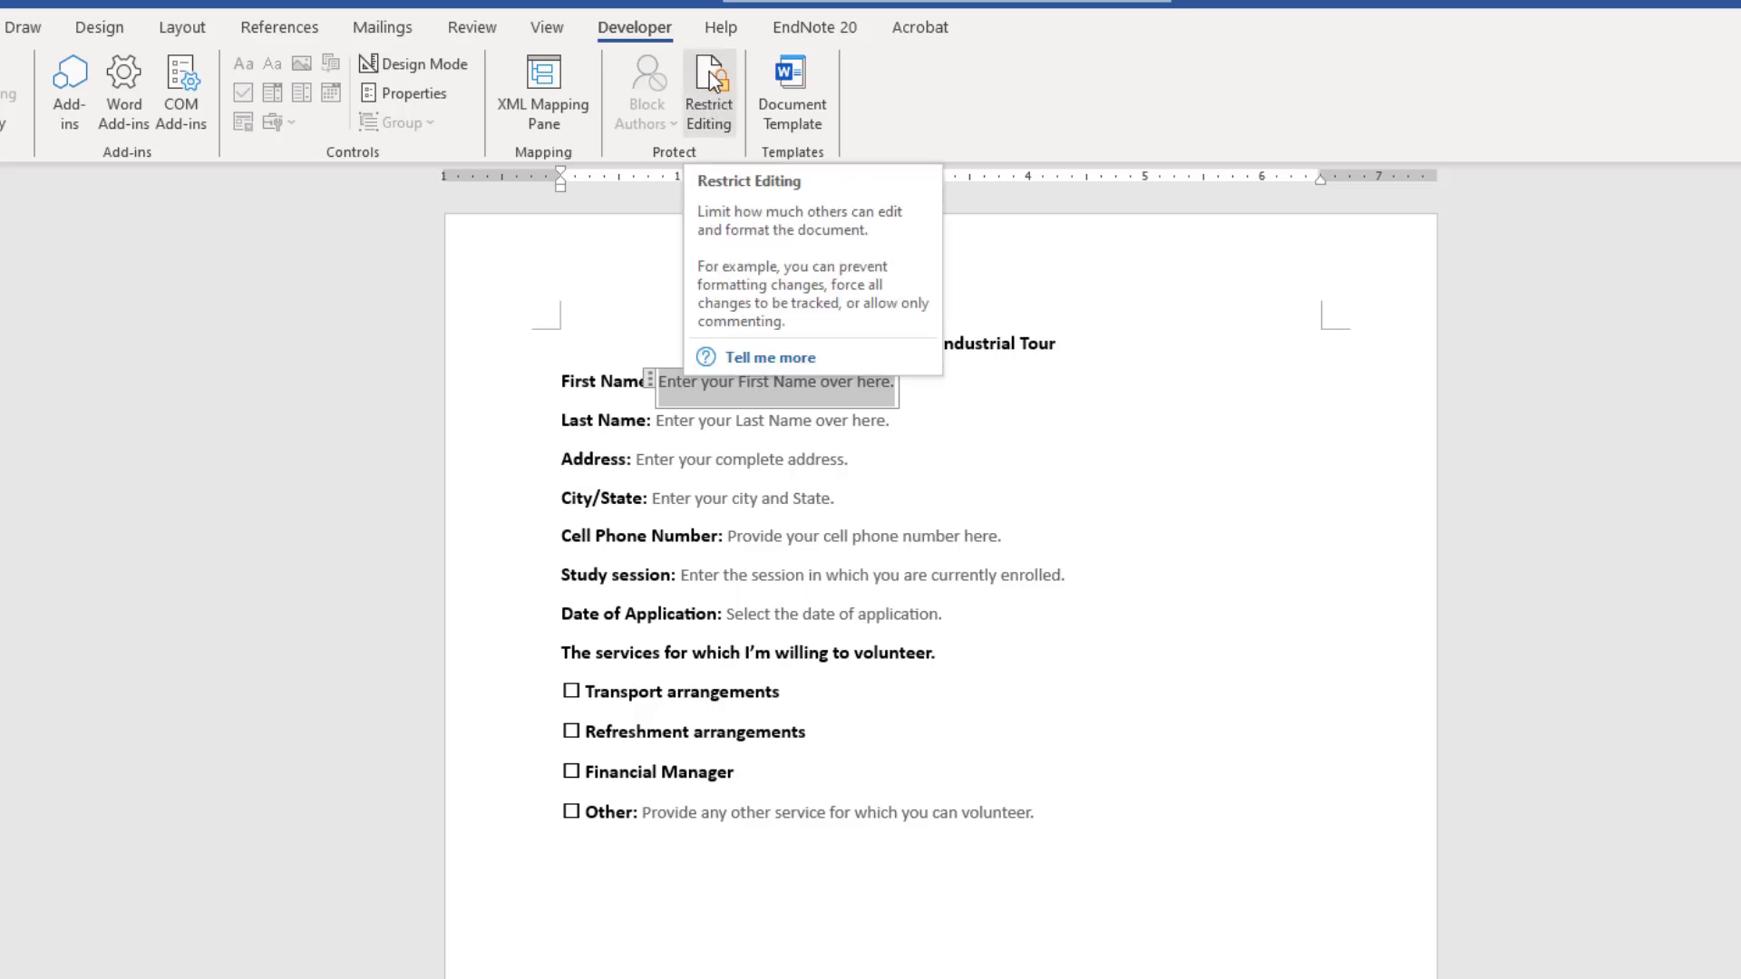
pyautogui.click(709, 93)
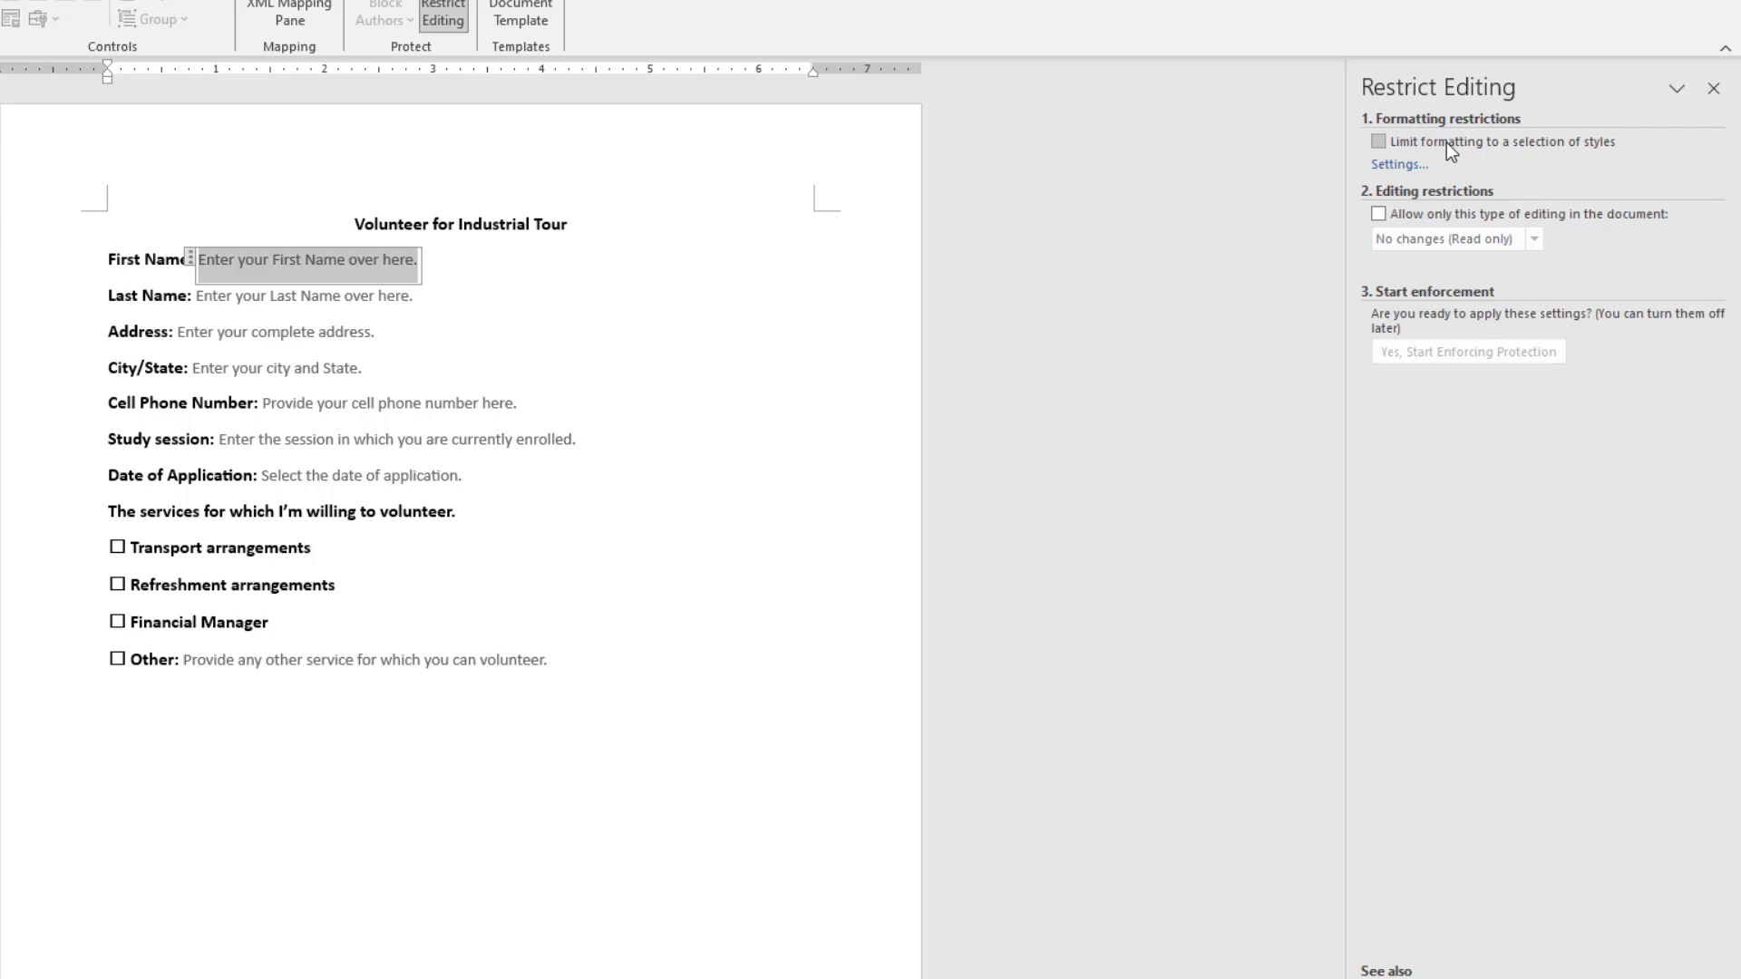
pyautogui.moveTo(1420, 152)
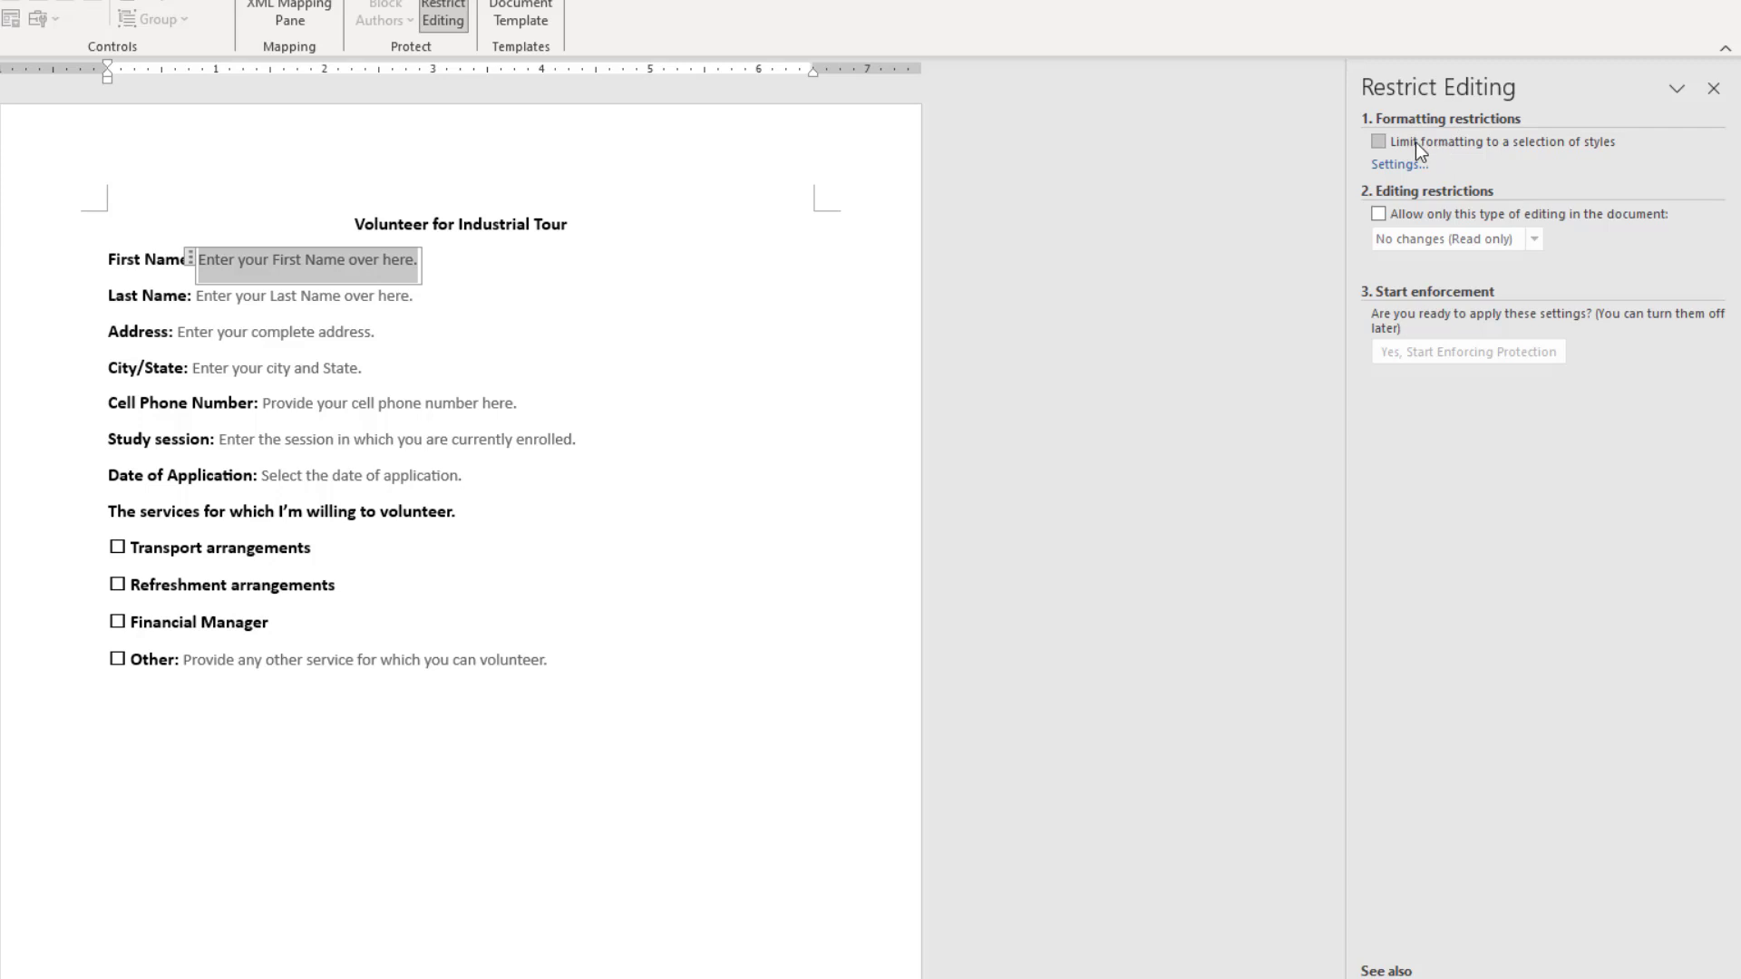
# In Restrict Editing, limit formatting to selected styles and allow only filling in forms.
pyautogui.click(1378, 141)
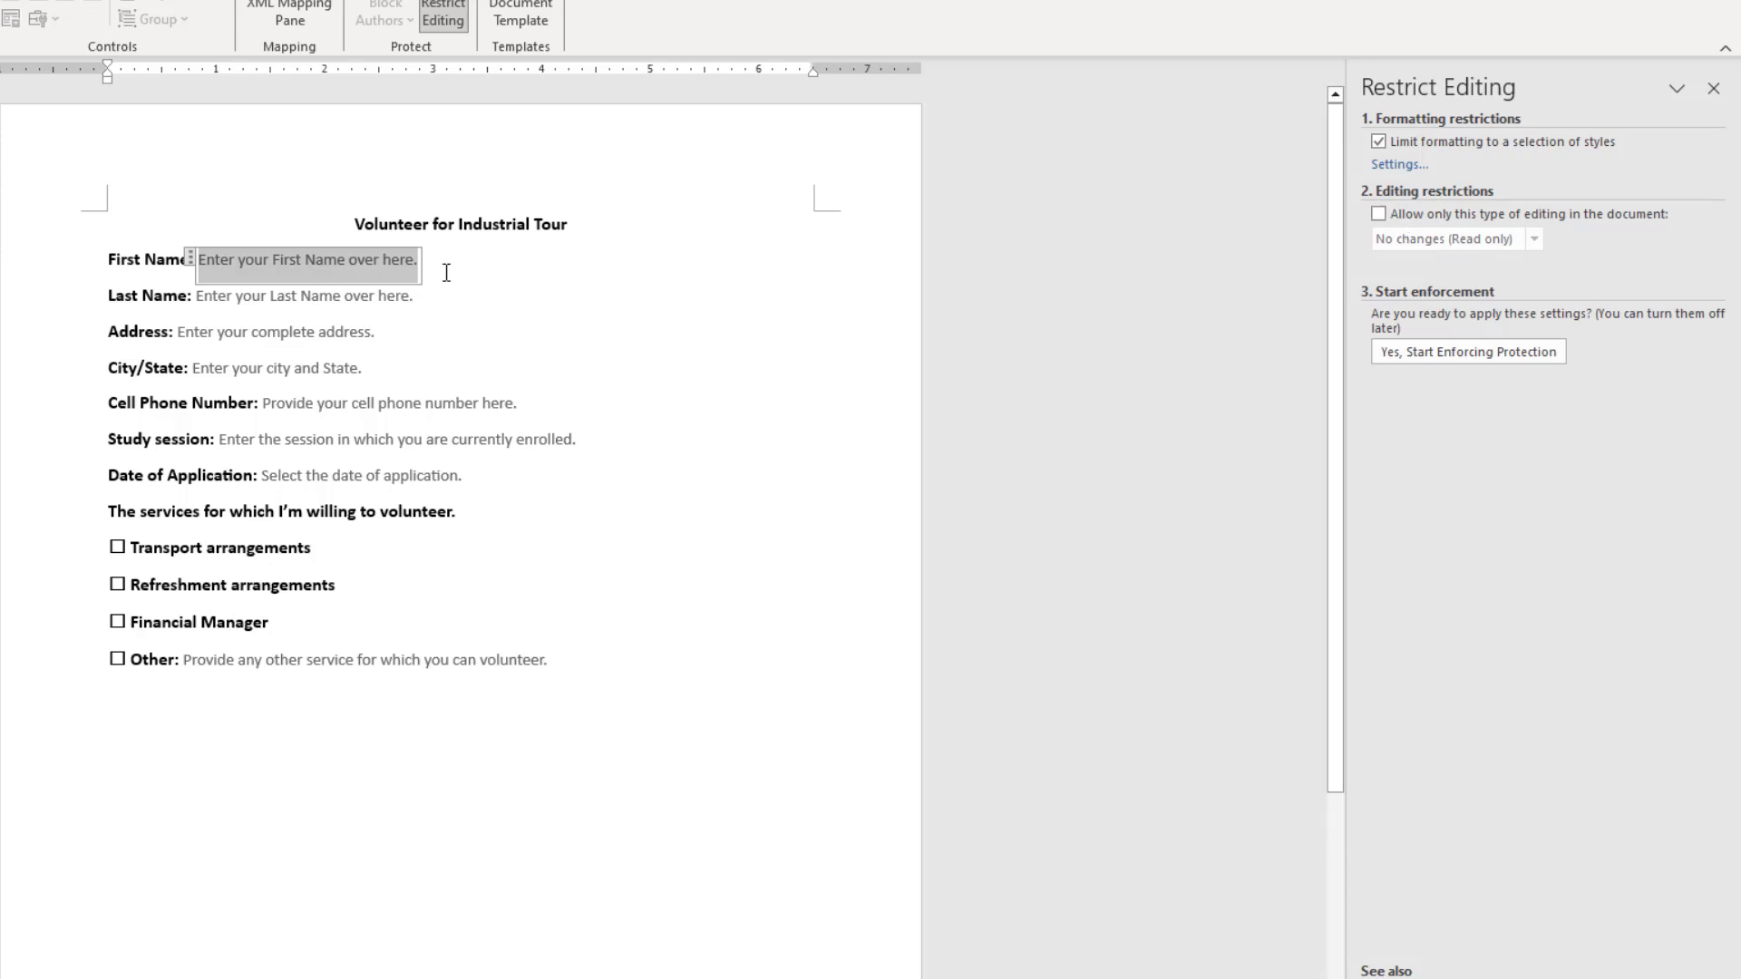
pyautogui.click(276, 368)
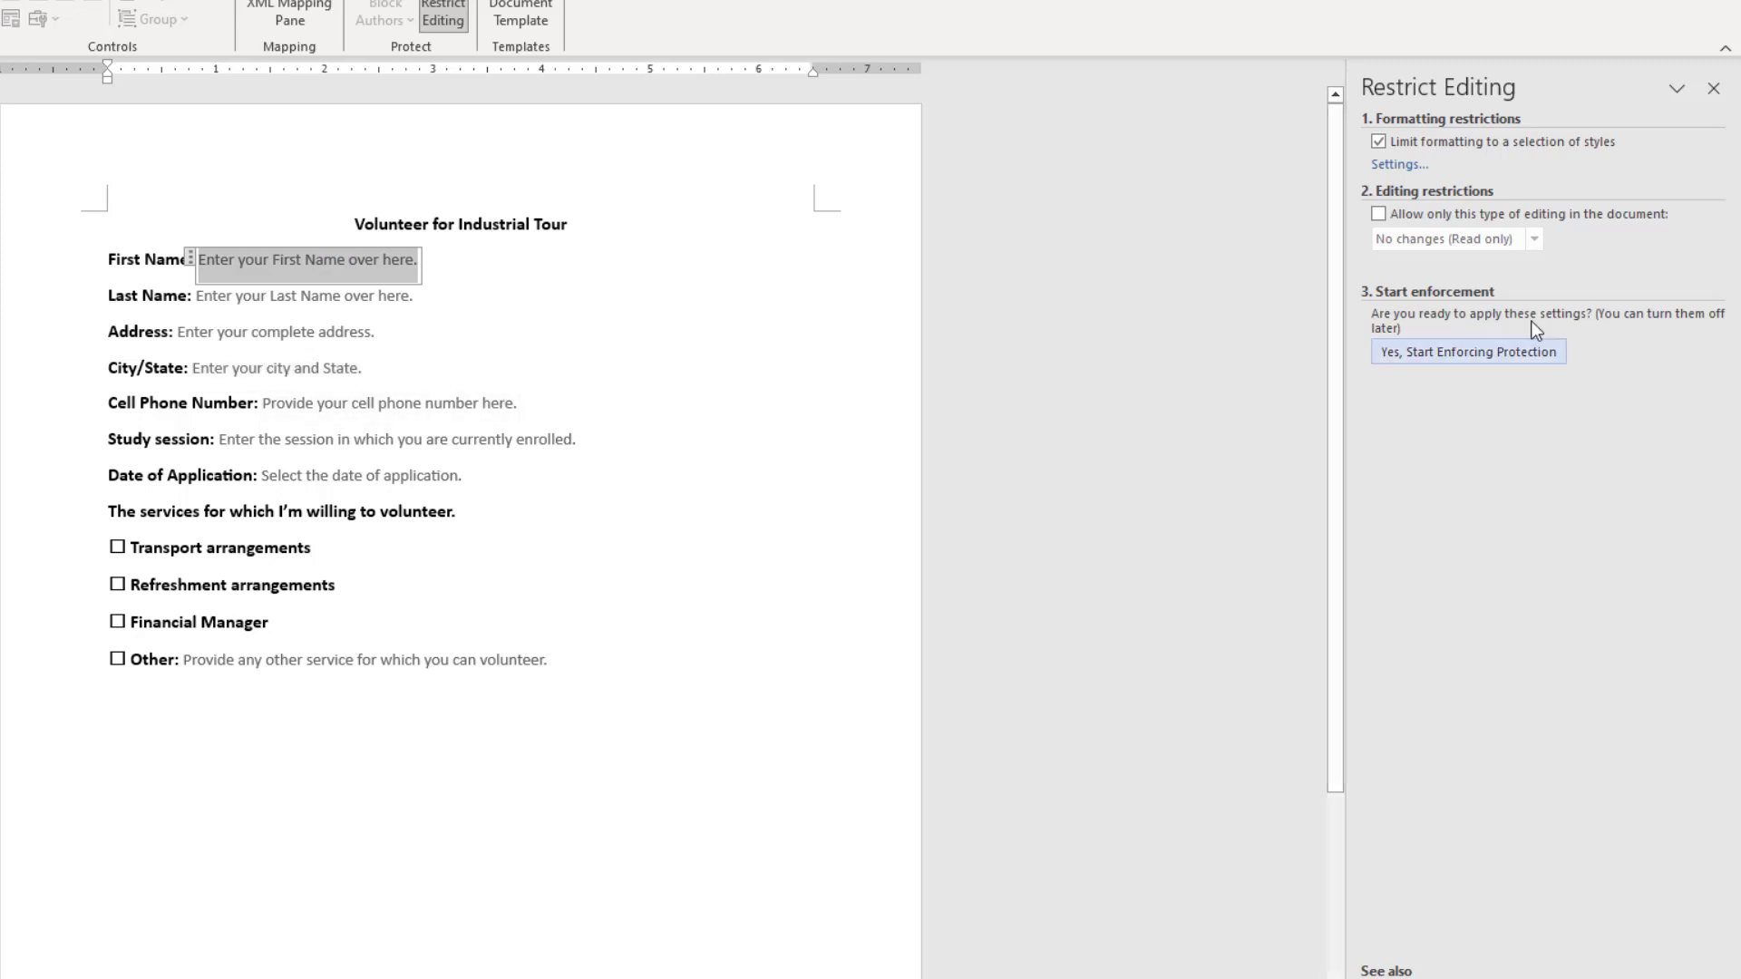
pyautogui.click(1378, 214)
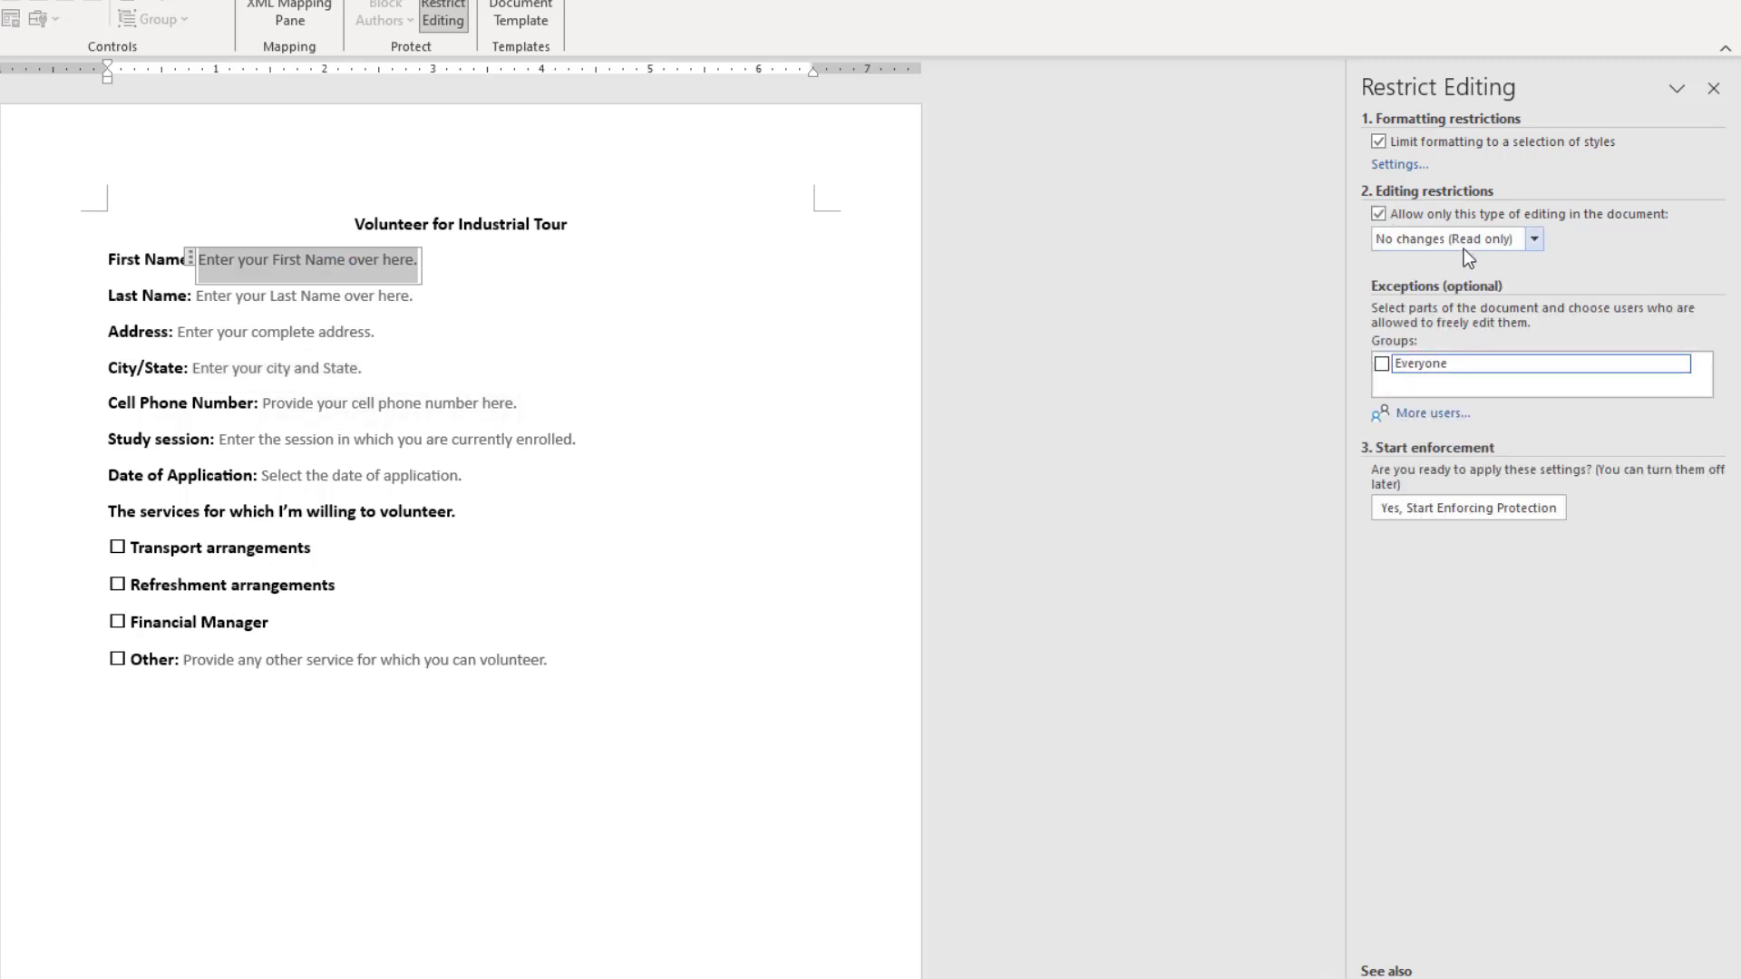
pyautogui.click(1535, 238)
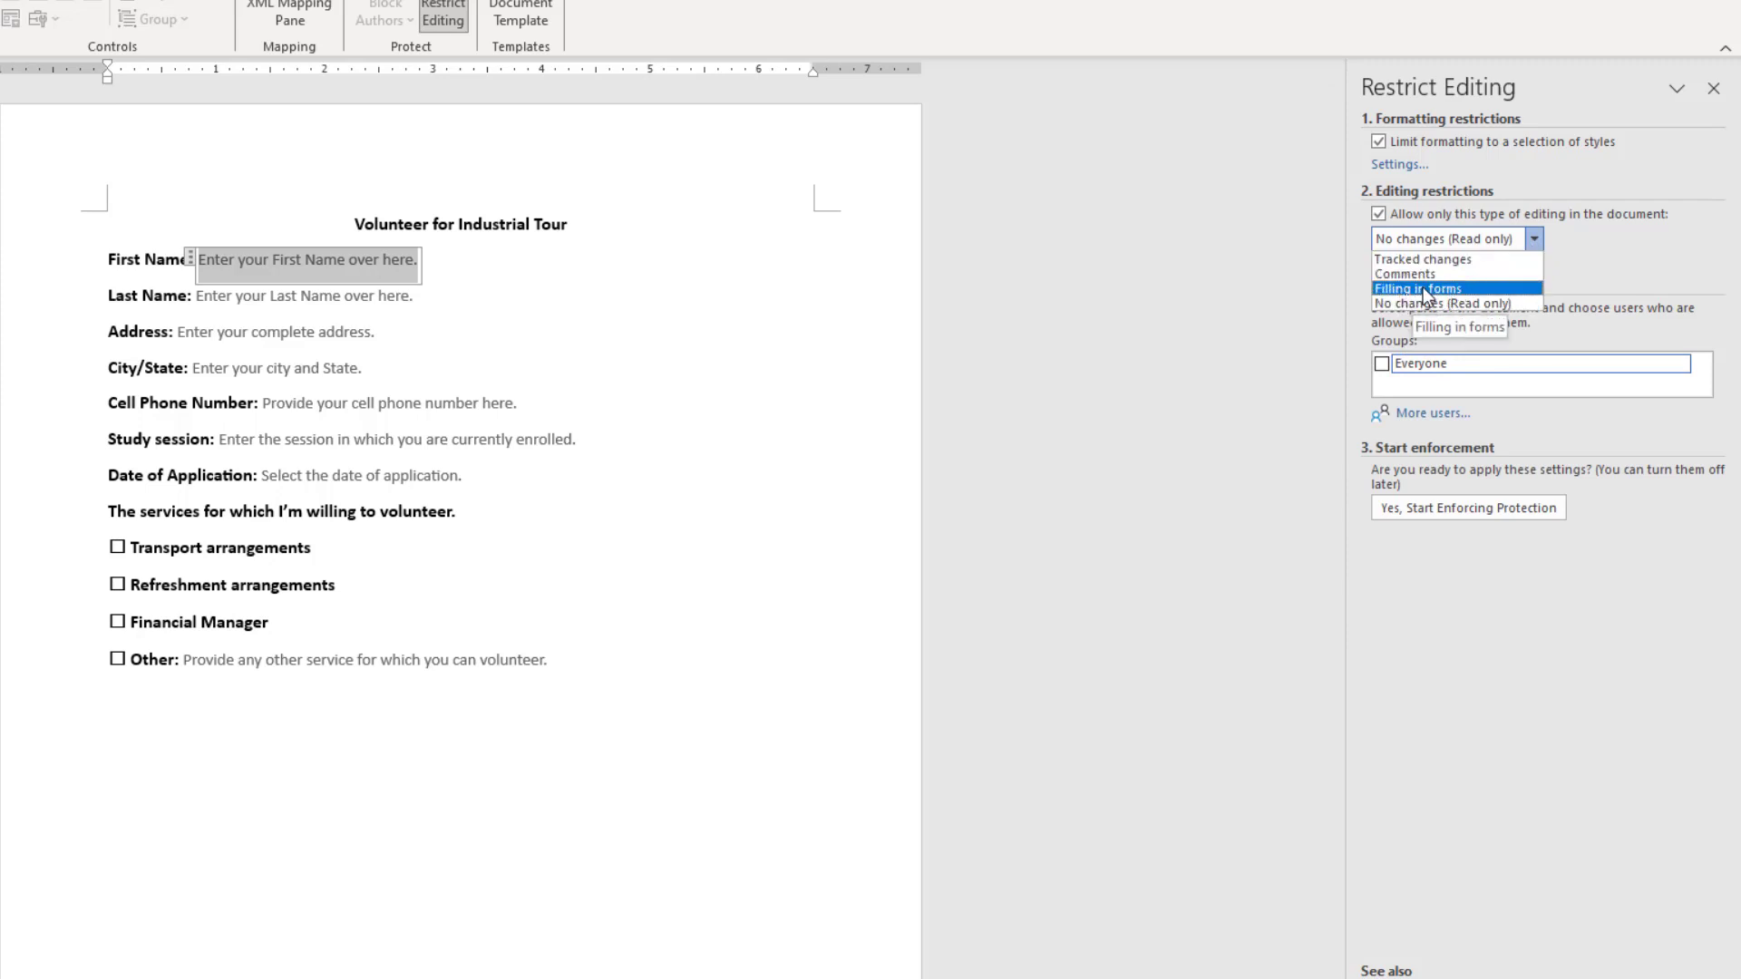
pyautogui.click(1415, 288)
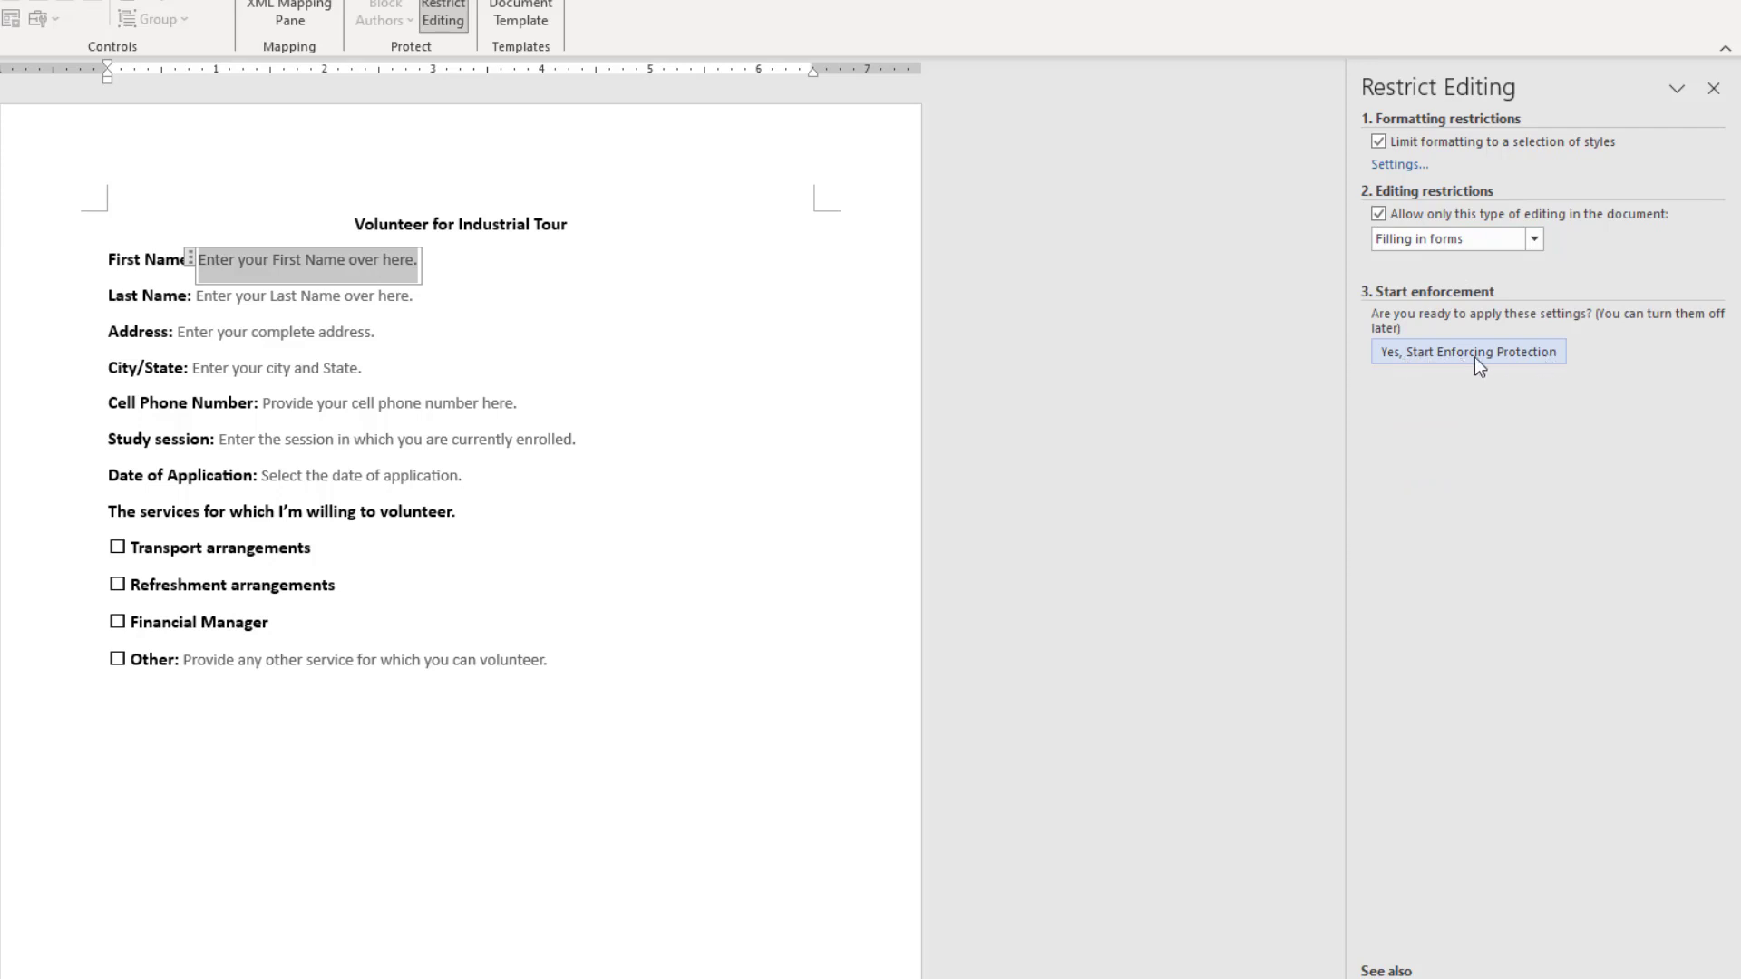
# Start enforcing the protection with a password entered twice.
pyautogui.click(1467, 350)
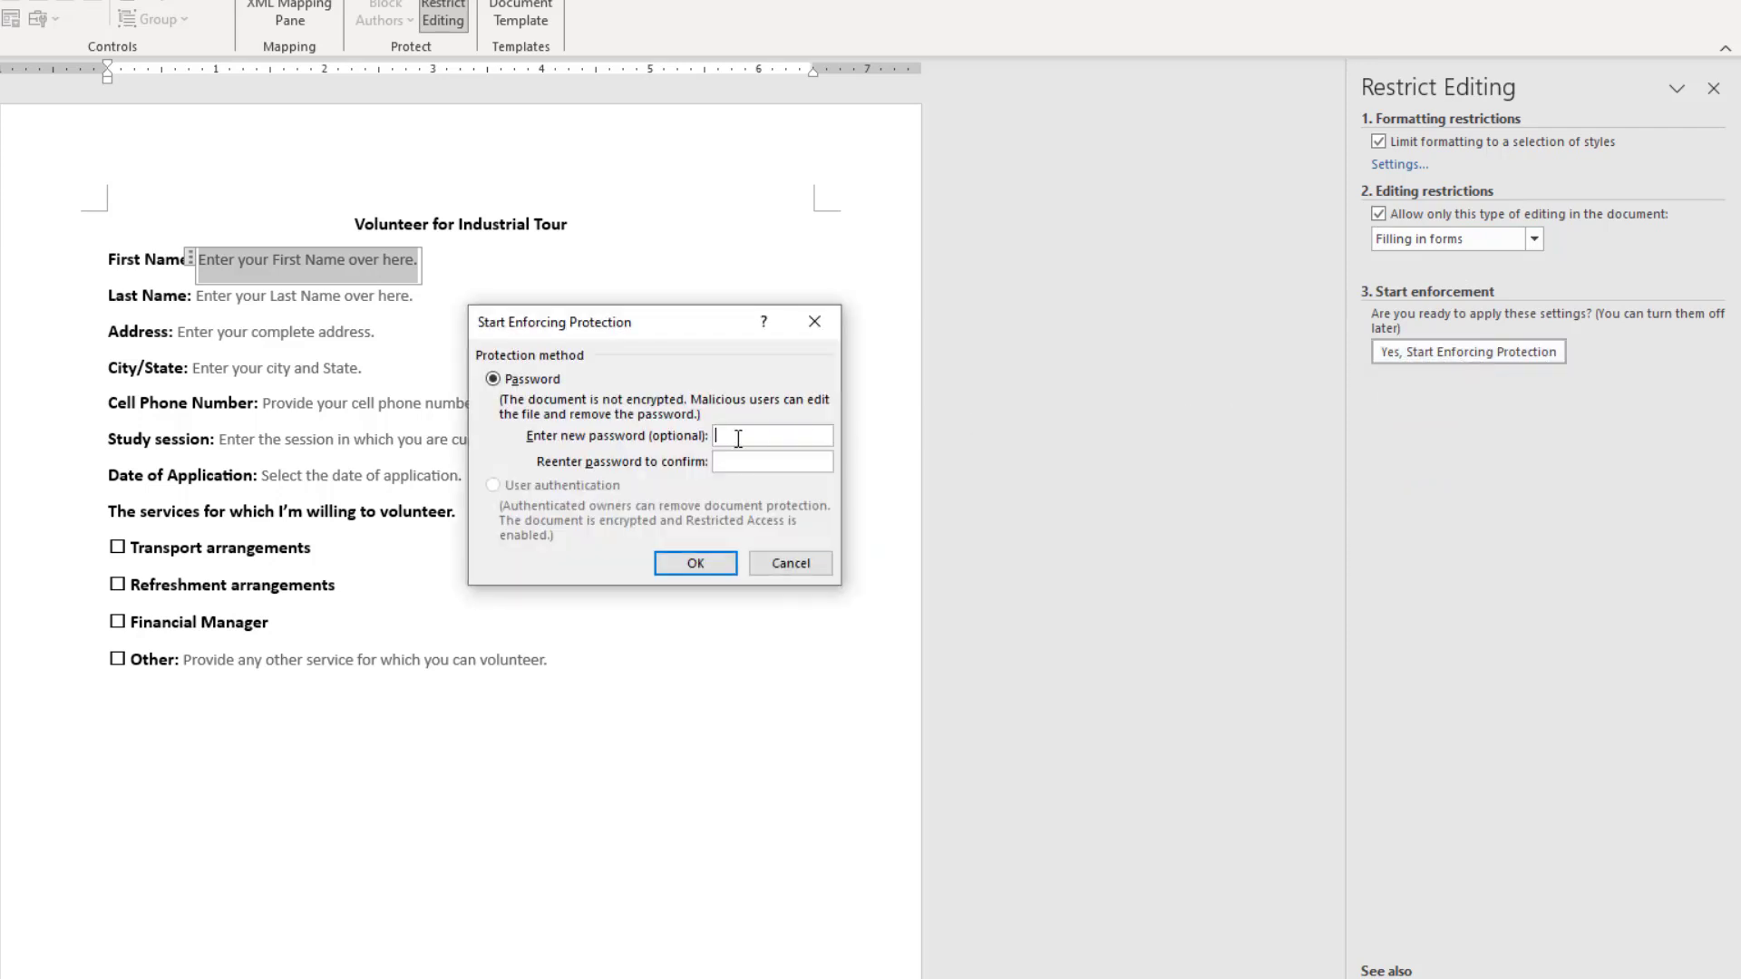
pyautogui.write('••')
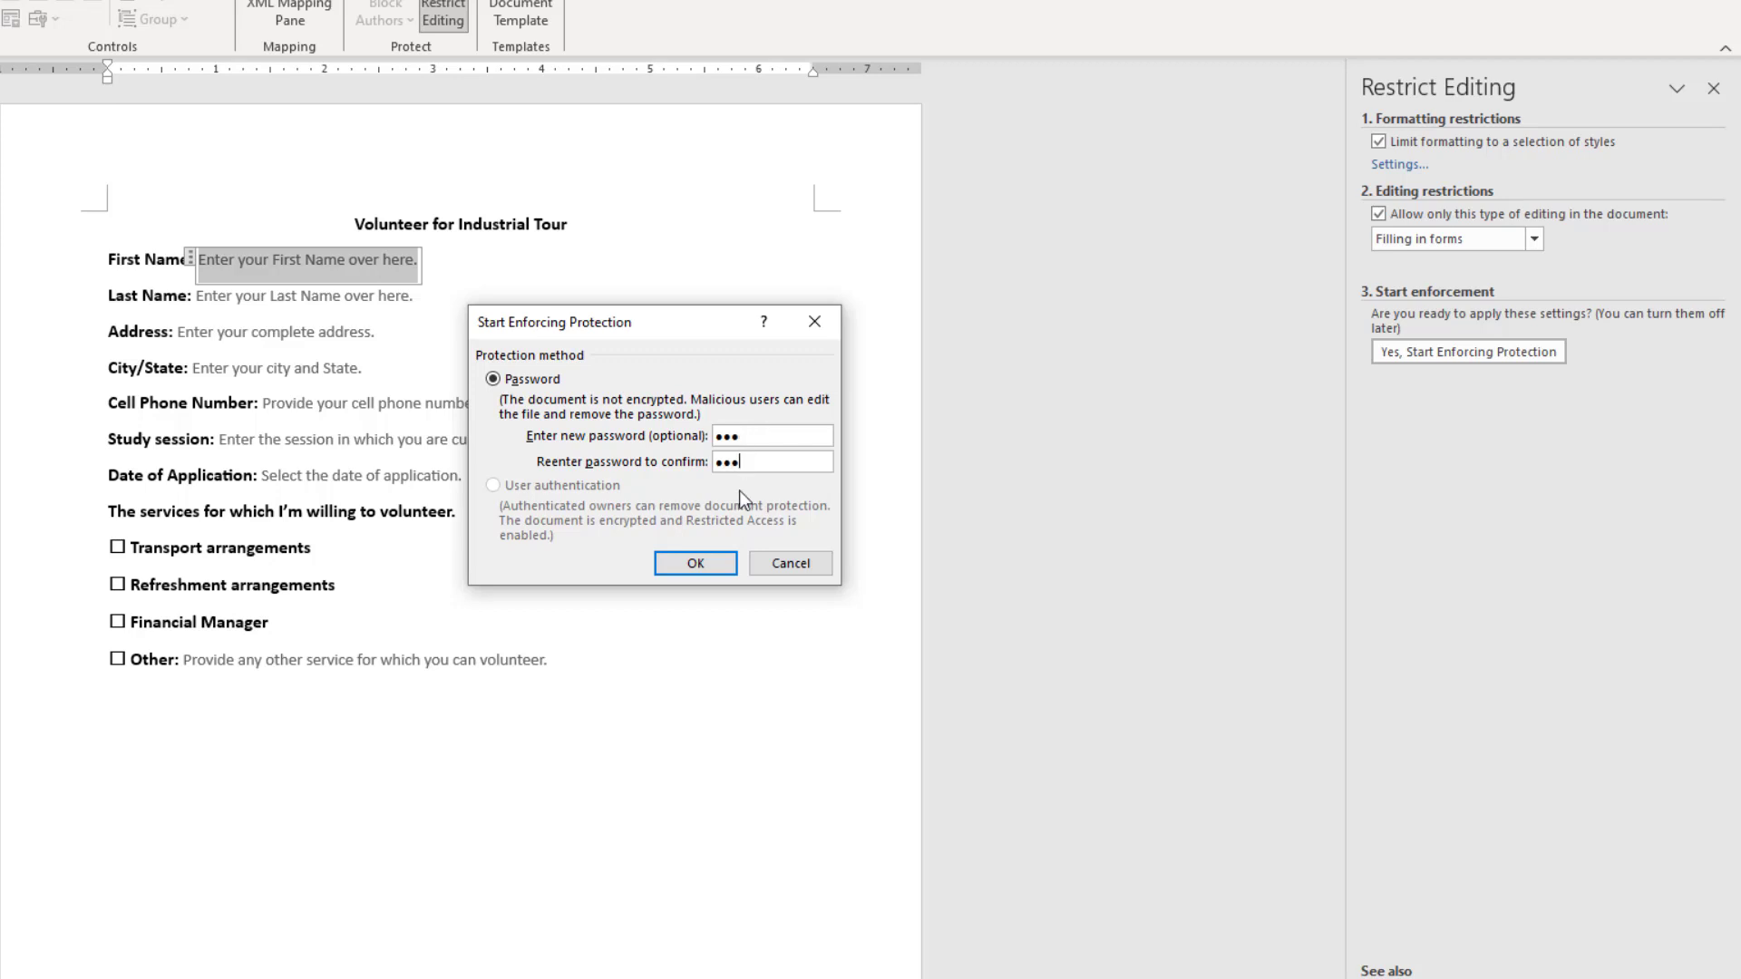
pyautogui.click(694, 562)
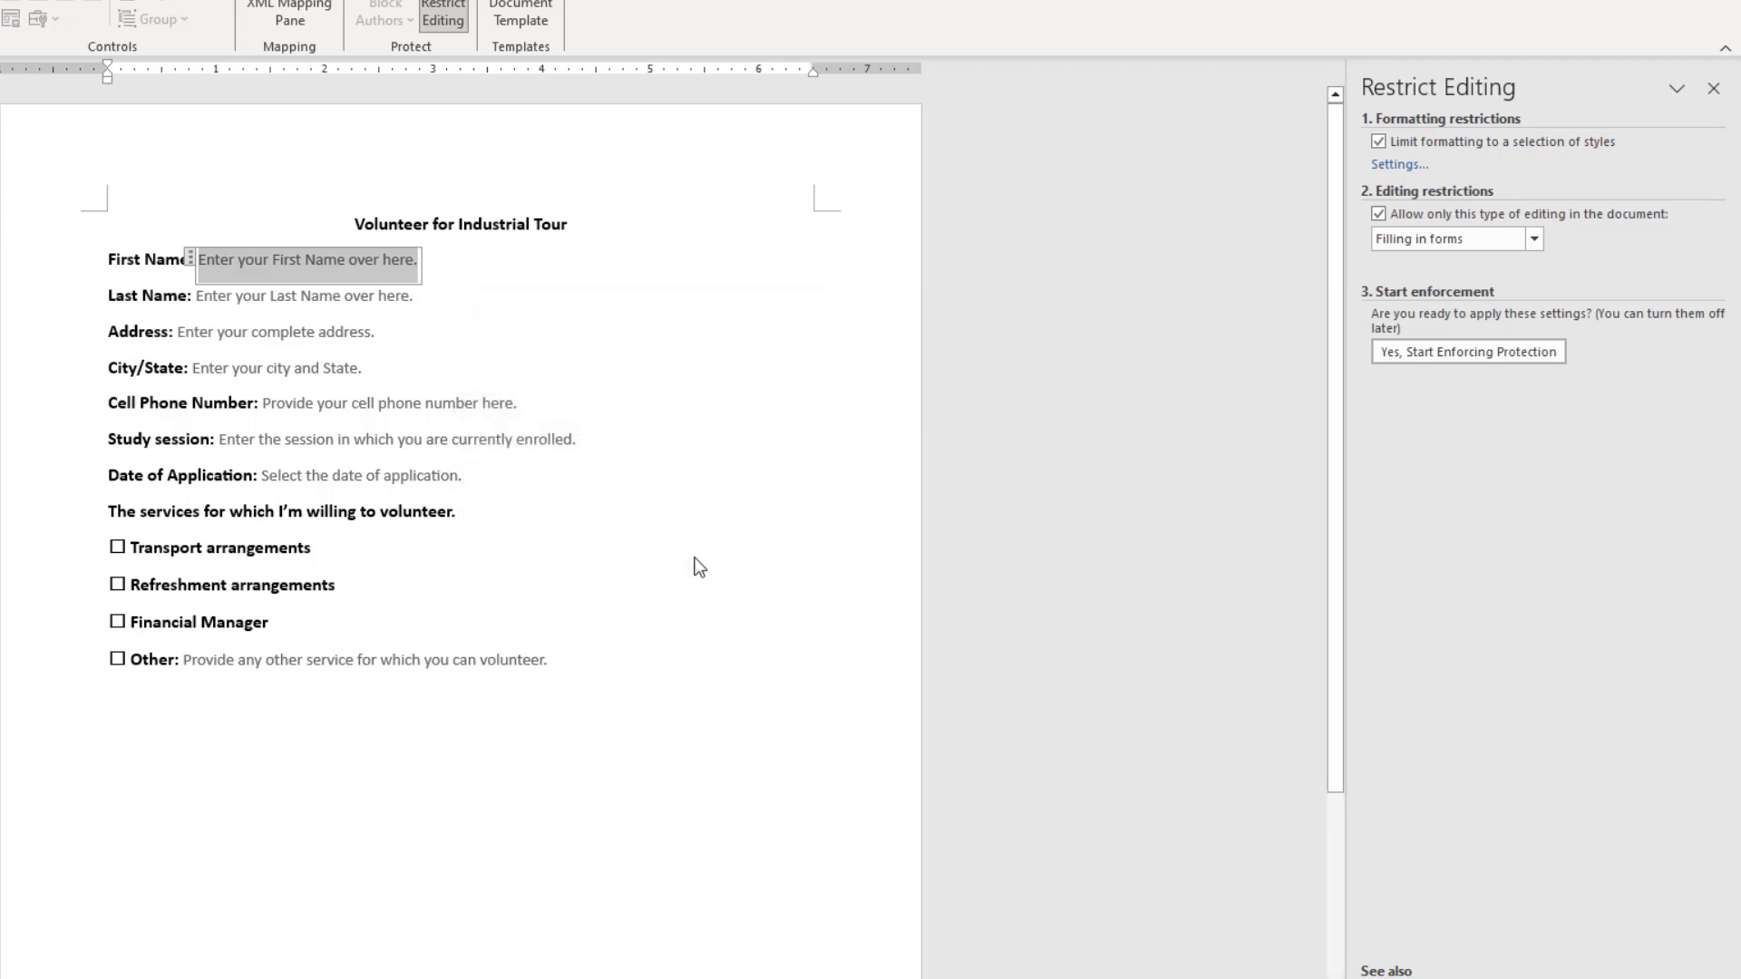
pyautogui.click(1468, 350)
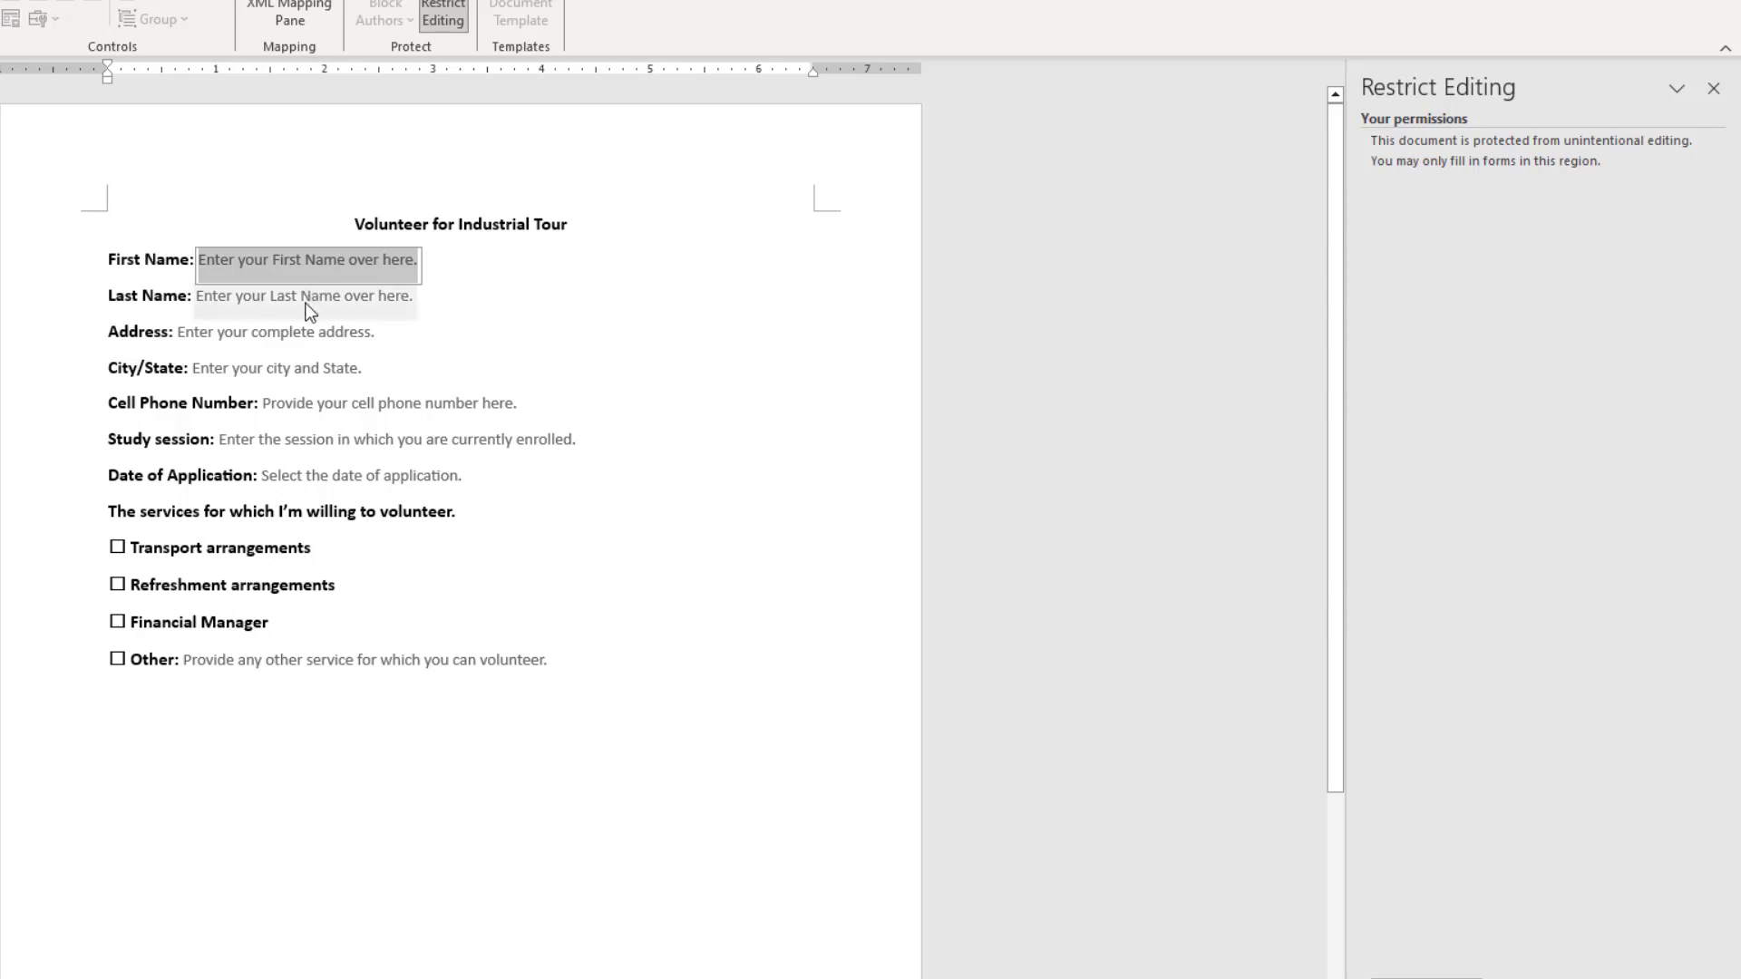
# Fill the fields with Learning Orbis names, Solar System address and Earth city.
pyautogui.click(389, 402)
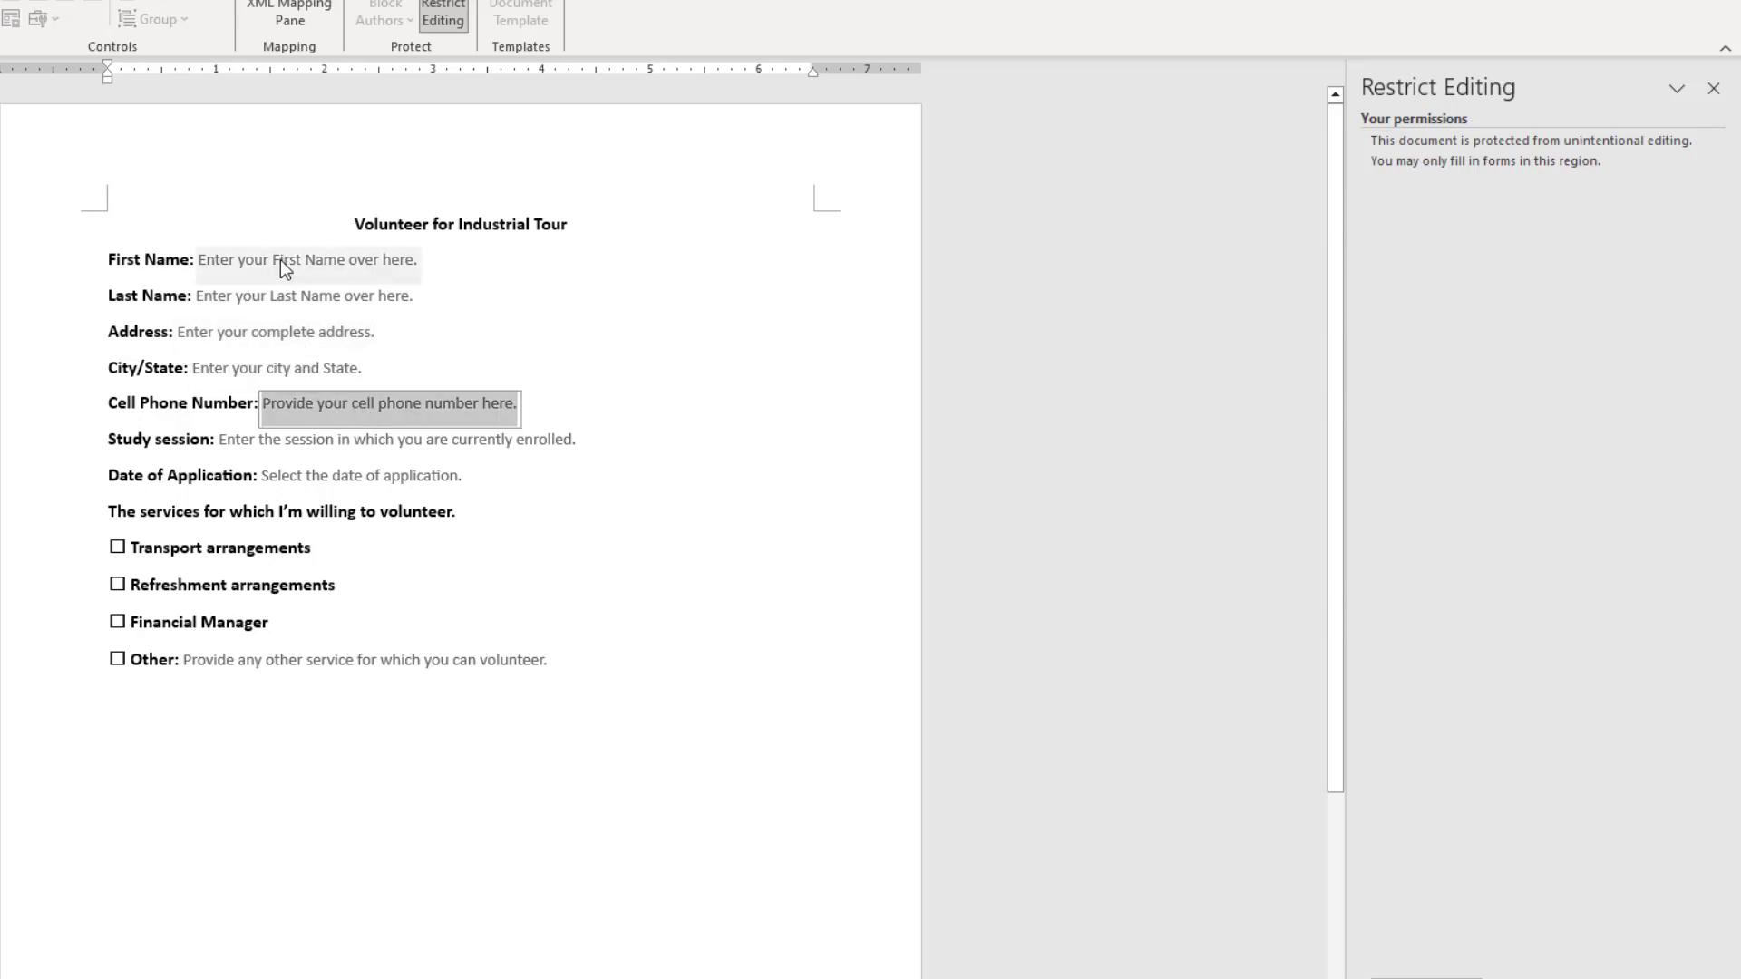
pyautogui.write('Learning Orbis')
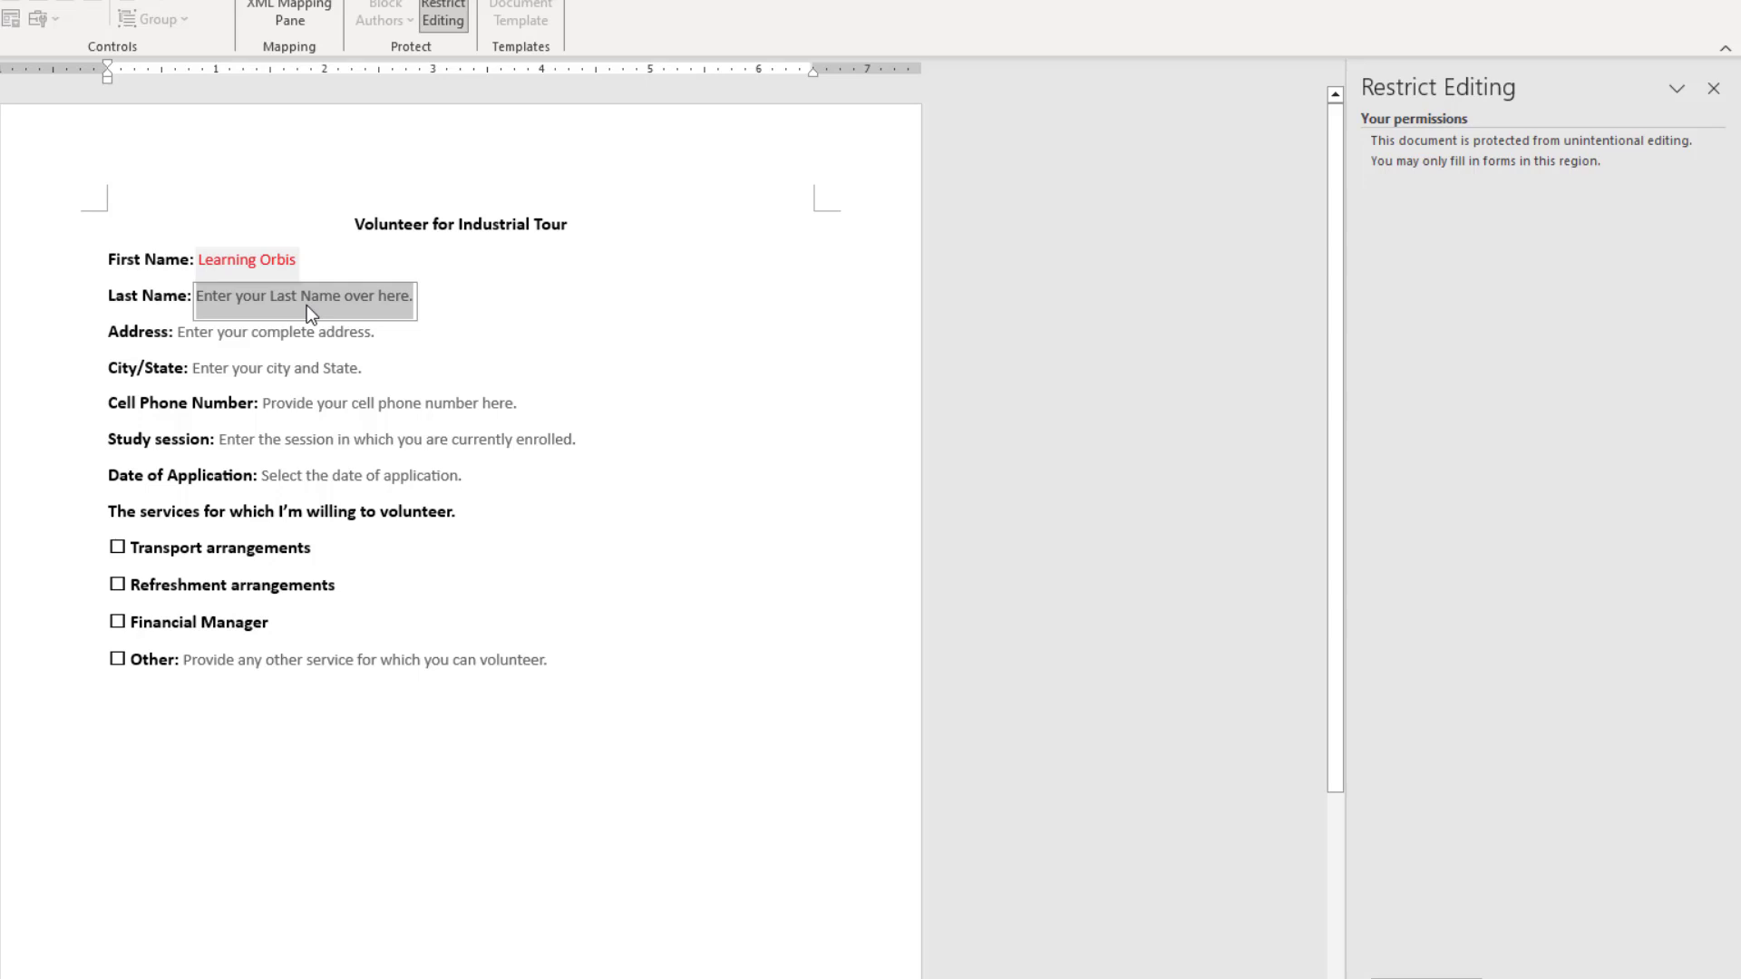
pyautogui.moveTo(399, 310)
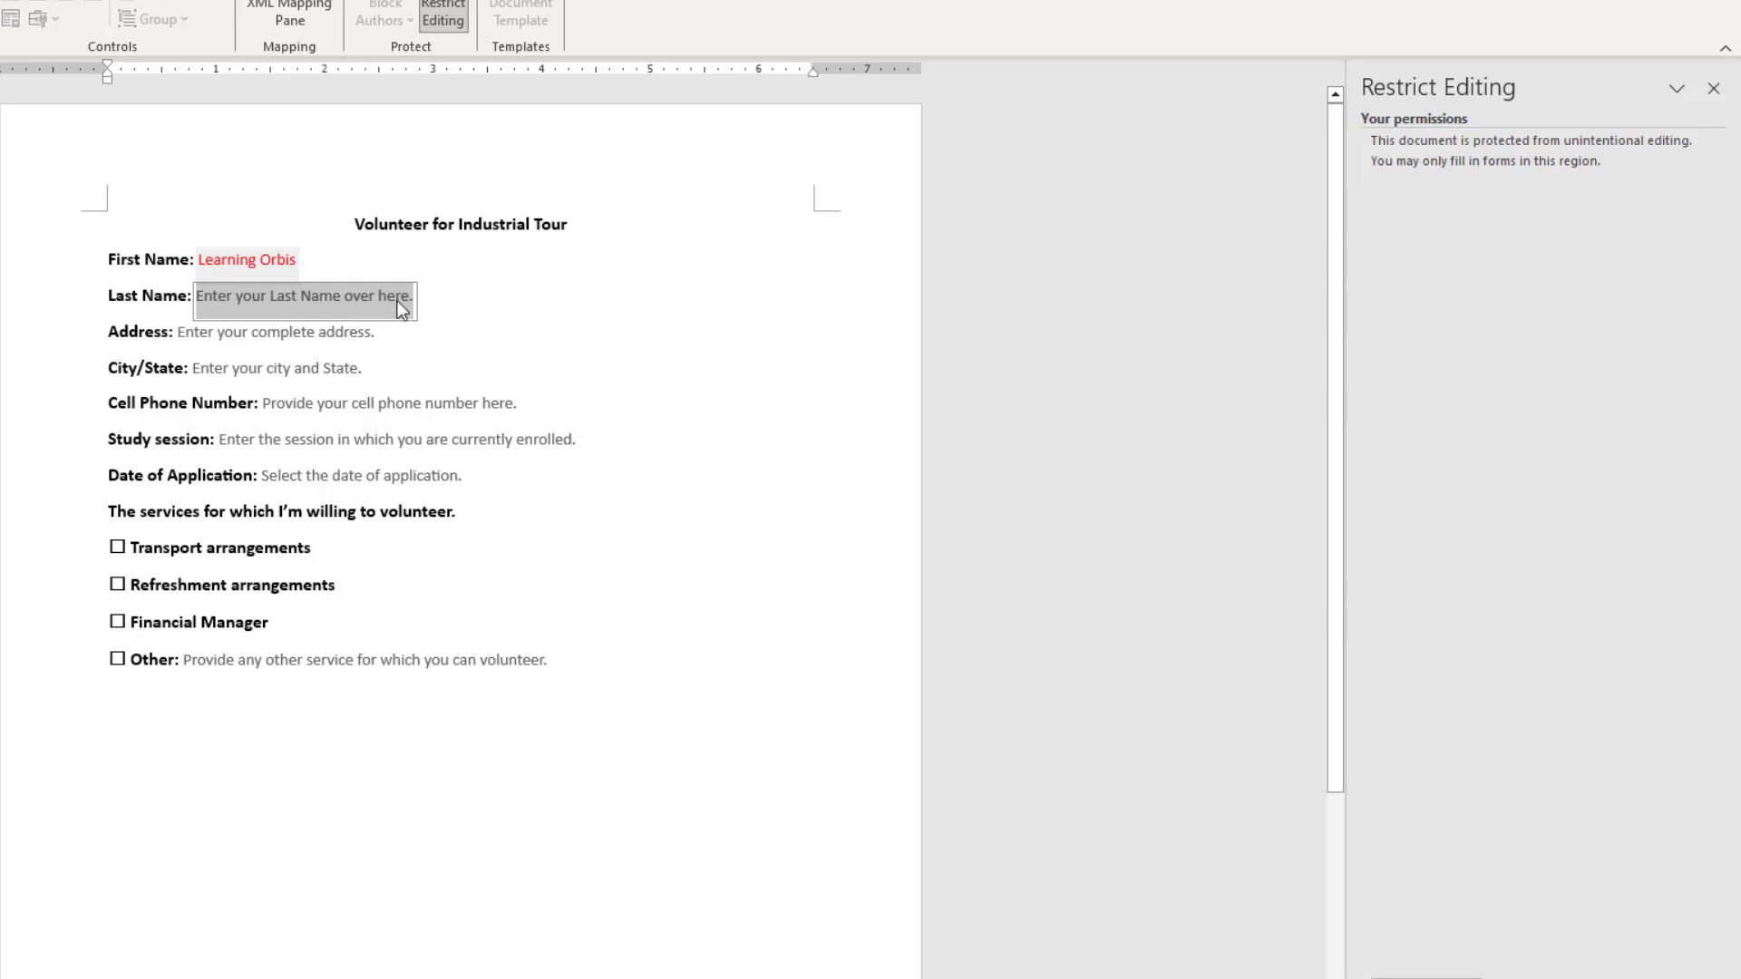
pyautogui.write('Learning Or')
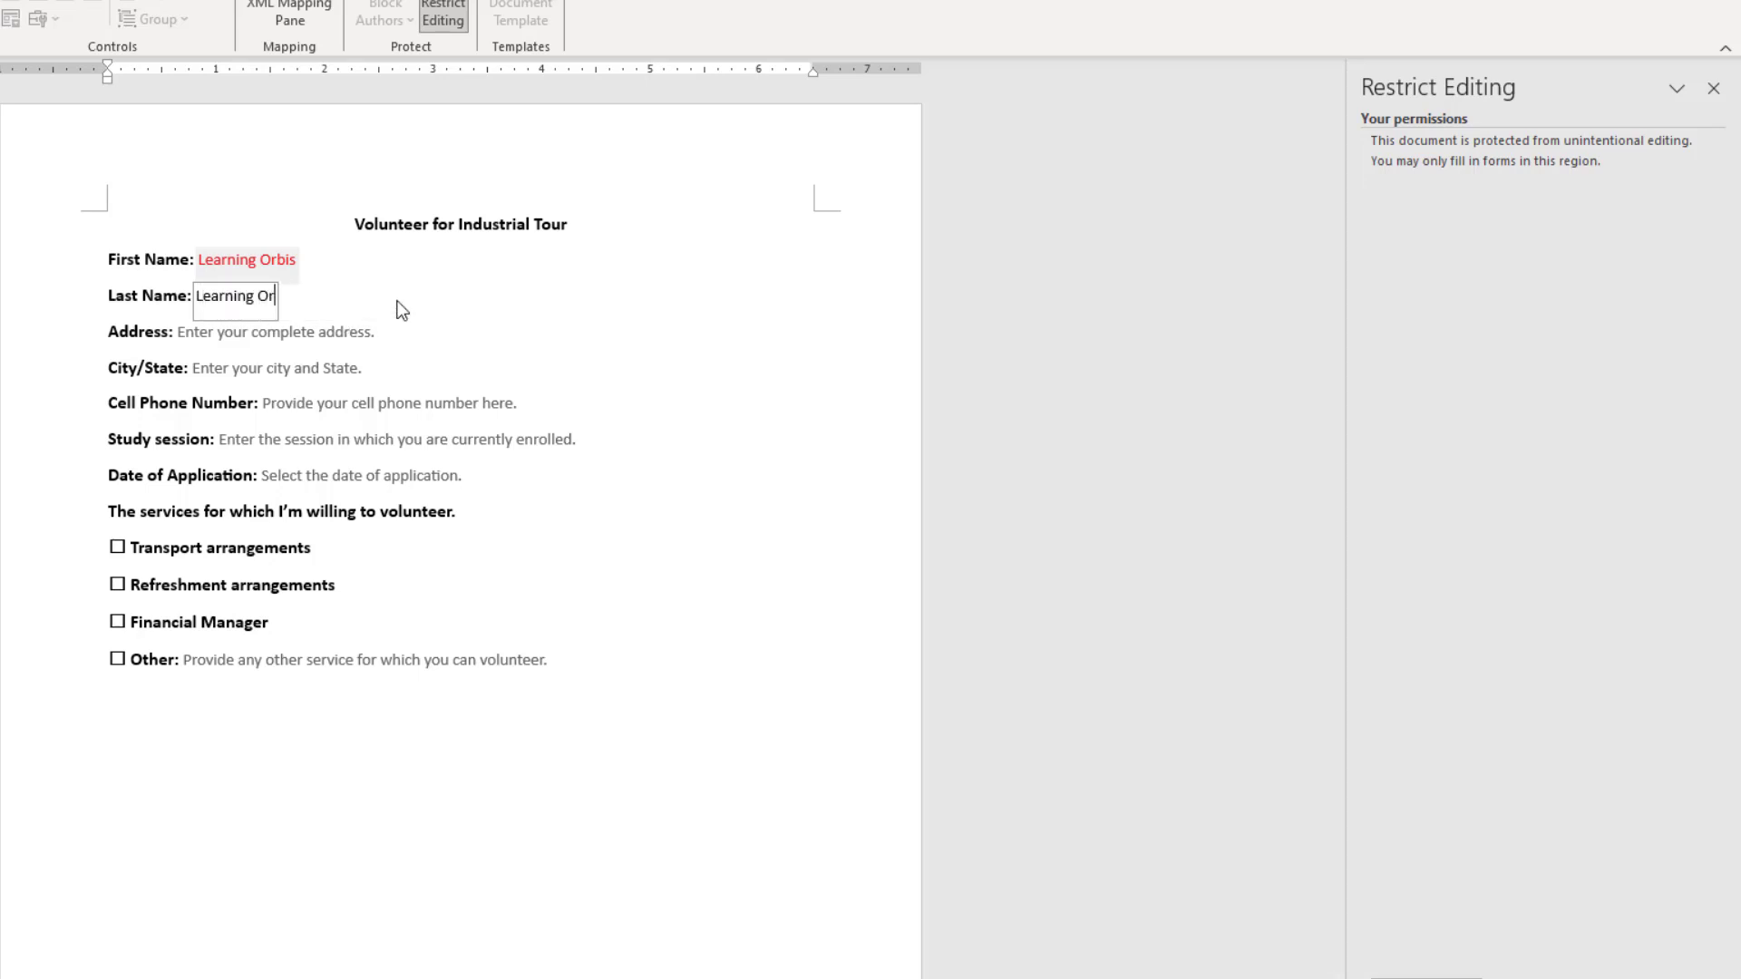
pyautogui.write('Solar System')
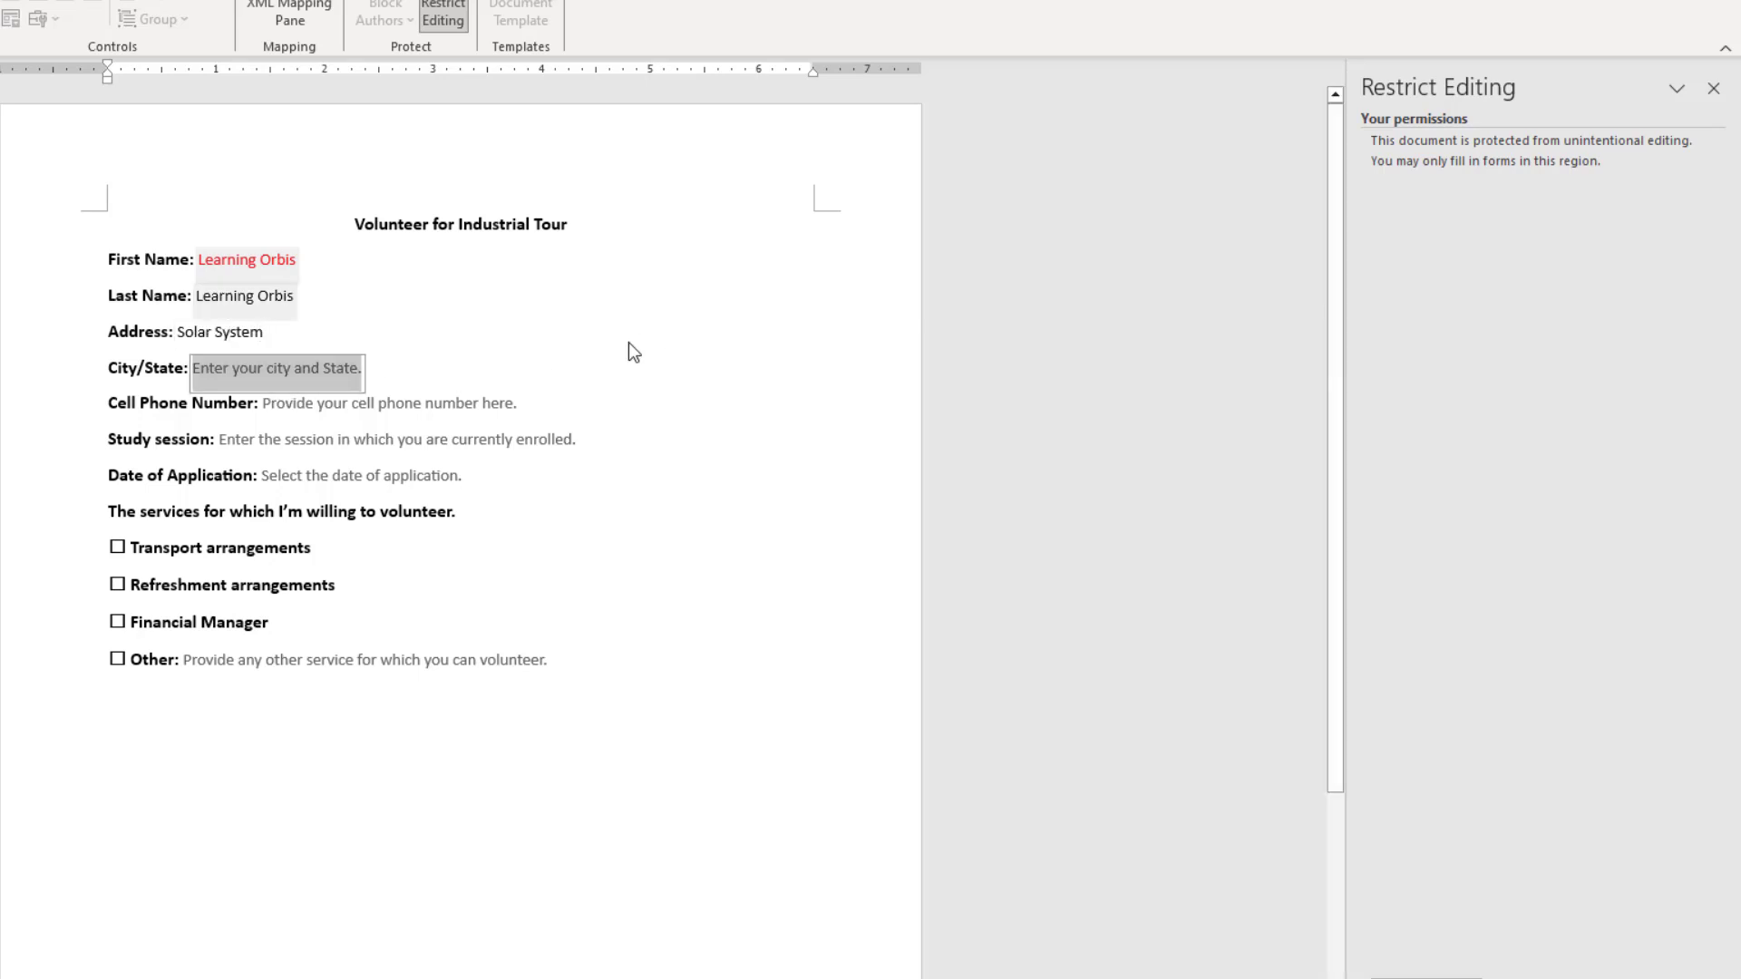
pyautogui.write('Earth')
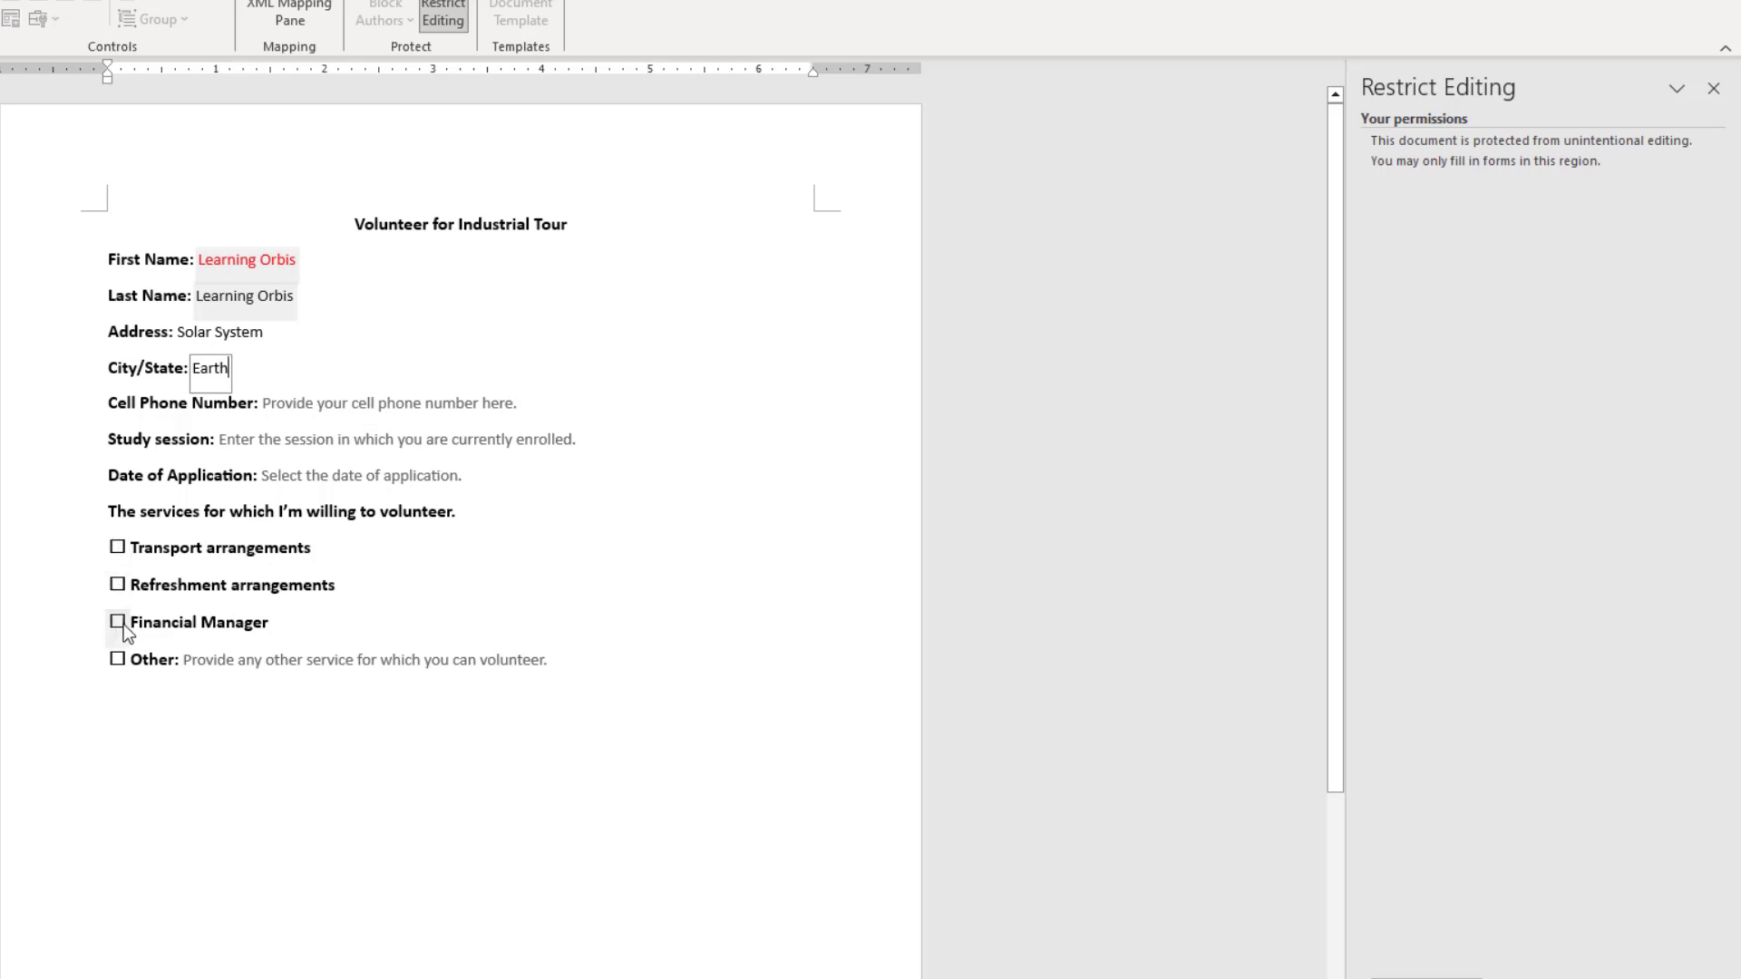
# Tick Refreshment and Transport arrangements and check that formatting commands are disabled.
pyautogui.click(116, 586)
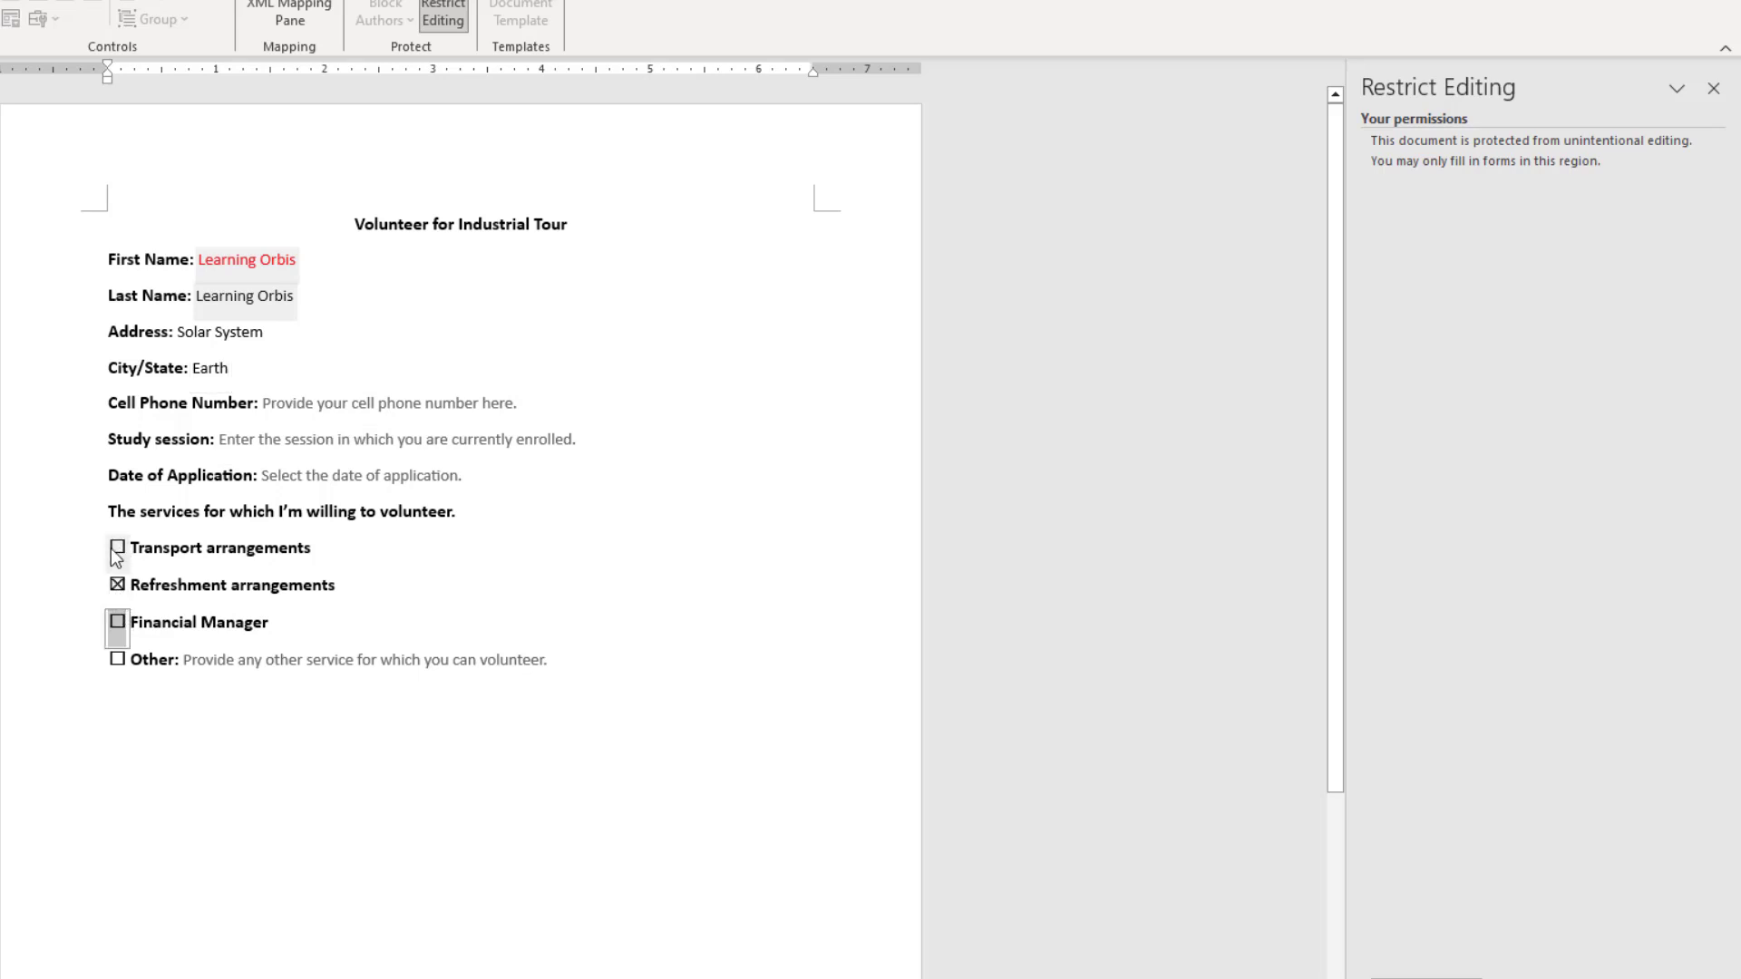
pyautogui.click(116, 547)
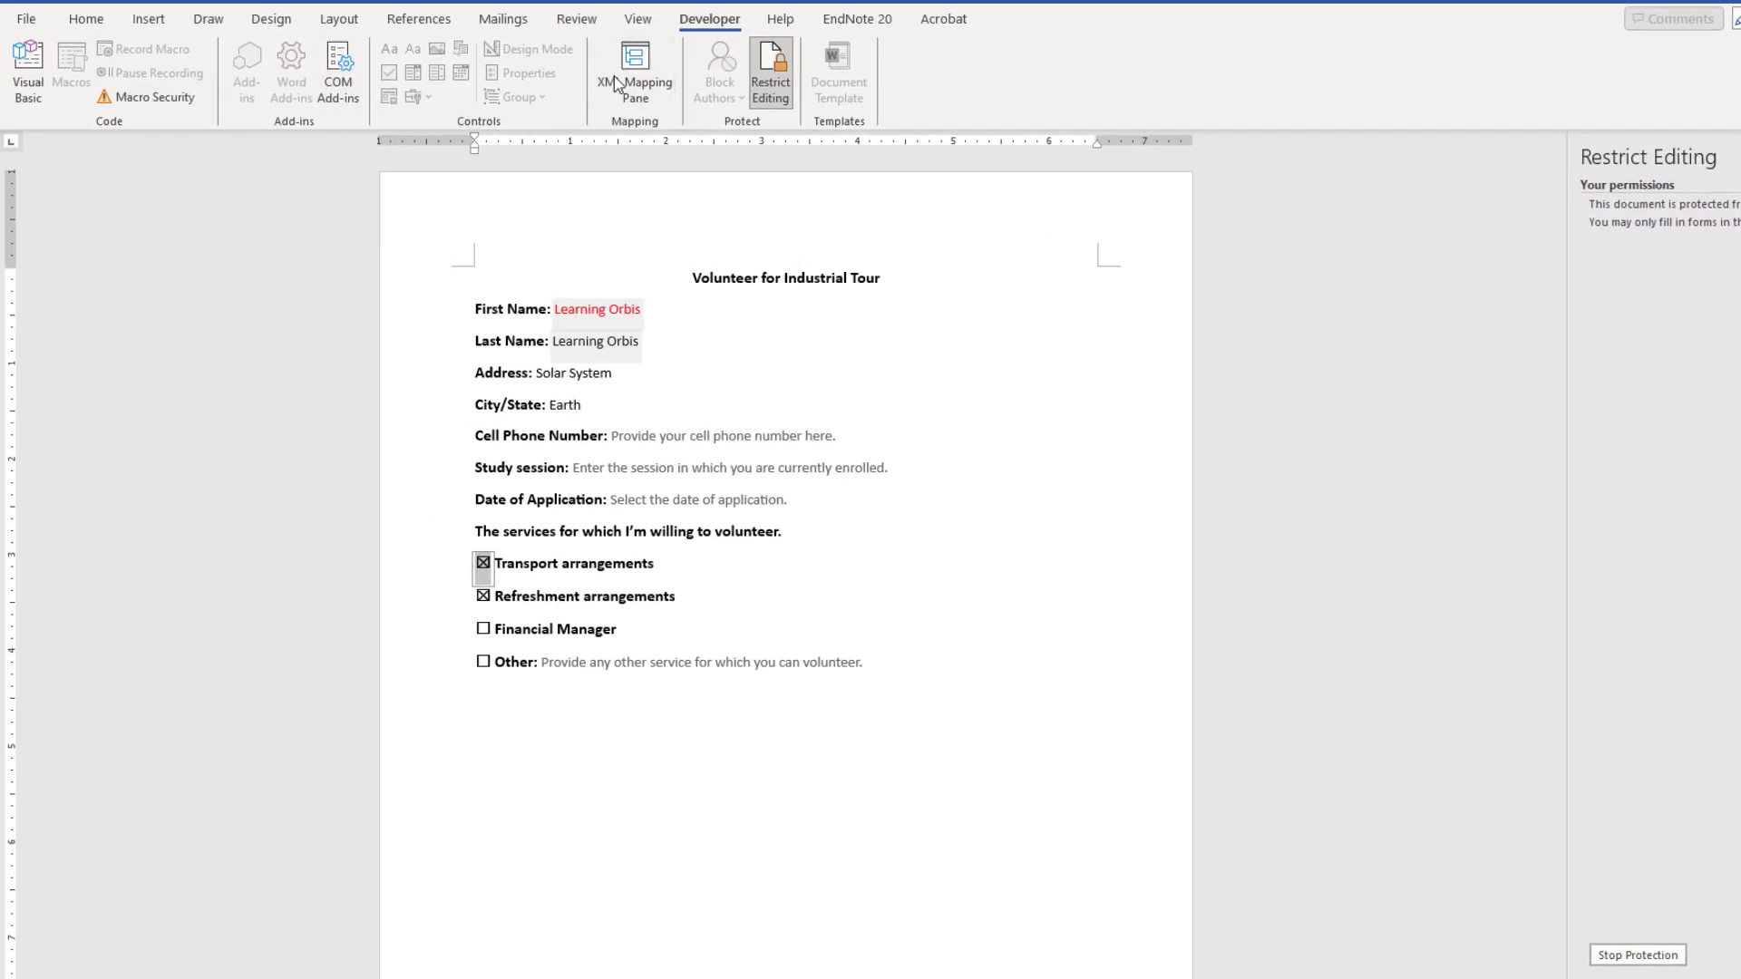
pyautogui.click(86, 18)
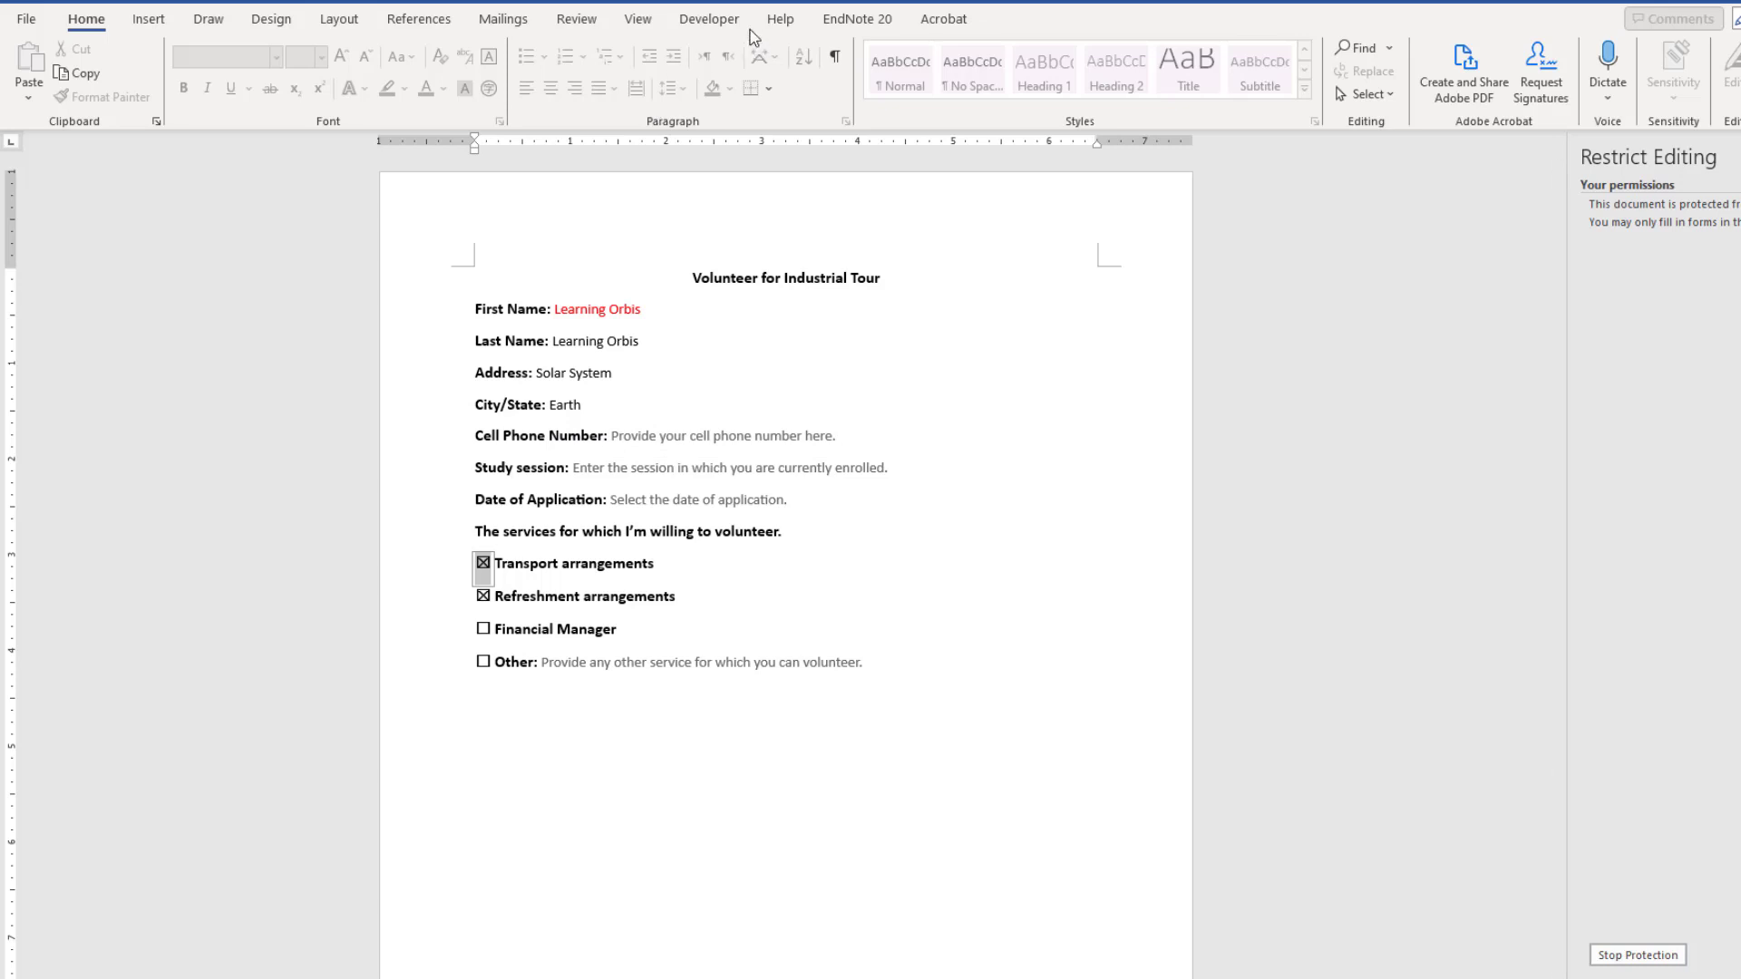
# Stop document protection via the Restrict Editing pane and confirm the password.
pyautogui.click(709, 18)
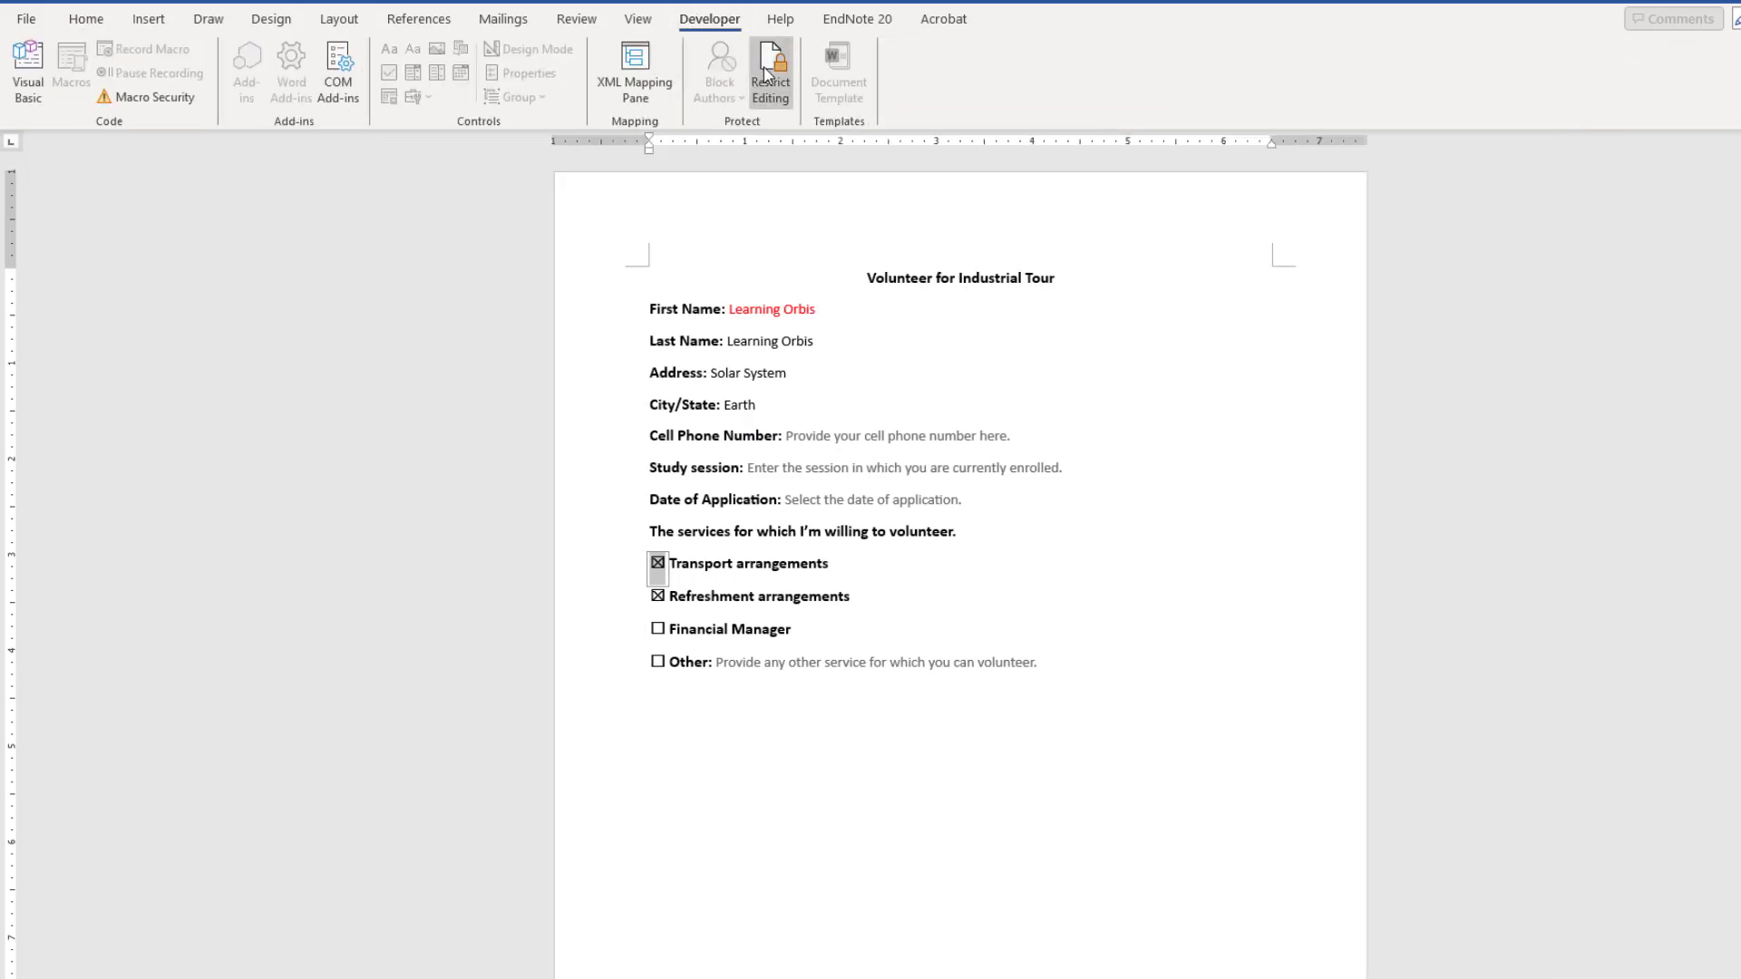
pyautogui.click(768, 71)
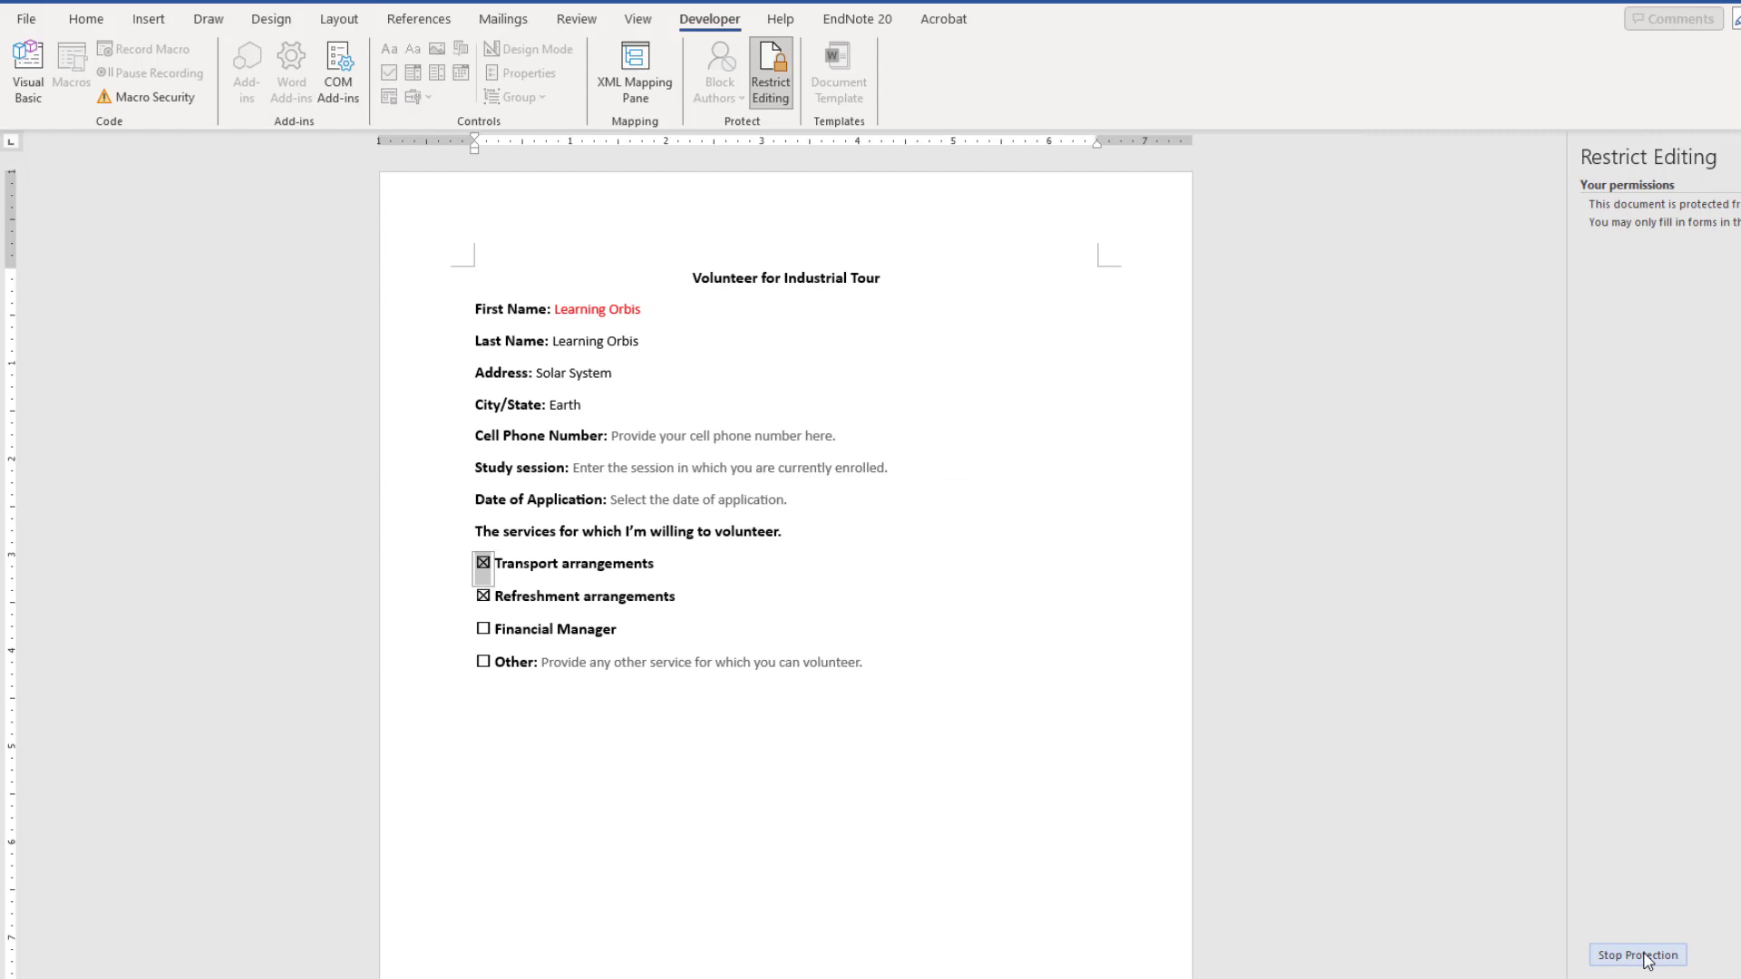
pyautogui.click(1636, 956)
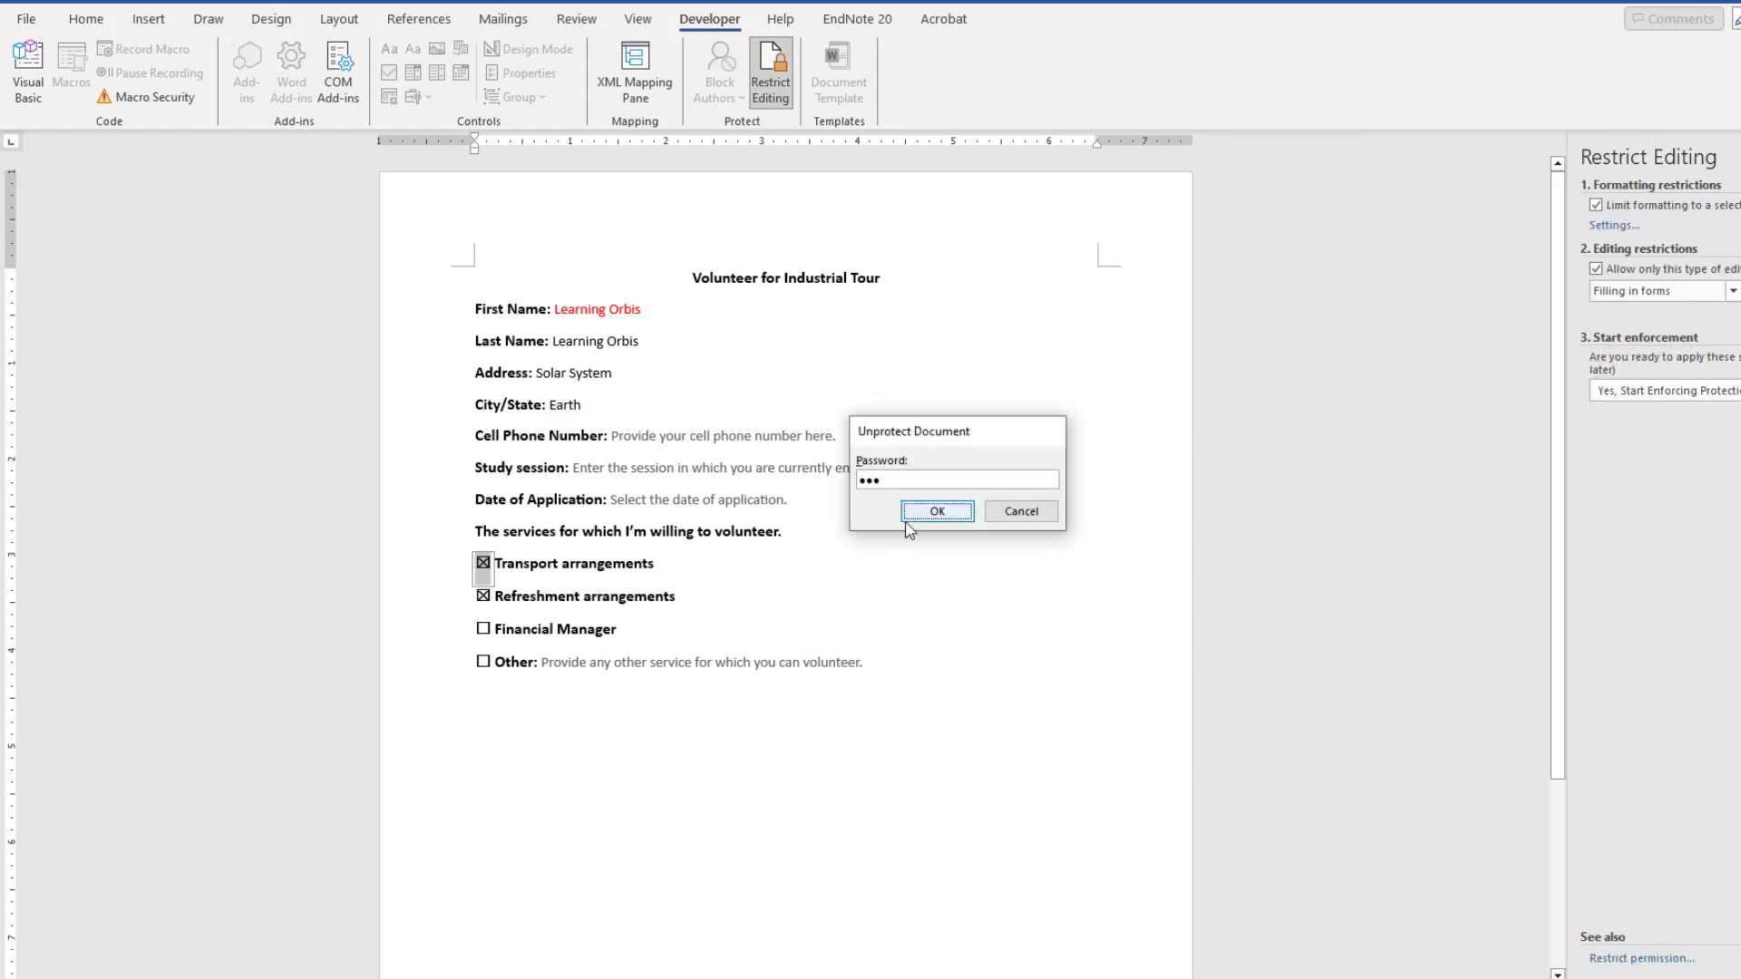
pyautogui.click(936, 512)
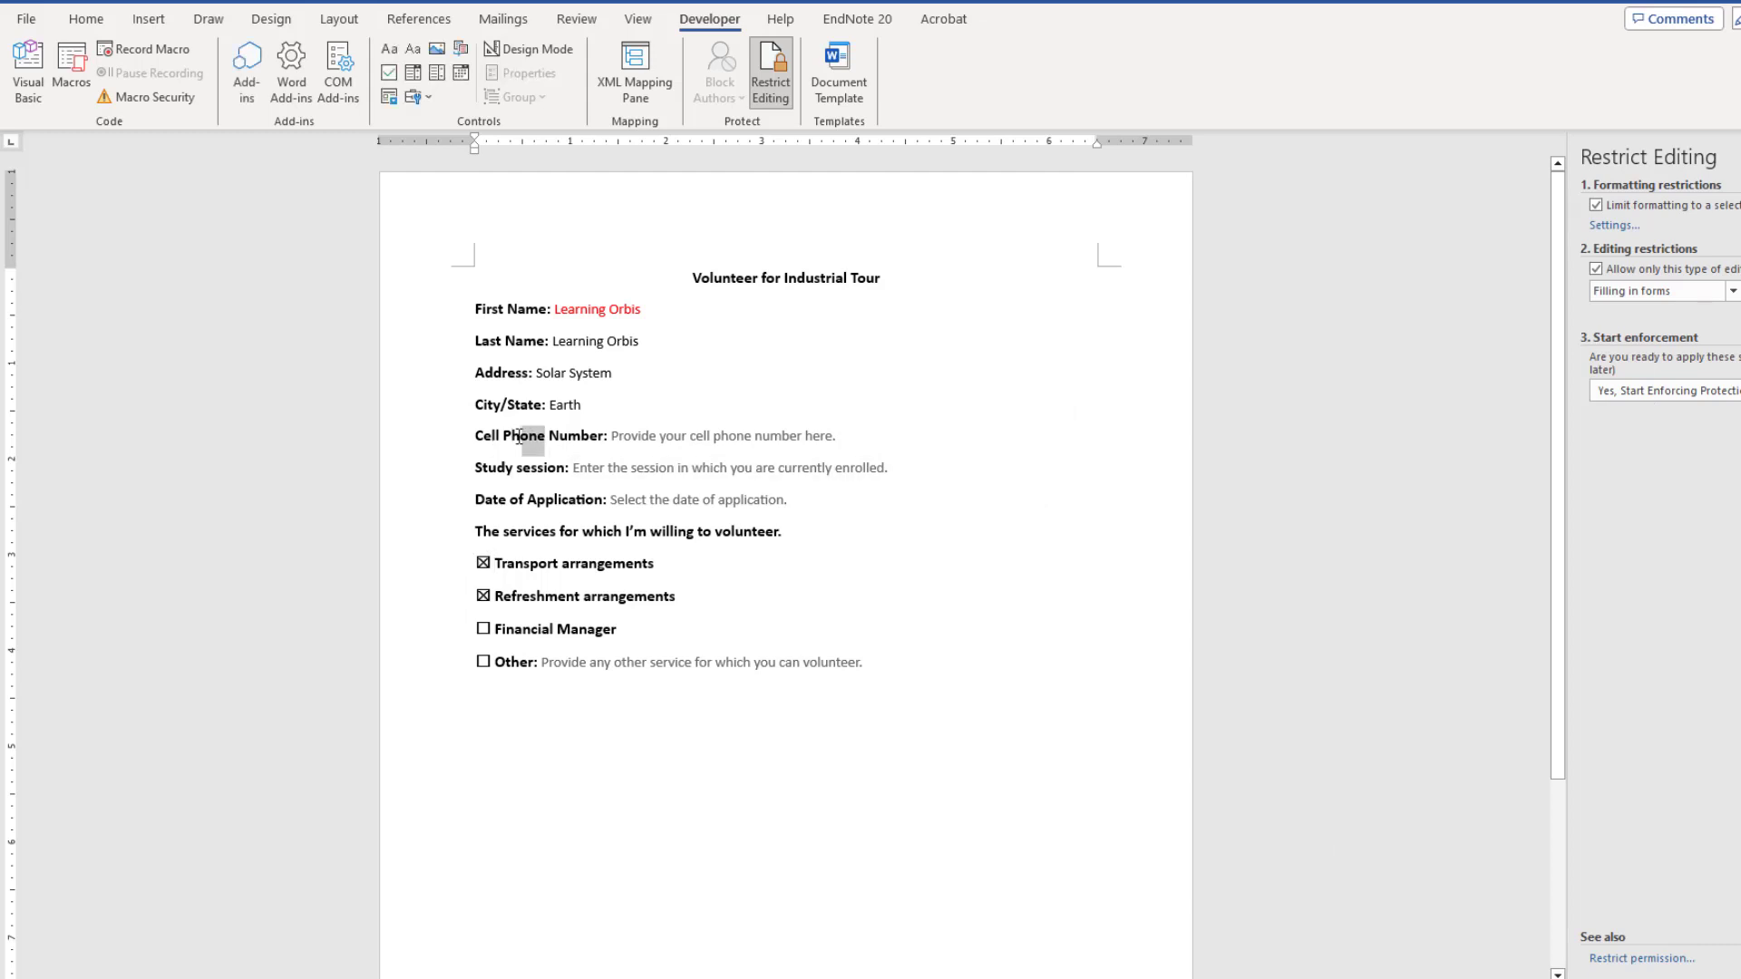